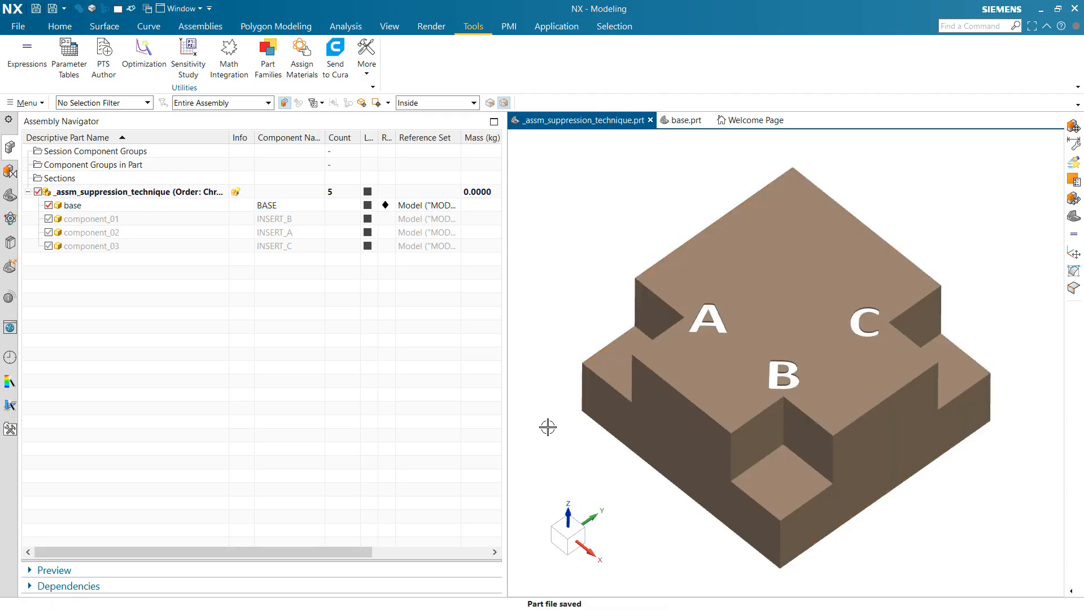
mouse_move(273, 350)
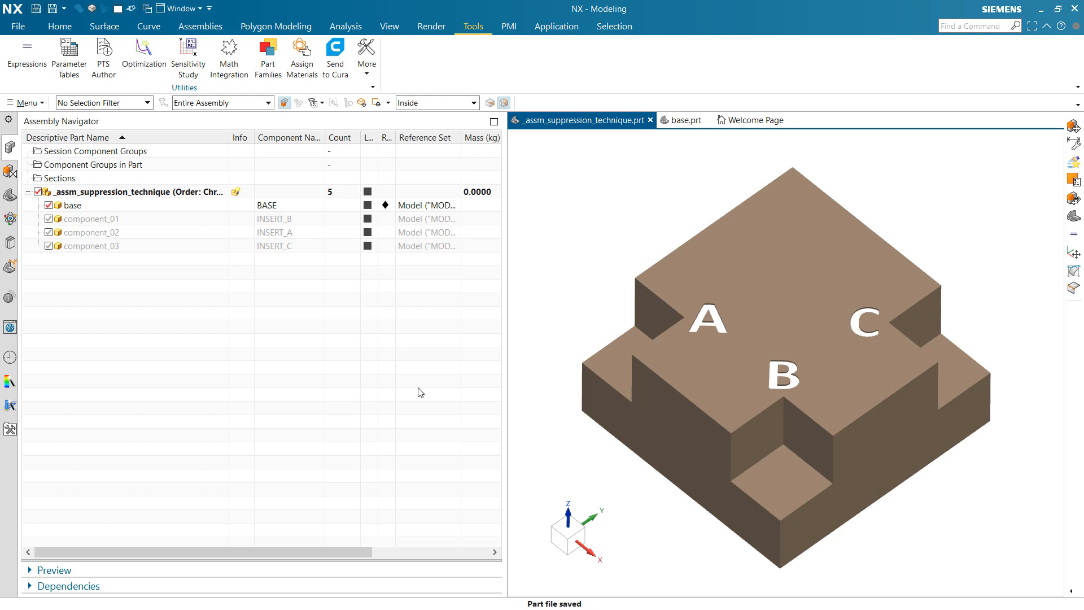
mouse_move(214, 300)
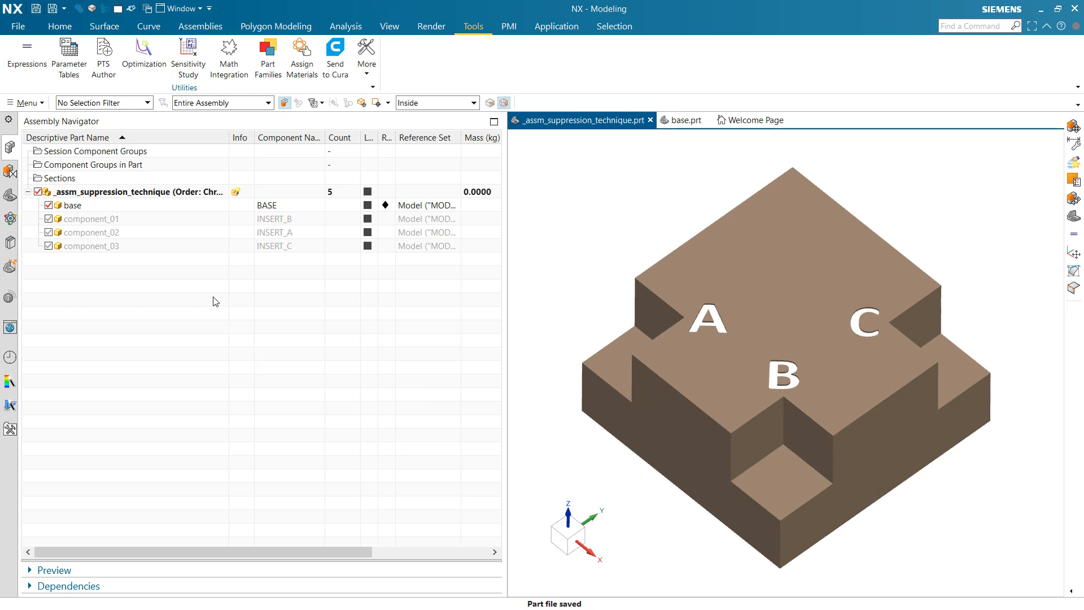
mouse_move(165, 274)
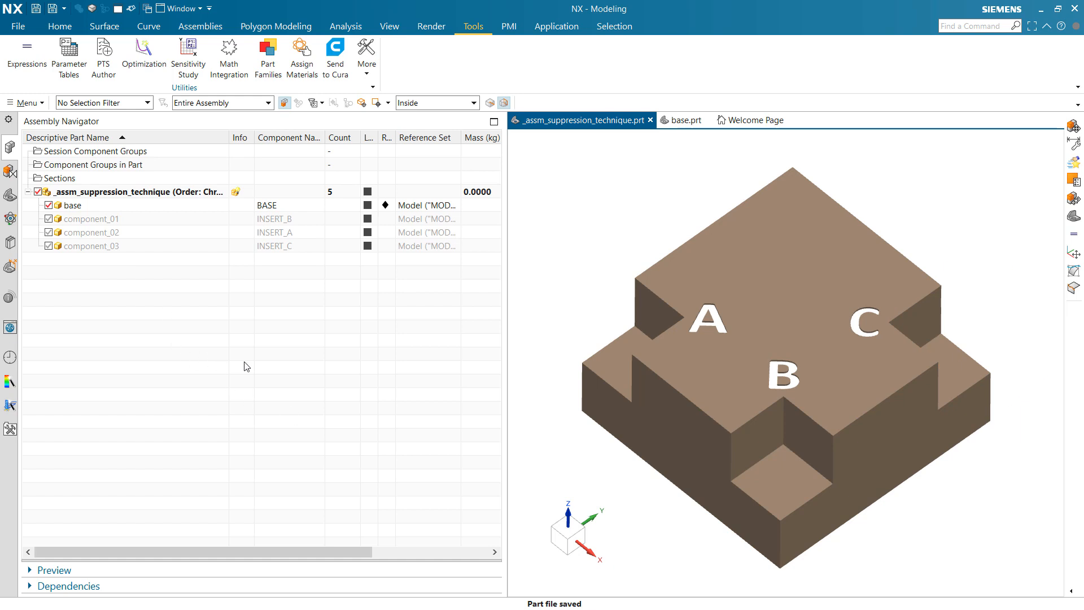
mouse_move(354, 413)
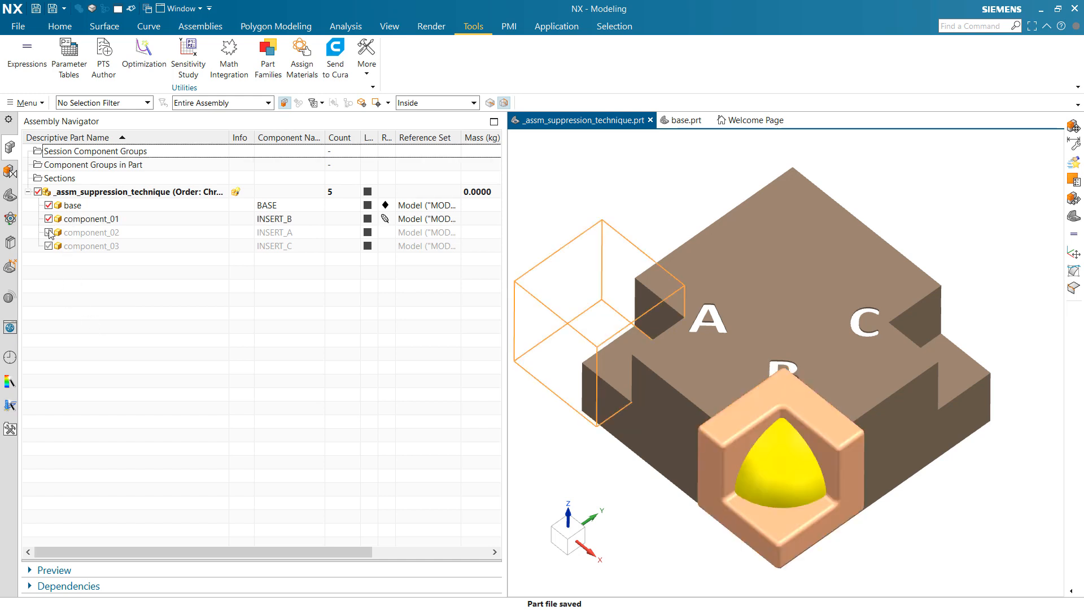
Show component_02 and component_03 with component_01, hide the base, and orbit to view the inserts alone
click(47, 233)
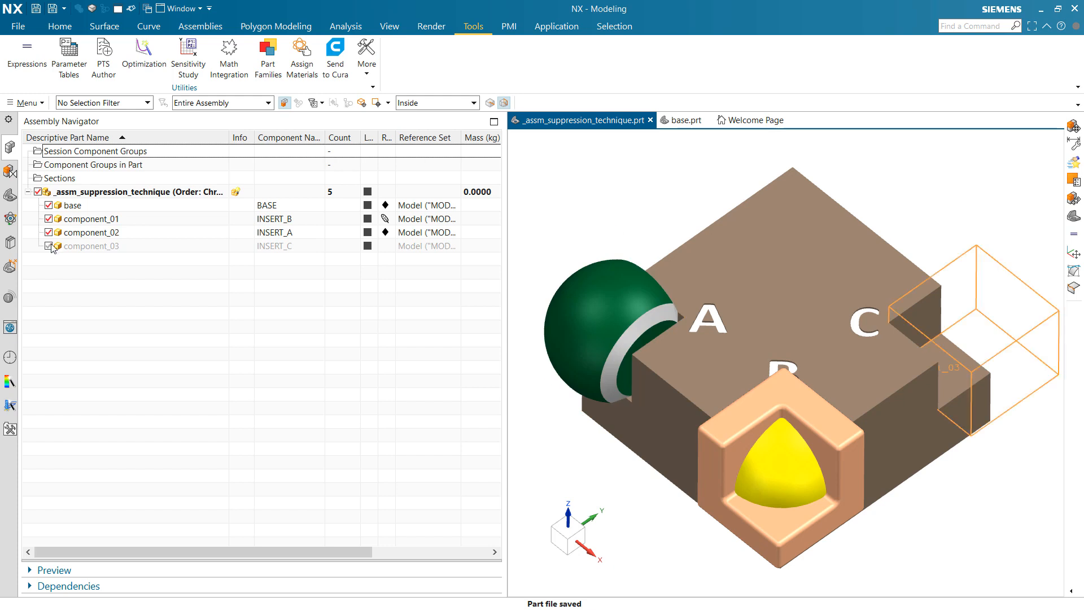
click(50, 247)
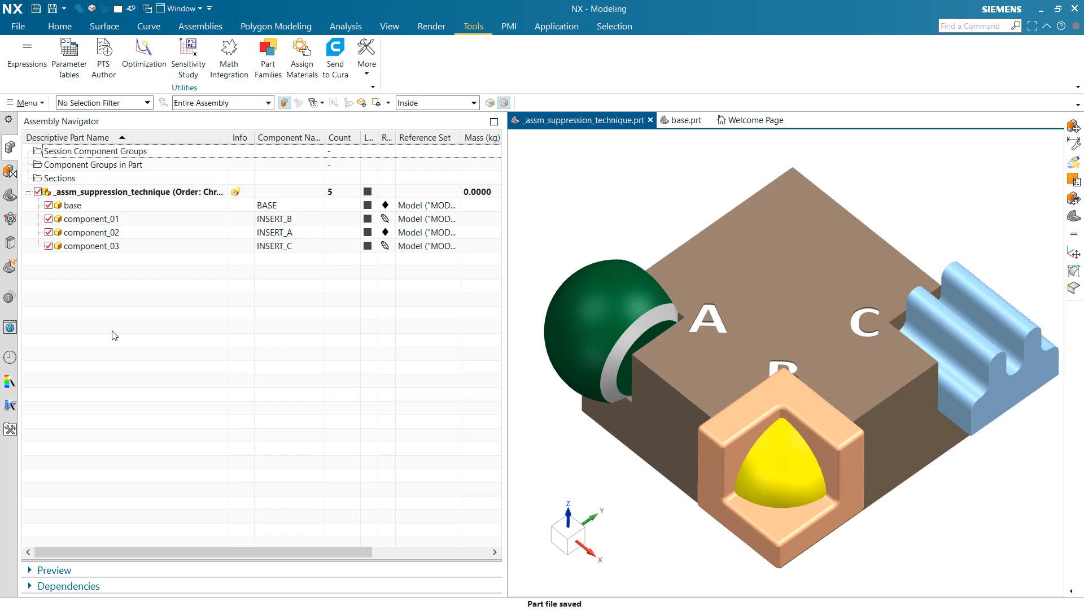
mouse_move(64, 280)
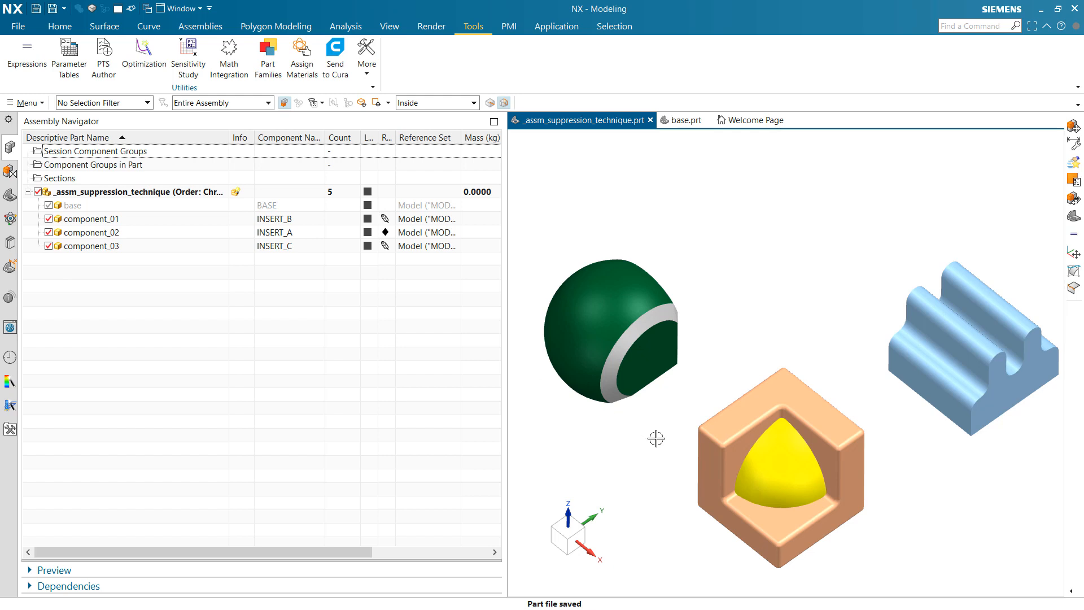
drag(657, 436, 862, 439)
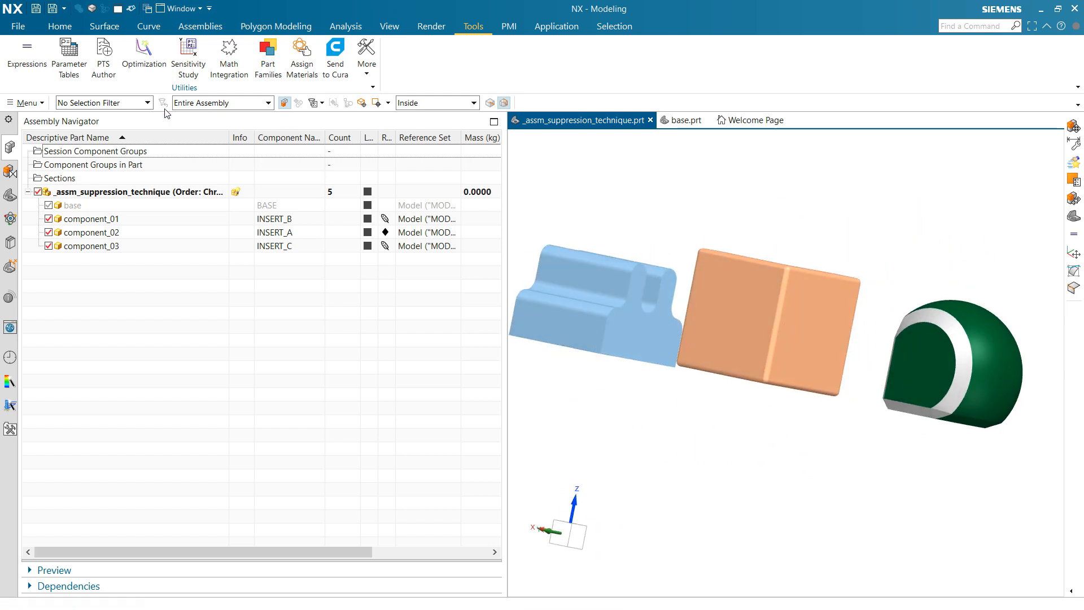
Restrict selection to Face and orbit to read the inserts' ASSM_R and ASSM_B mating faces
click(104, 102)
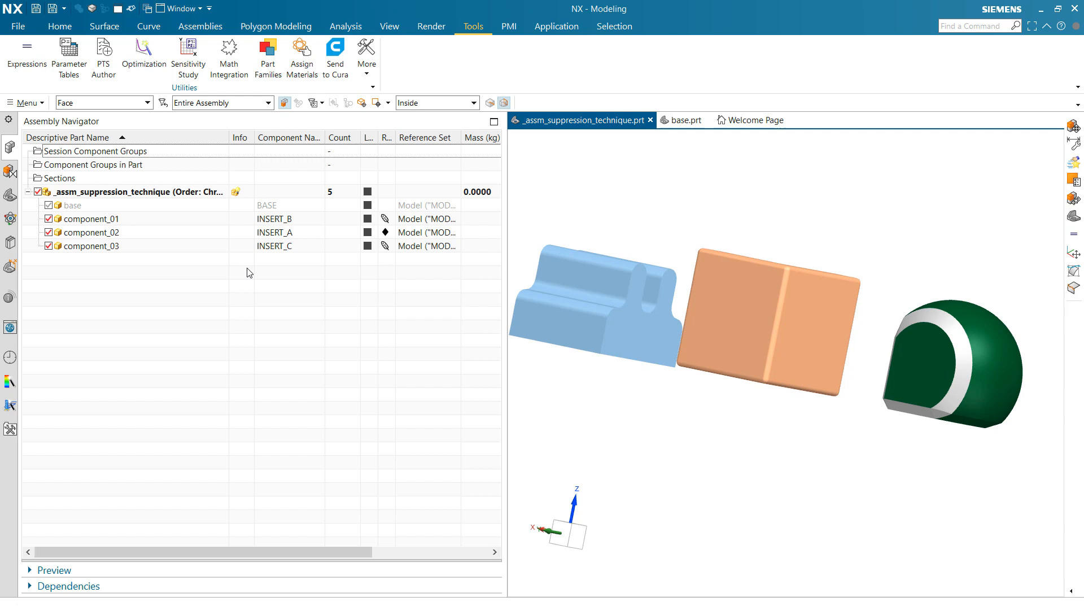
mouse_move(734, 339)
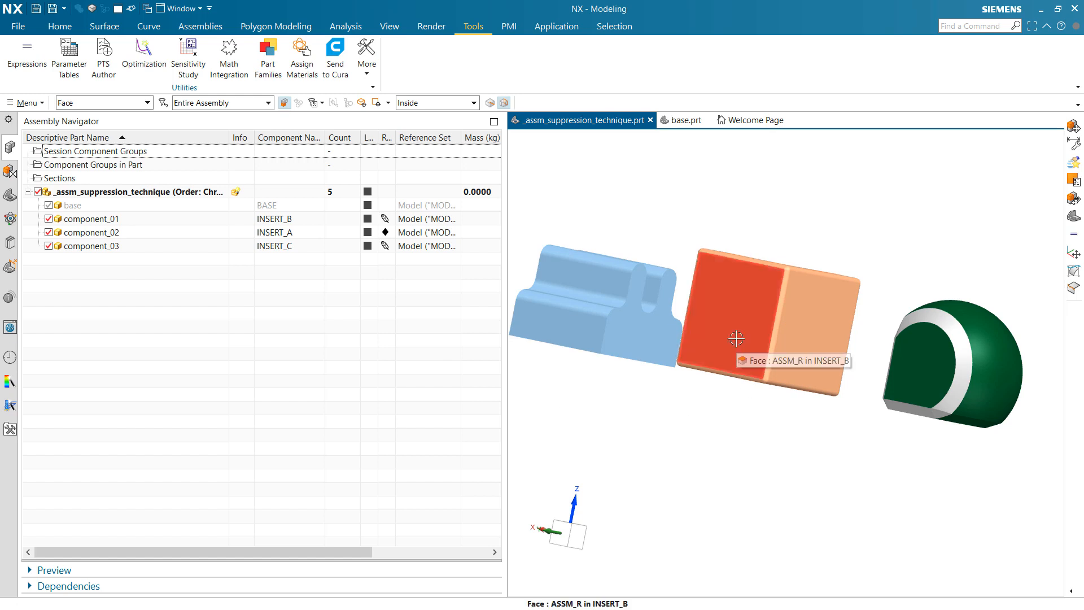
mouse_move(743, 341)
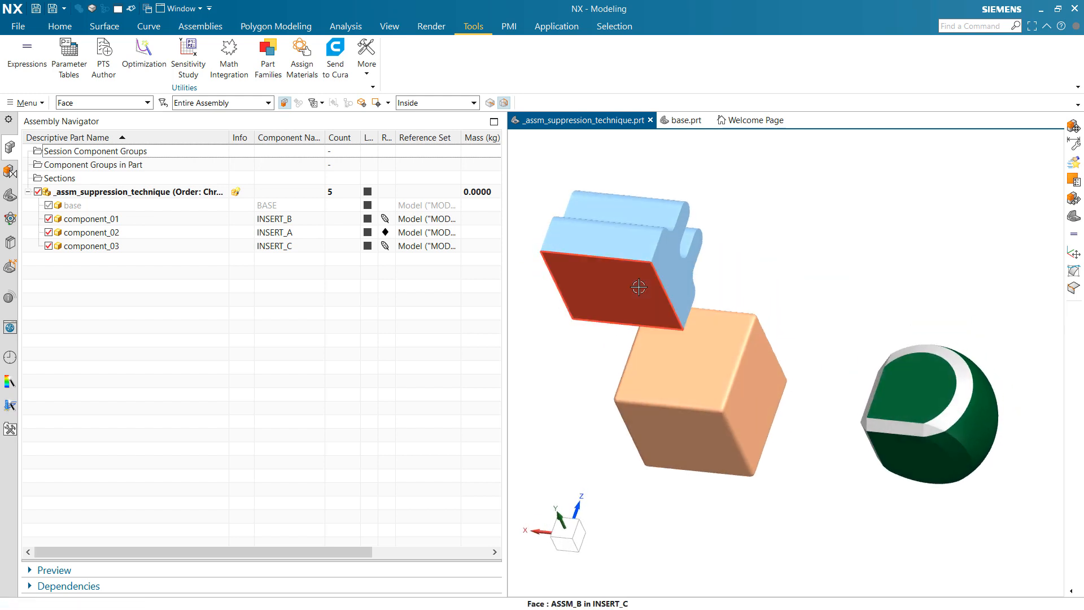
drag(636, 287, 789, 381)
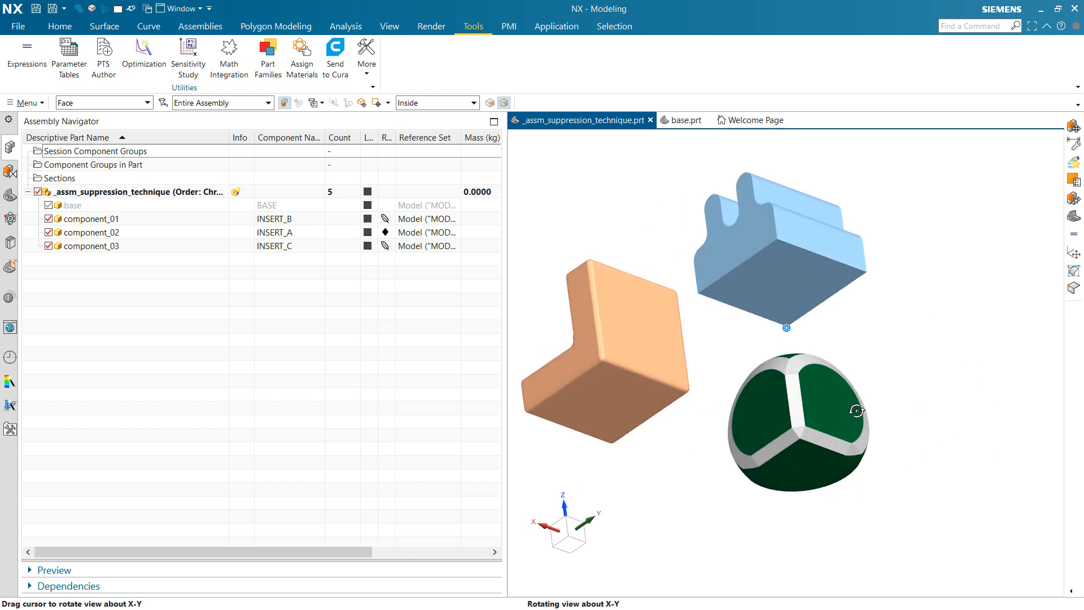
mouse_move(821, 400)
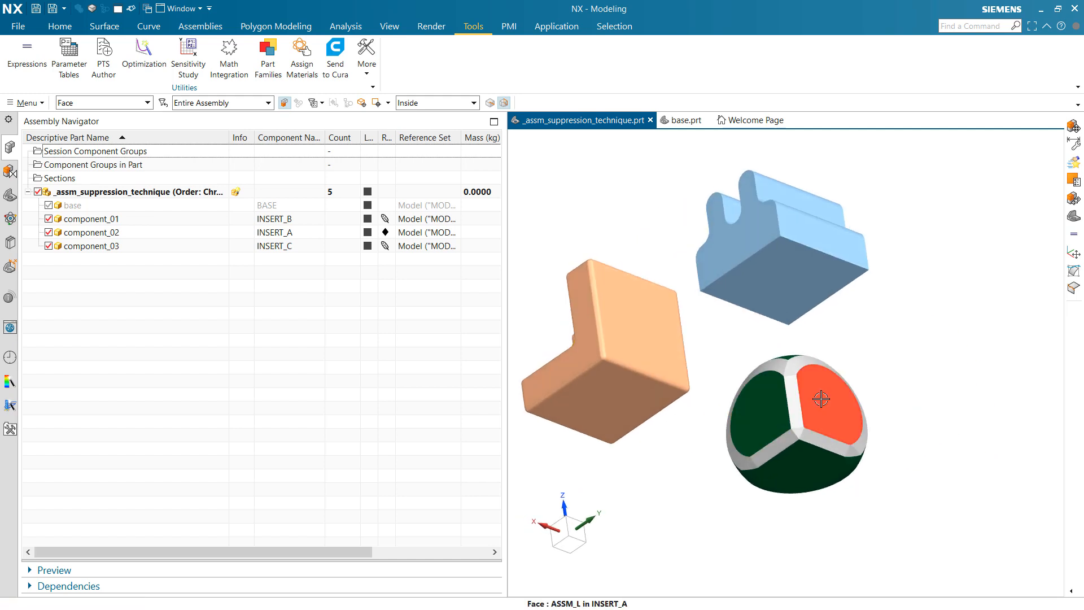
mouse_move(804, 475)
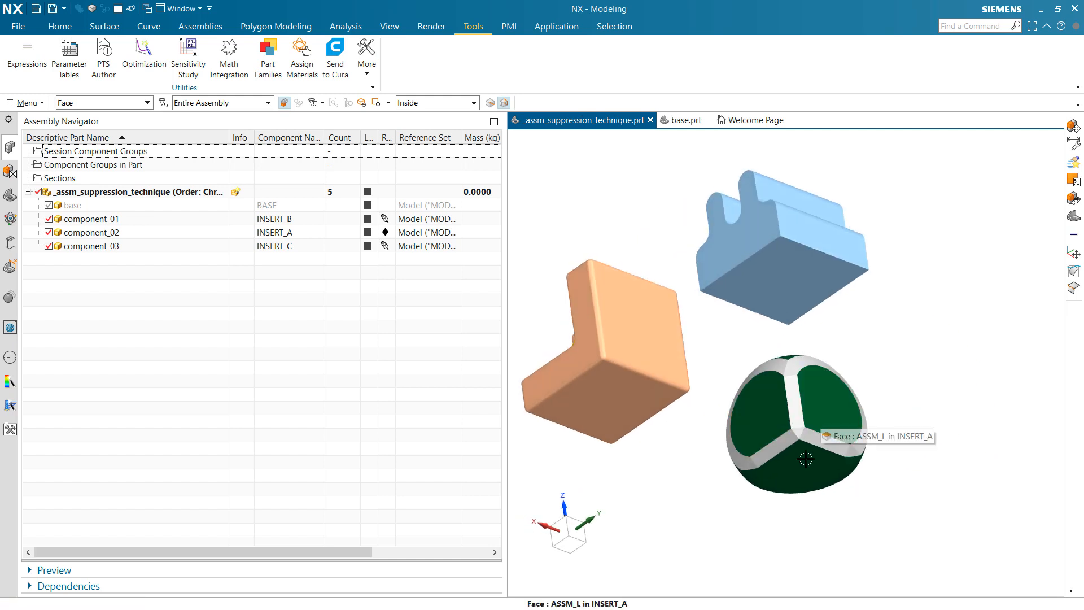
mouse_move(320, 351)
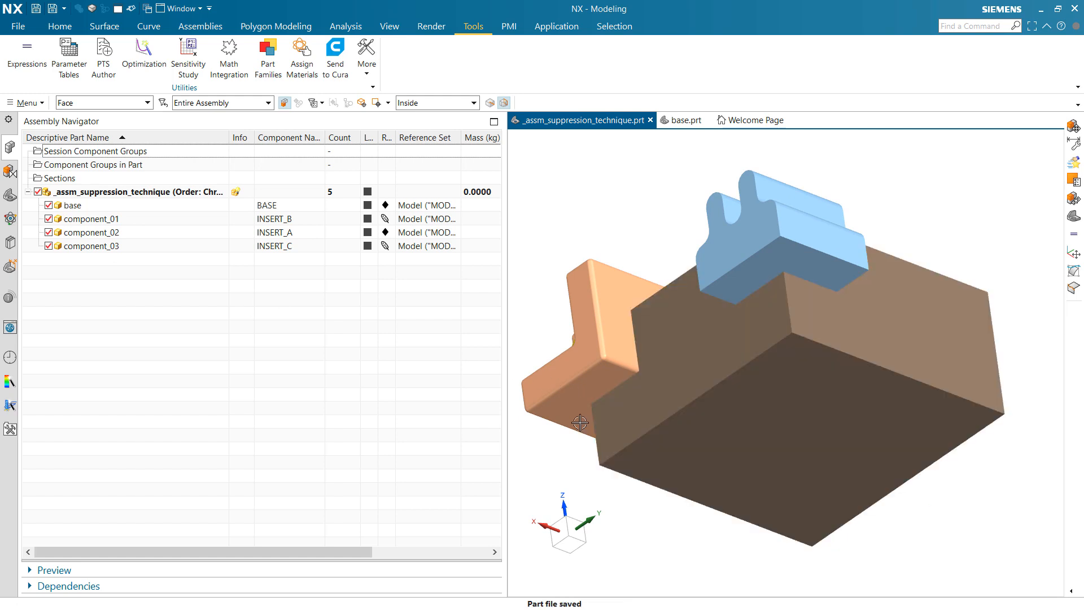
Orbit the model back to its standard isometric view before removing the slot C insert
drag(581, 422, 690, 506)
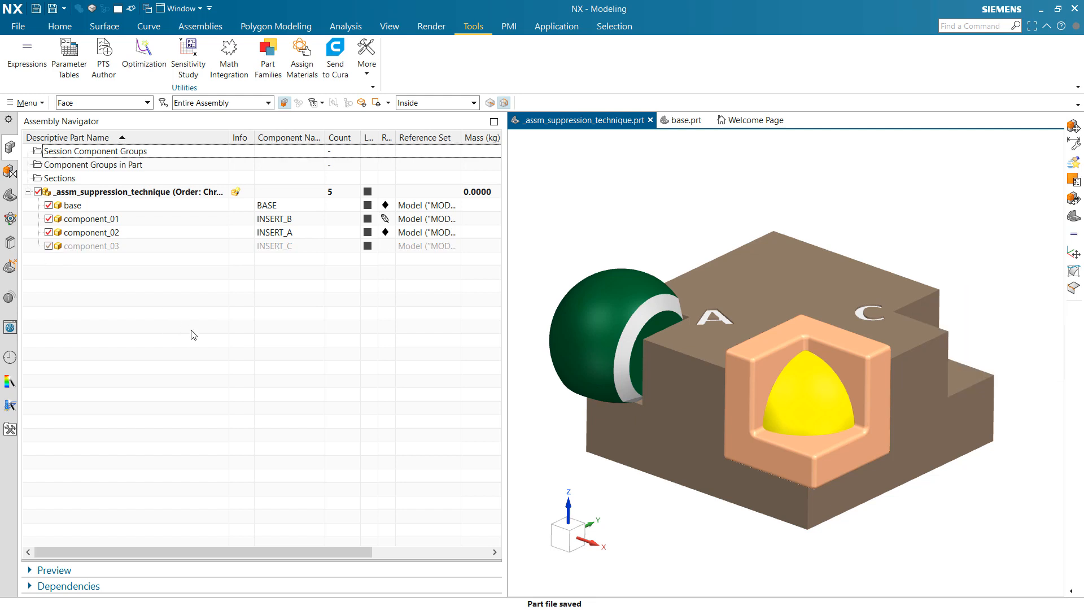
mouse_move(430, 307)
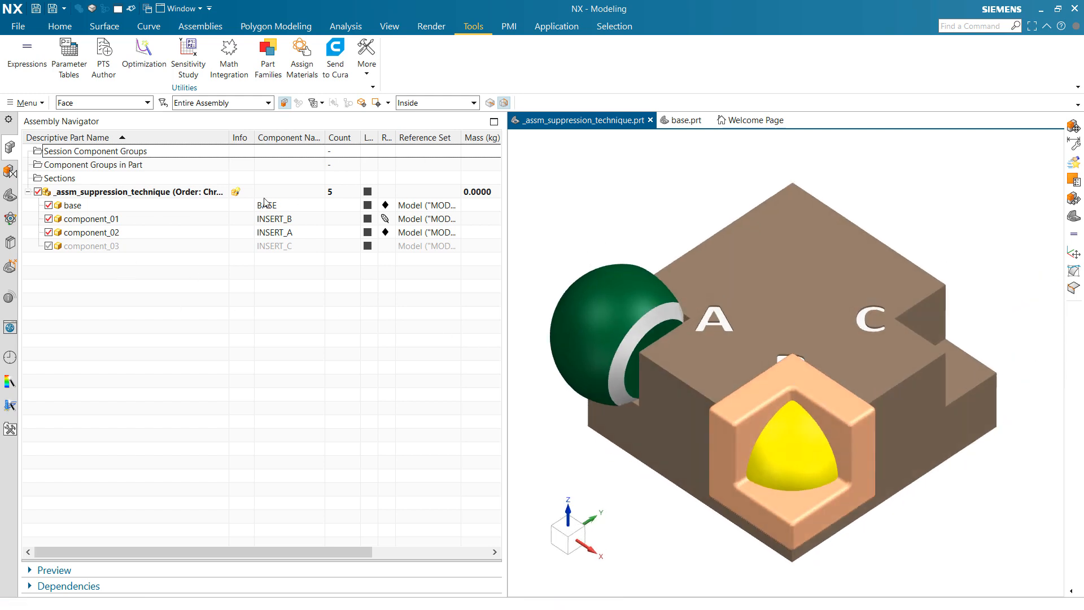
mouse_move(232, 196)
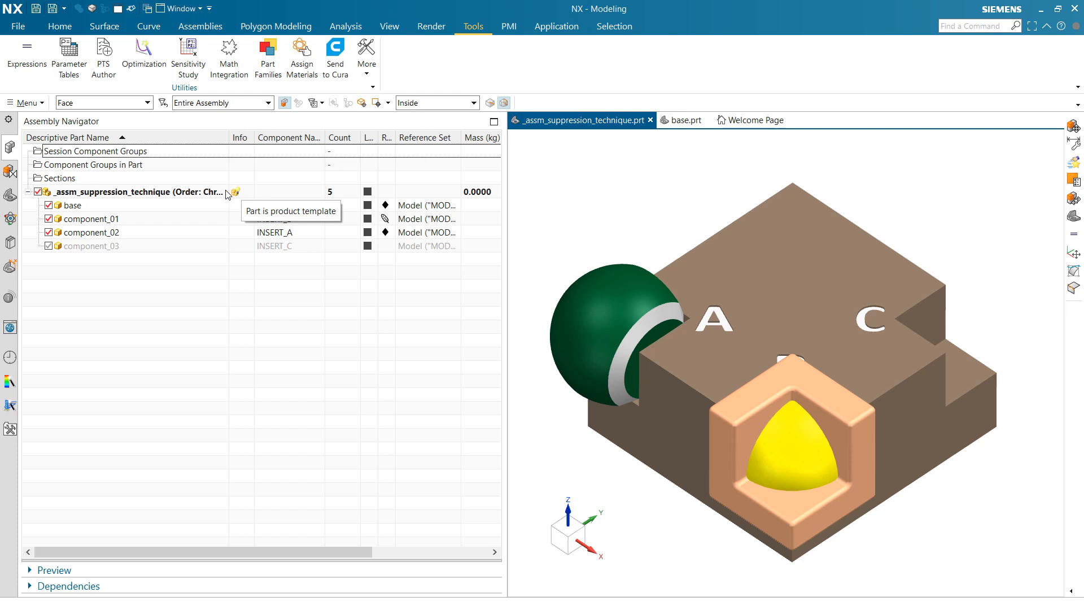
Edit the reusable template and try Component 1 then Component 2 in Slot A
right_click(113, 192)
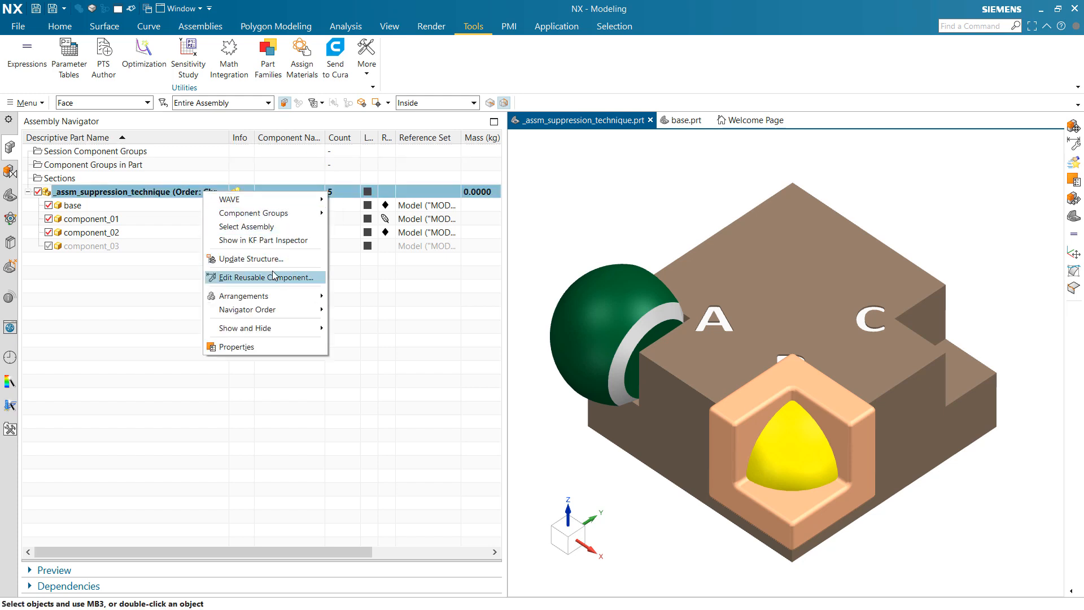
click(269, 278)
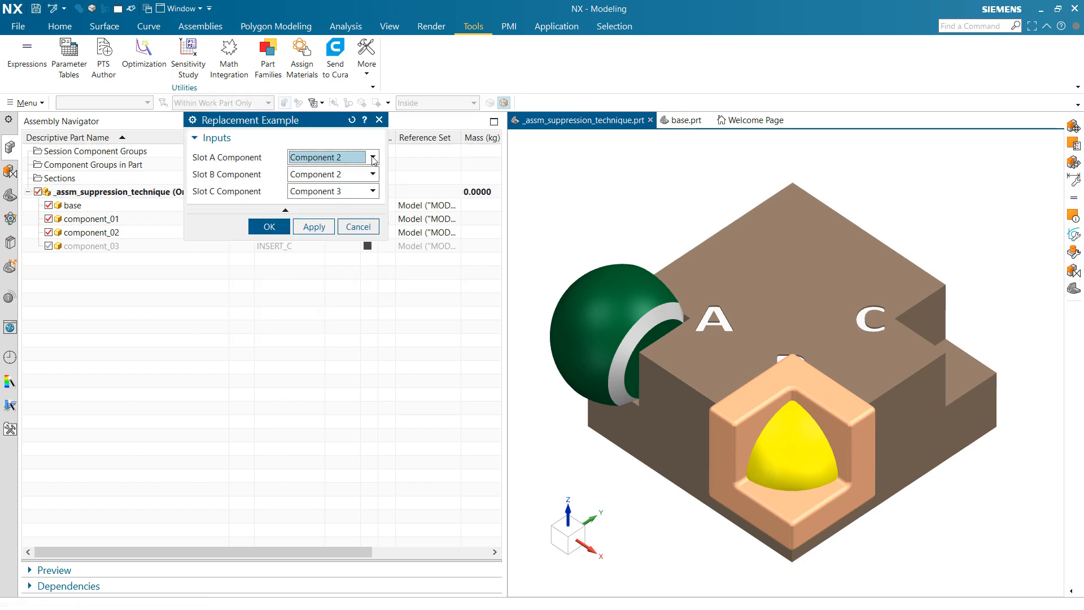
click(373, 157)
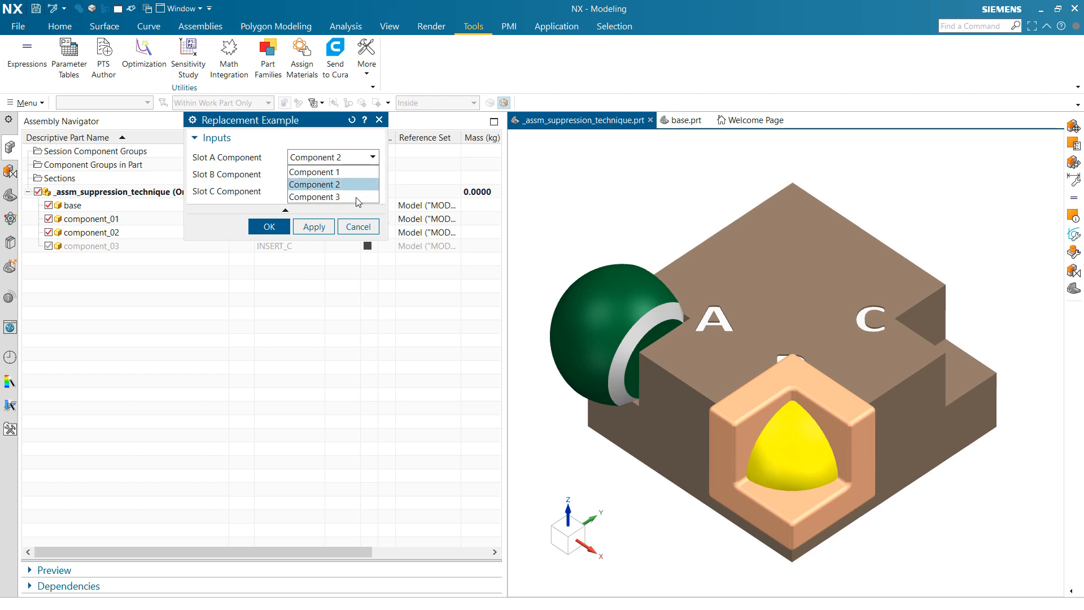
click(314, 172)
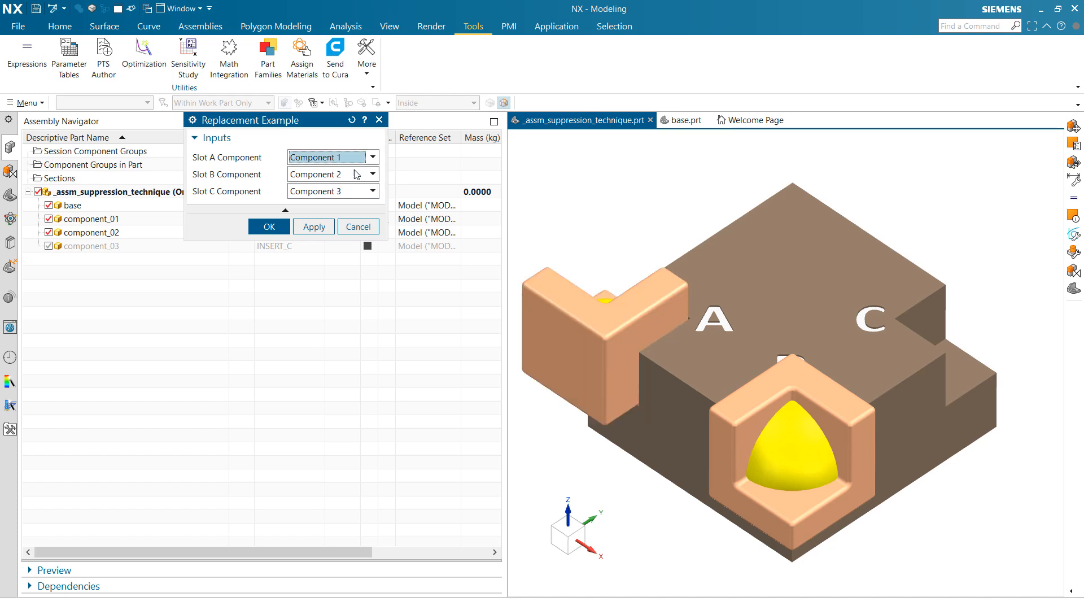
click(371, 157)
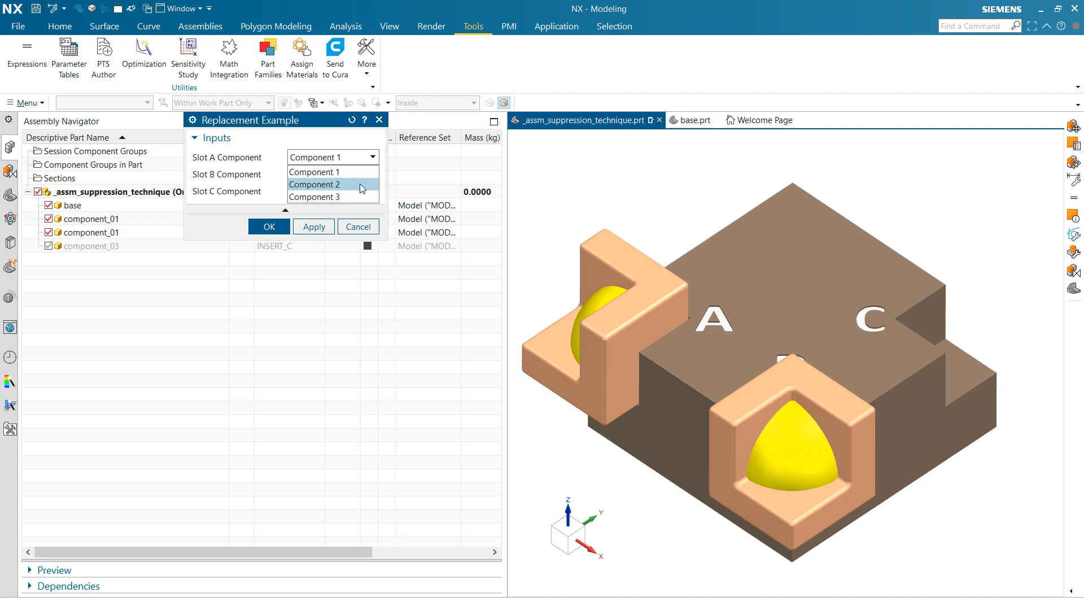
click(314, 184)
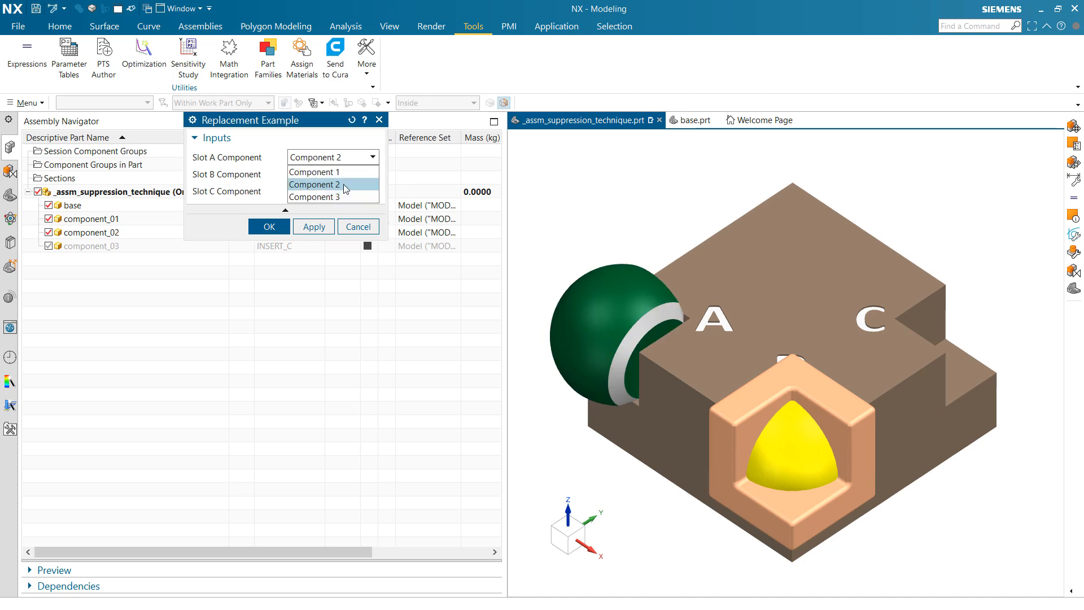
Switch Slot A back to Component 1, then to Component 3, and accept the choices
click(314, 196)
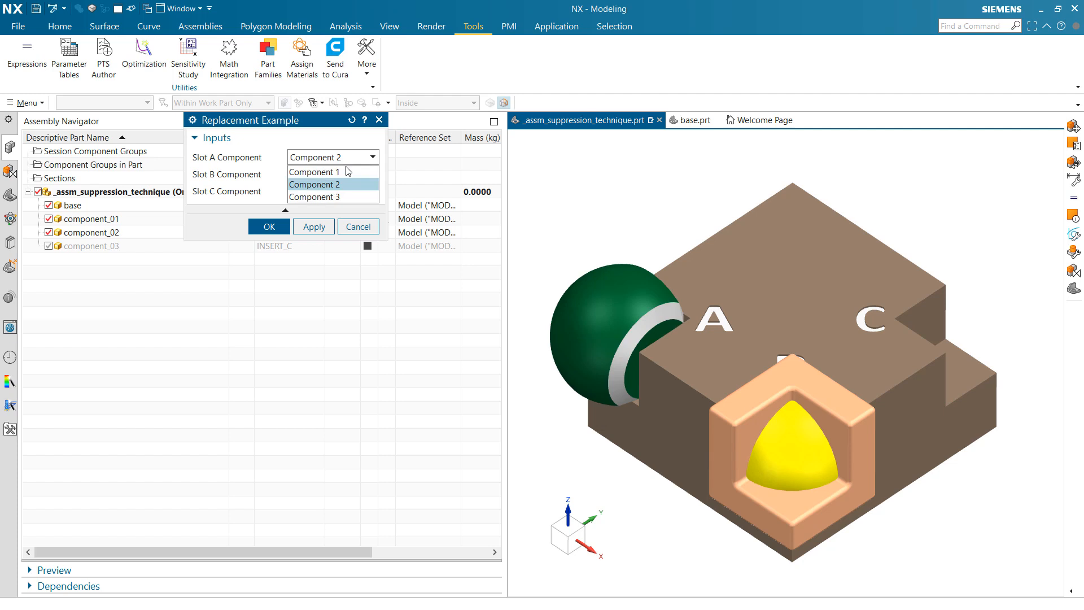
click(316, 172)
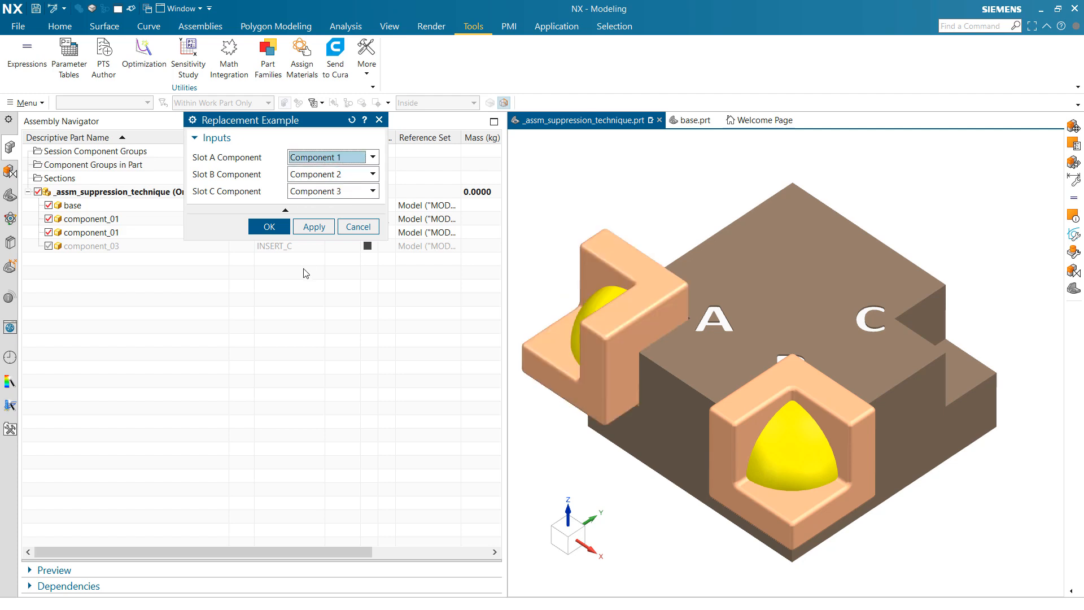
mouse_move(359, 163)
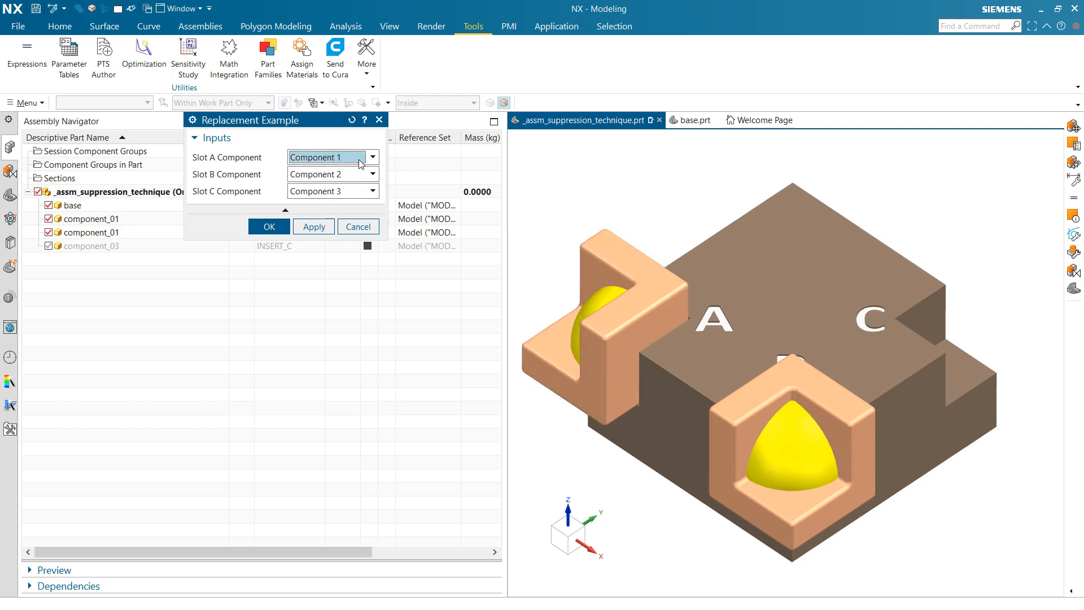
click(374, 157)
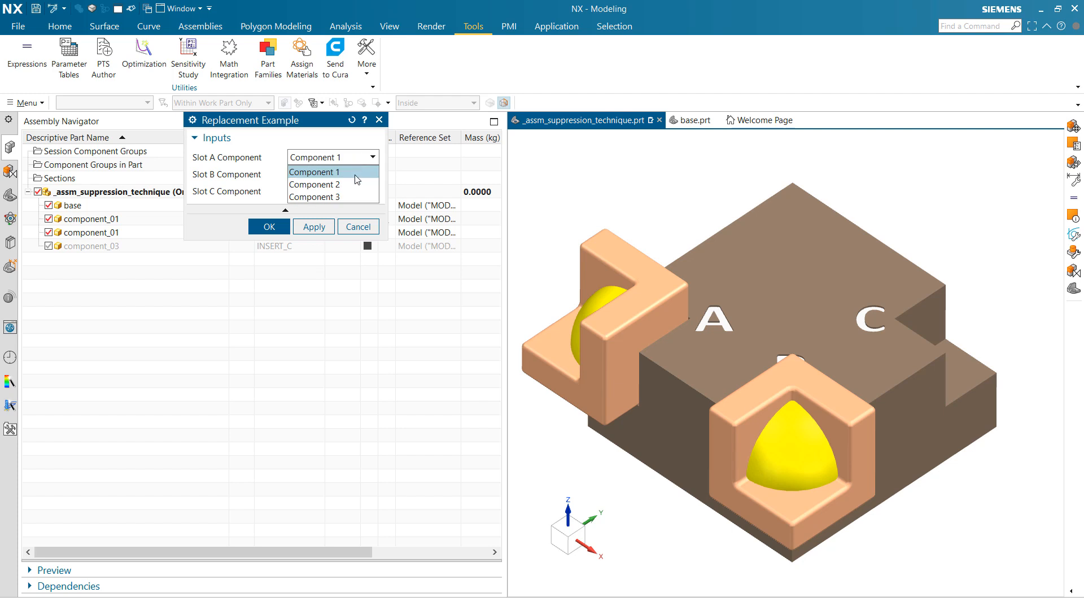
click(315, 196)
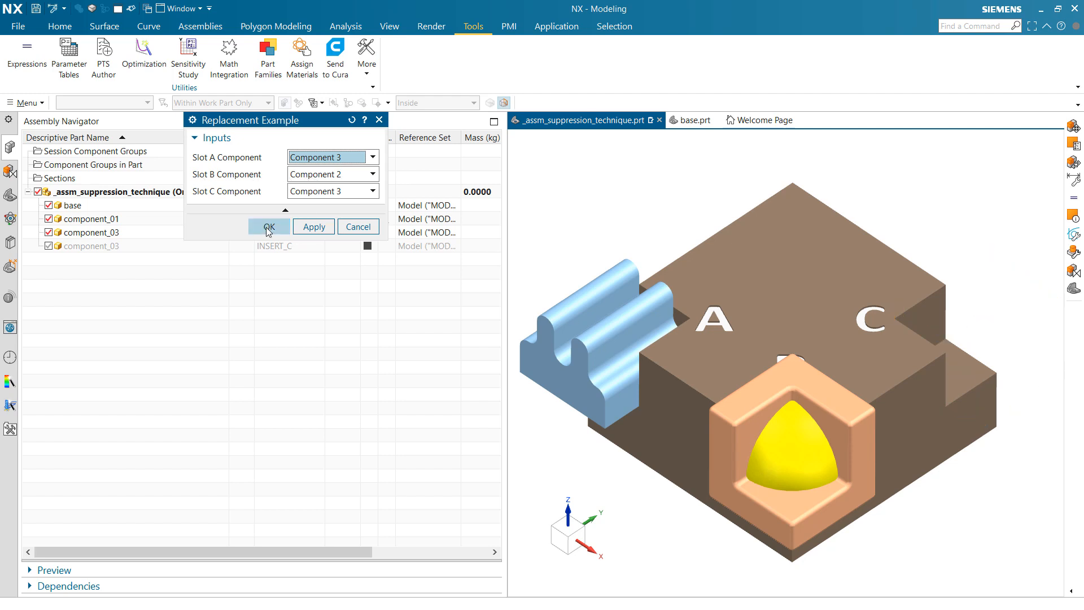
click(268, 226)
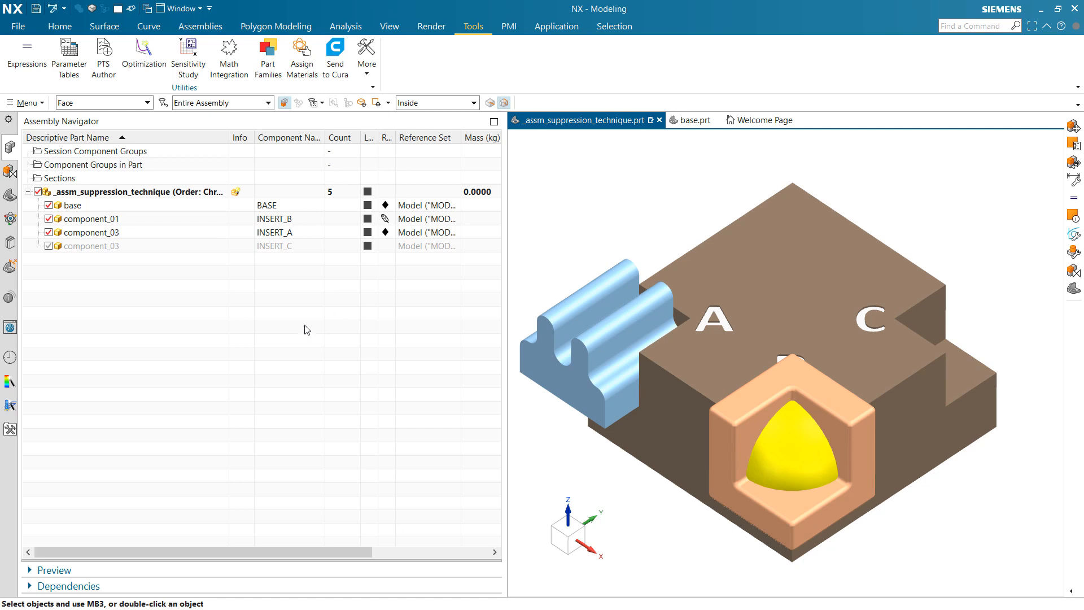
mouse_move(104, 51)
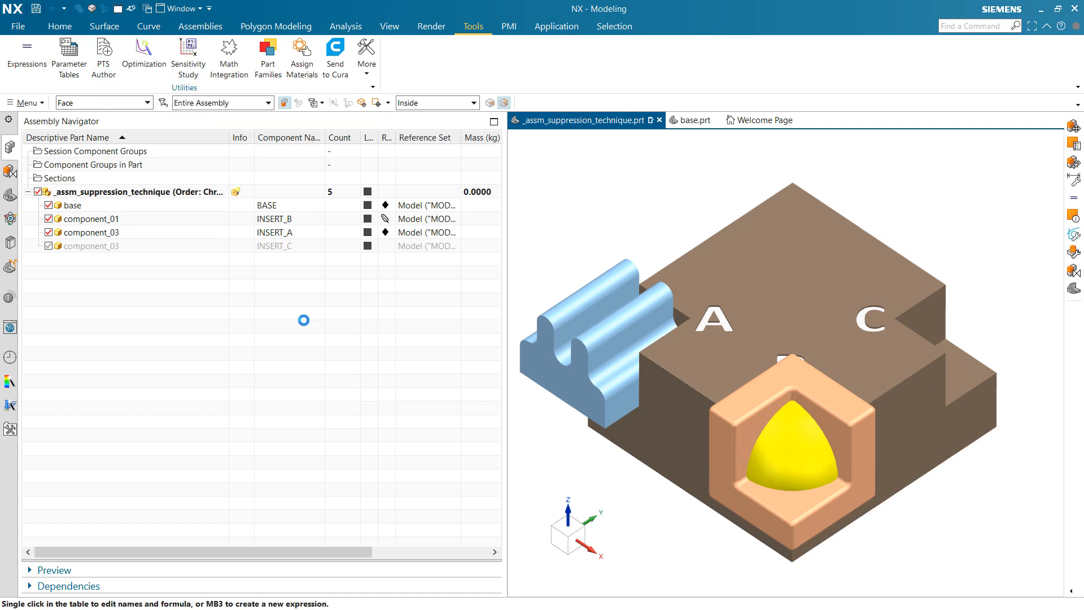
Show the Expressions list with options_list and UI_choice_A/B/C values 2, 1 and 2
click(25, 51)
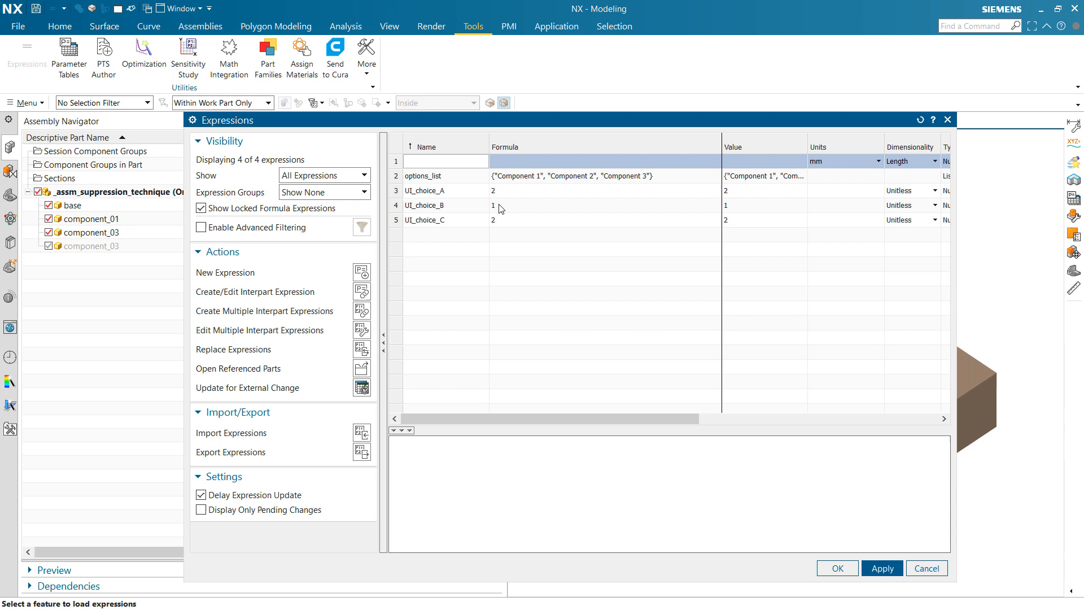
mouse_move(503, 210)
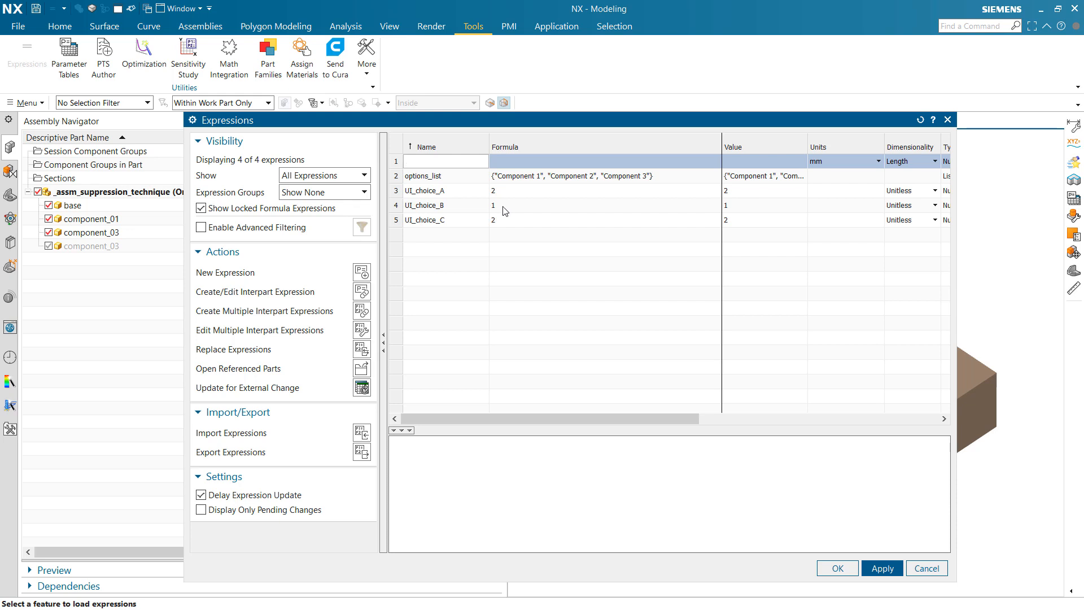
mouse_move(470, 203)
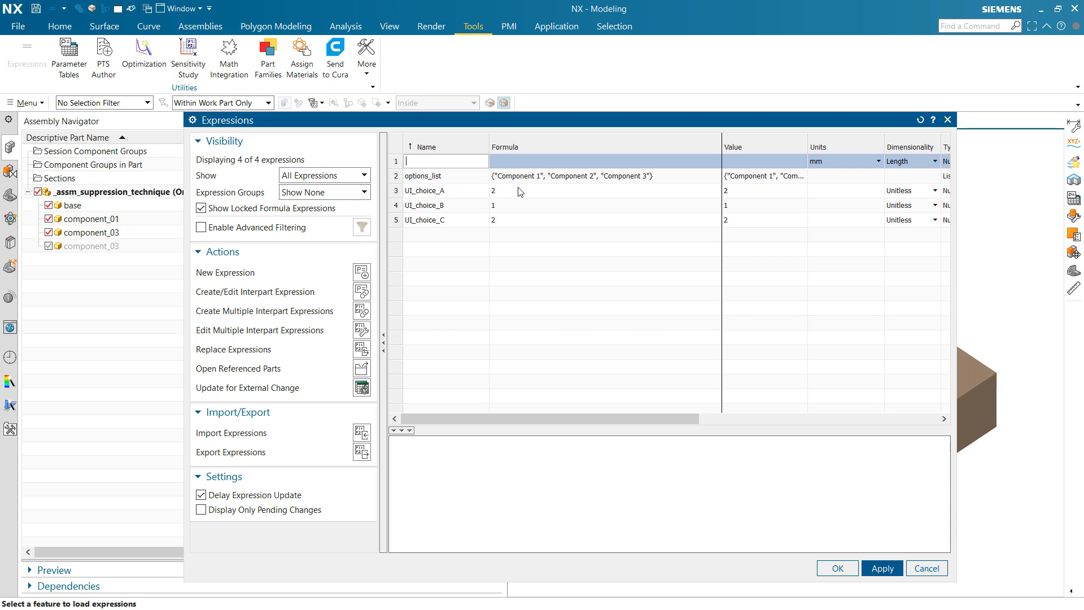
mouse_move(505, 169)
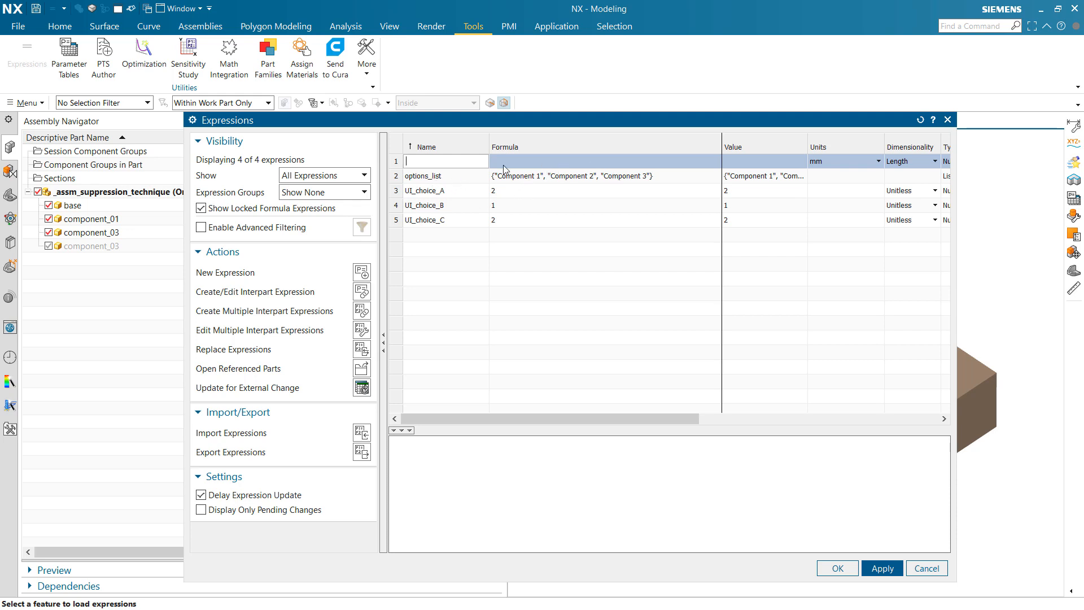
mouse_move(513, 255)
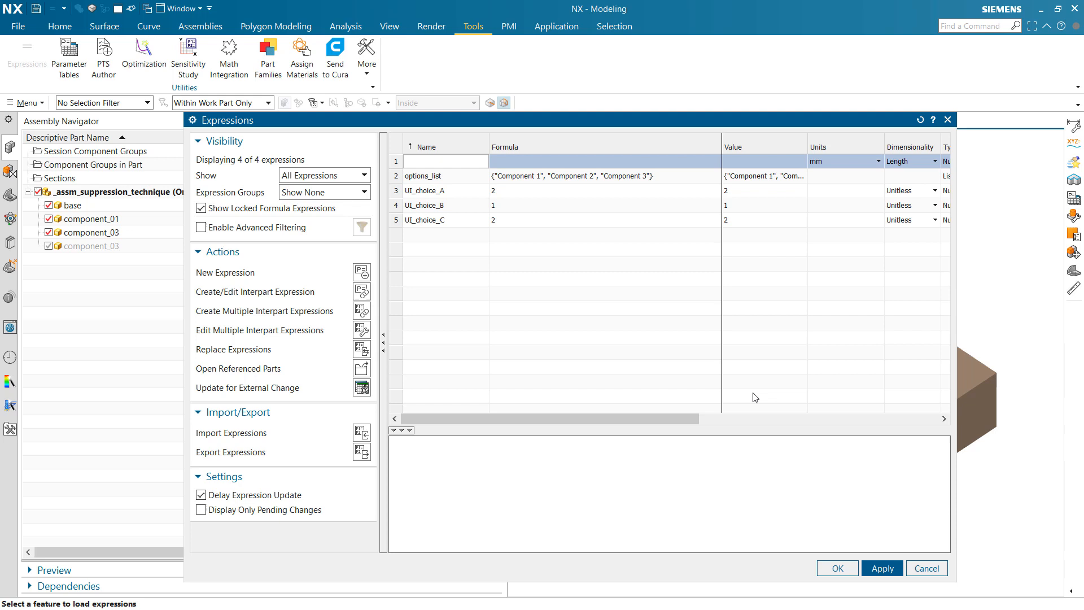
Leave Expressions, start PTS Author, and show the Slot A input's settings and its Component 1–3 choices
click(838, 568)
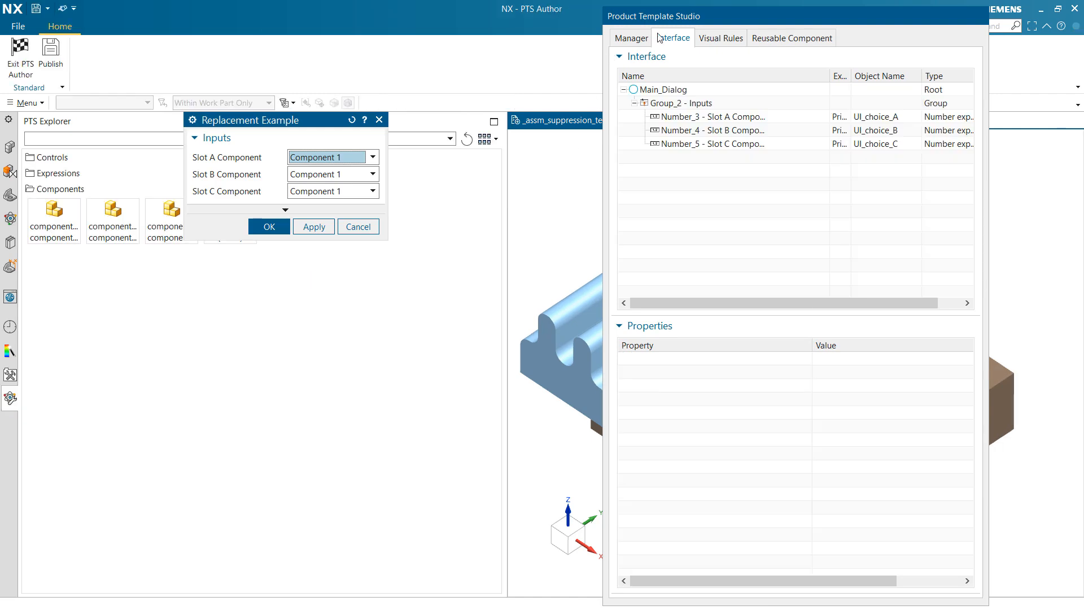
mouse_move(243, 169)
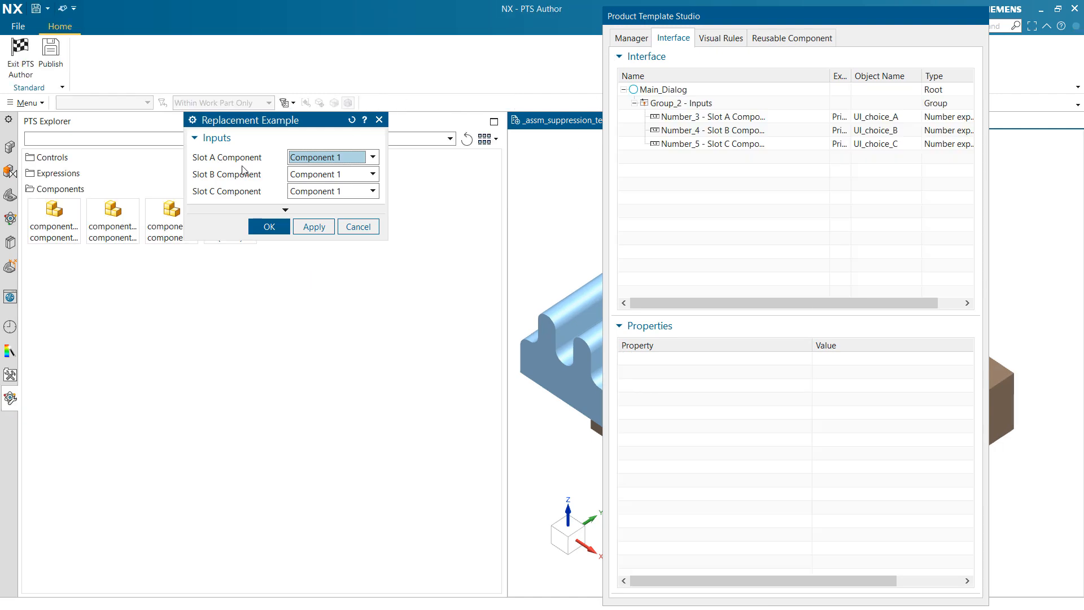
mouse_move(495, 171)
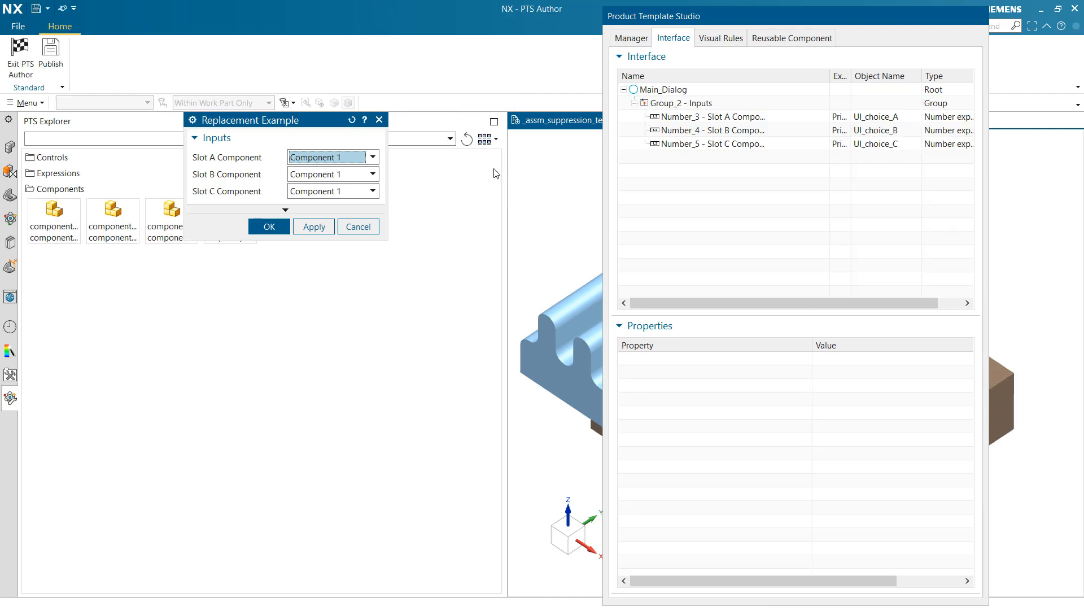
click(712, 116)
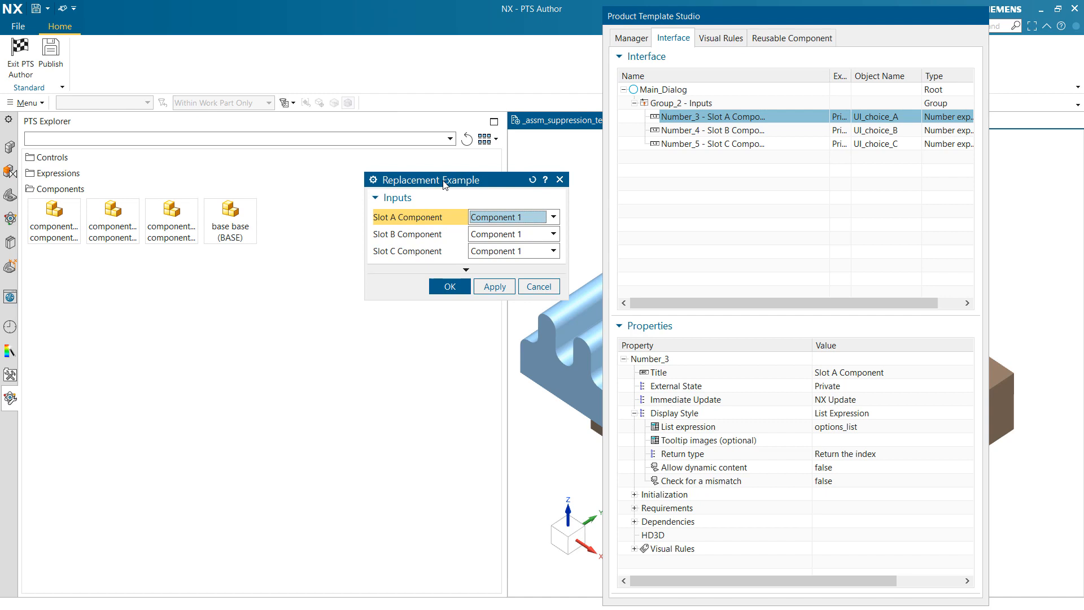
mouse_move(883, 134)
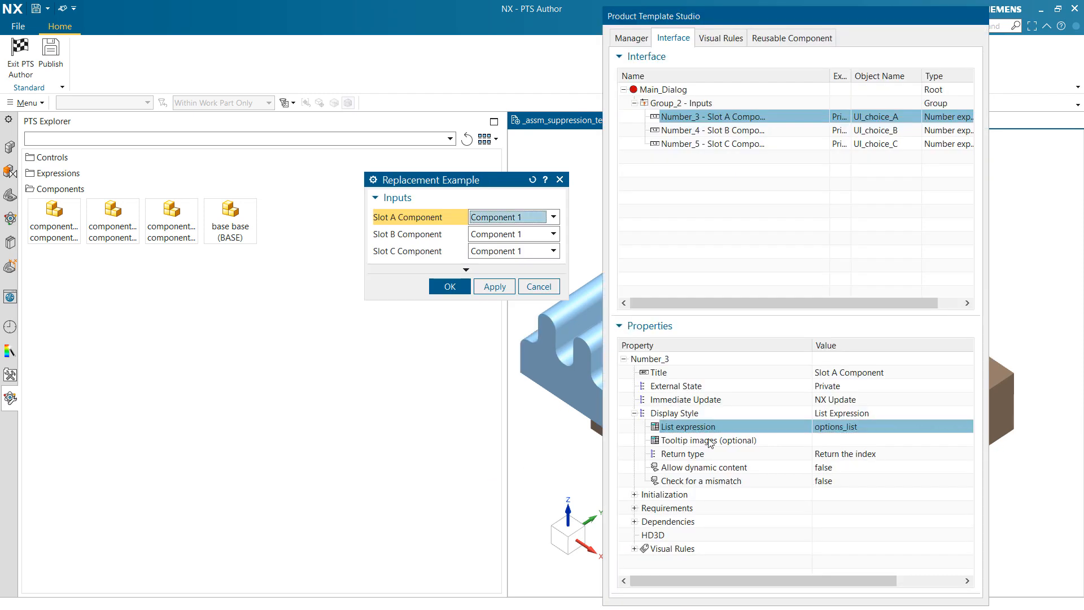
click(553, 217)
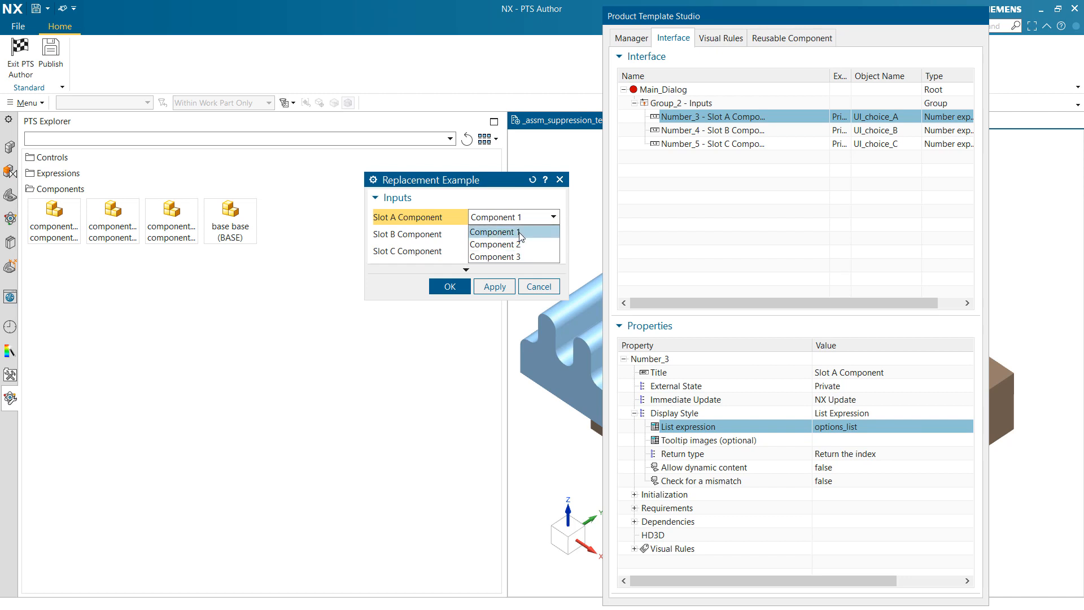
mouse_move(495, 235)
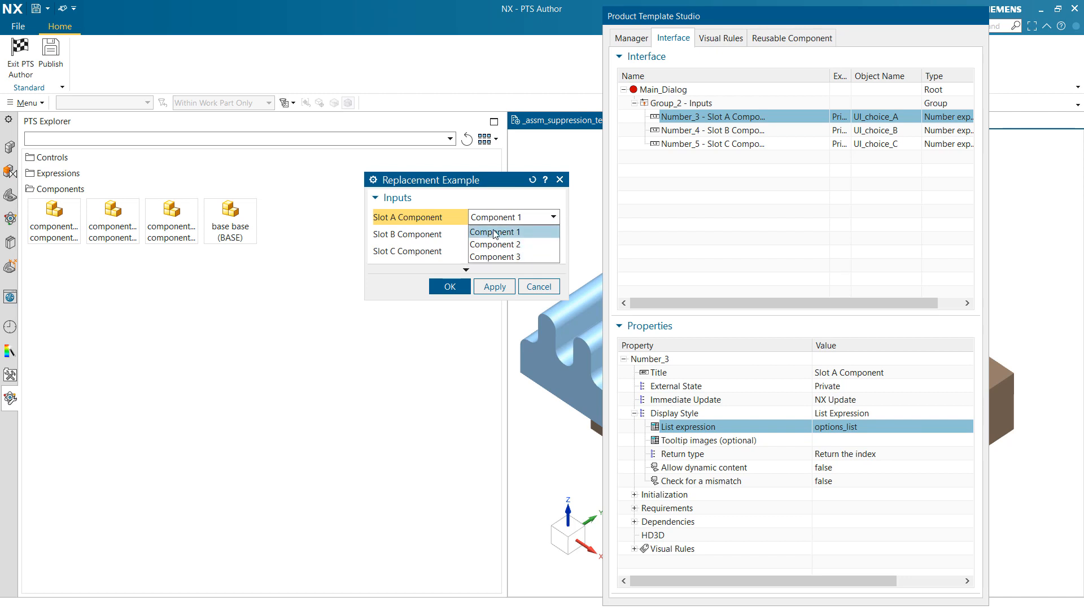
mouse_move(510, 242)
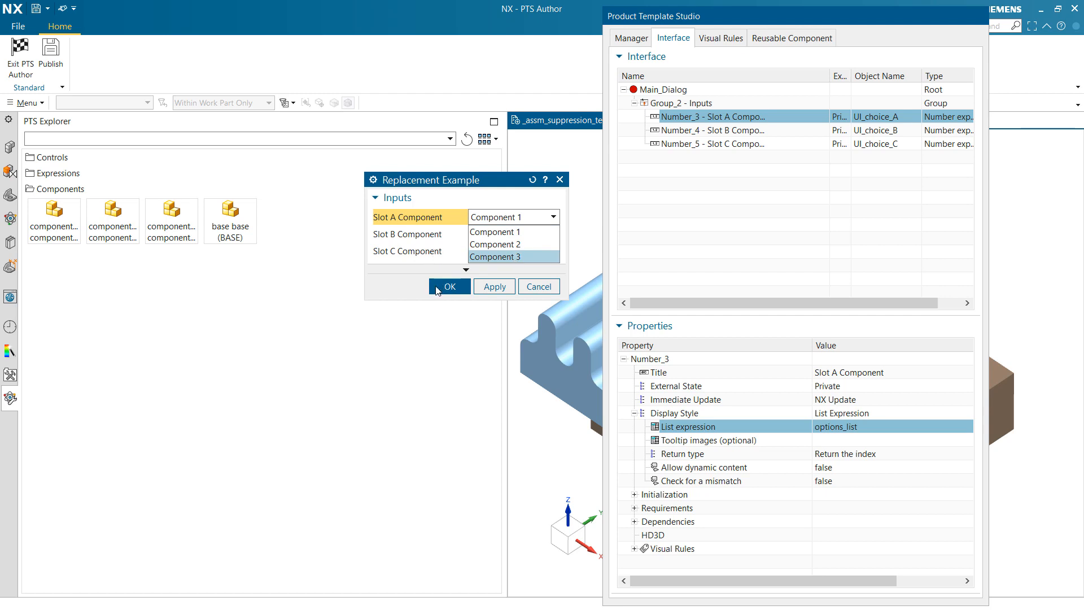
click(495, 231)
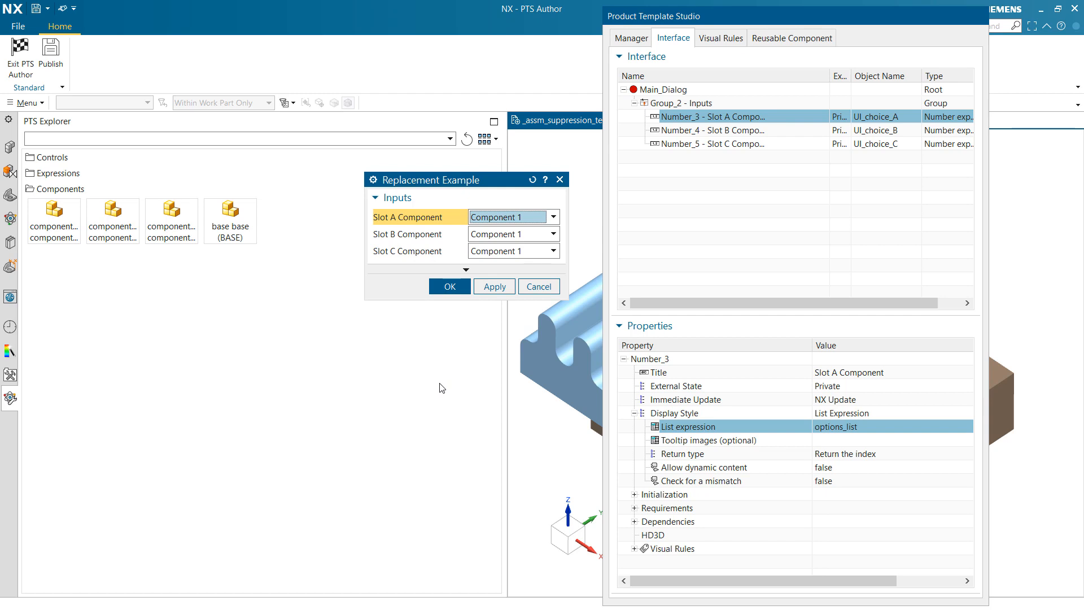
mouse_move(861, 464)
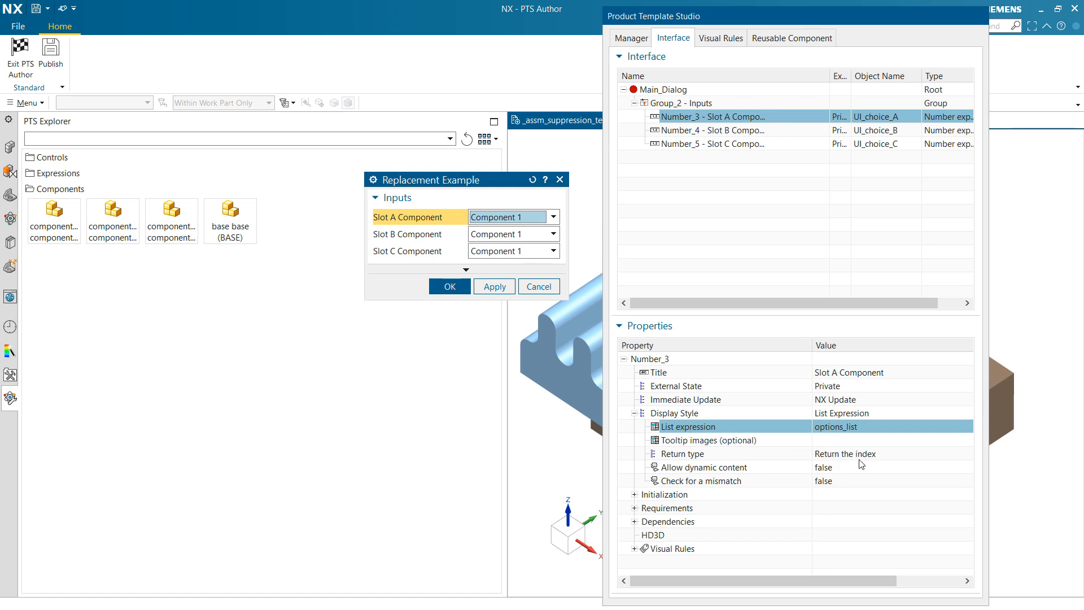
Review Slot A's return type options and keep it set to 'Return the index'
click(684, 454)
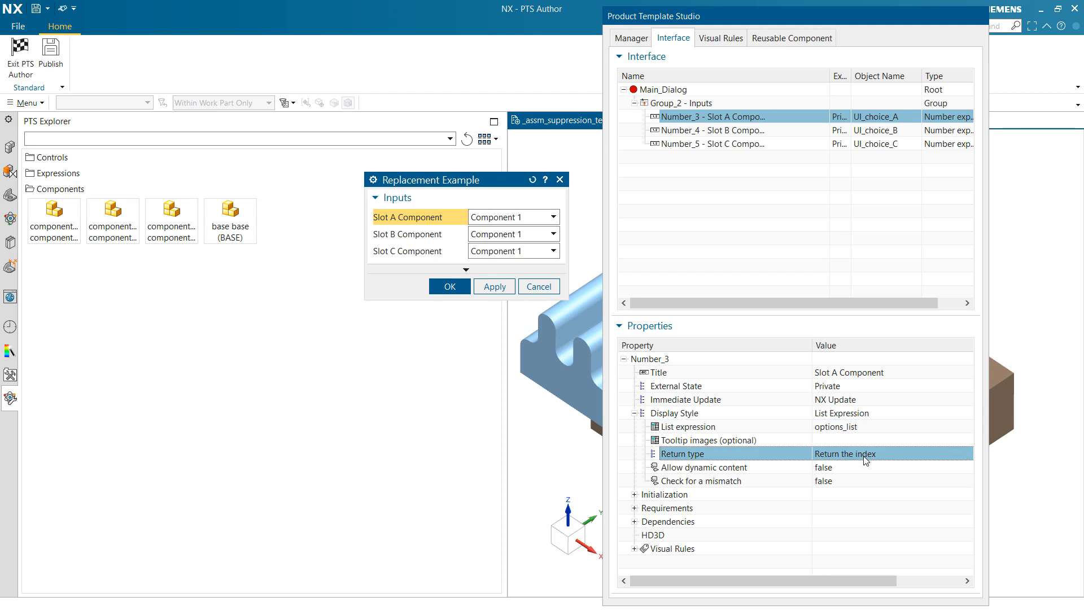
click(866, 454)
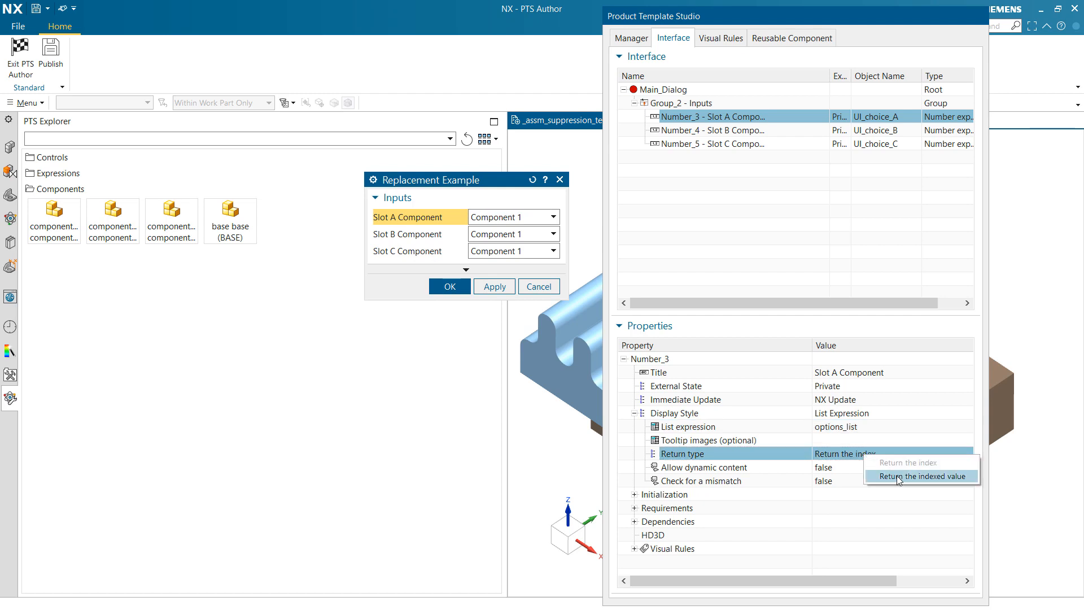
click(921, 475)
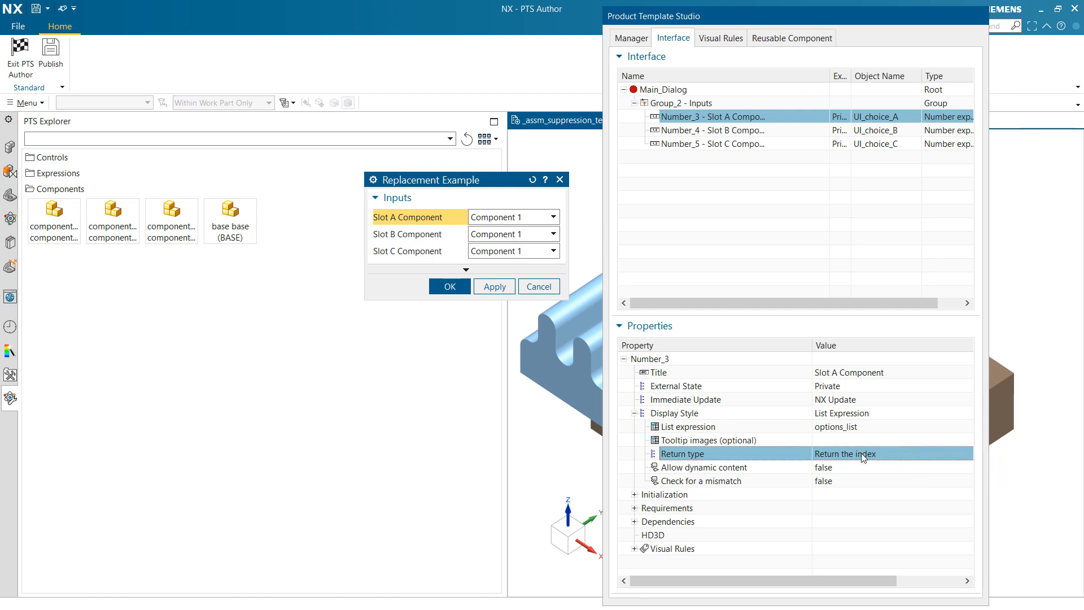
mouse_move(847, 461)
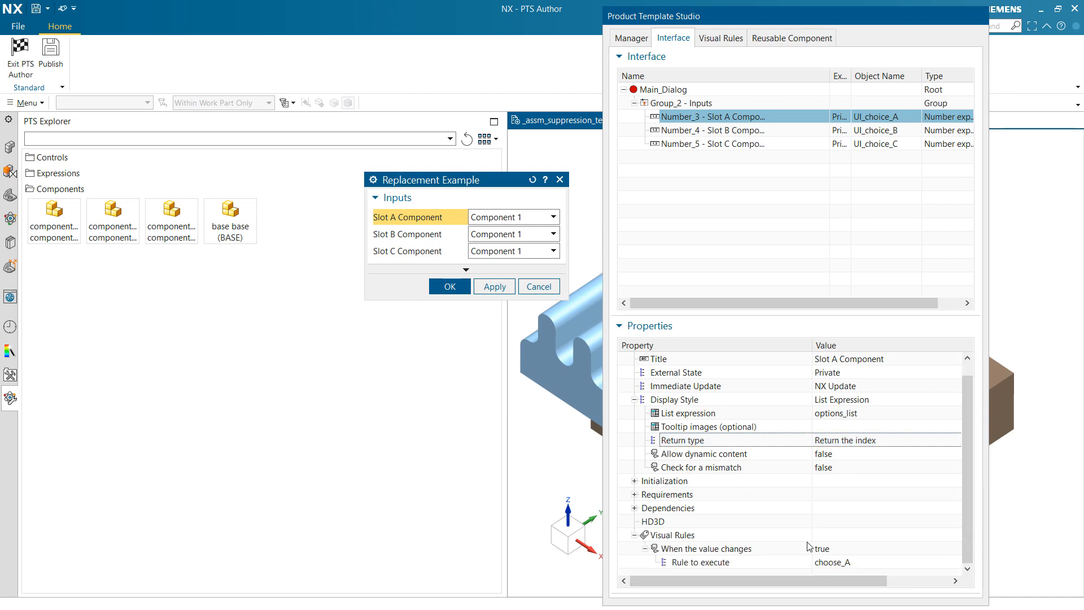
mouse_move(746, 567)
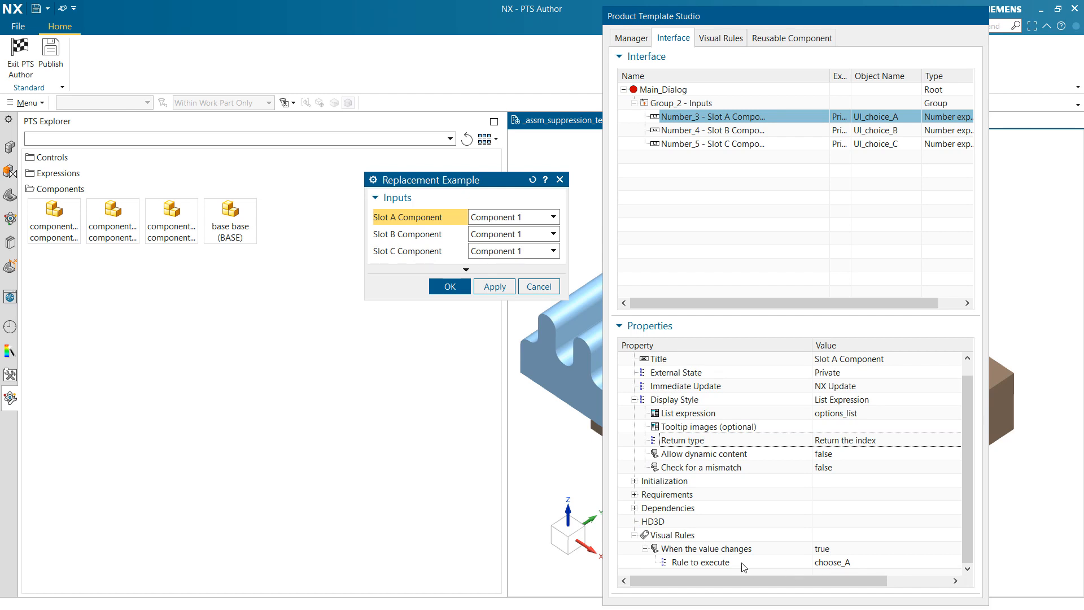
mouse_move(840, 568)
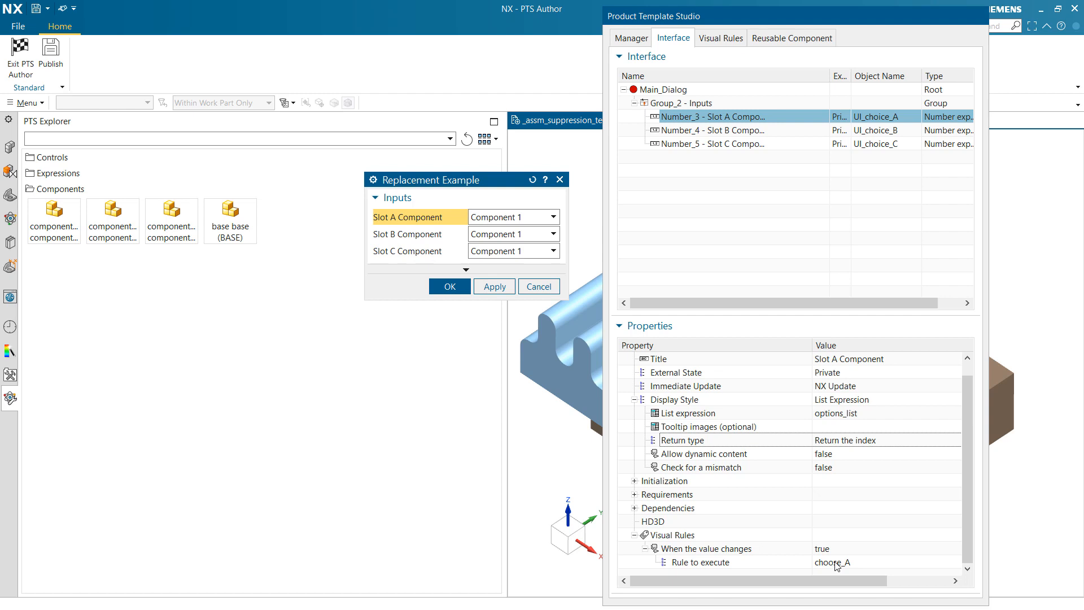
mouse_move(835, 564)
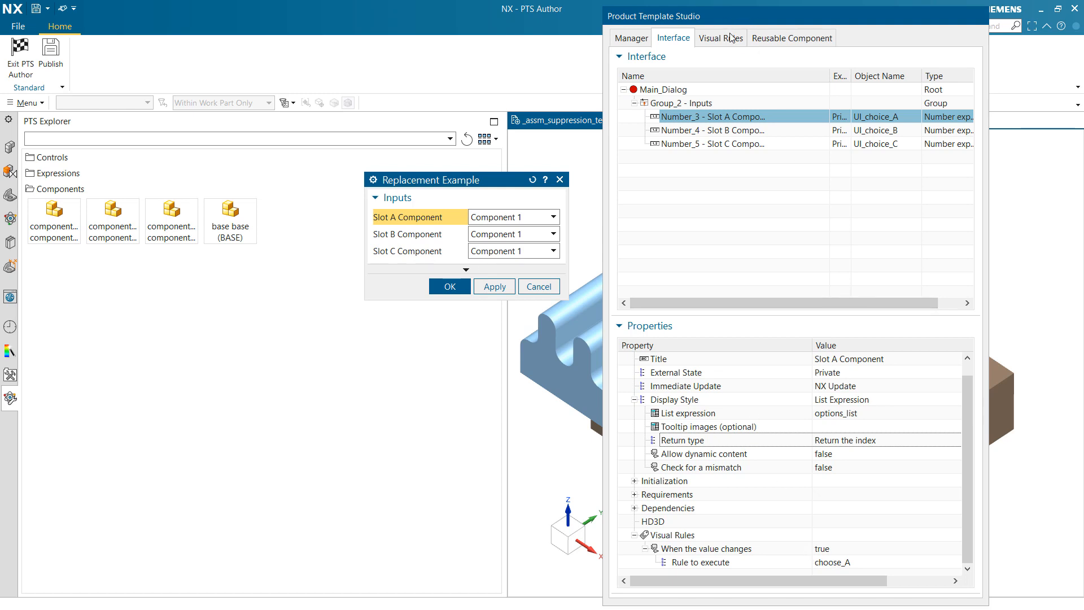
Show the choose_A diagram and inspect the Switch cases 0 and 1 invoking switch_A_to_C1 and switch_A_to_C2
click(721, 37)
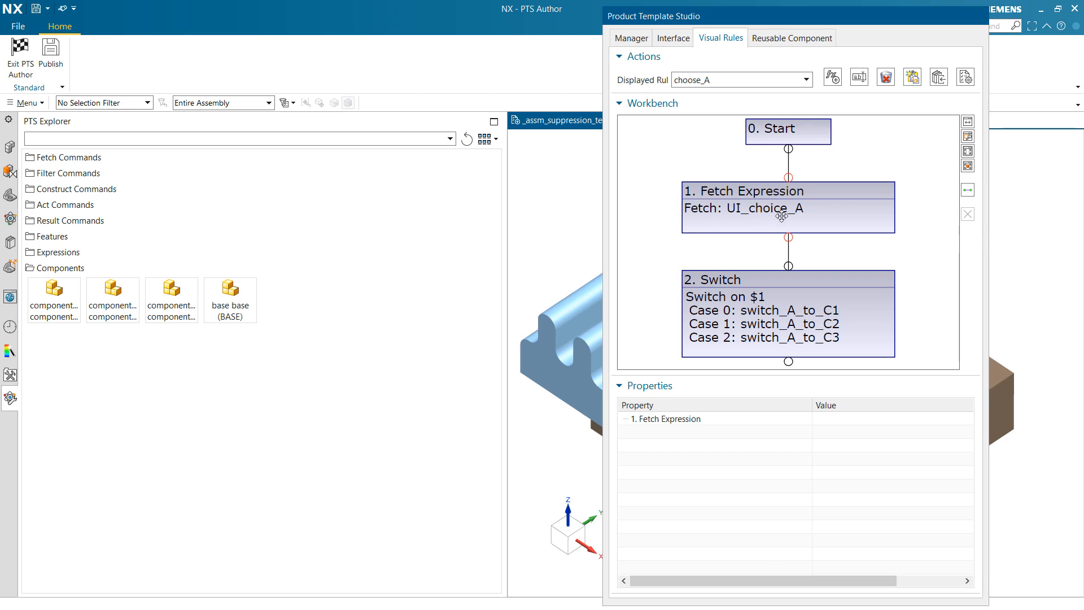
mouse_move(779, 285)
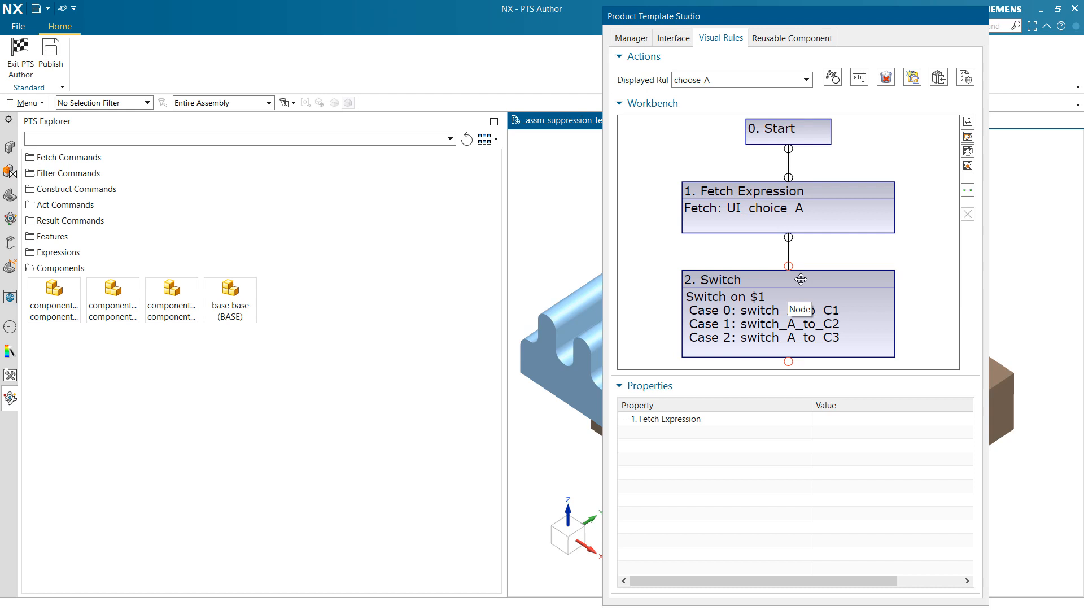
click(789, 280)
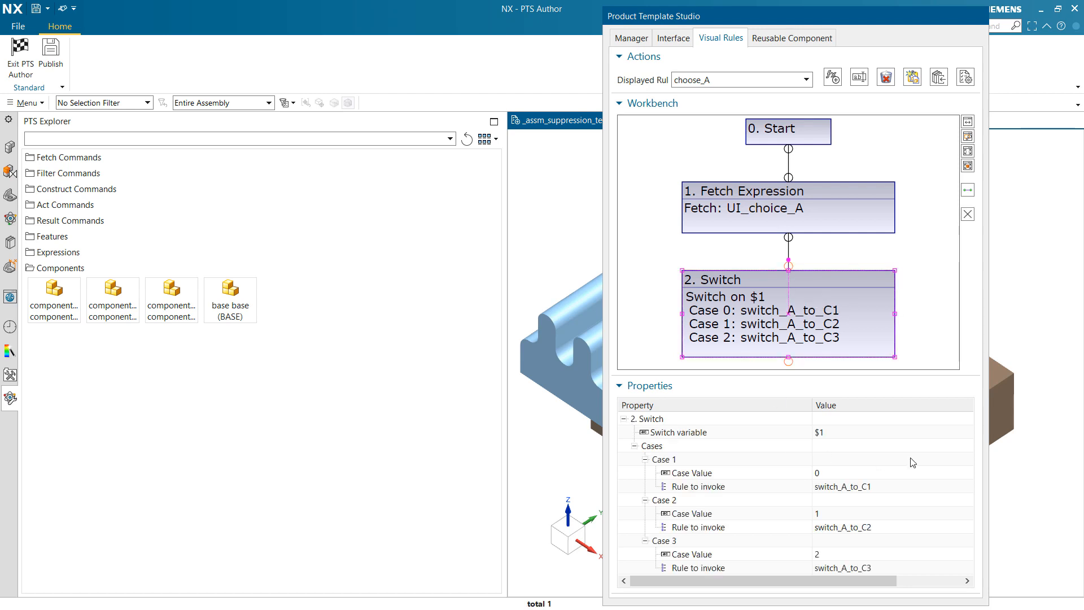
click(691, 472)
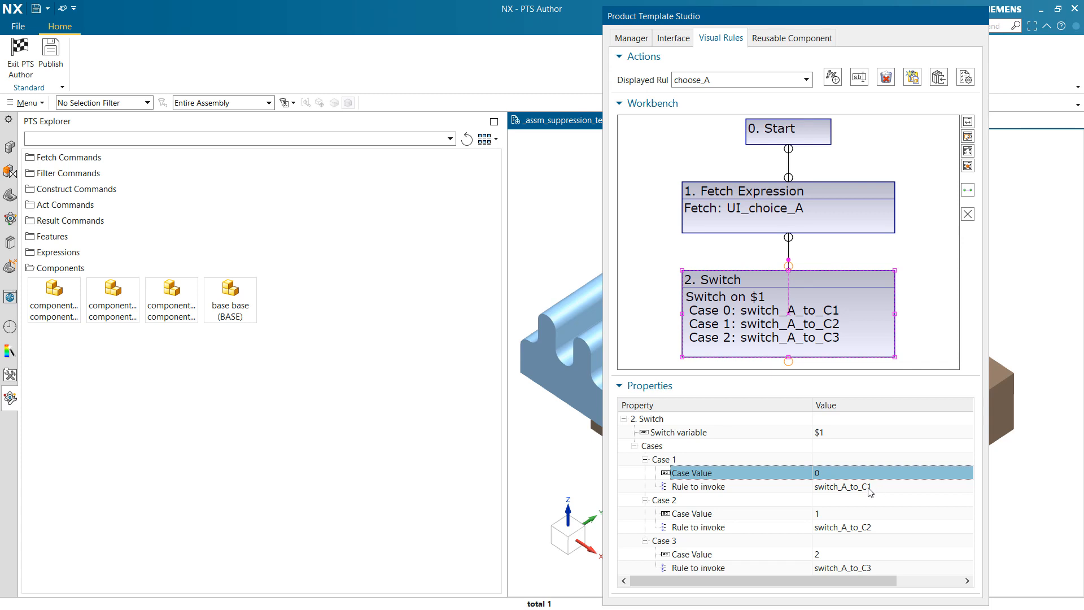
click(691, 513)
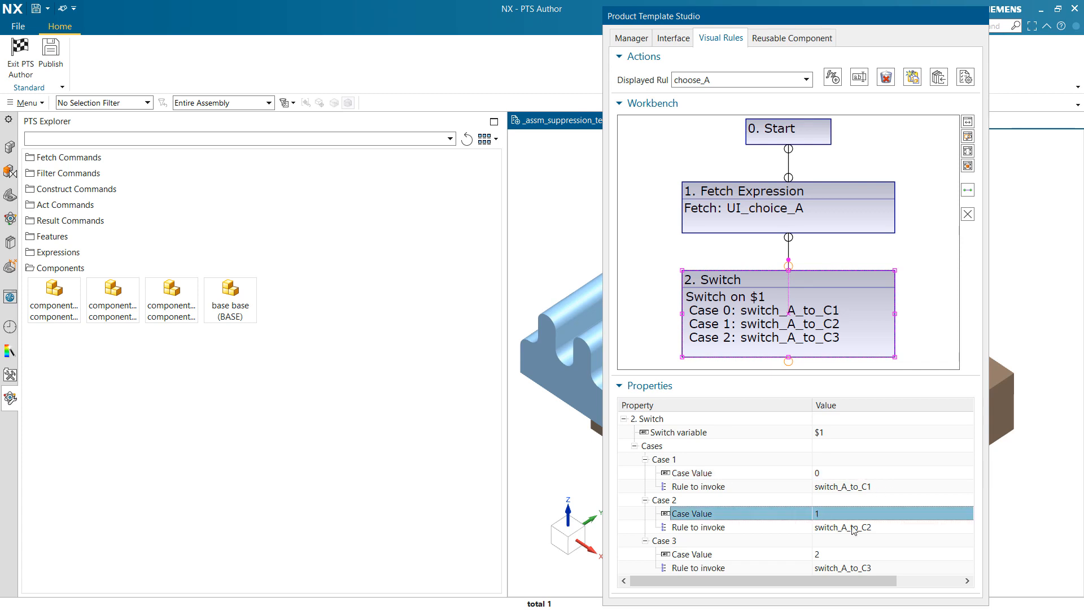
mouse_move(822, 559)
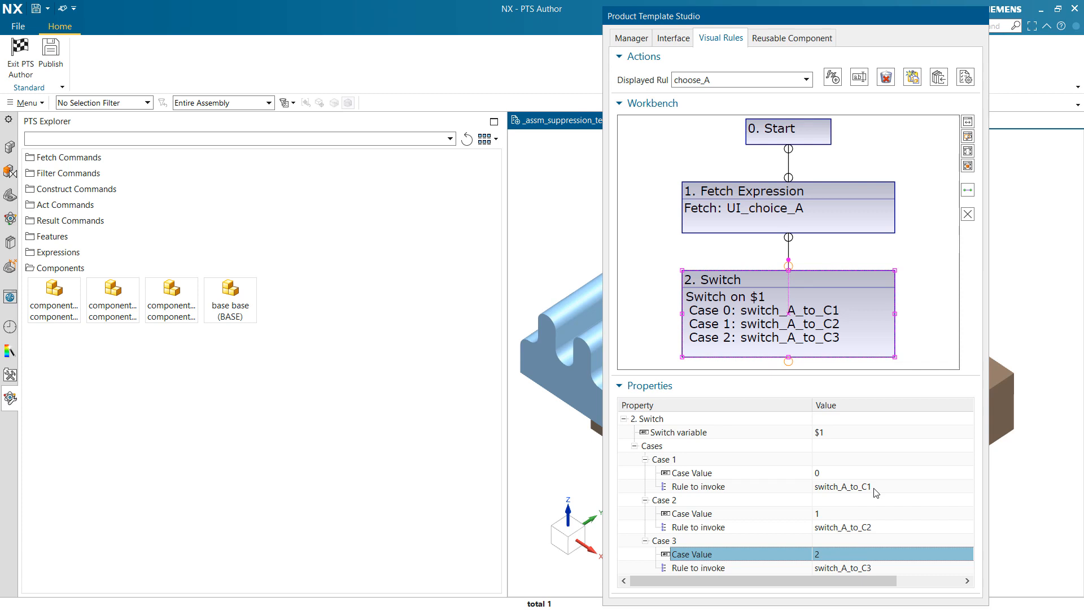
mouse_move(820, 192)
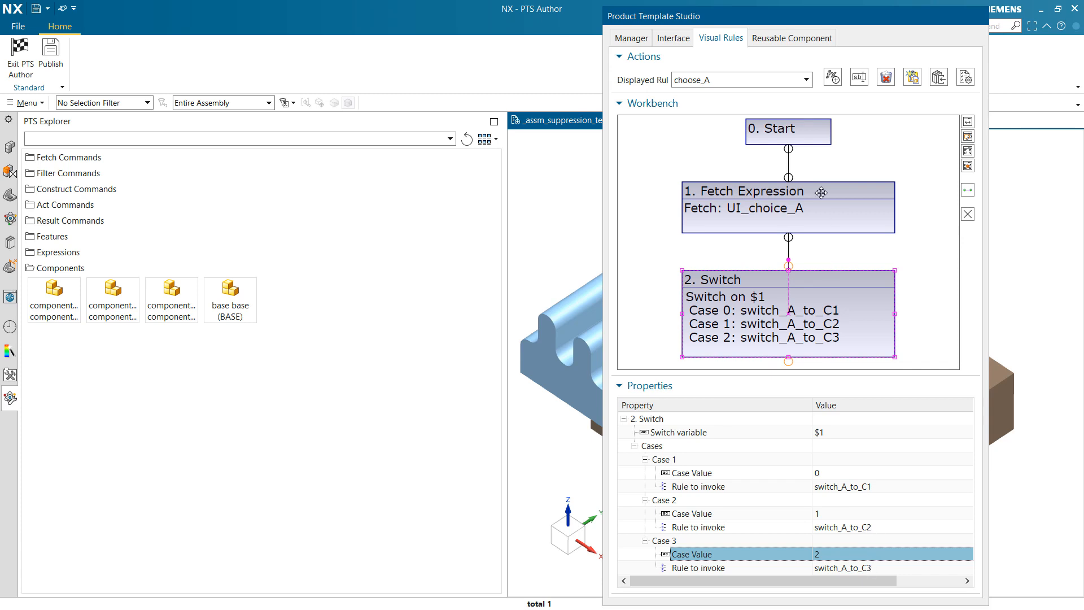
Display the switch_A_to_C1 rule replacing INSERT_A with component_01.prt, then show the assembly's components
click(805, 79)
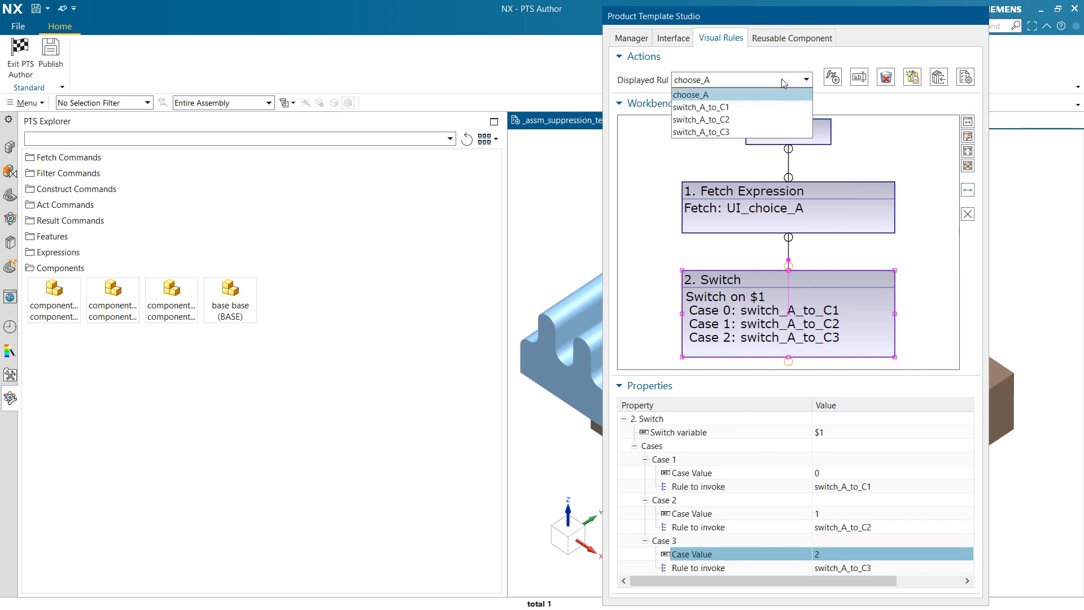
mouse_move(723, 107)
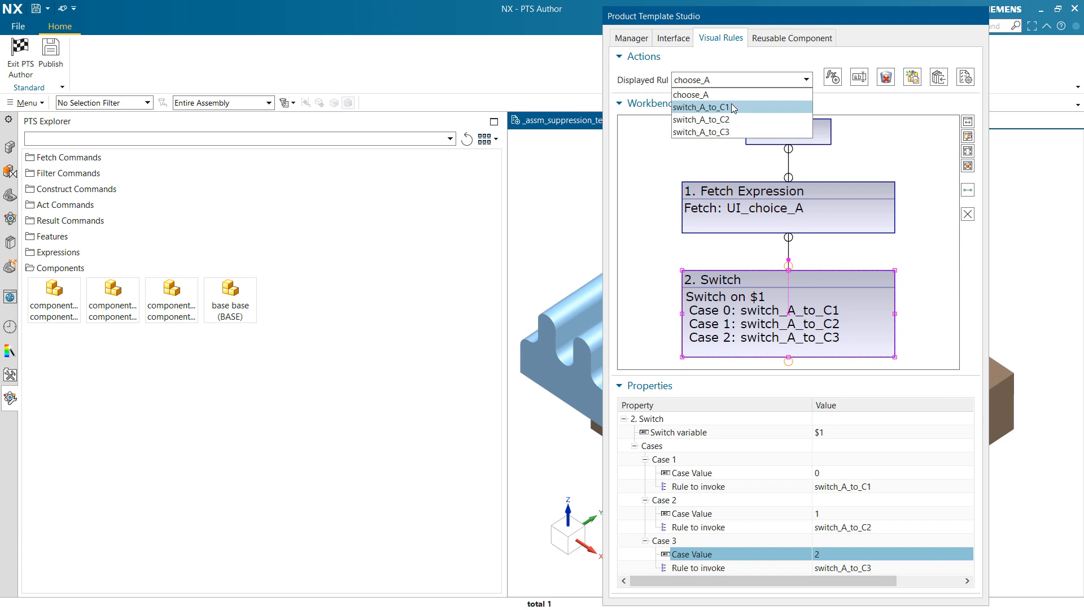
click(710, 106)
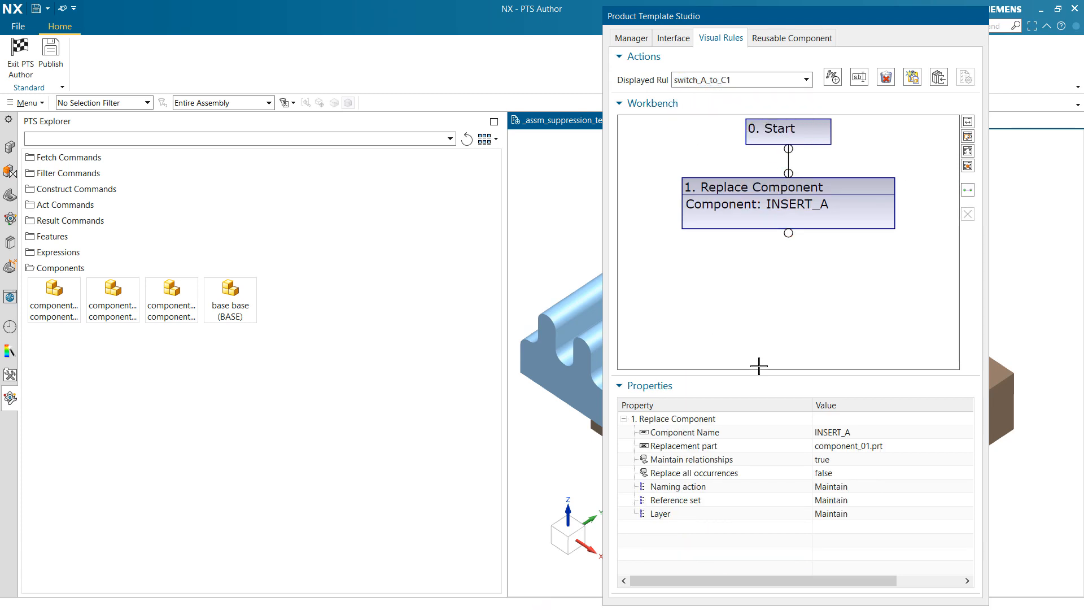
click(686, 431)
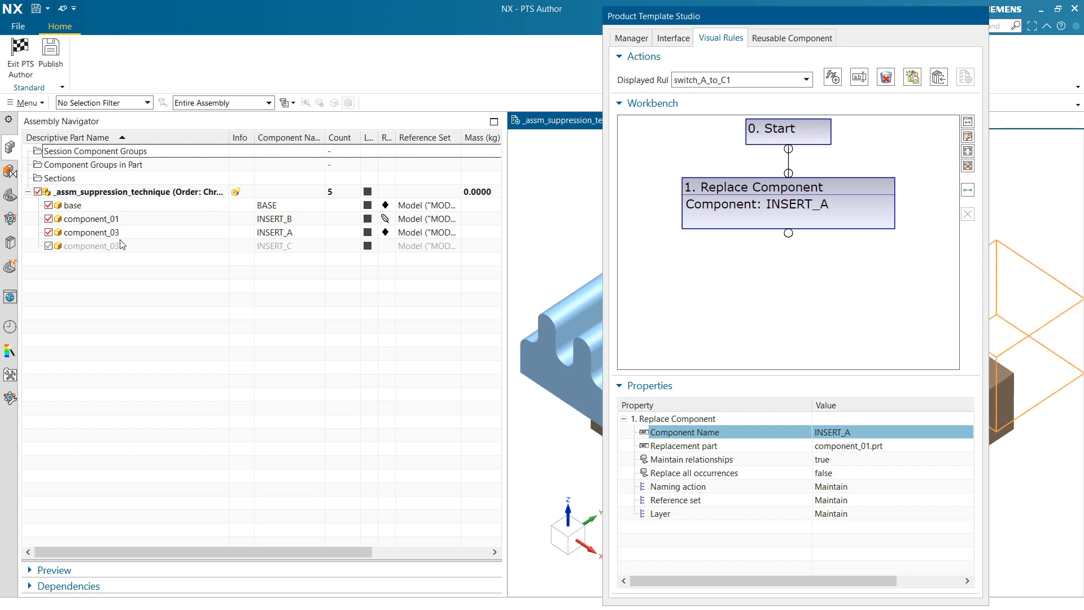
mouse_move(127, 251)
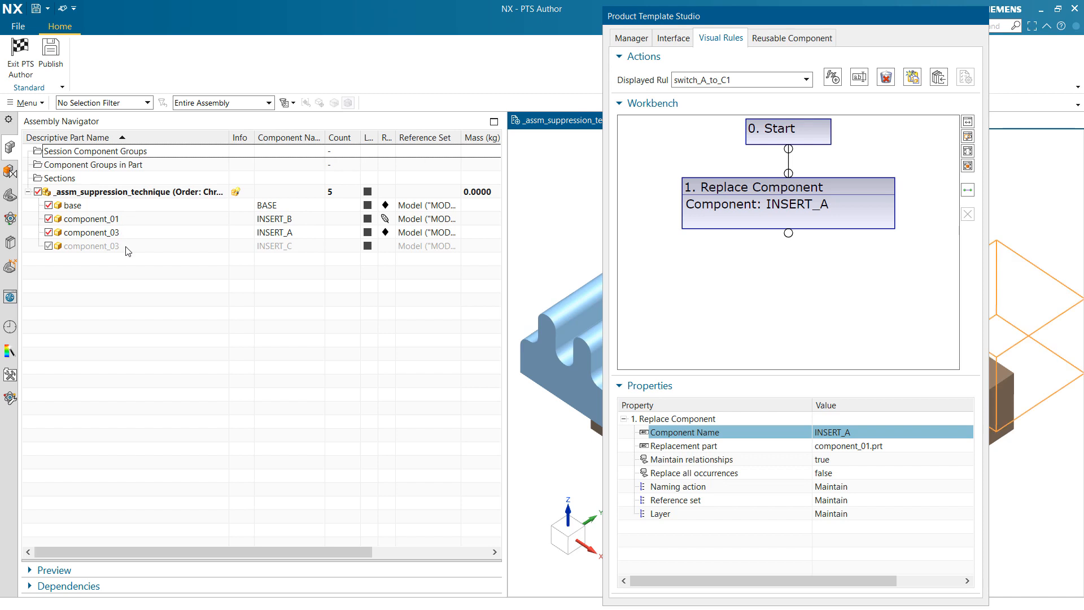
mouse_move(312, 147)
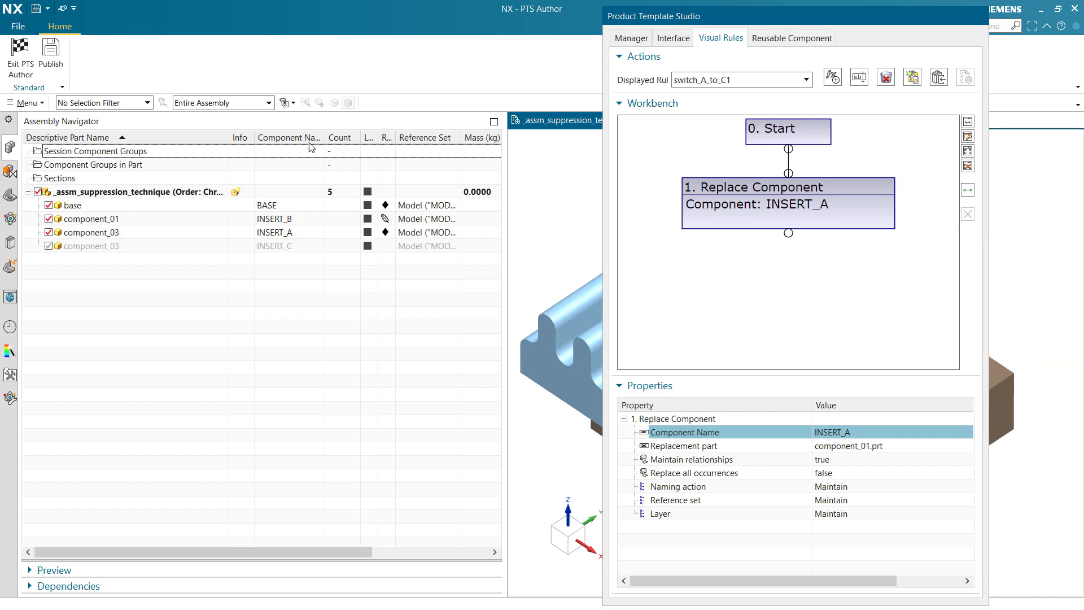
mouse_move(297, 236)
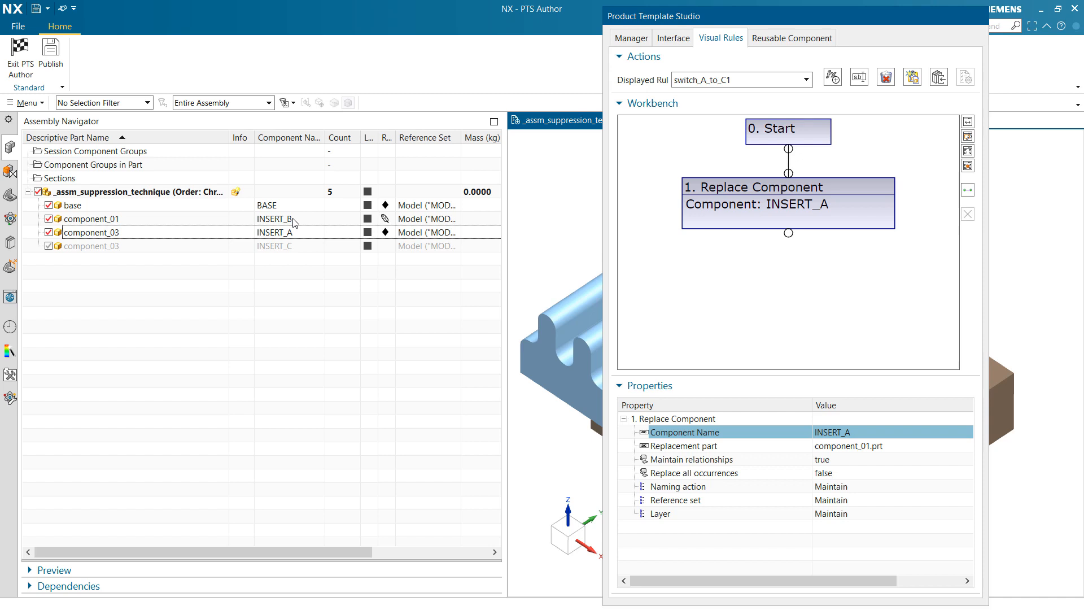
mouse_move(294, 233)
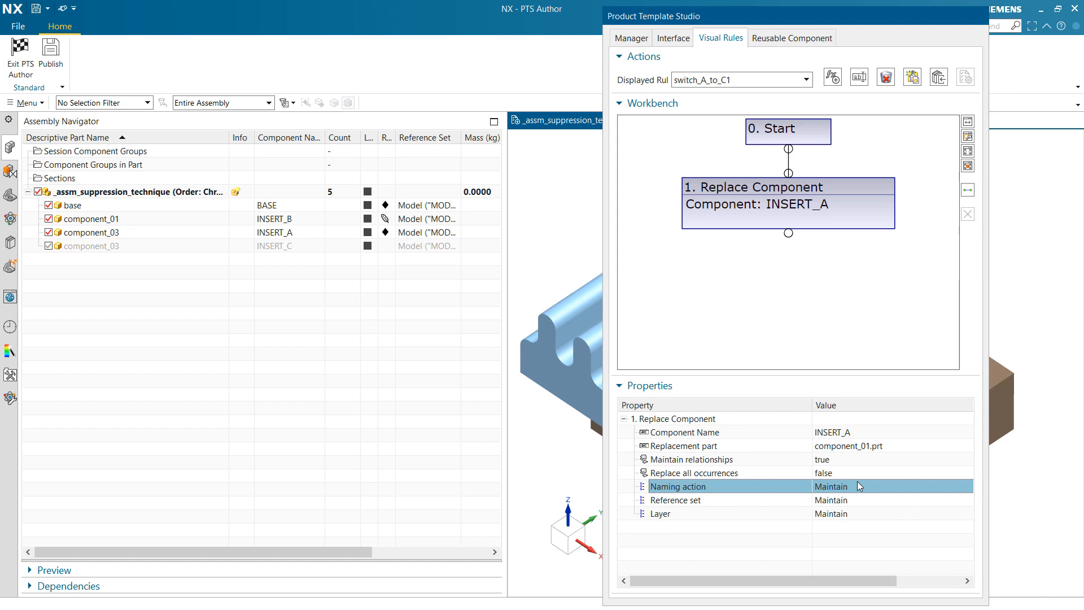
mouse_move(874, 482)
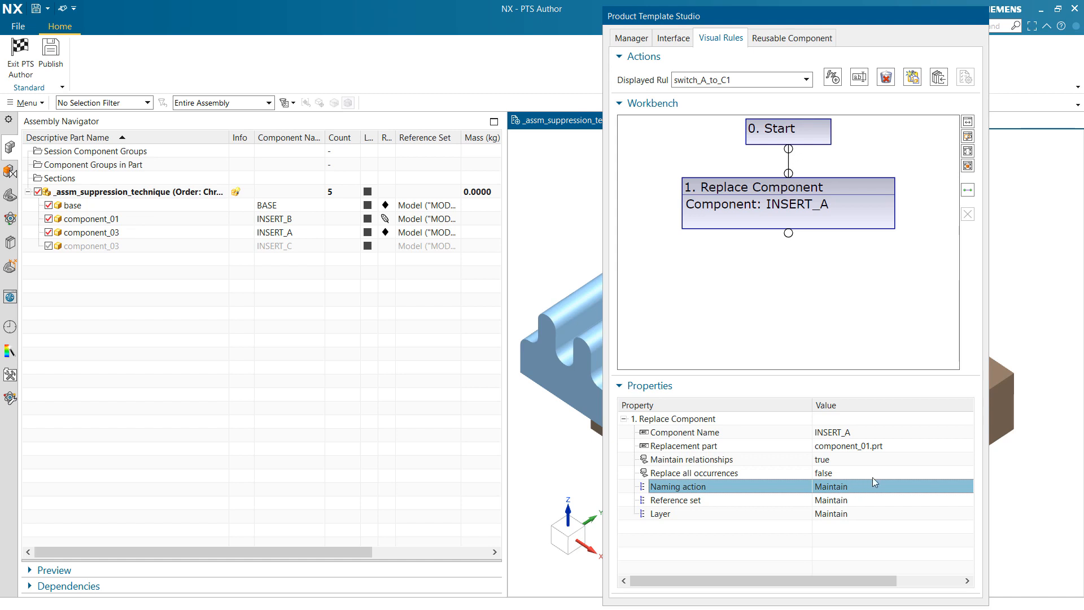
mouse_move(840, 434)
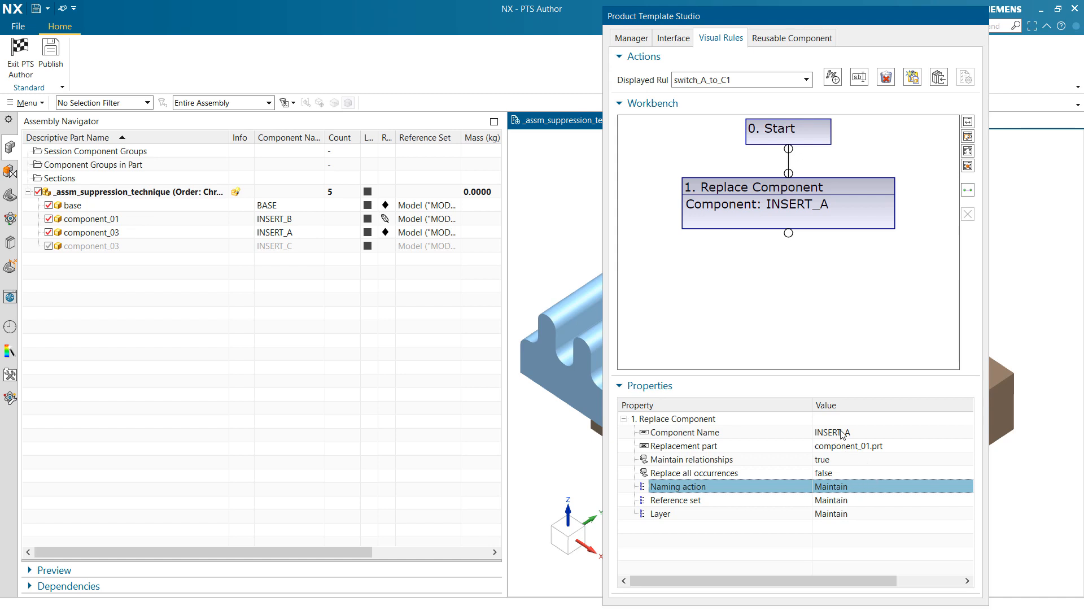
mouse_move(850, 439)
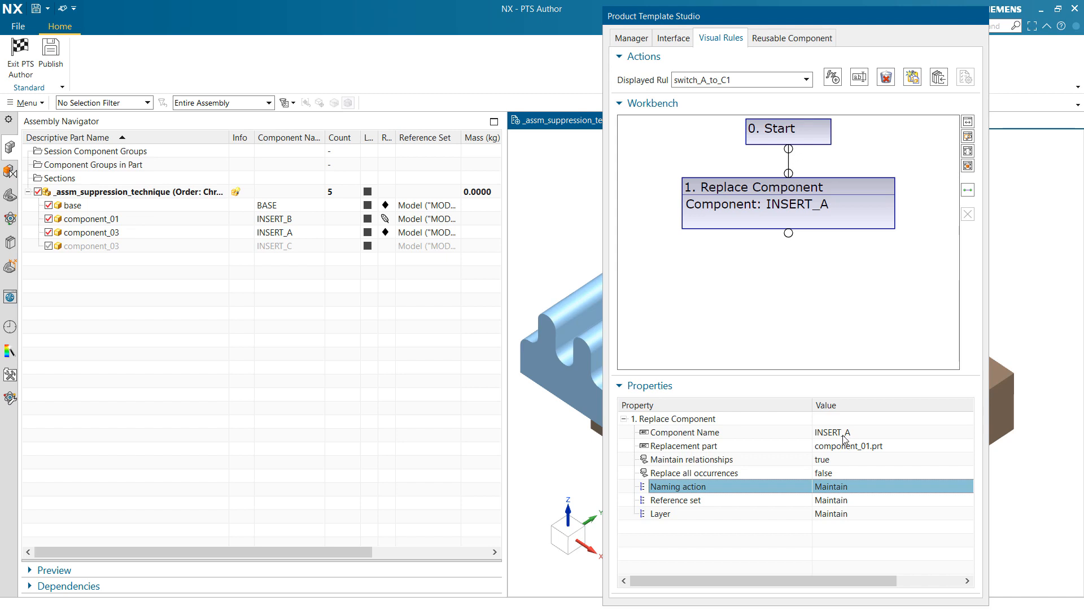
mouse_move(874, 449)
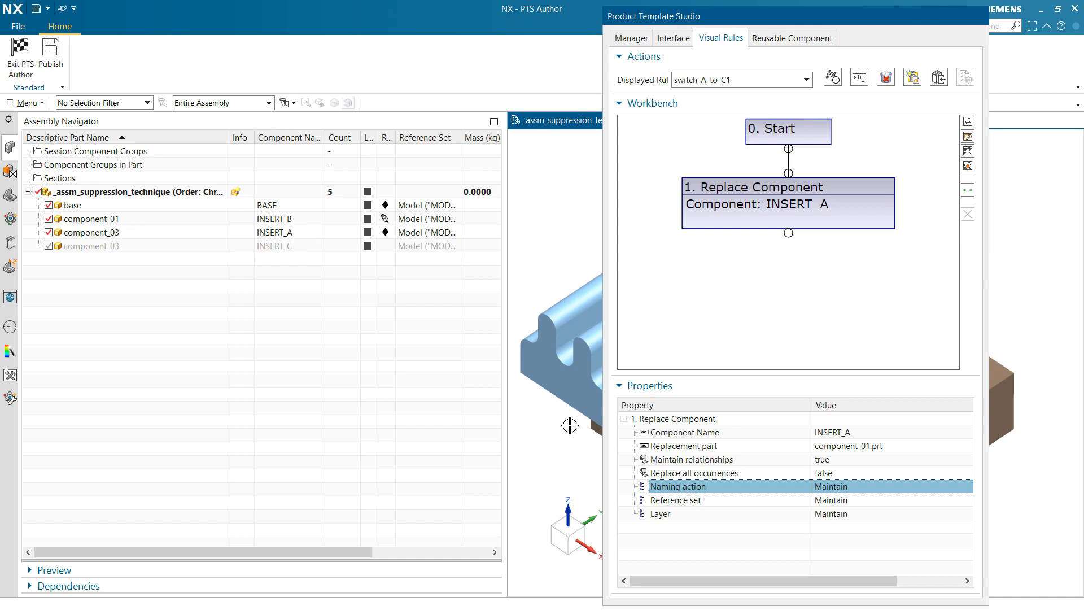
mouse_move(834, 491)
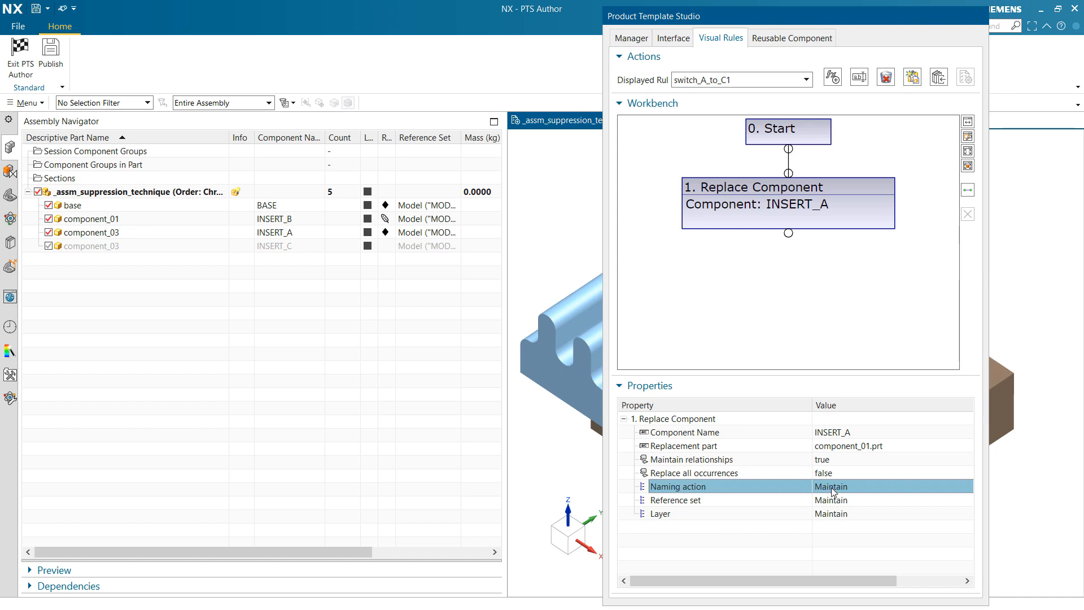
mouse_move(829, 462)
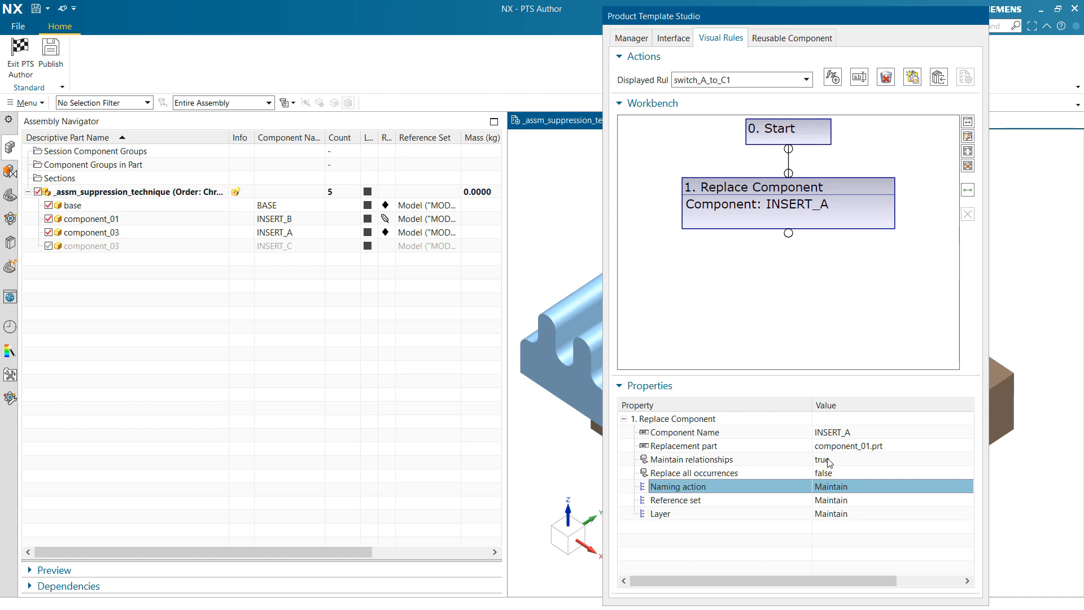
click(713, 458)
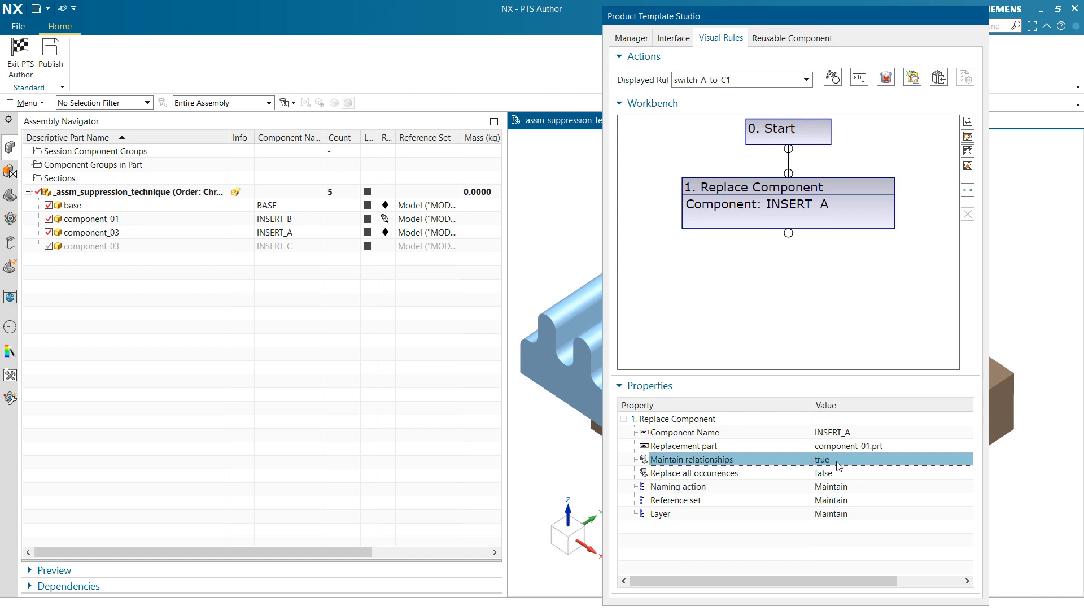
mouse_move(847, 465)
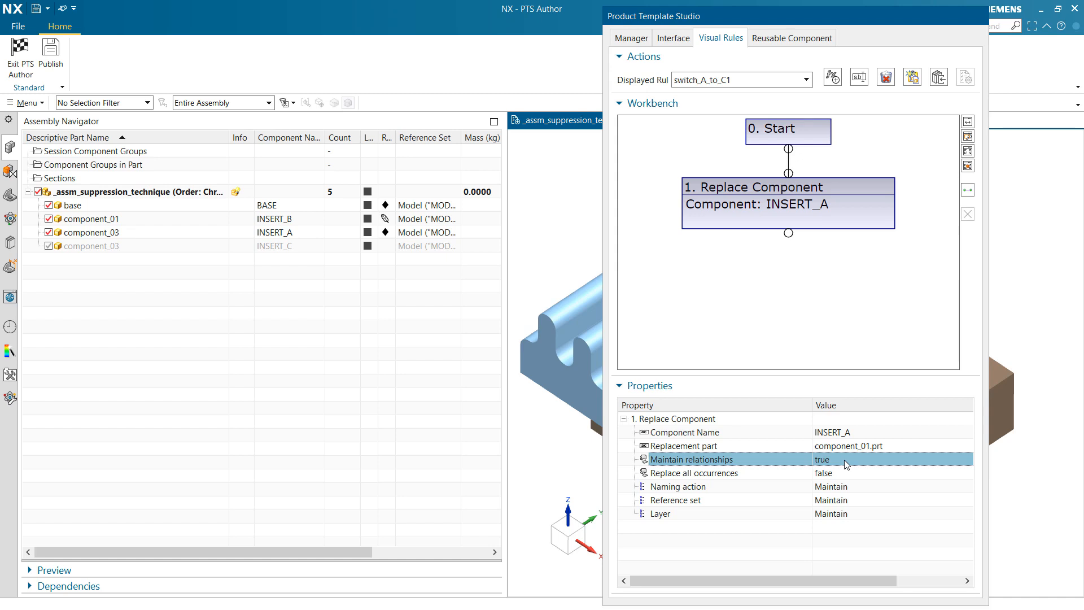
mouse_move(840, 463)
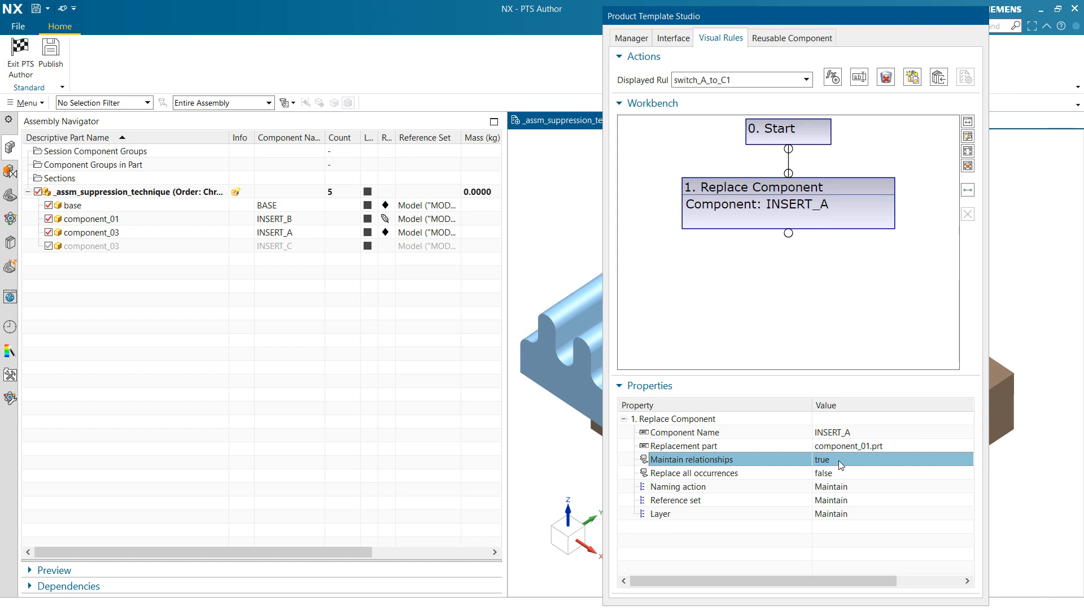
mouse_move(838, 136)
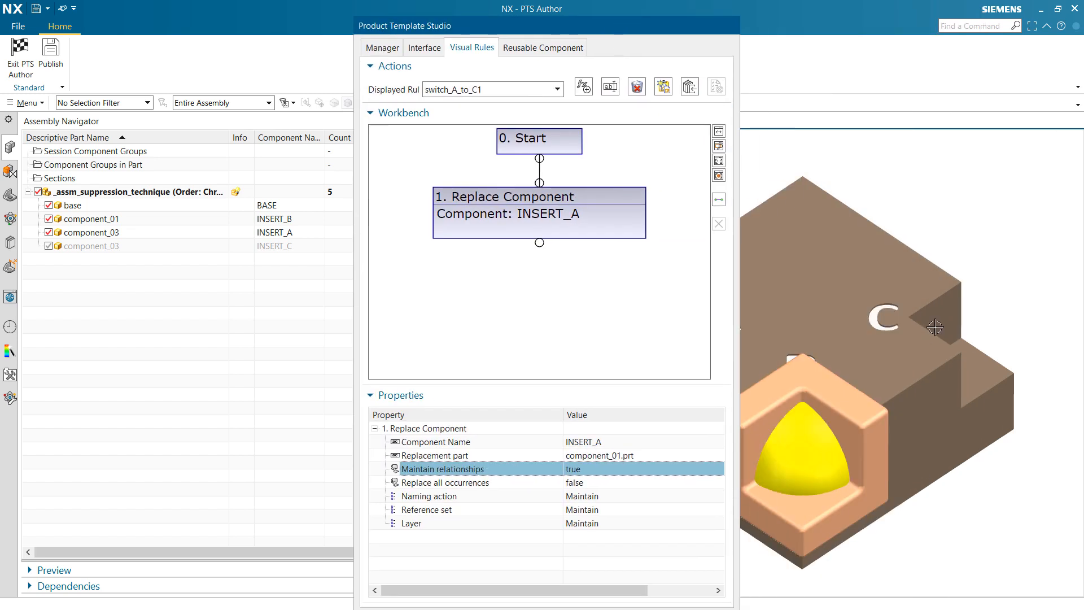
mouse_move(951, 358)
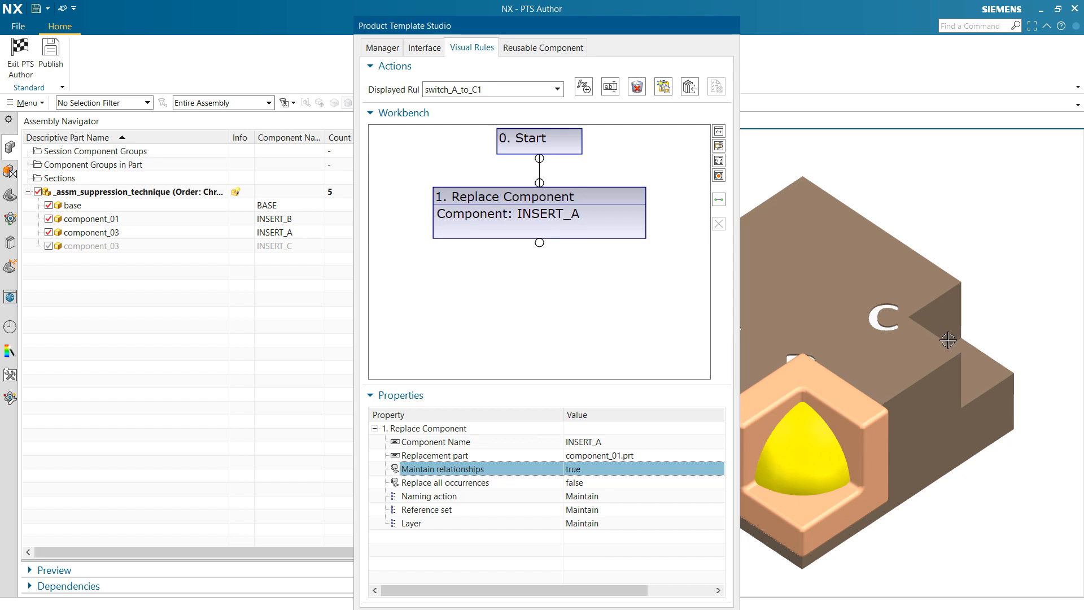
mouse_move(955, 338)
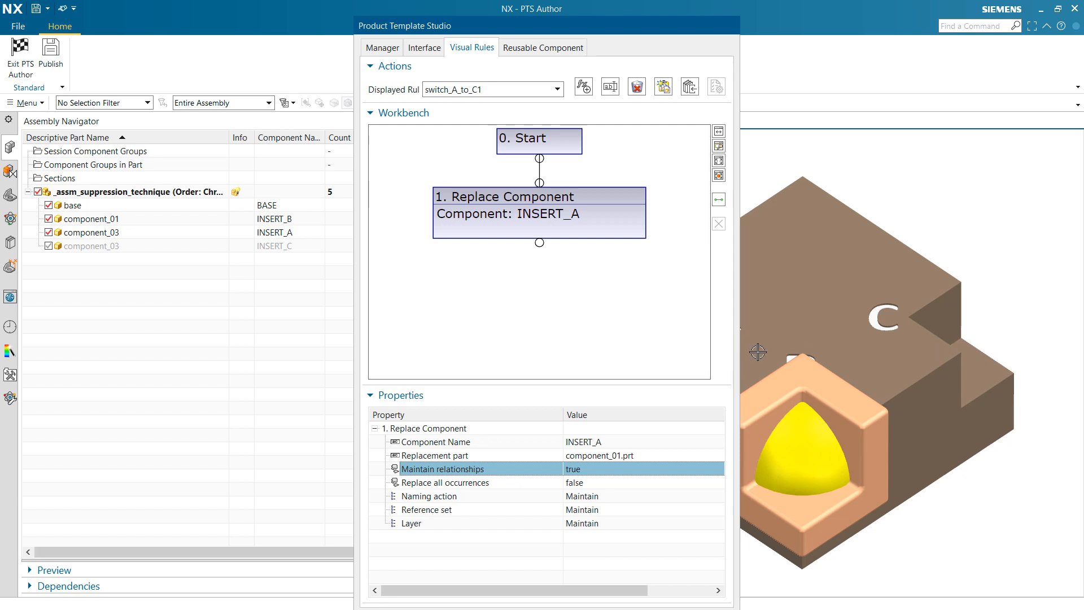
mouse_move(788, 449)
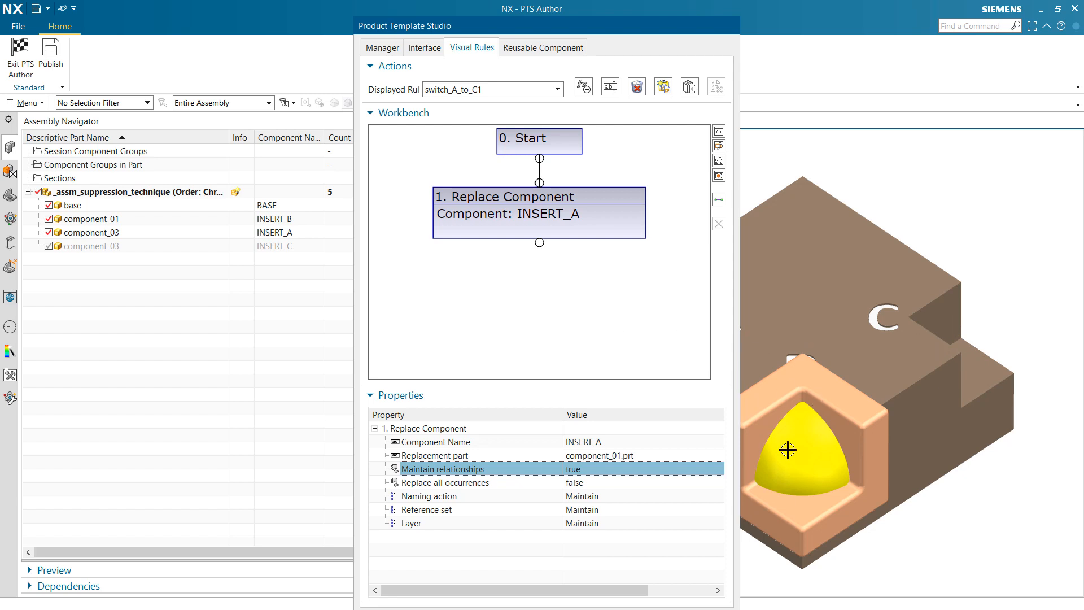
mouse_move(590, 463)
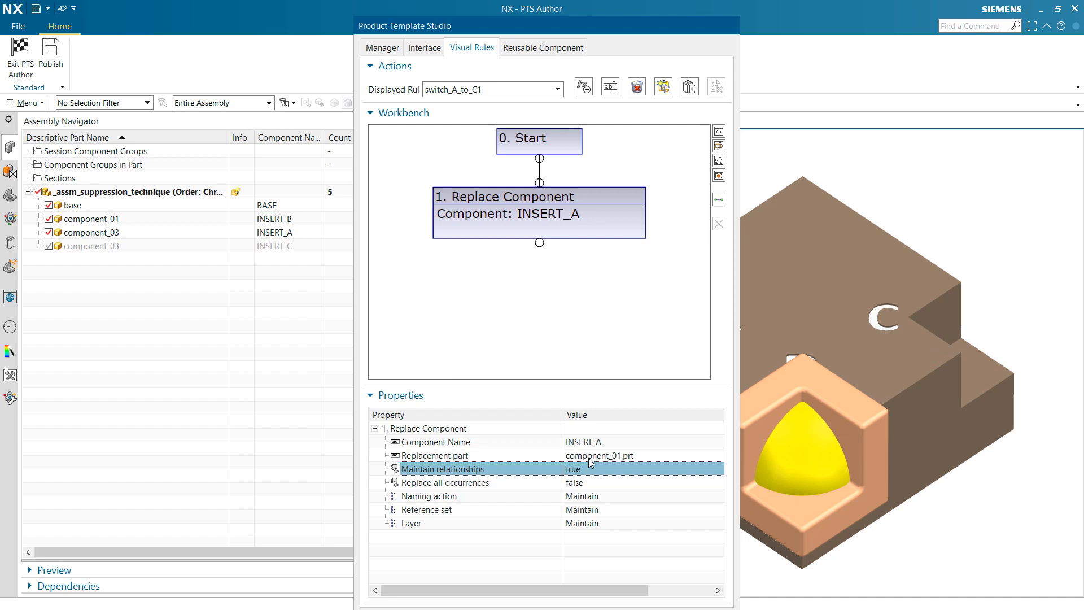
mouse_move(596, 472)
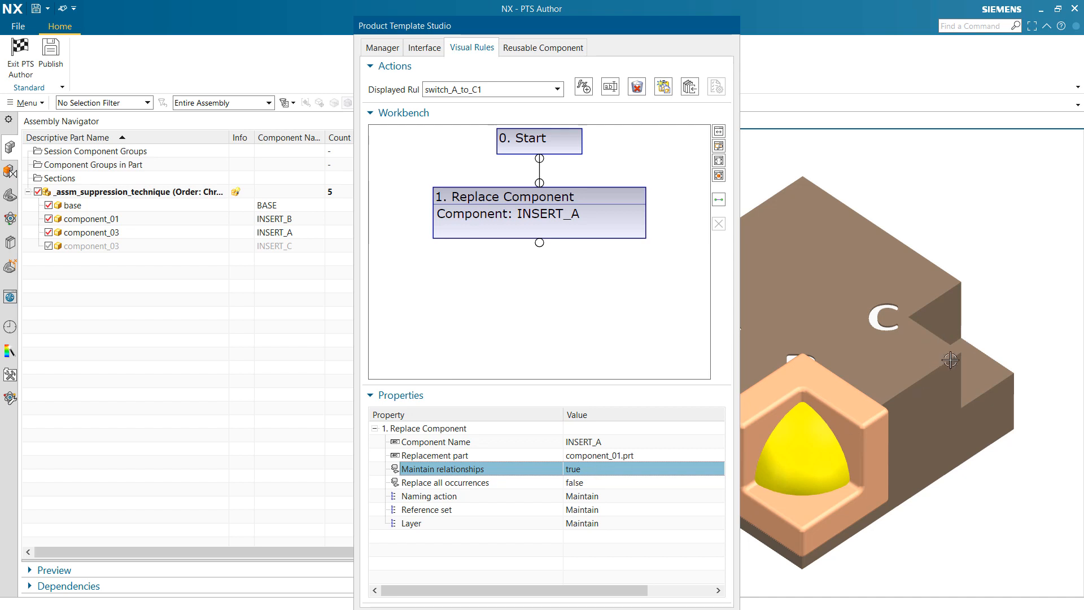
mouse_move(762, 422)
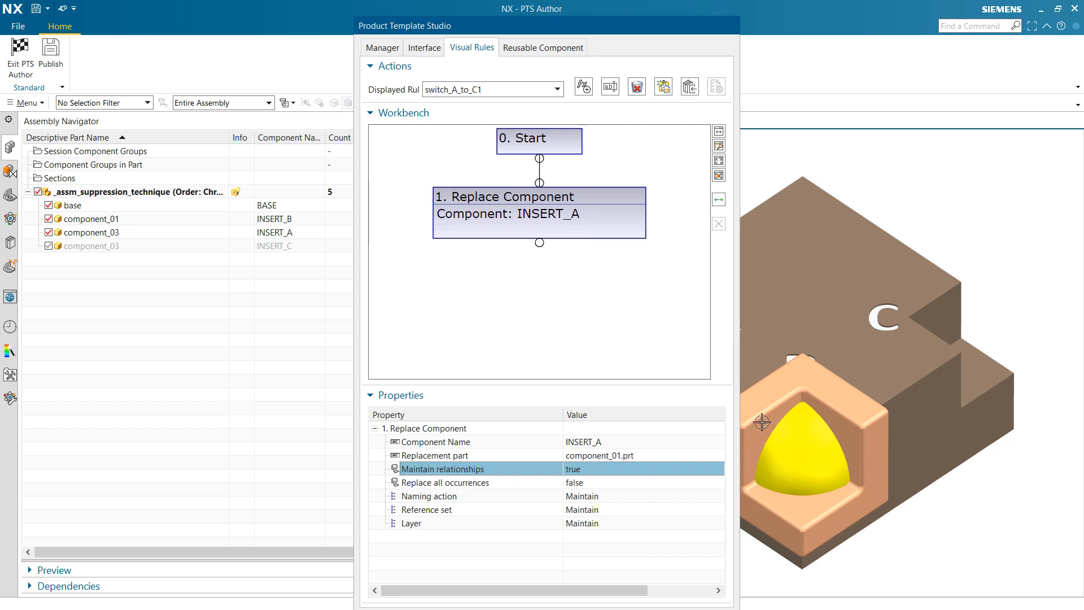
mouse_move(513, 530)
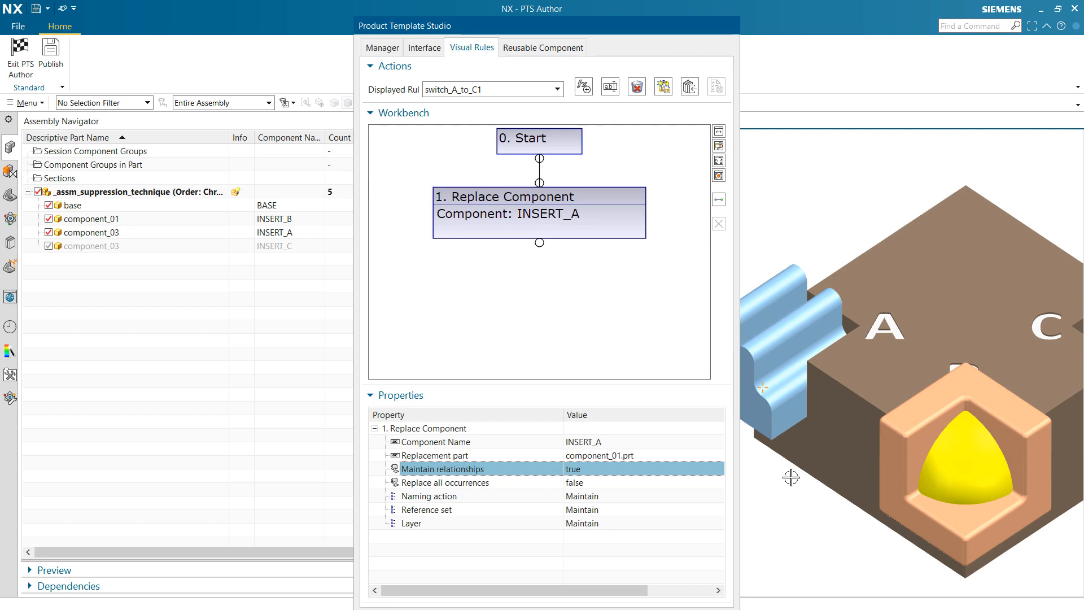
mouse_move(784, 508)
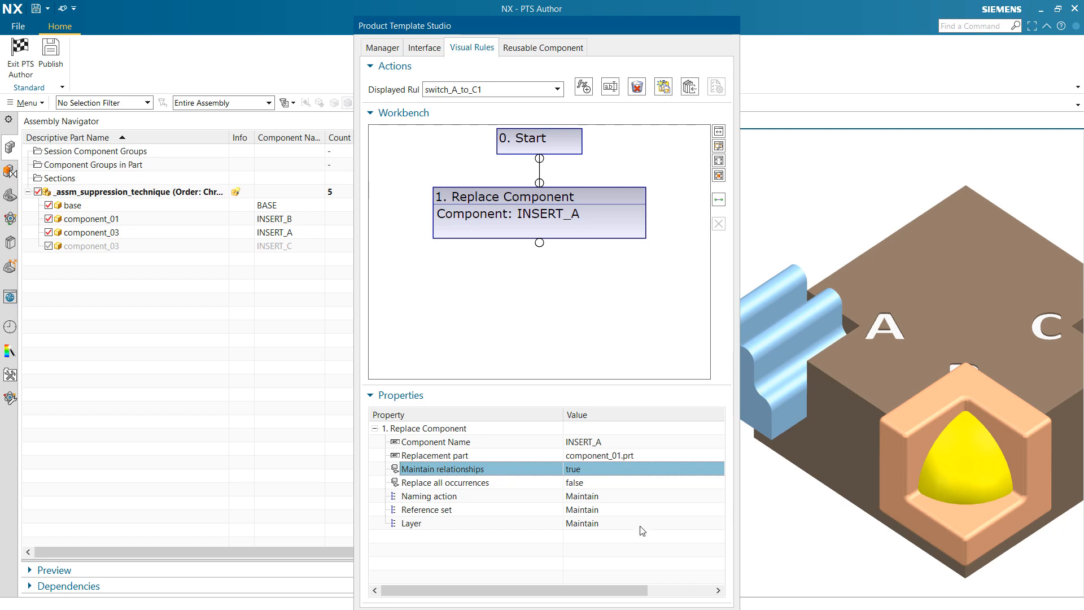
mouse_move(459, 100)
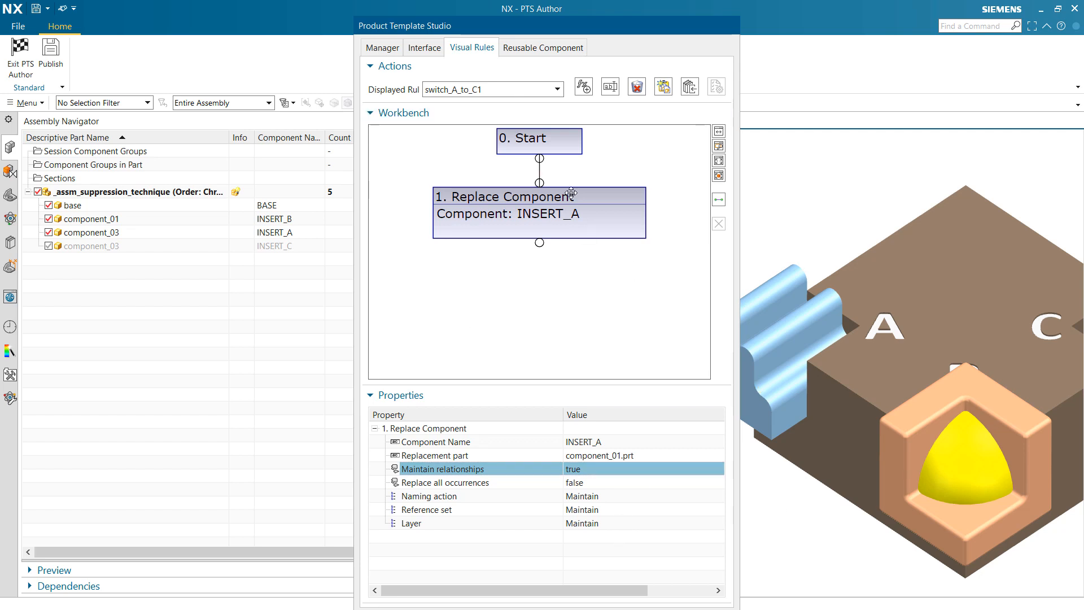
Switch to the copied choose_A rule and review its properties without changes
click(554, 89)
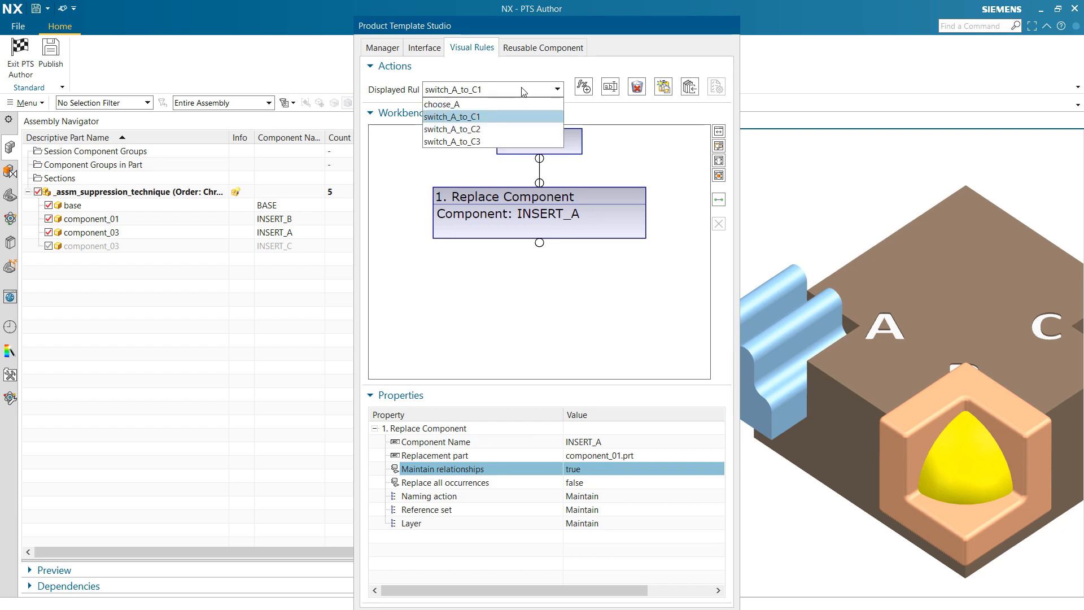
click(442, 104)
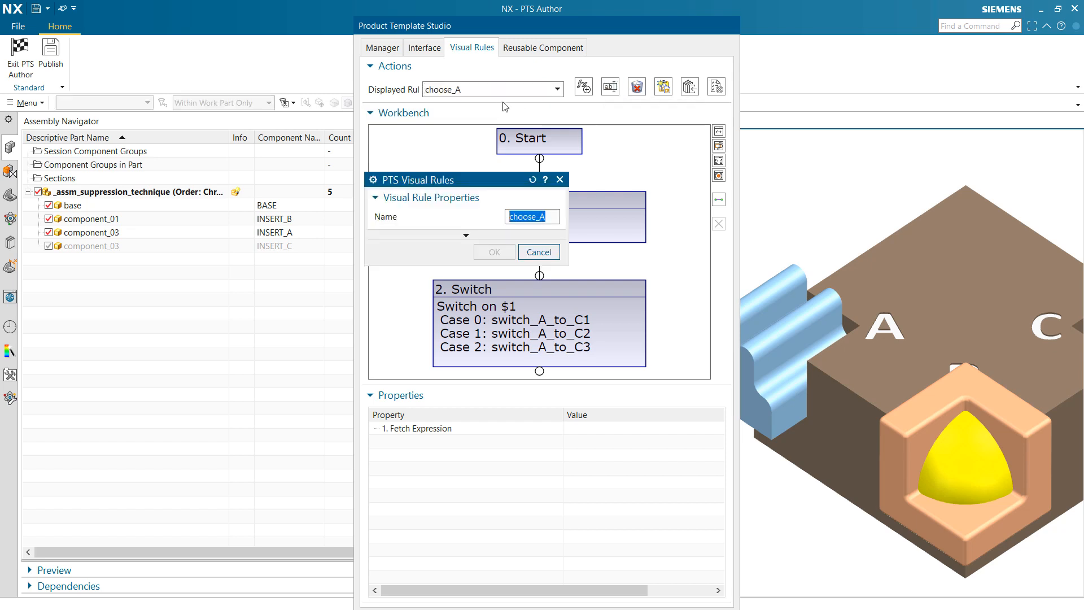
mouse_move(565, 211)
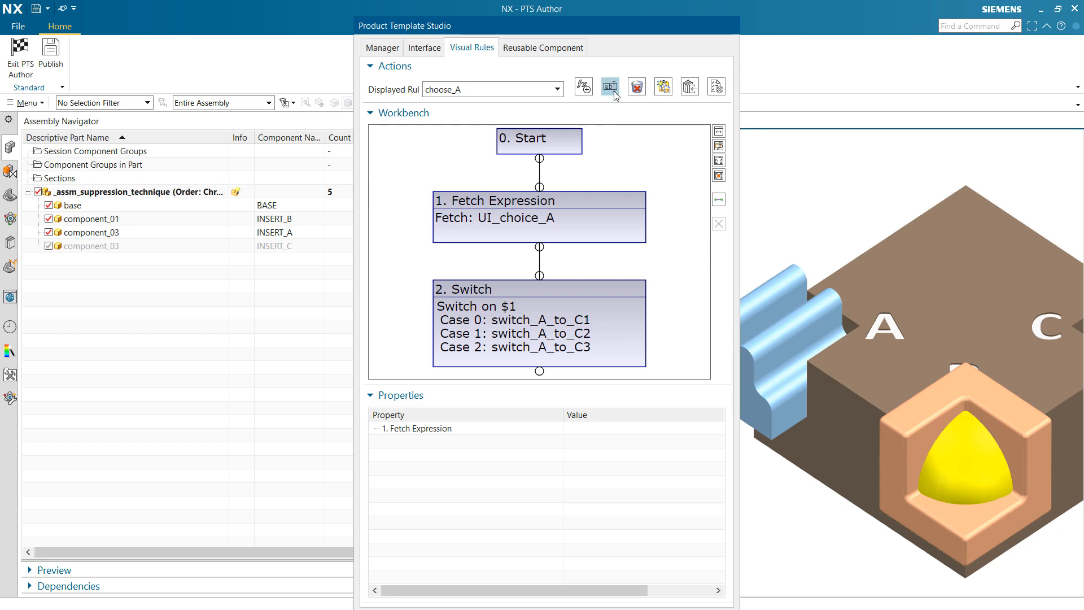
click(609, 86)
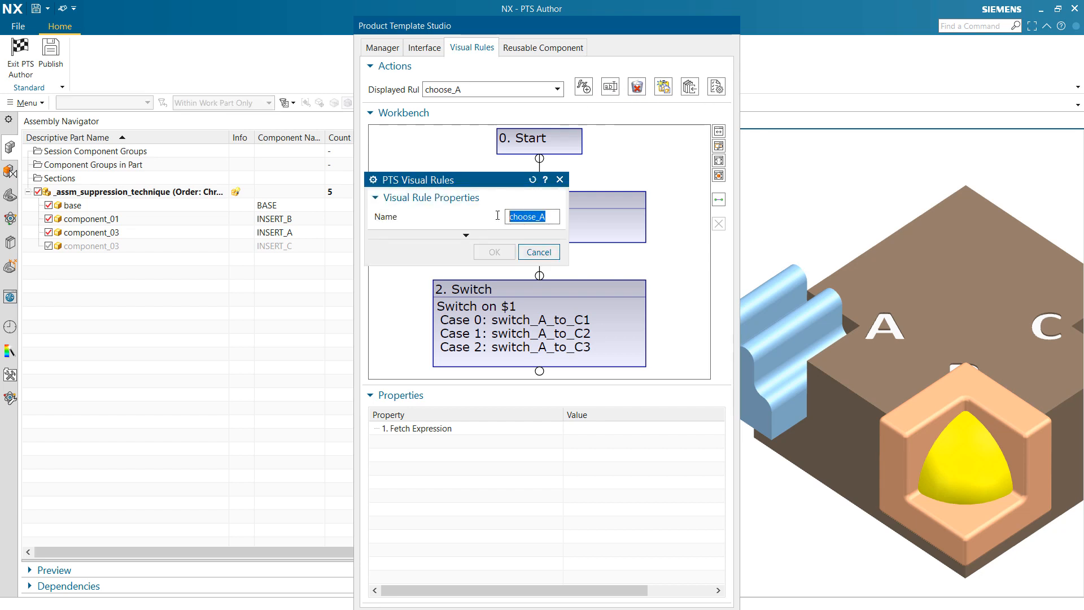
click(537, 252)
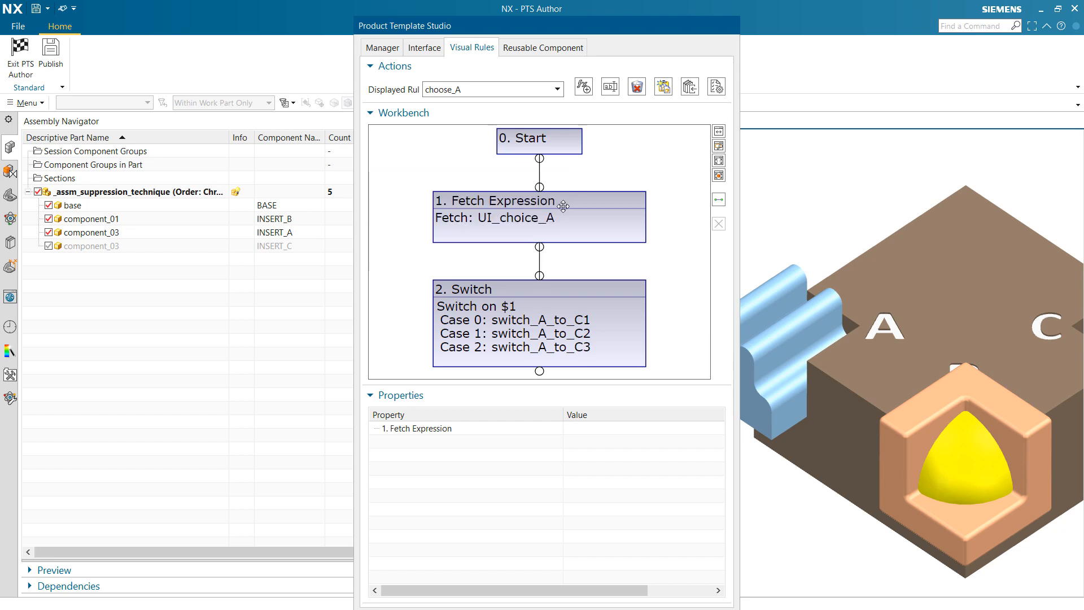
mouse_move(664, 87)
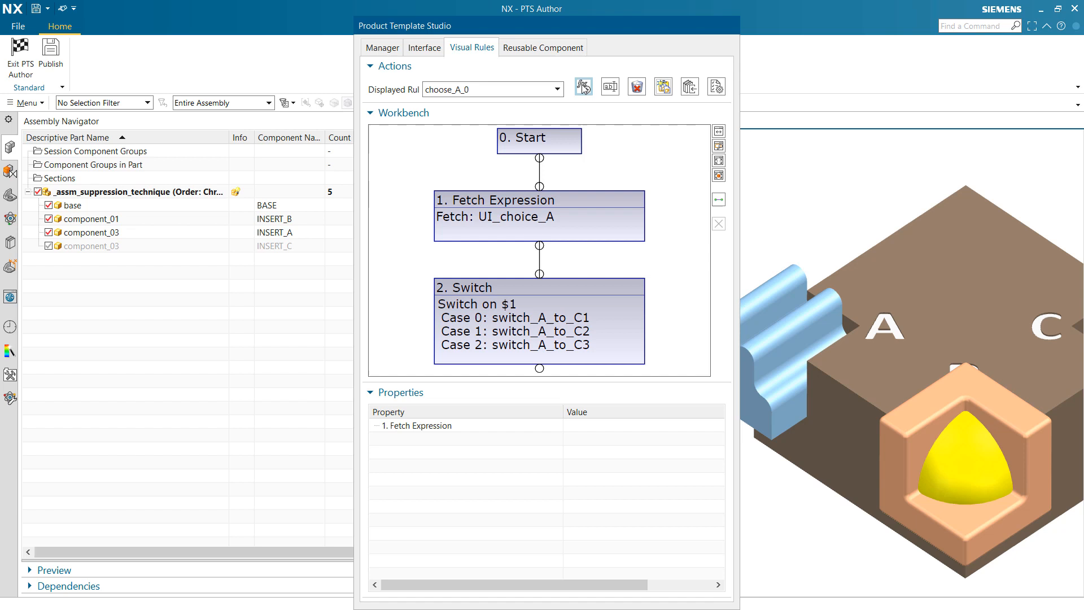
Rename the copied rule to choose_B and delete its Fetch Expression step
click(583, 86)
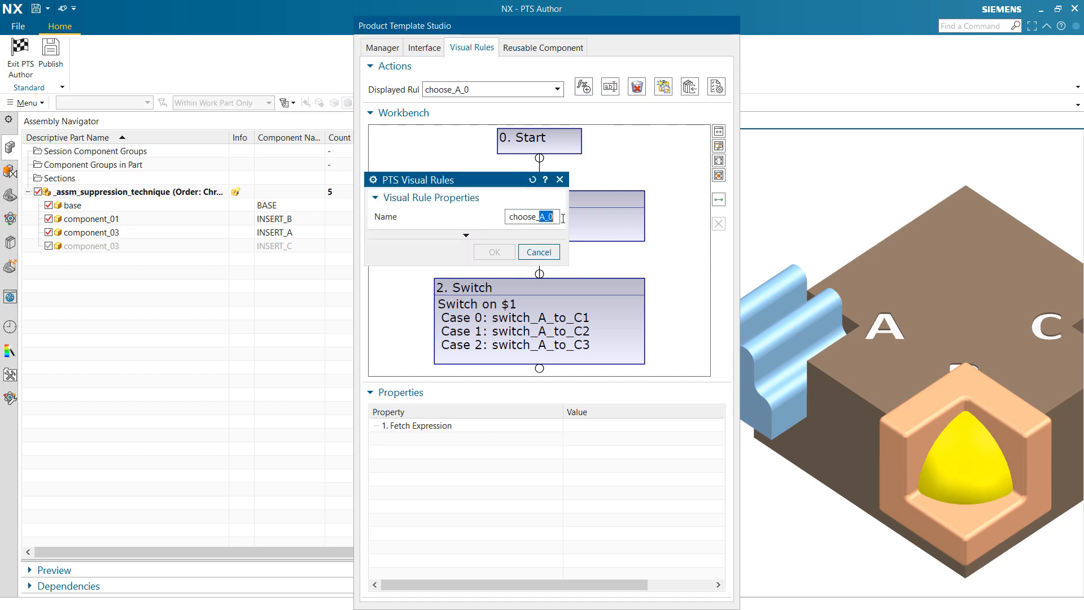
text(choose_B)
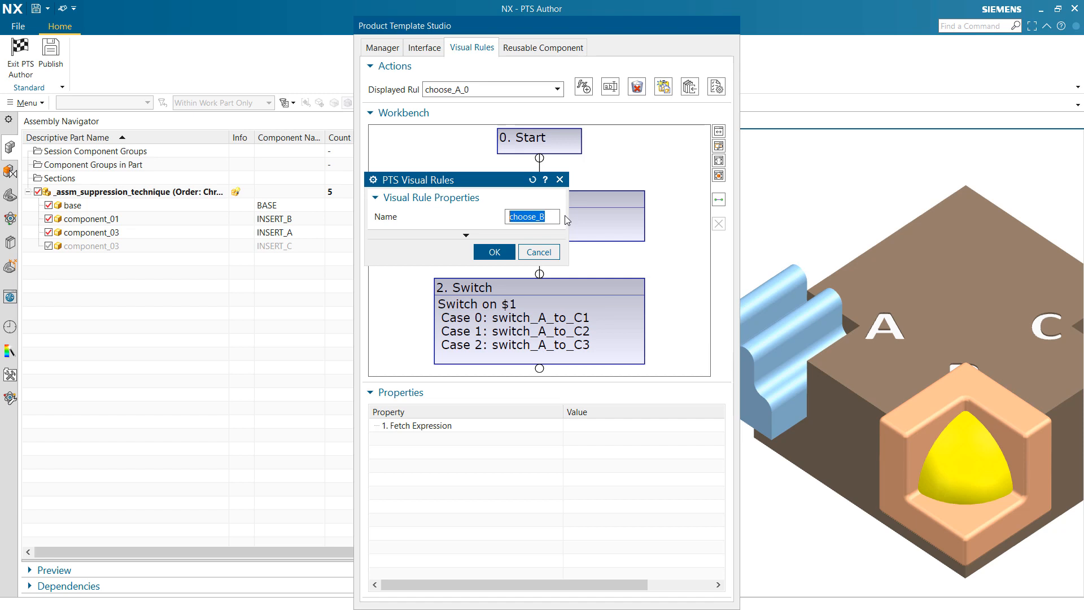
click(495, 252)
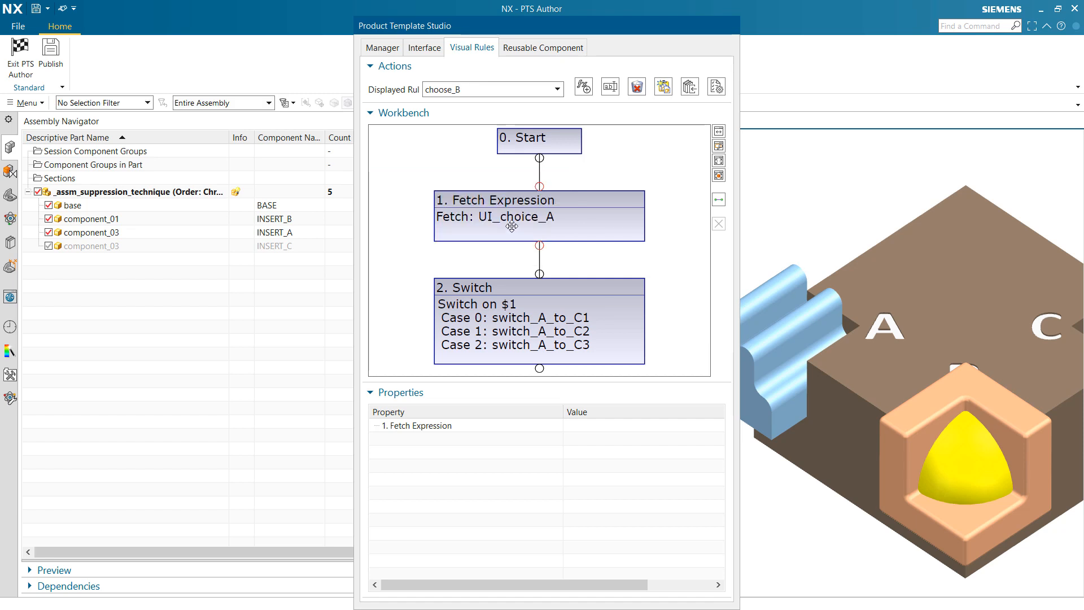
click(515, 216)
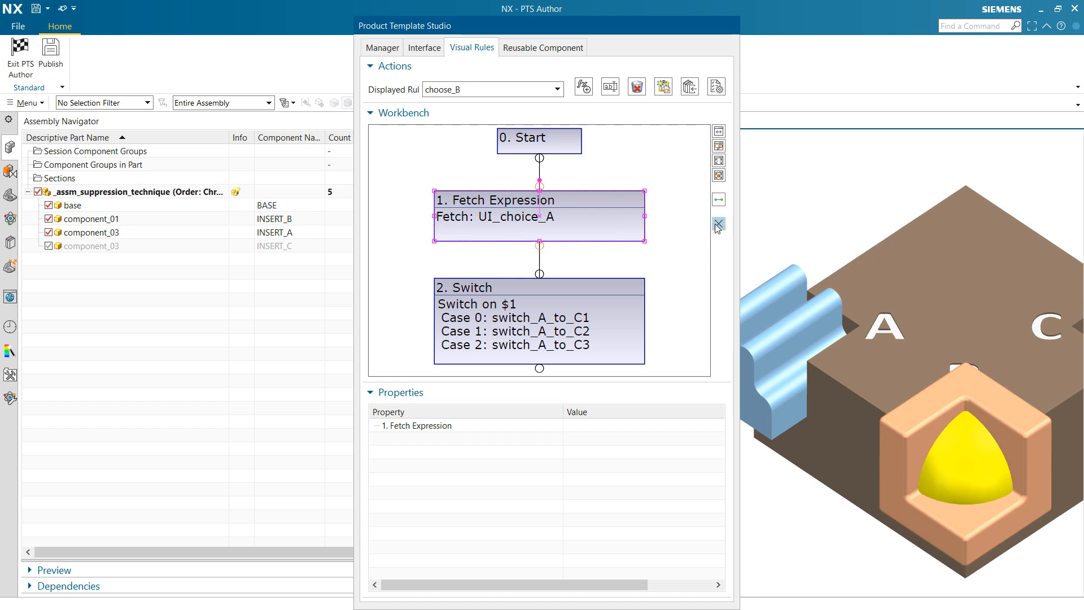
click(719, 224)
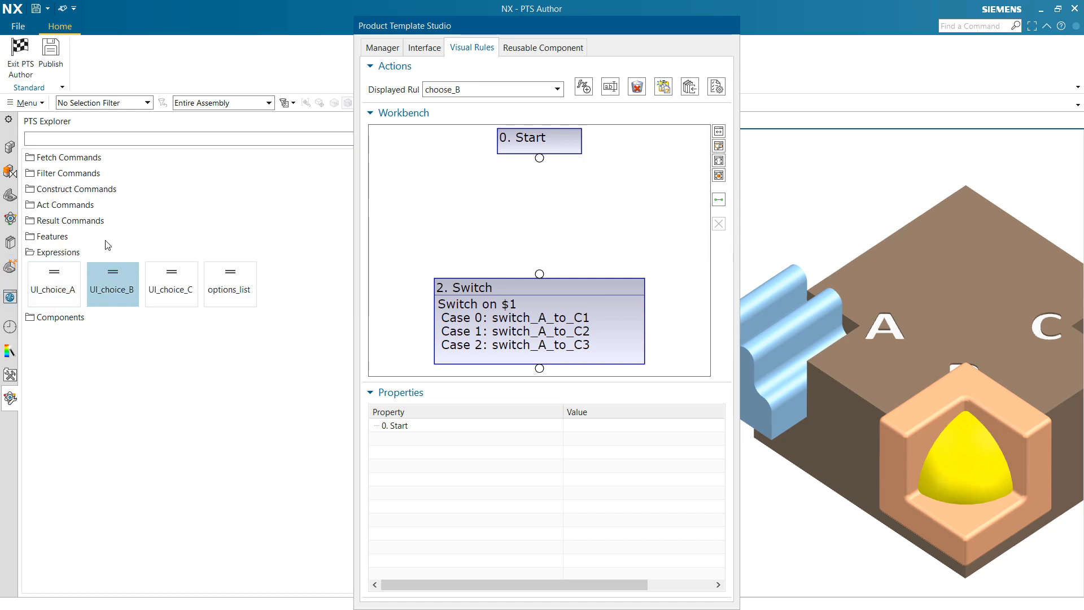
mouse_move(116, 287)
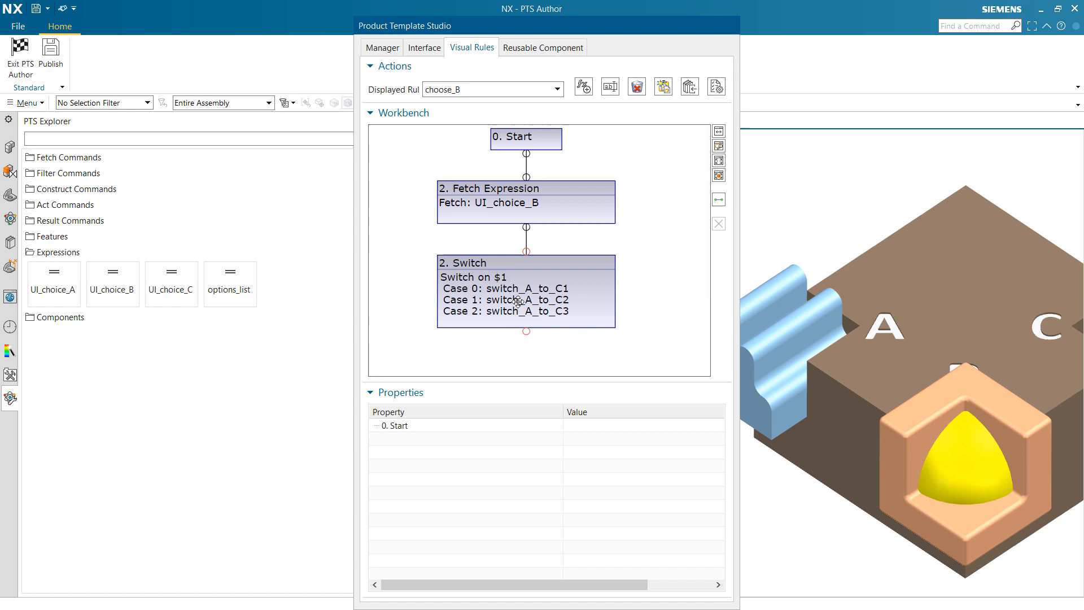
mouse_move(522, 308)
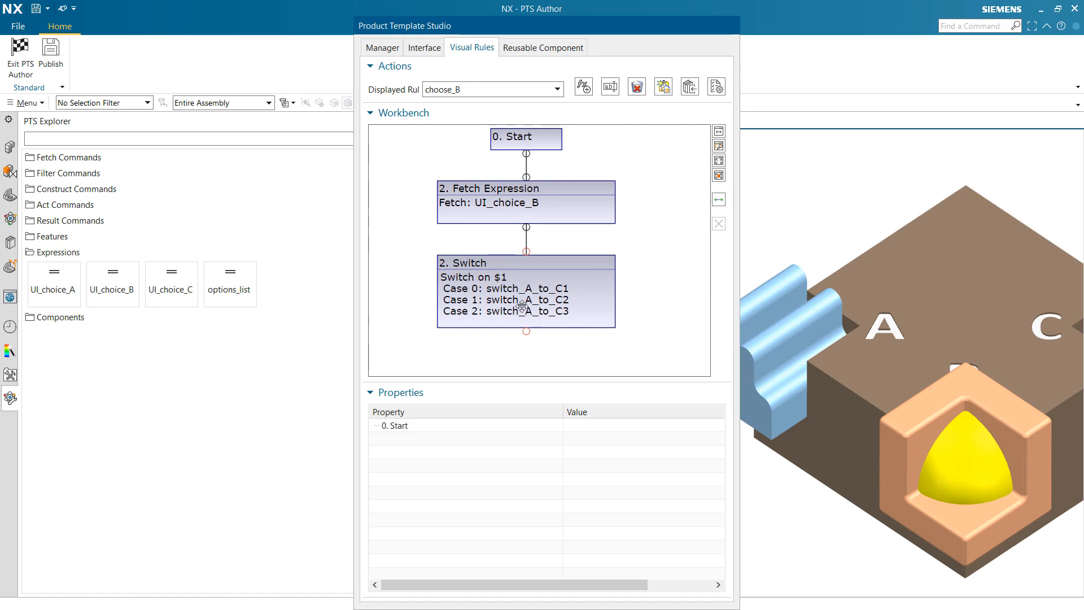
mouse_move(680, 206)
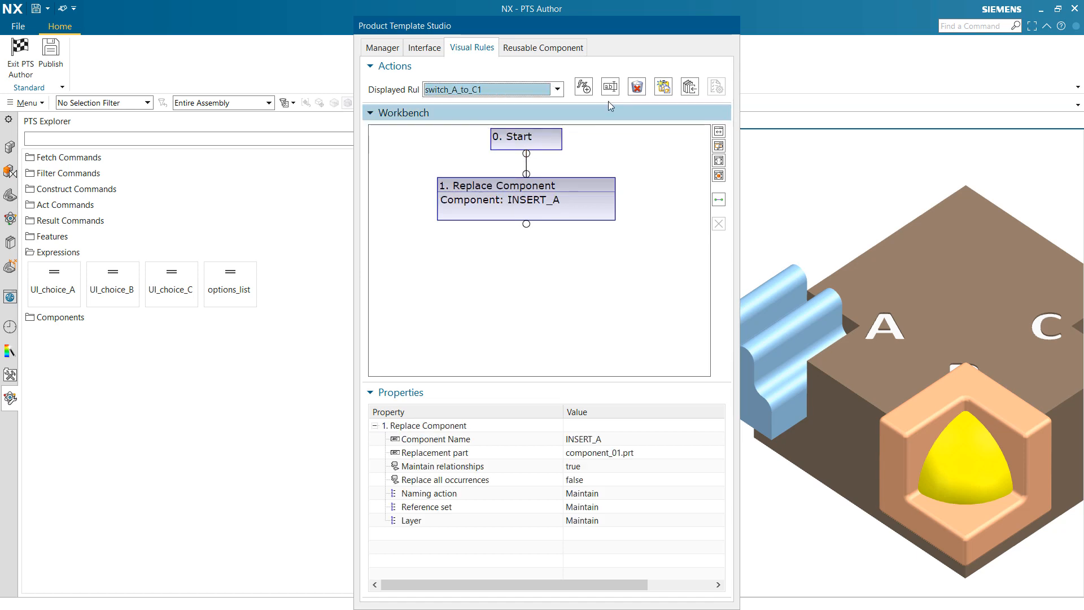
Inspect the switch_A_to_C1 rule name and cancel renaming it without changes
click(610, 86)
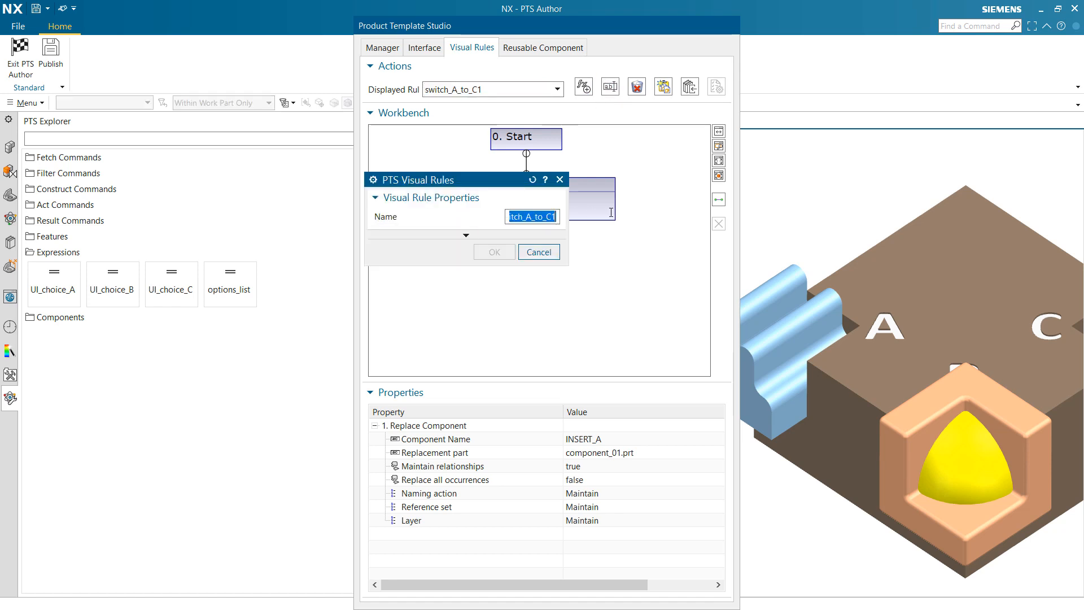
click(531, 215)
text(B)
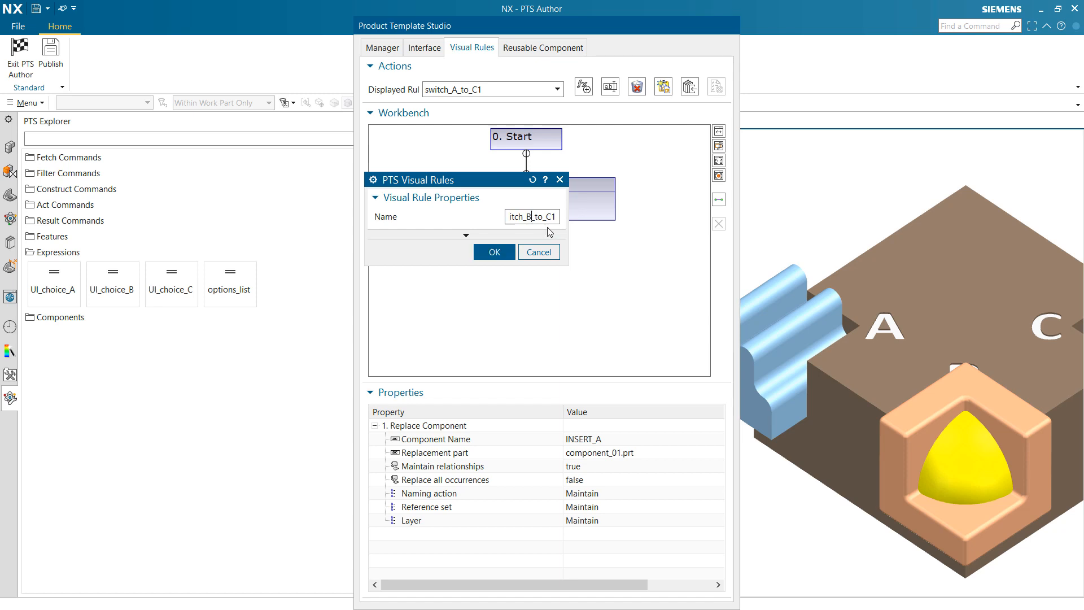
triple_click(532, 217)
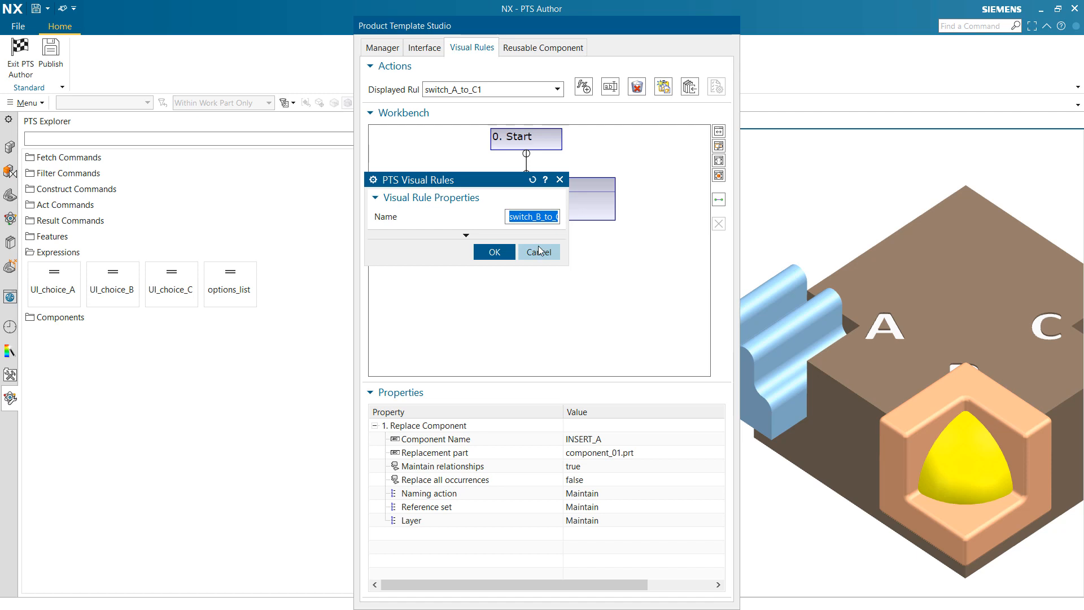
click(538, 252)
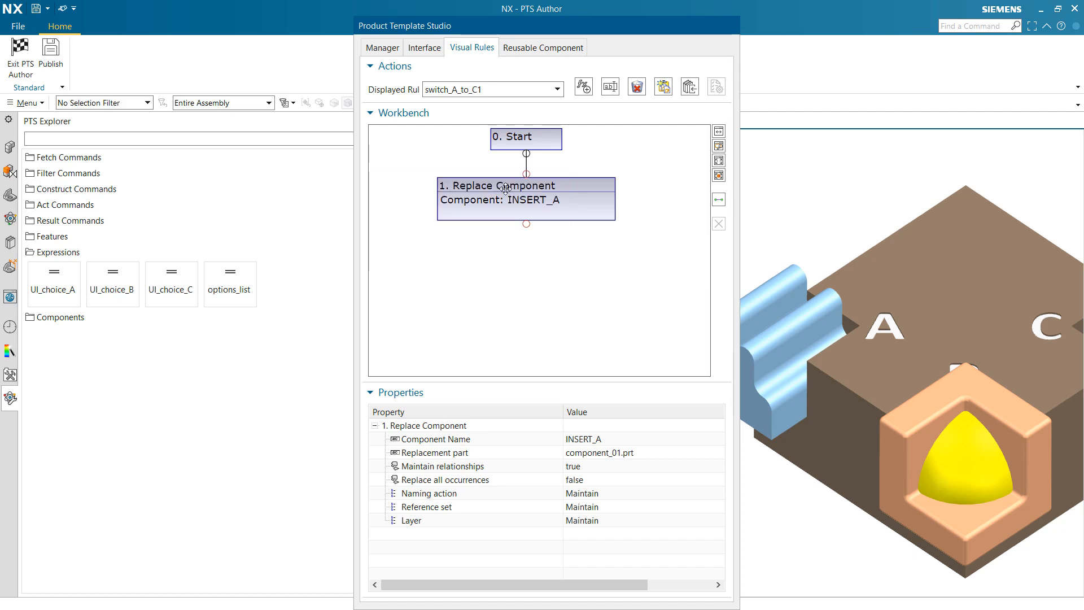
mouse_move(610, 127)
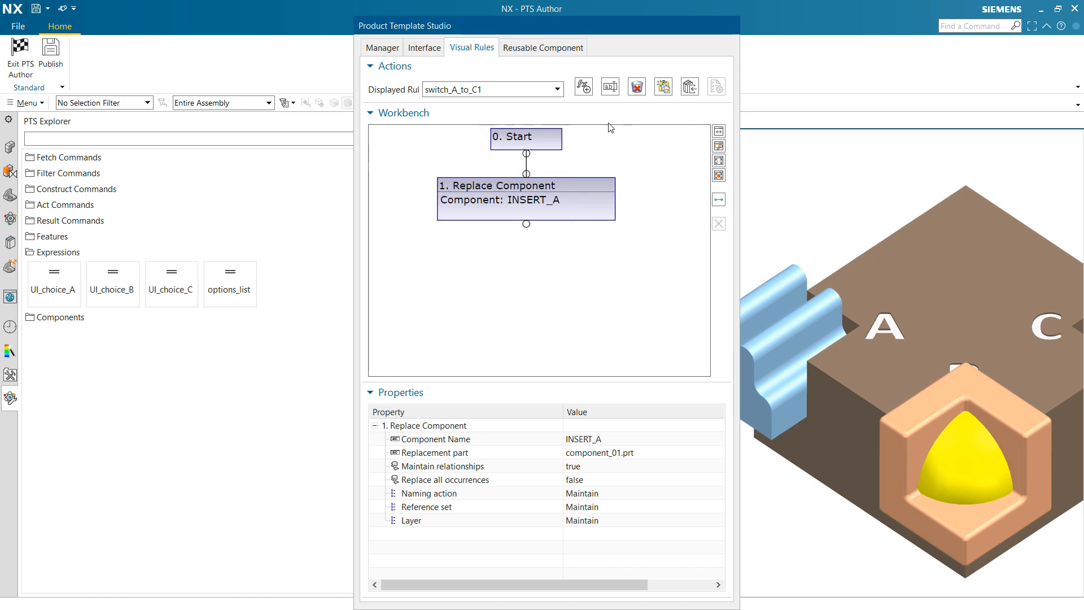
mouse_move(663, 86)
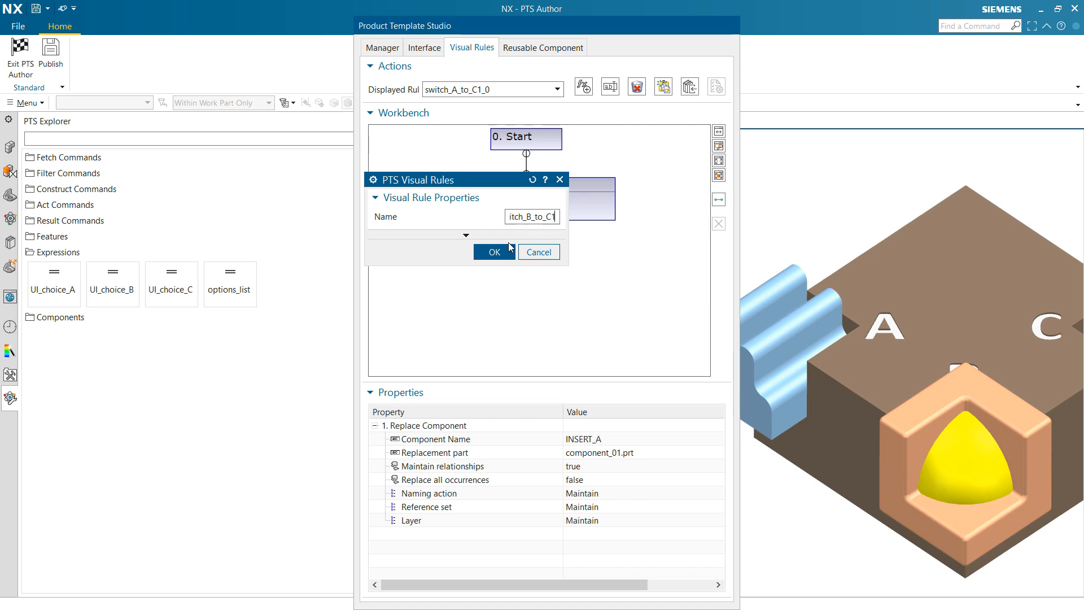
Copy the switch rule three times as switch_B_to_C1, switch_B_to_C2 and switch_B_to_C3
click(495, 252)
text(2)
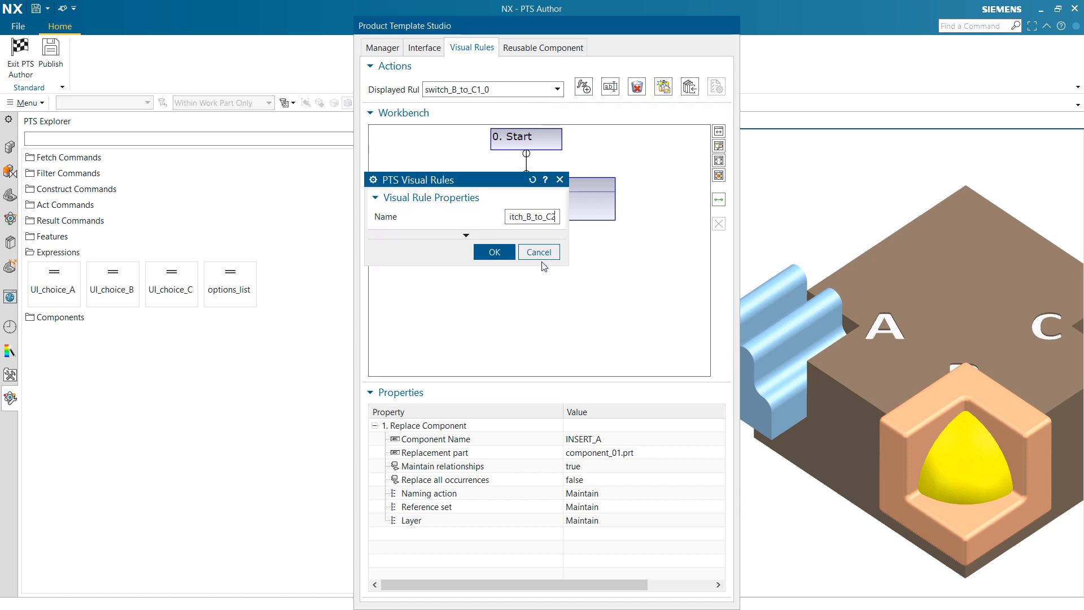
click(495, 252)
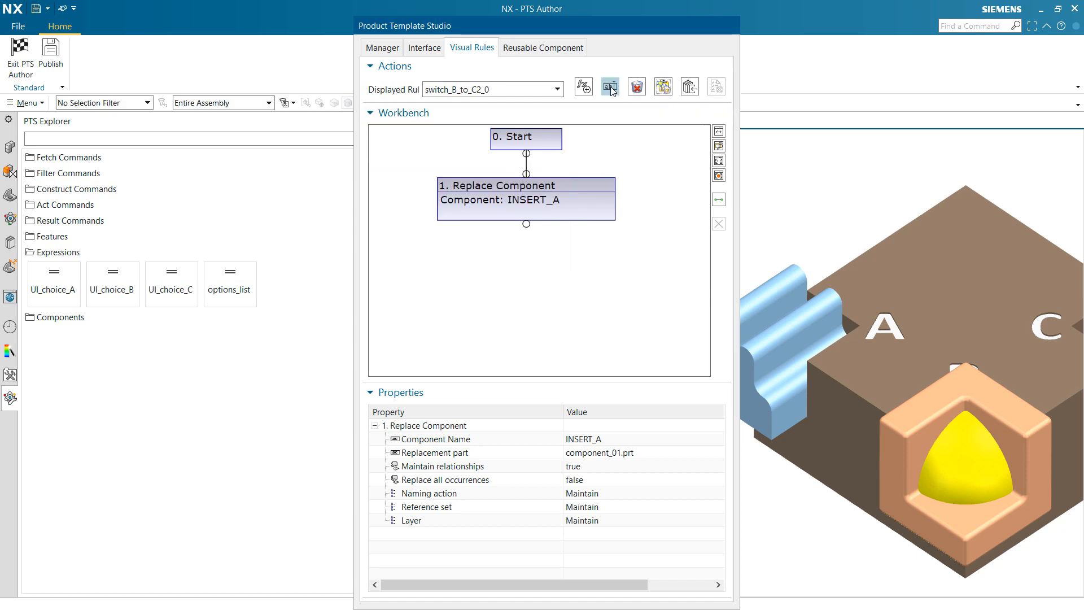
click(610, 86)
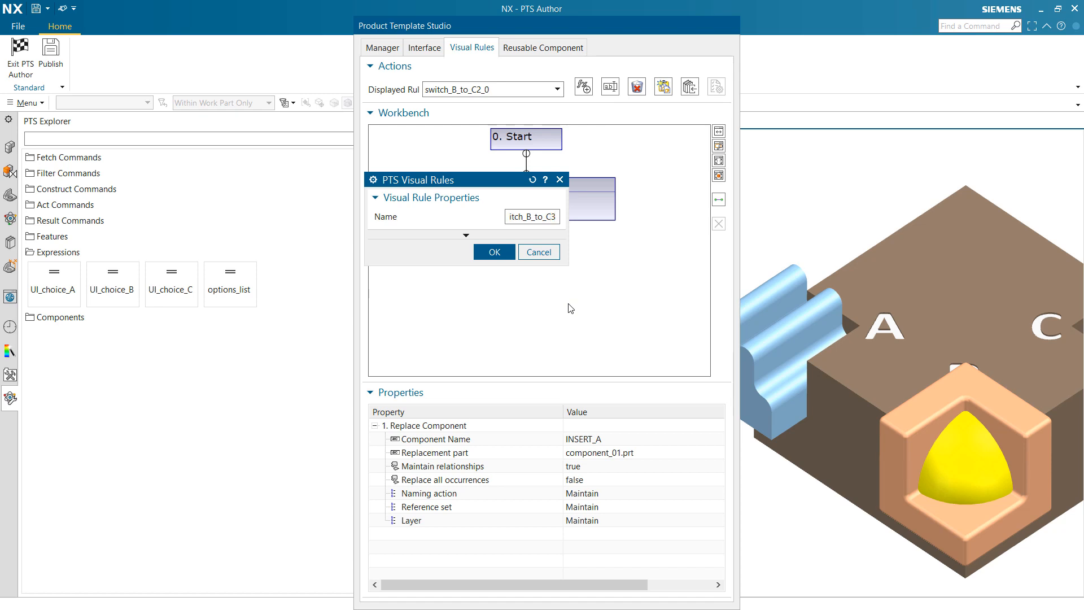
click(495, 252)
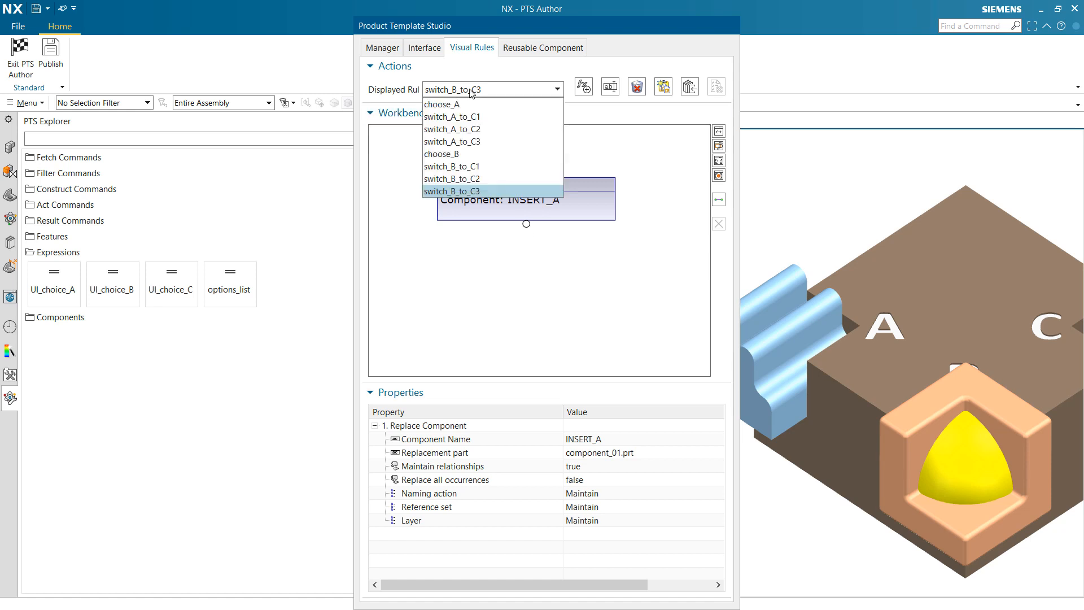
mouse_move(472, 120)
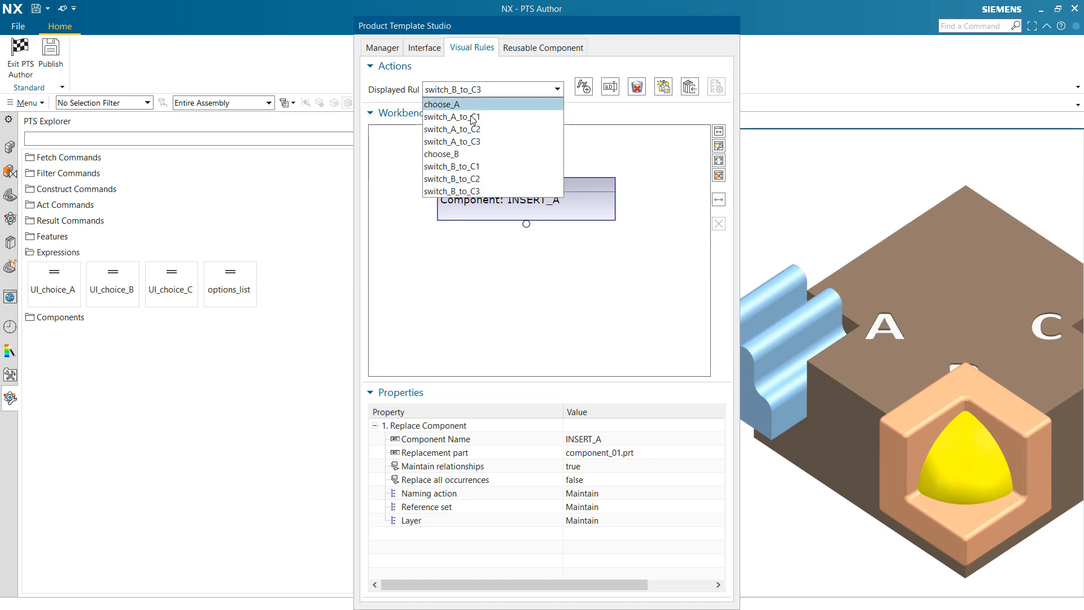
mouse_move(439, 107)
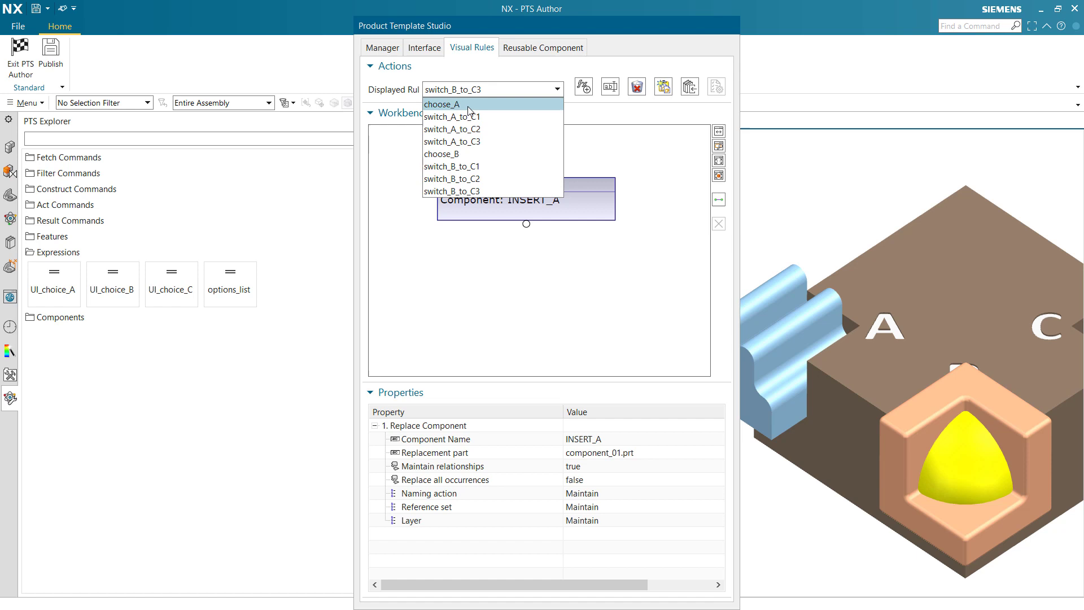
mouse_move(463, 114)
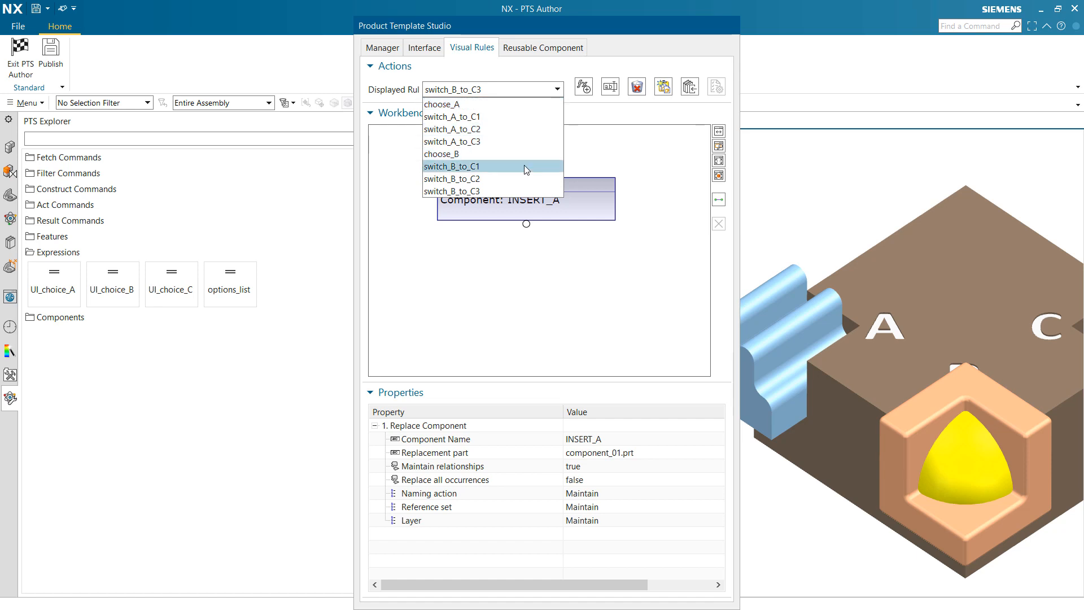
mouse_move(475, 174)
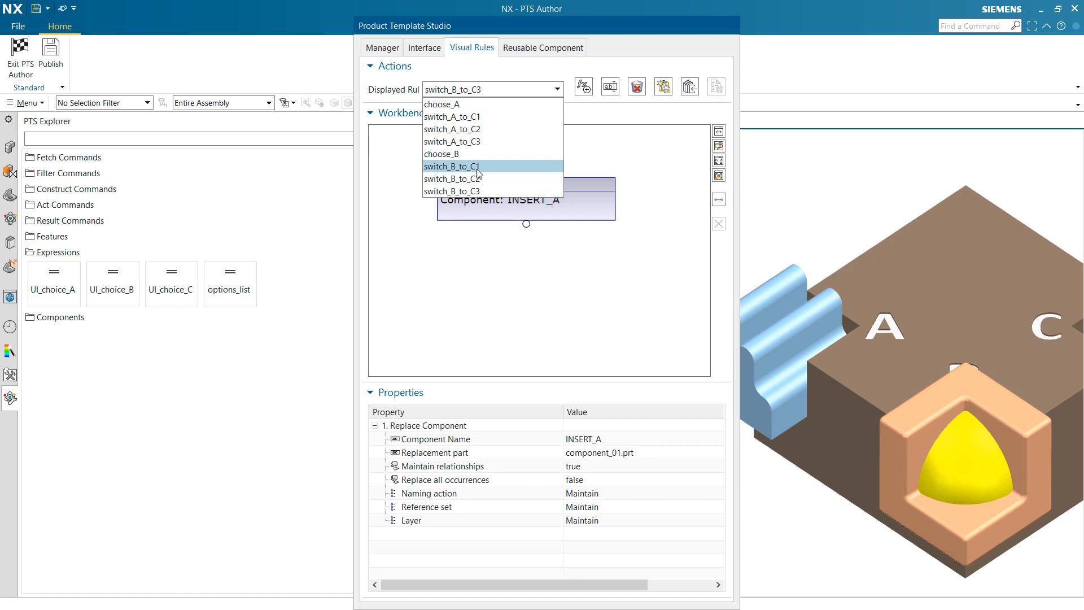
Set switch_B_to_C1's Replace Component to target INSERT_B instead of INSERT_A
click(465, 166)
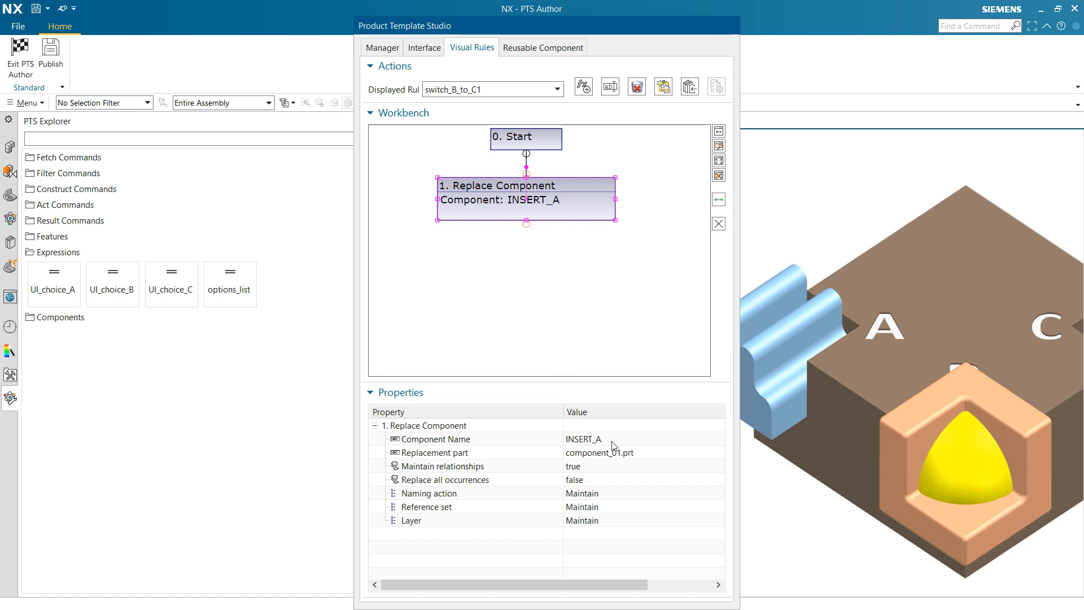
click(435, 438)
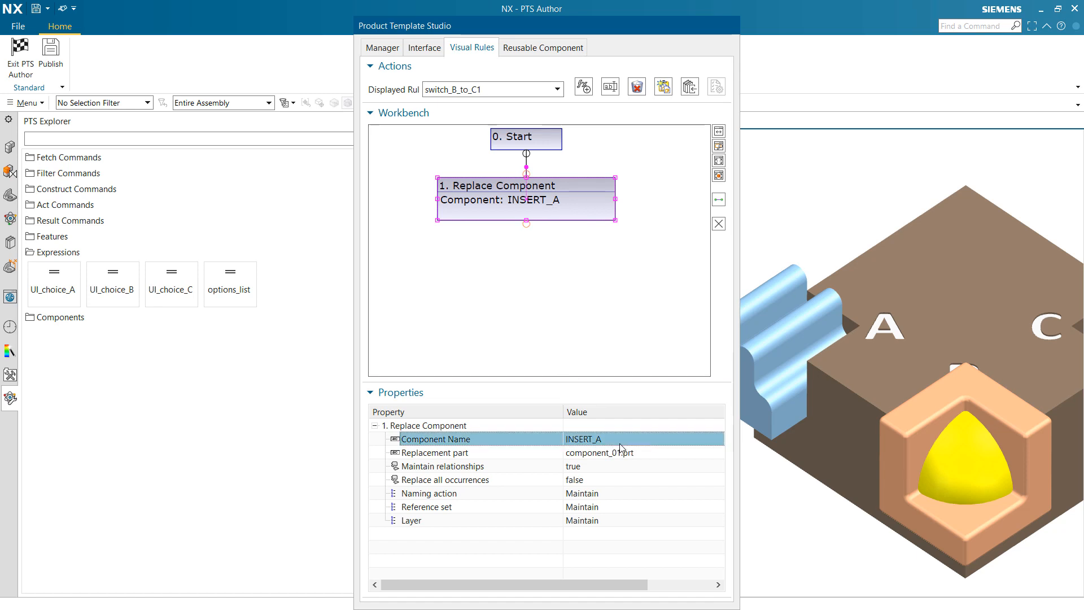
double_click(584, 438)
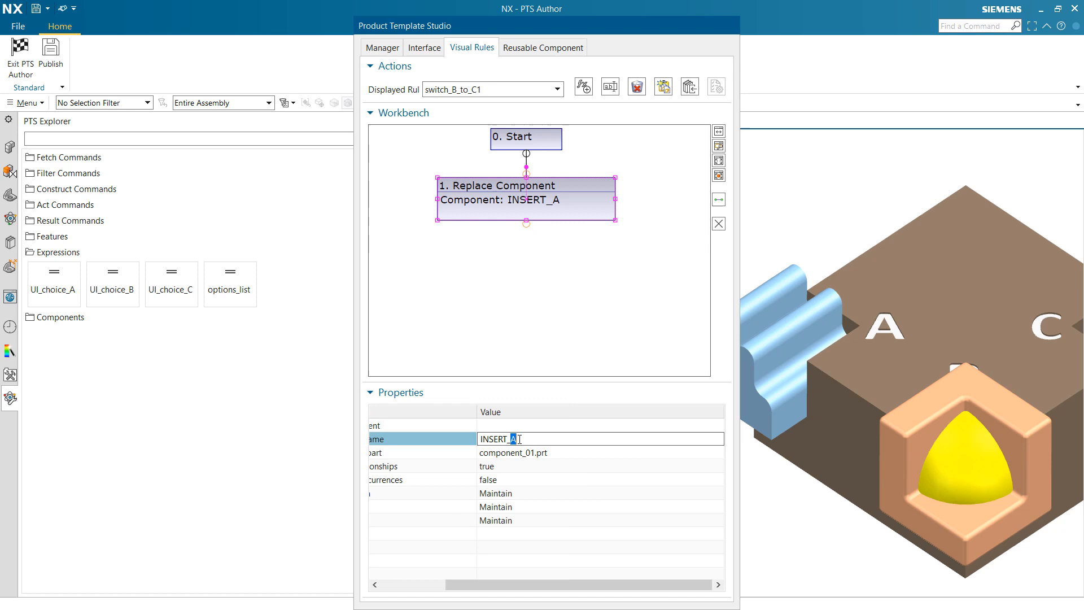
text(INSERT_B)
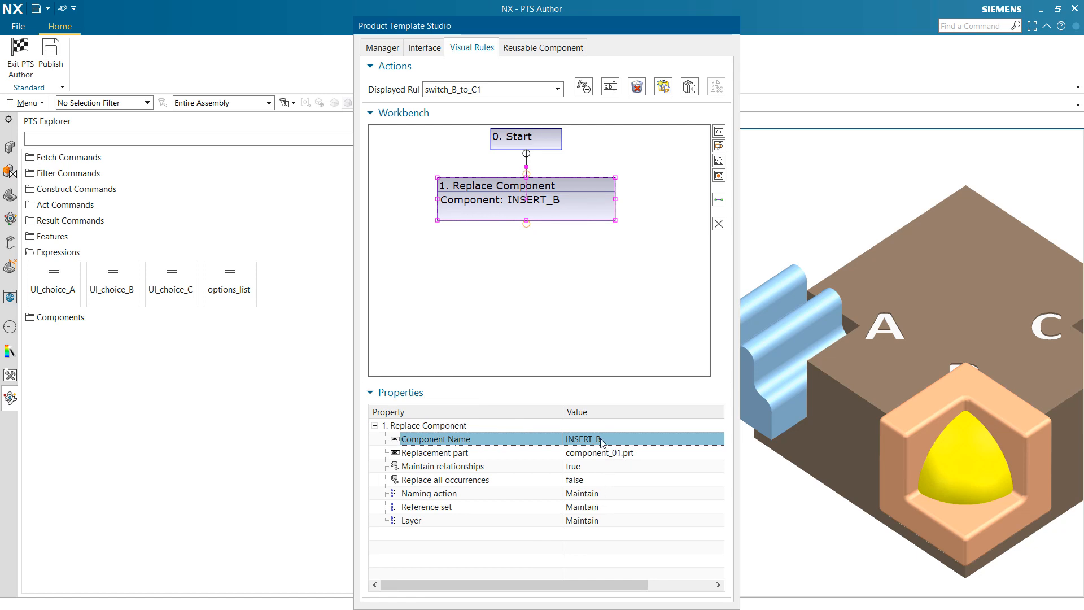
Apply the INSERT_B component name to switch_B_to_C2 and switch_B_to_C3 as well
double_click(588, 438)
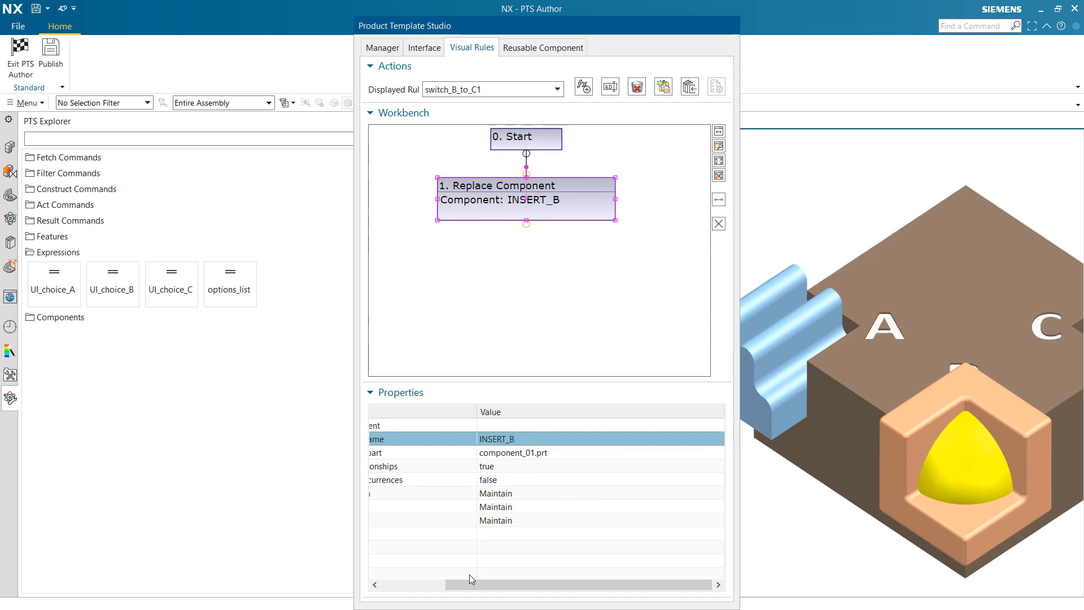
click(555, 89)
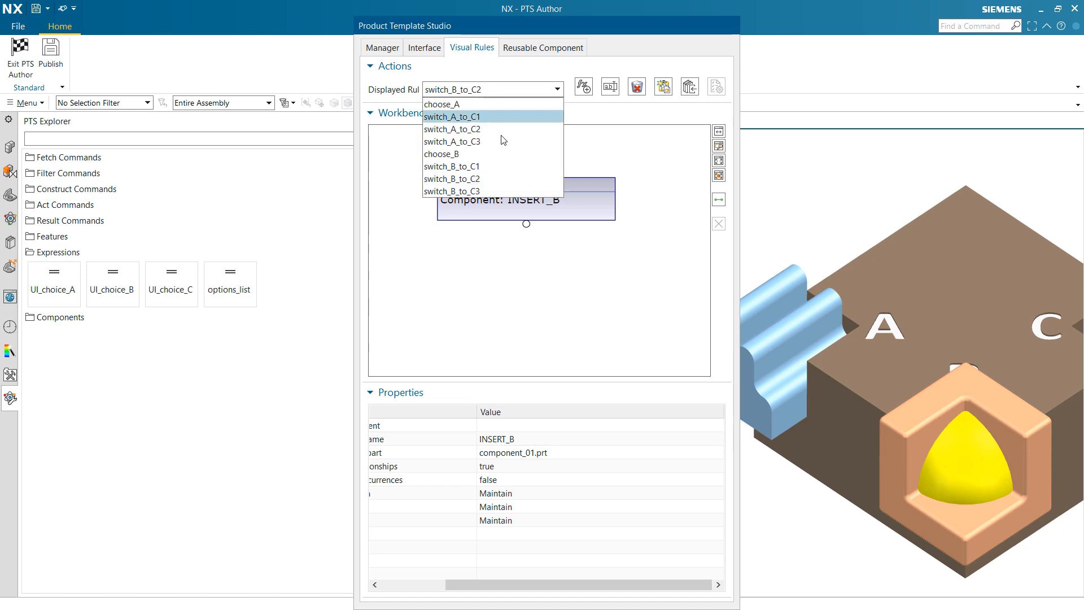
click(452, 191)
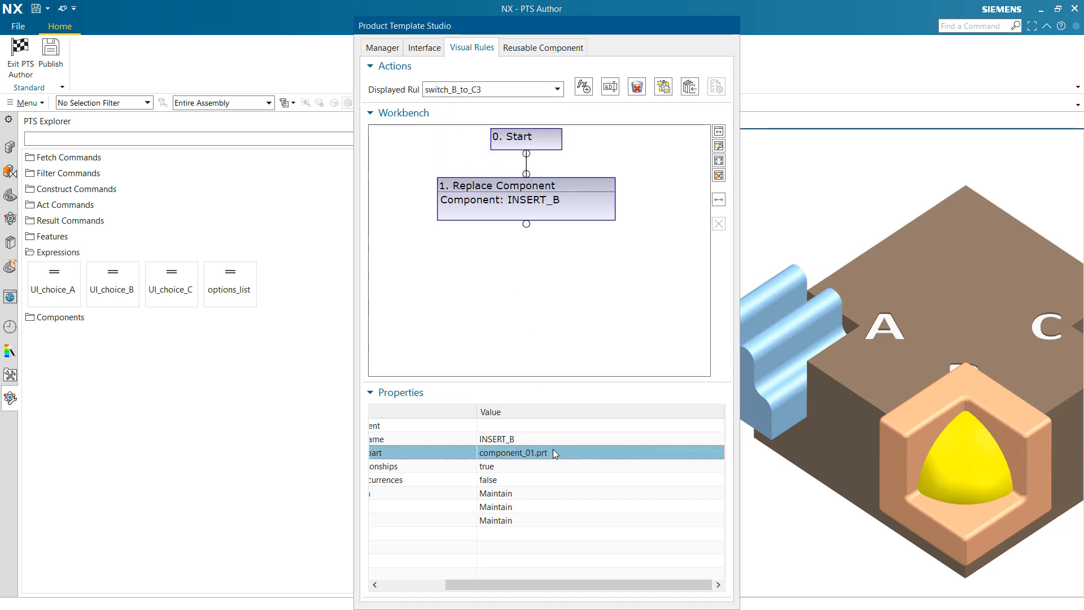
click(555, 89)
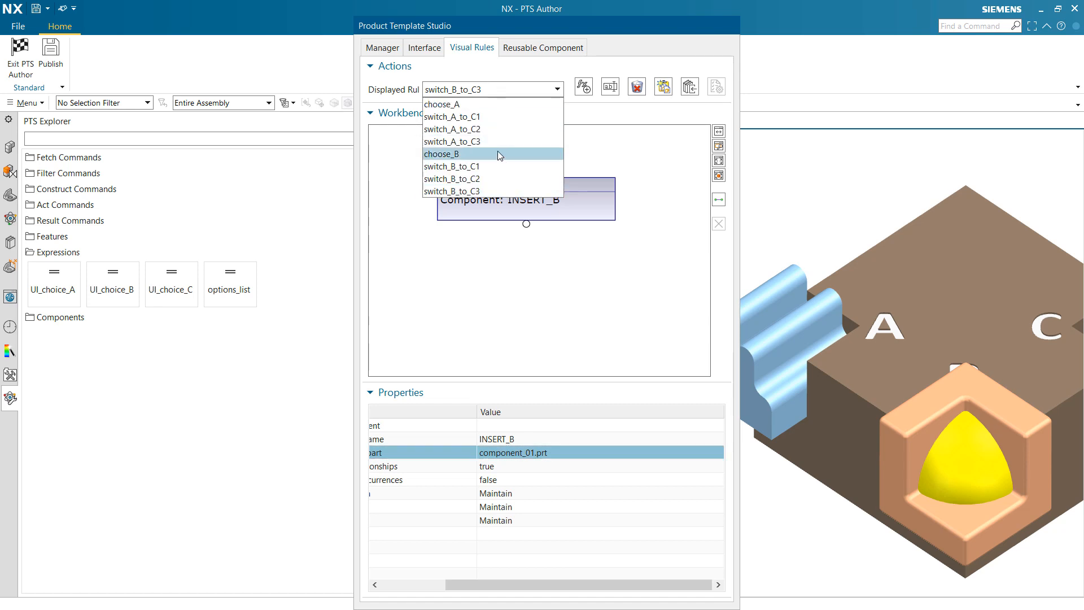
Point choose_B's switch cases 0–2 at switch_B_to_C1, C2 and C3, then go to the Manager
click(441, 154)
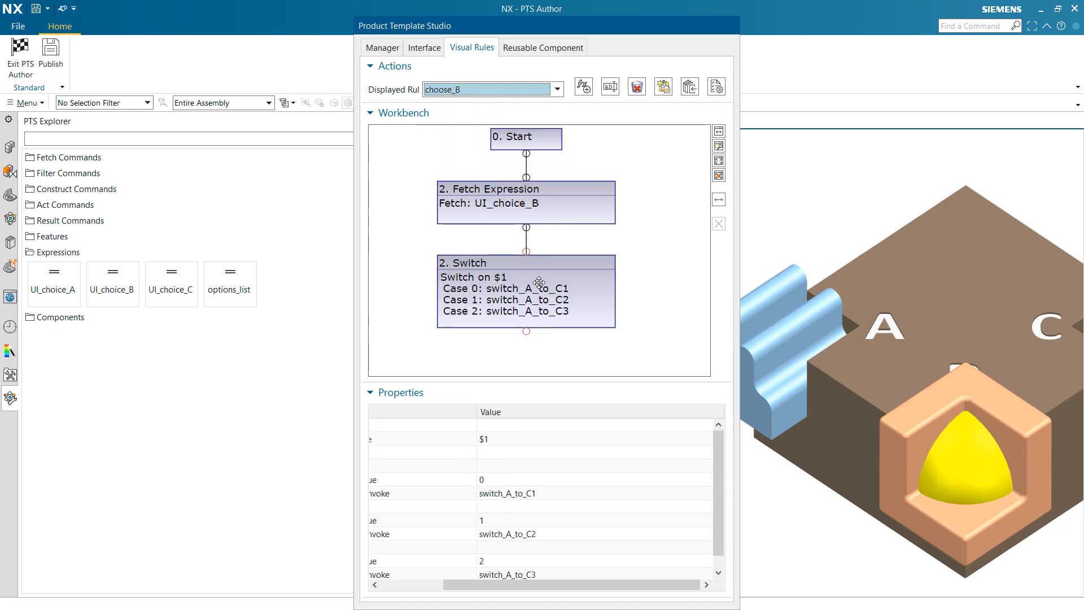
click(526, 282)
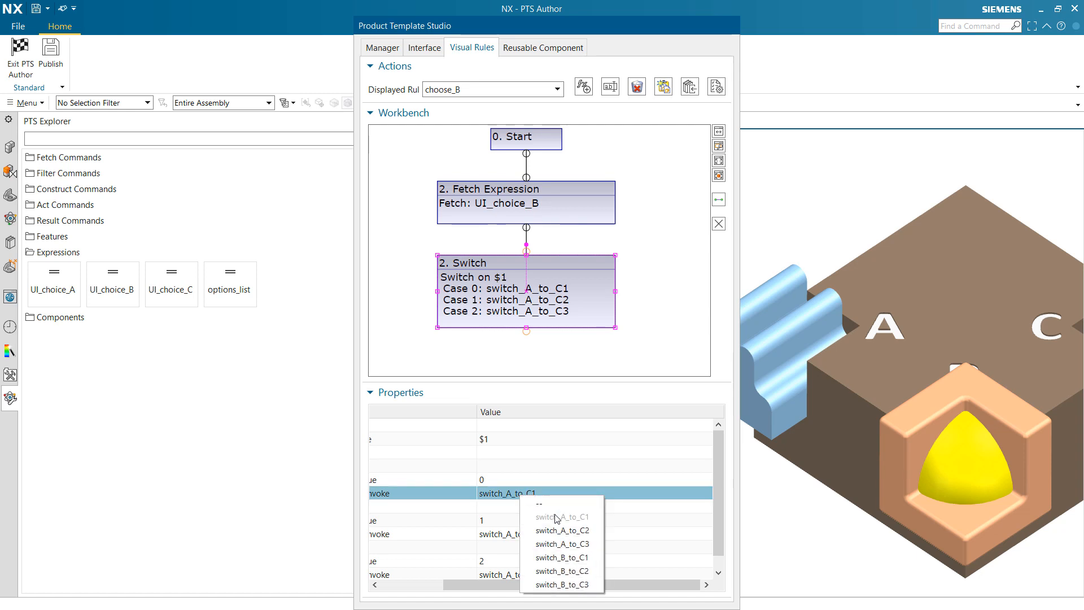
click(557, 558)
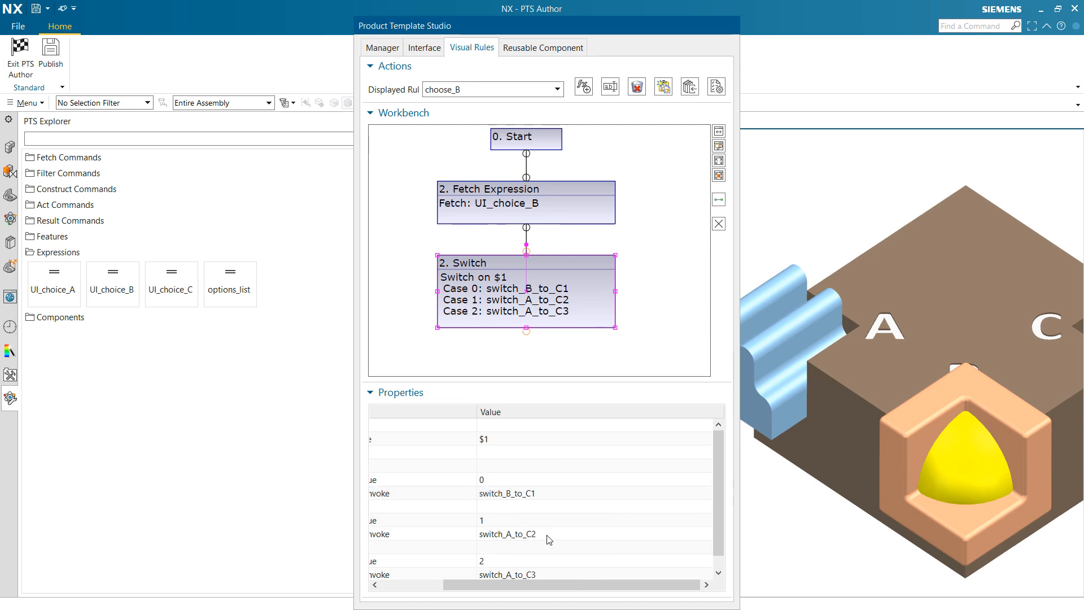
click(530, 534)
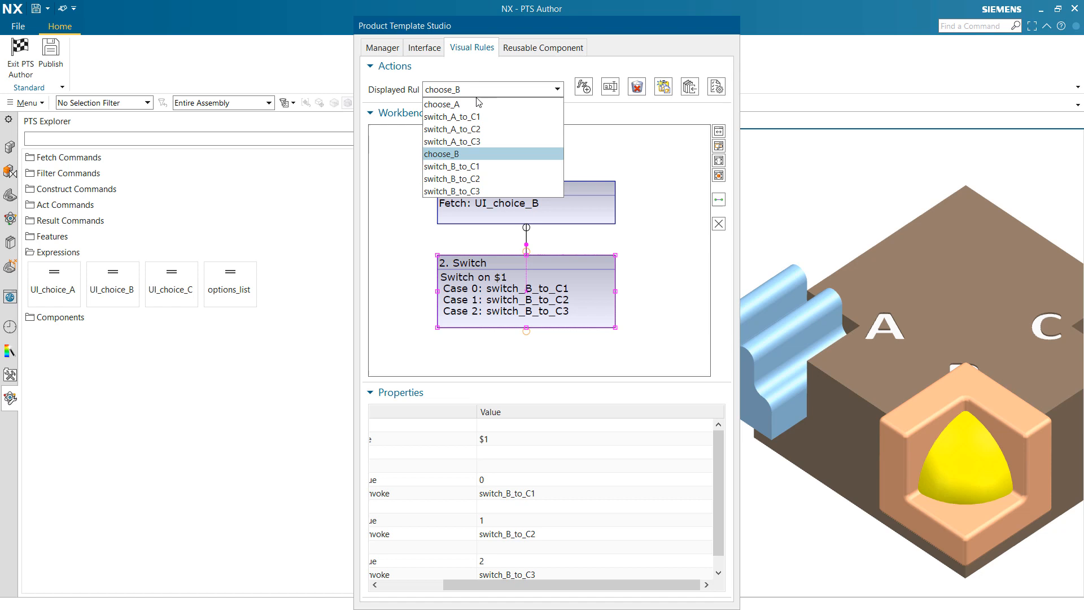
click(442, 104)
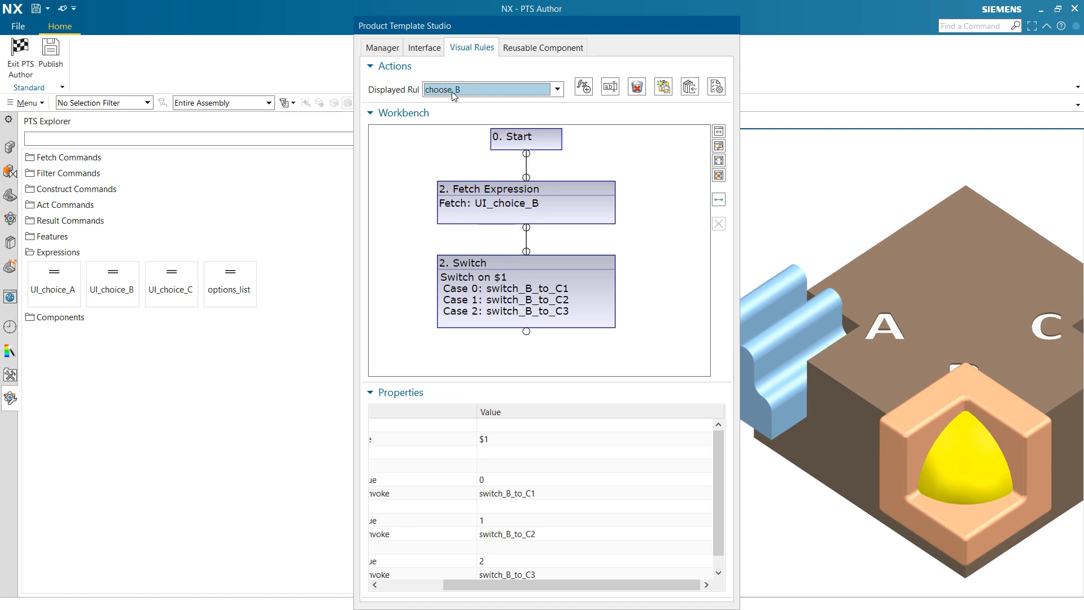
click(382, 47)
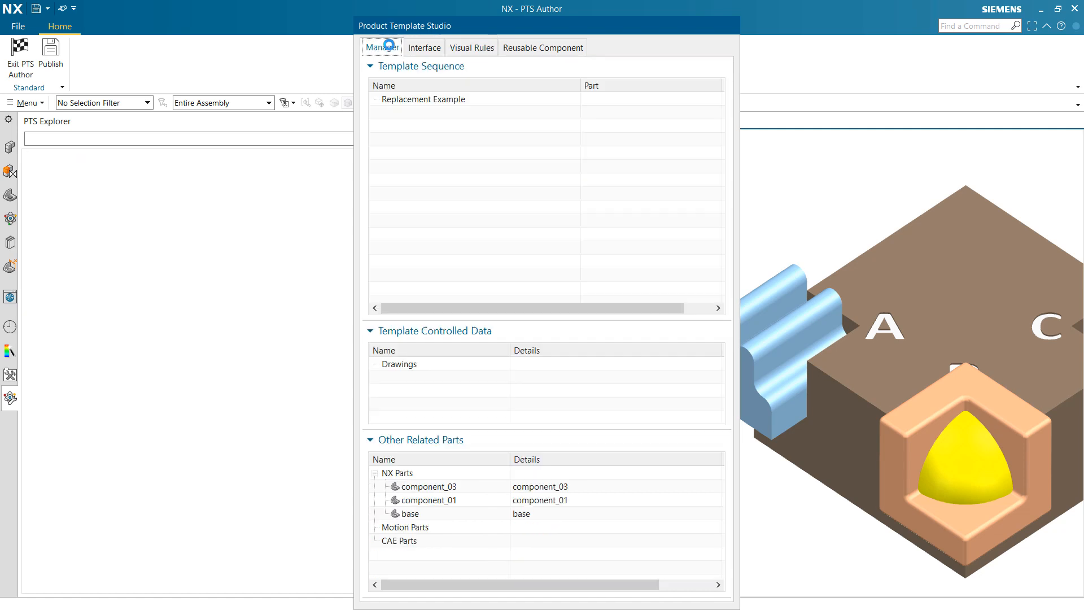
Assign choose_B as the rule executed when the Number_4 Slot B input changes value
double_click(425, 99)
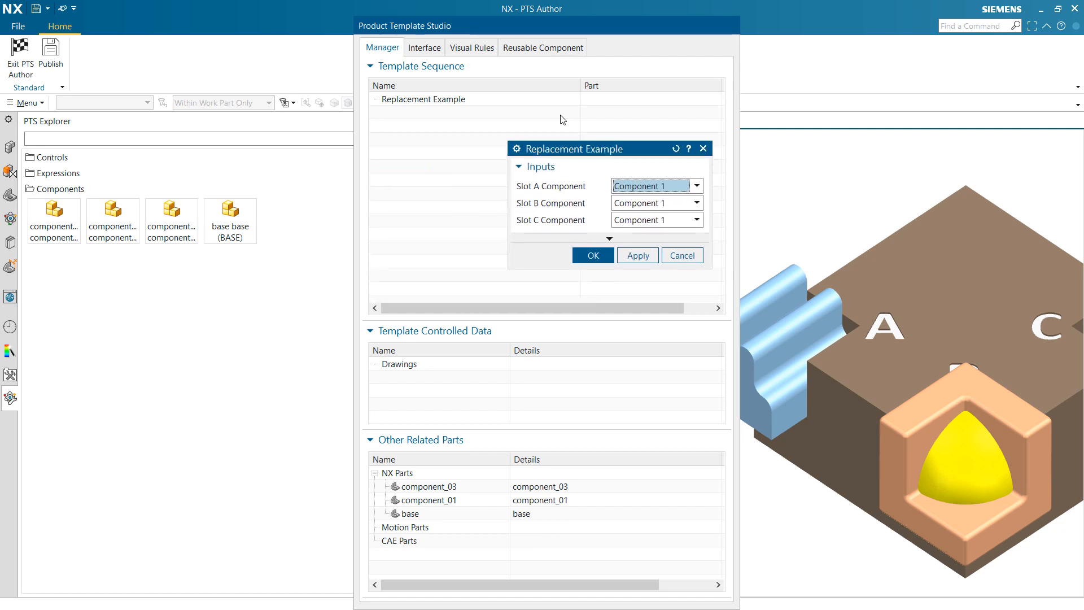
click(425, 47)
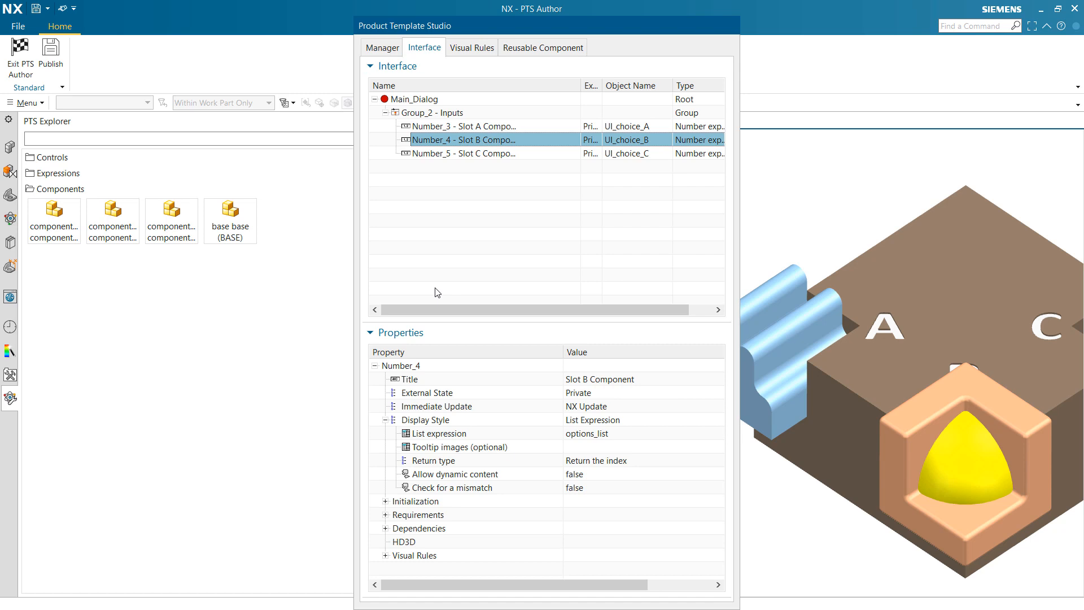
click(387, 554)
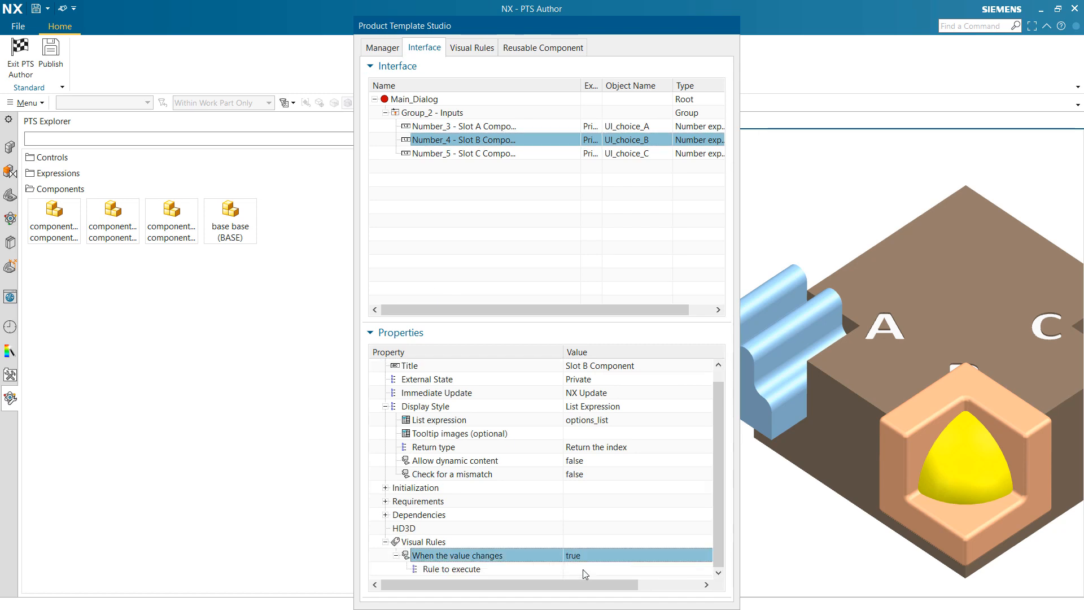
click(636, 568)
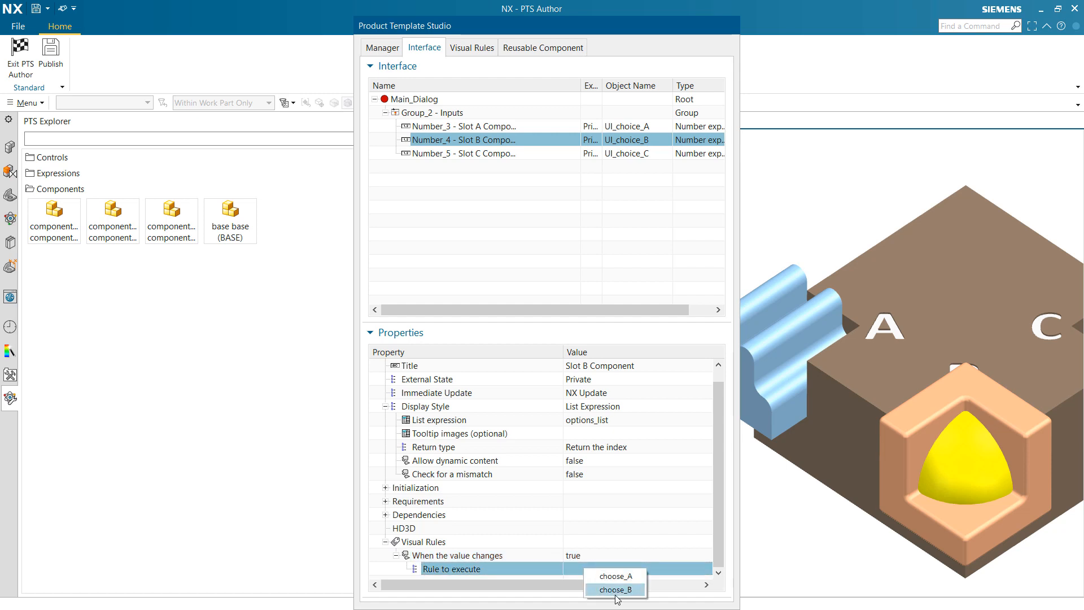
click(614, 590)
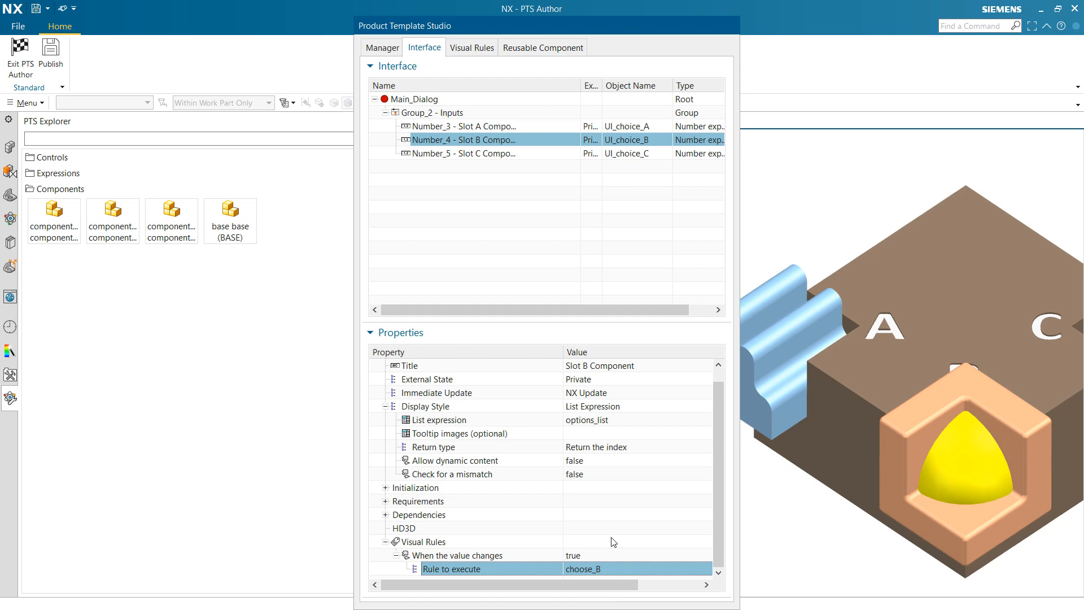
mouse_move(600, 450)
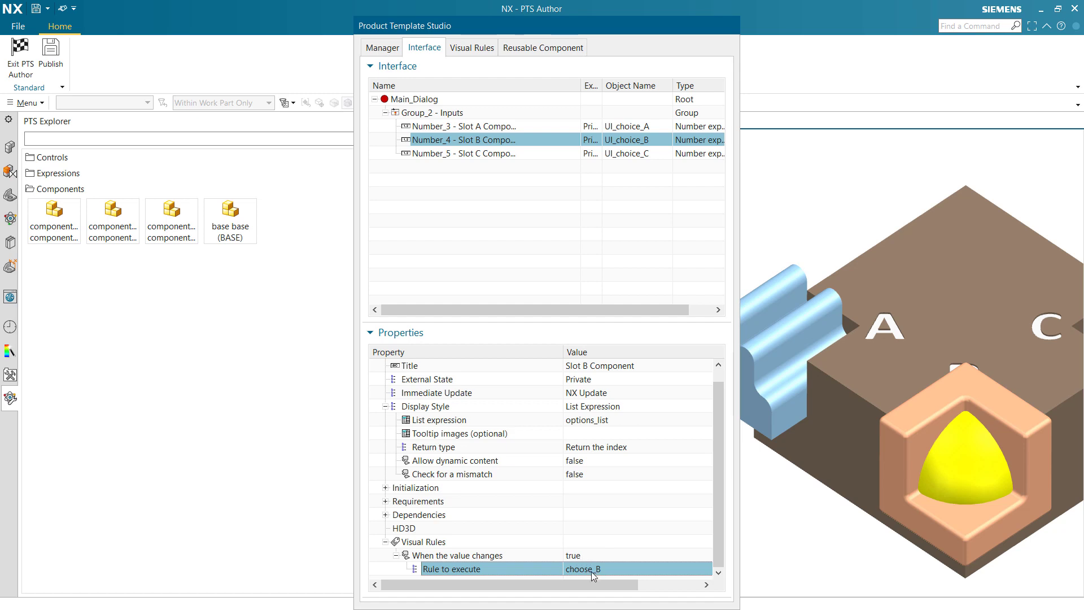
mouse_move(497, 242)
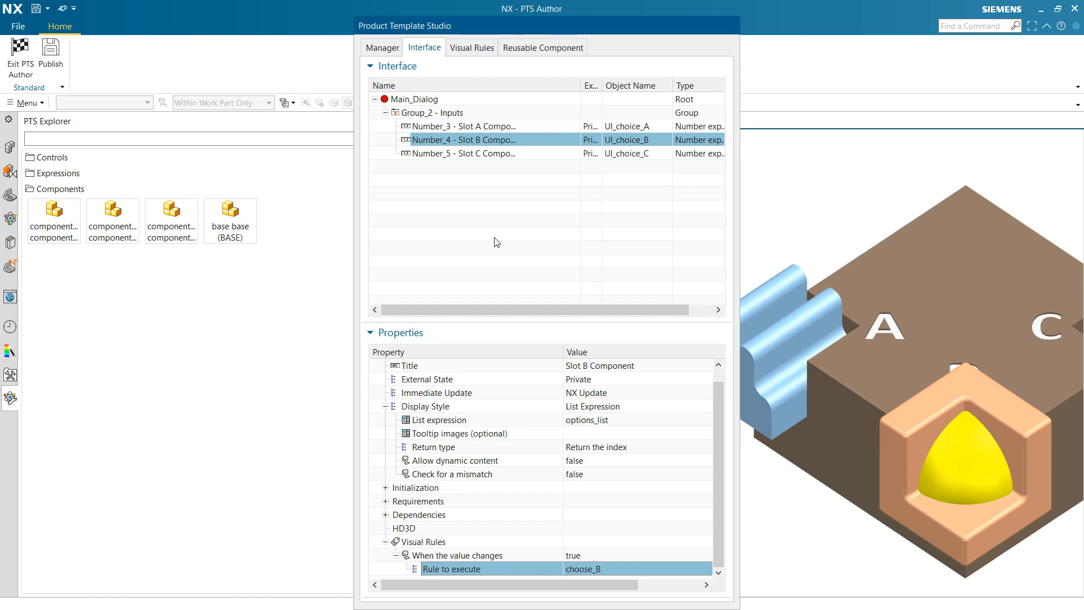
click(472, 47)
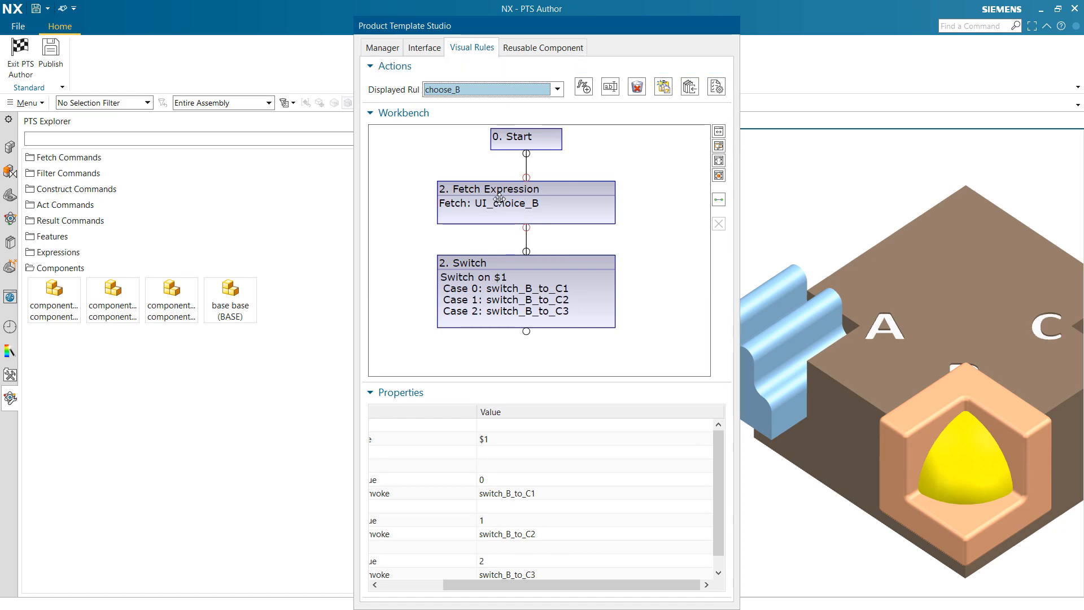
mouse_move(504, 222)
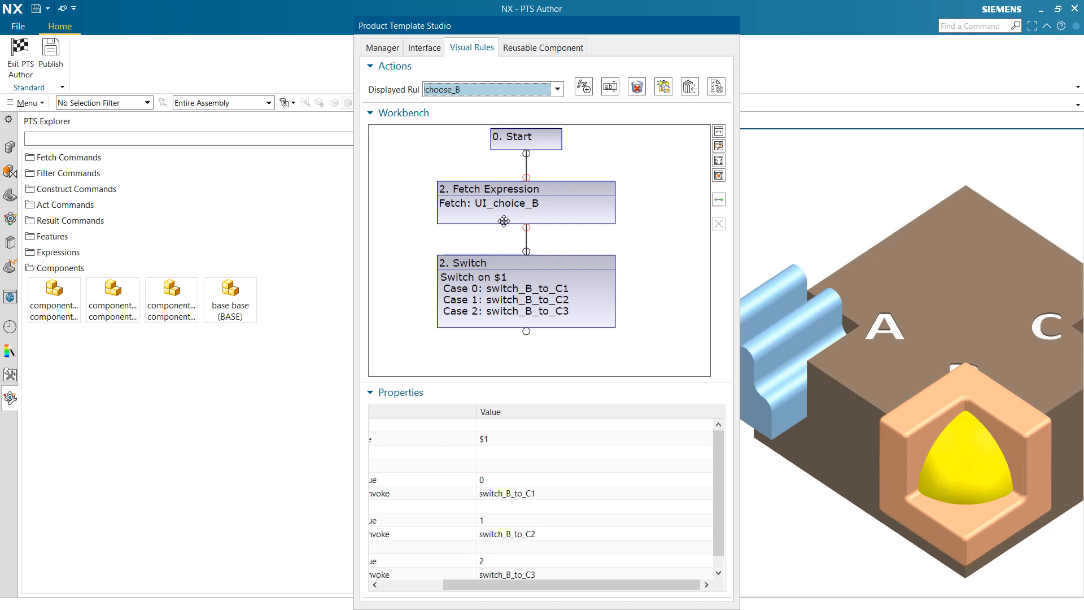
mouse_move(473, 311)
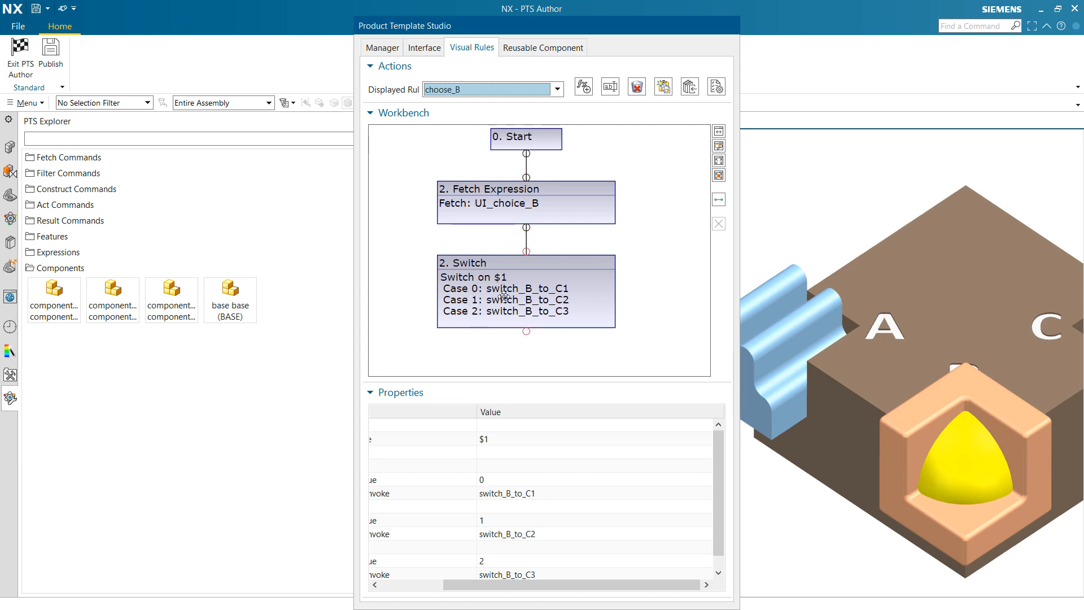
mouse_move(419, 347)
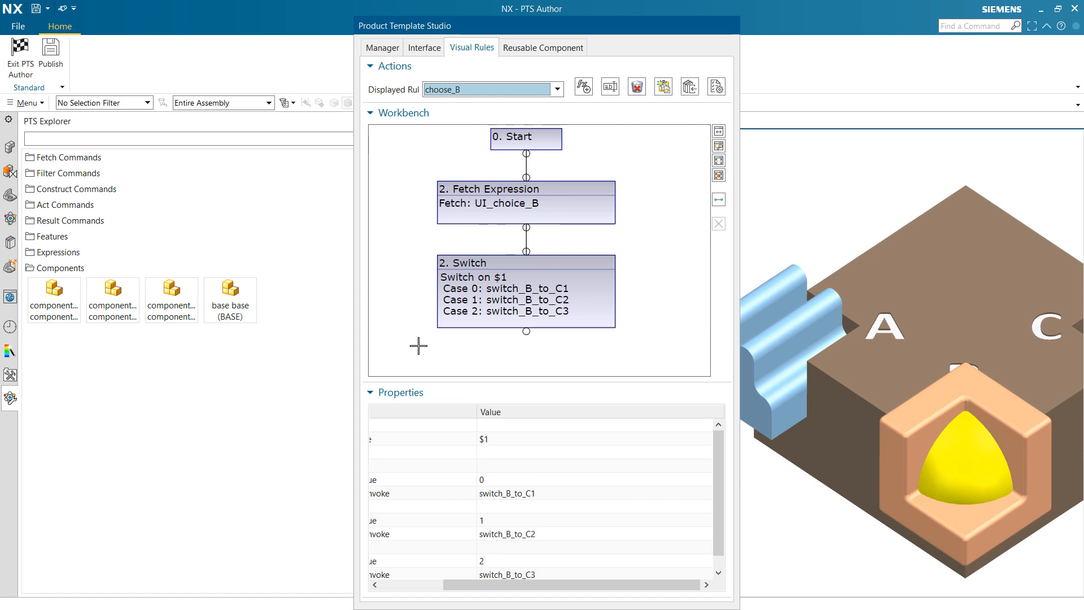
Exit PTS Author and return to the assembly in the Modeling application
click(65, 157)
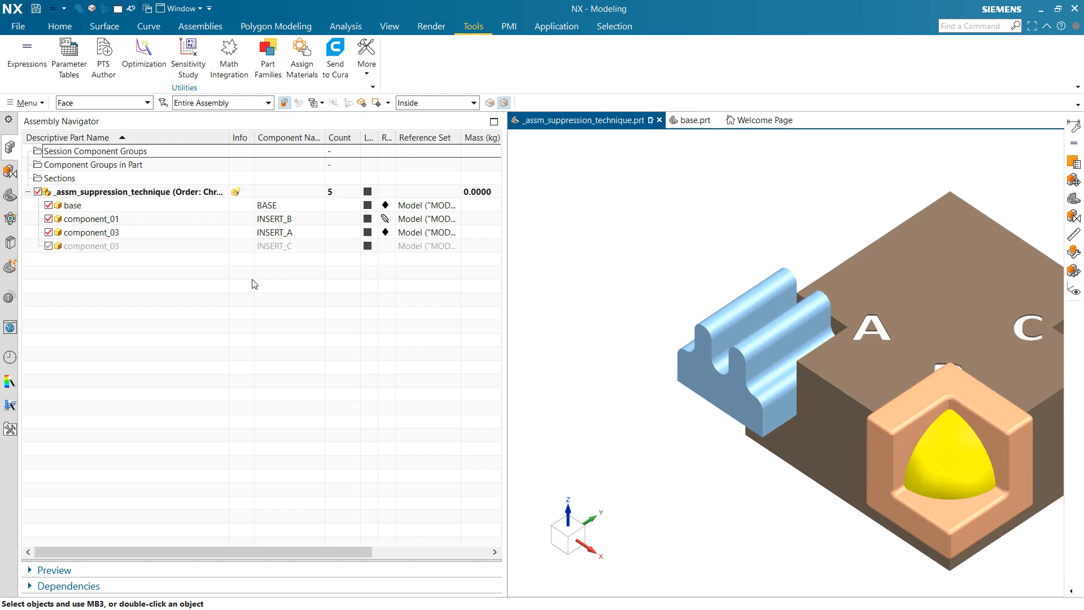
Open the Replacement Example inputs, restore Slot A to Component 3 and try Slot B choices
right_click(130, 192)
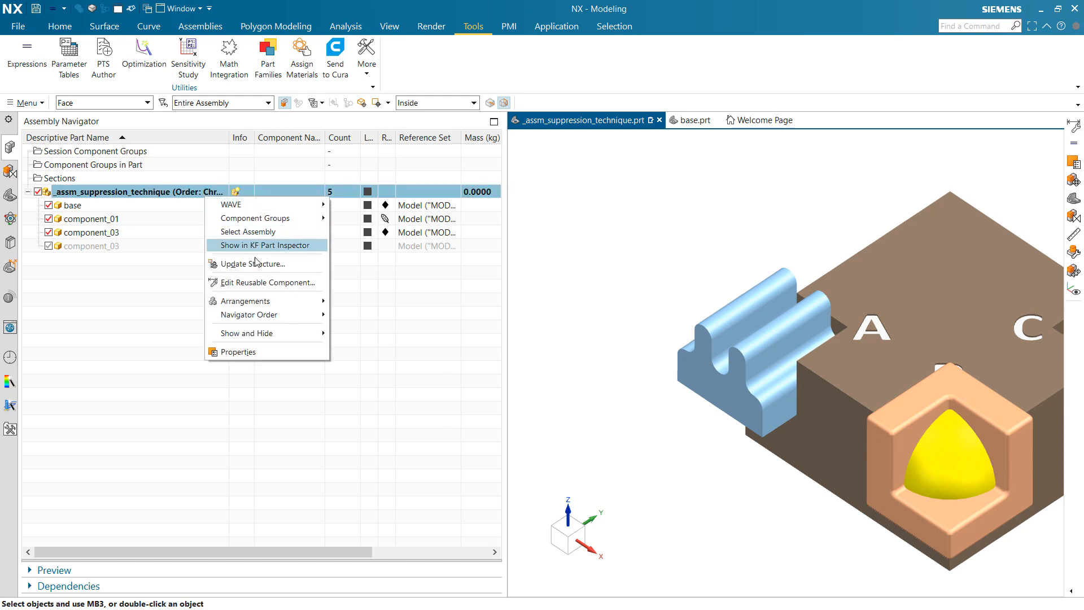
click(265, 245)
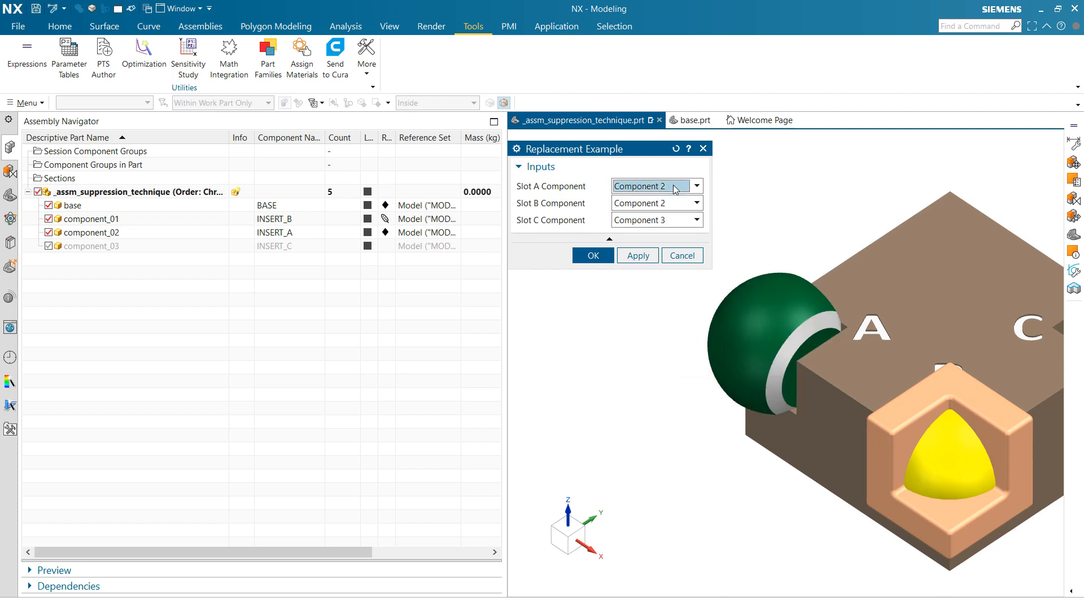
click(696, 185)
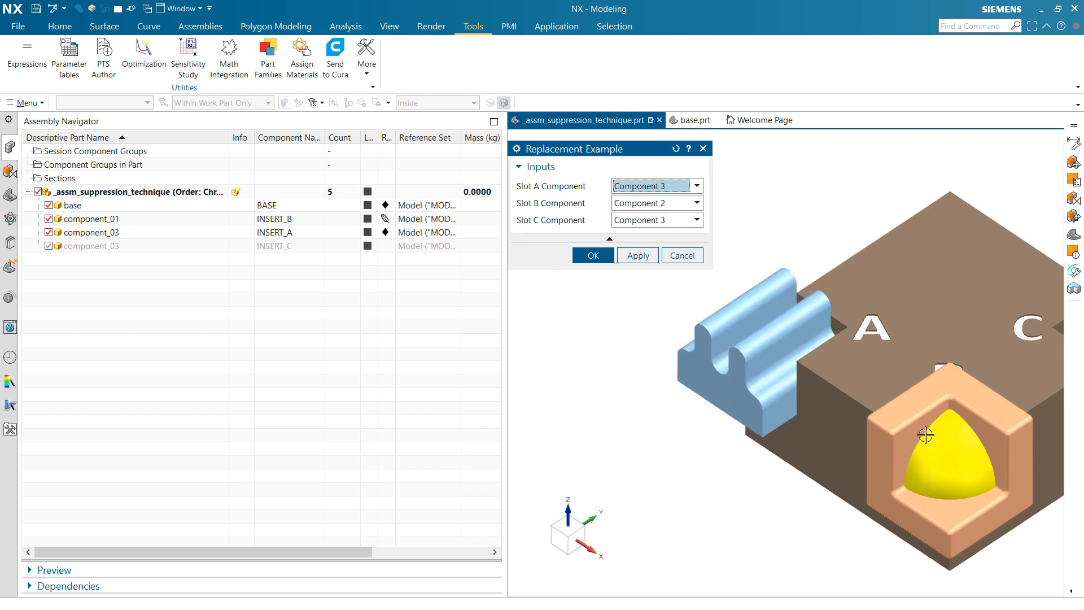
click(696, 204)
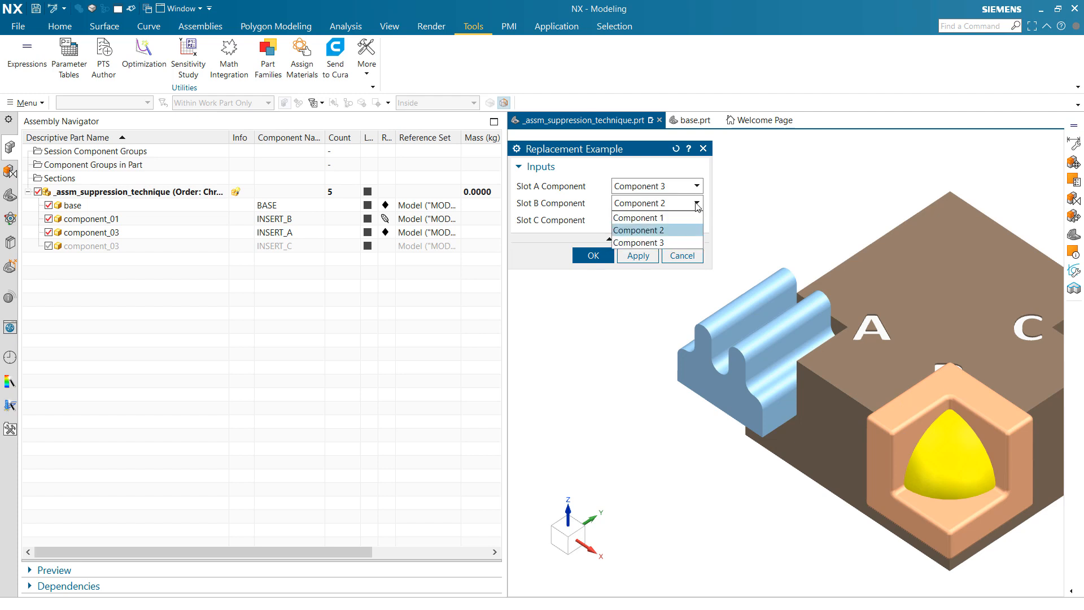
click(638, 218)
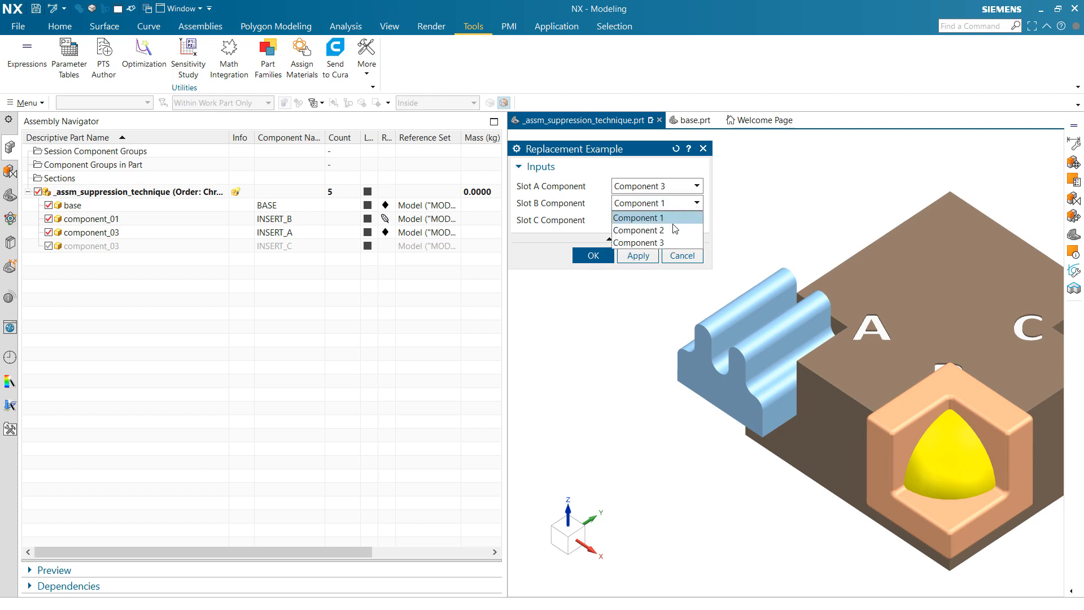
click(637, 230)
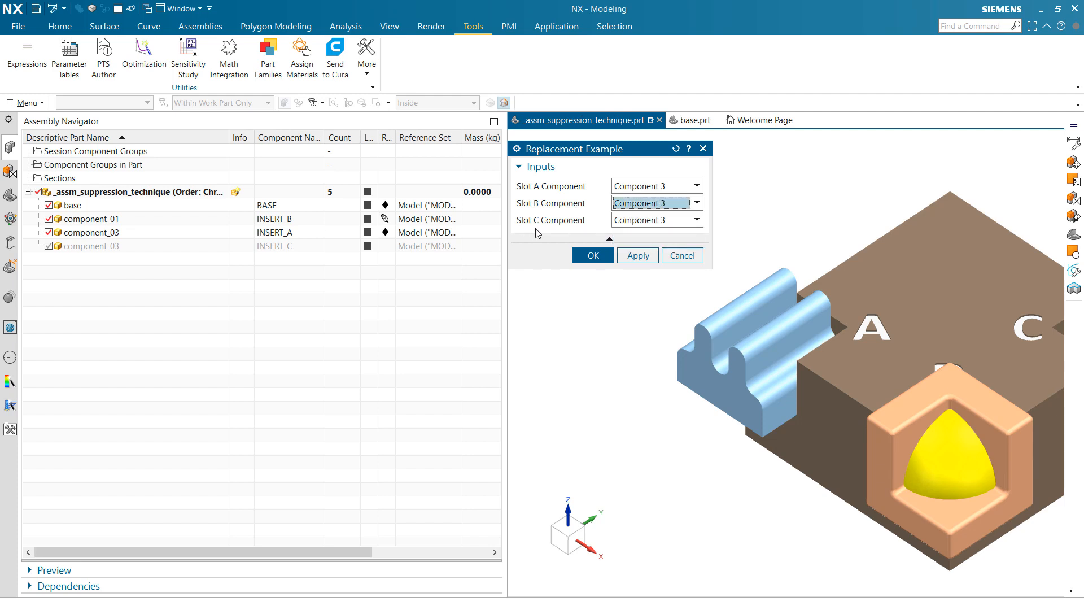
mouse_move(546, 231)
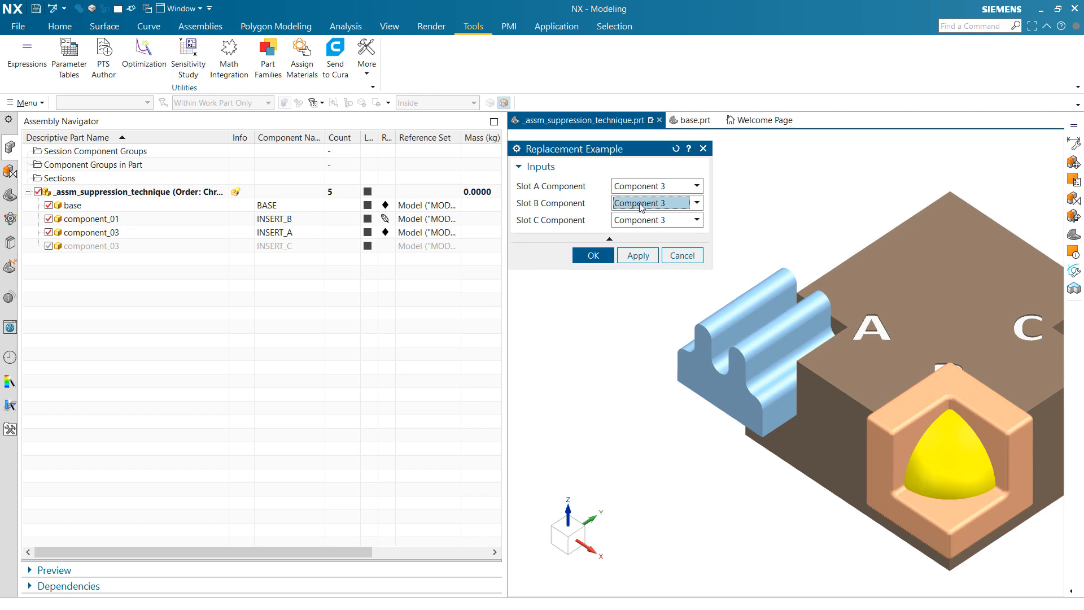
Switch Slot B back to Component 1, apply with OK, and reopen the template inputs
click(696, 203)
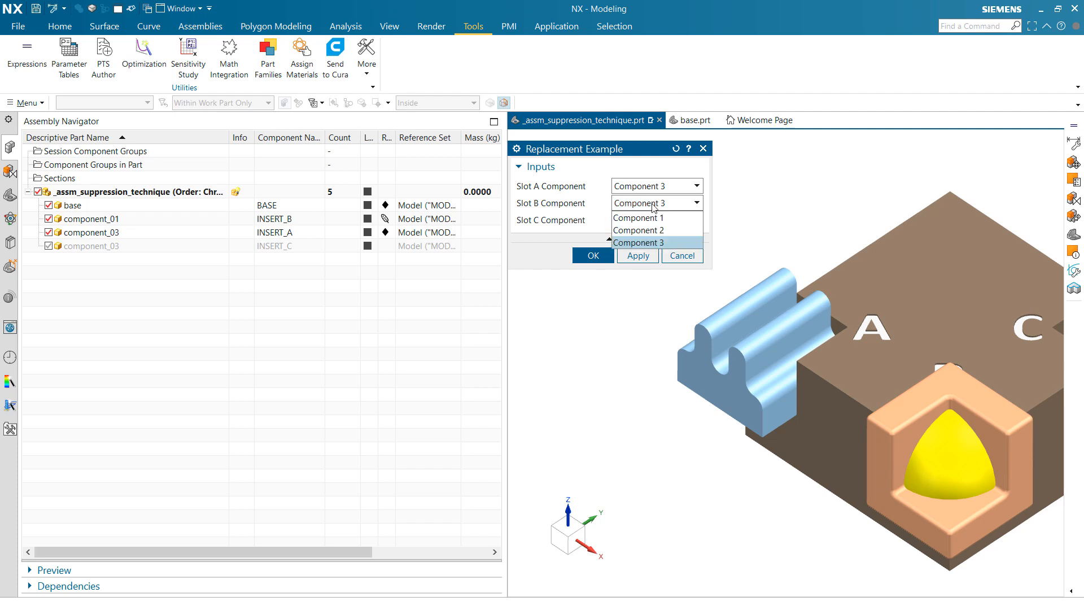
click(637, 218)
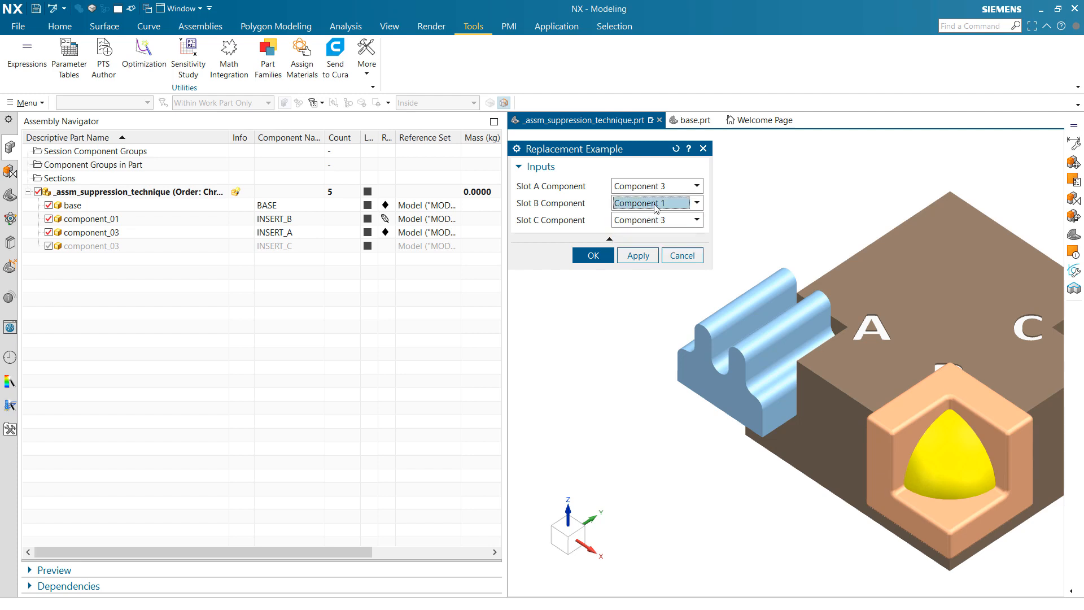
mouse_move(628, 217)
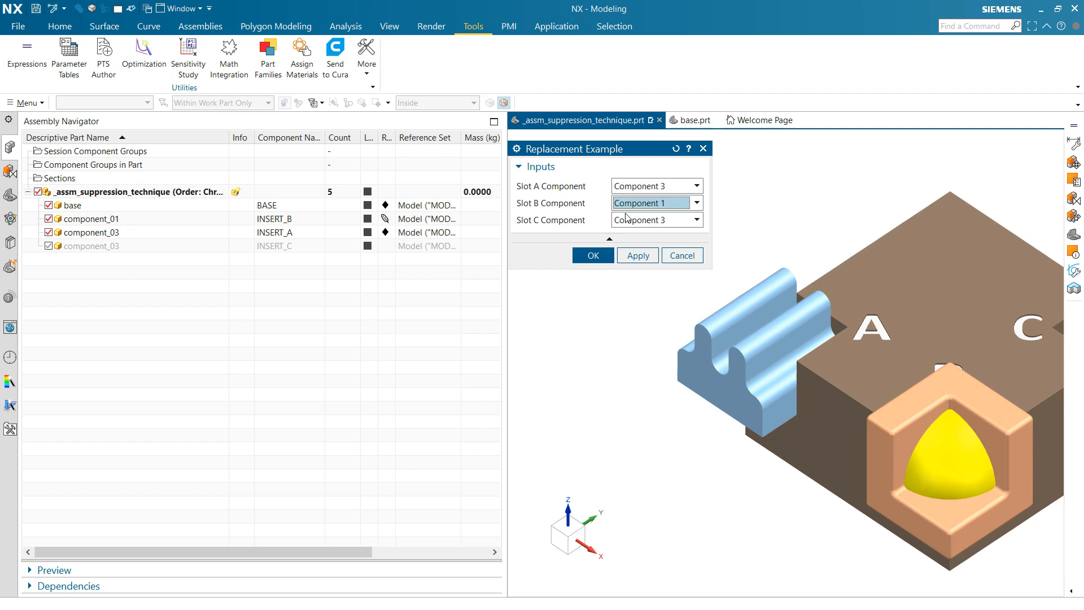
click(593, 256)
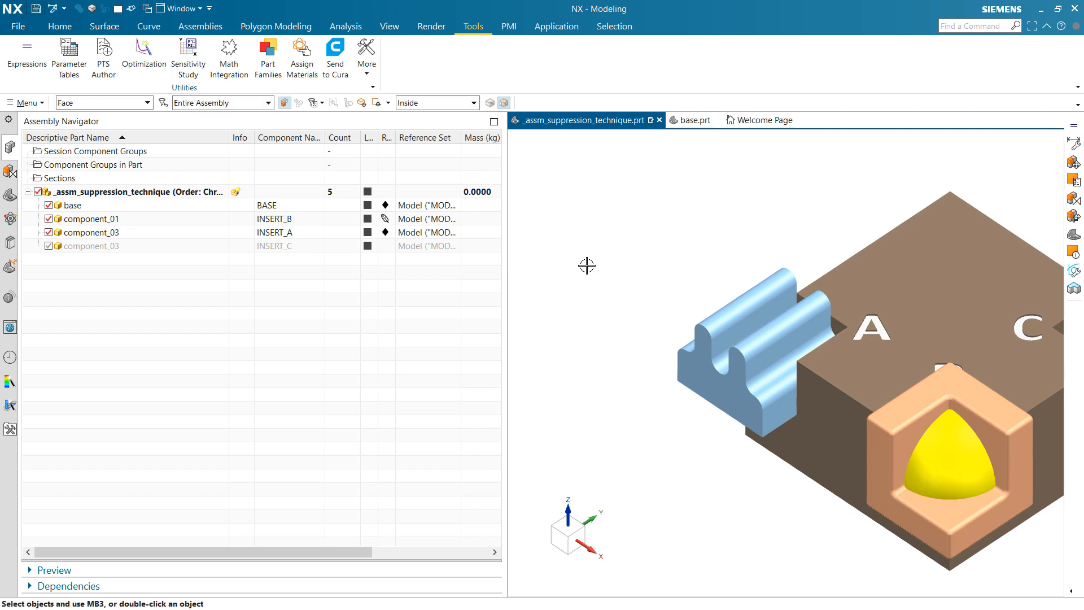
click(20, 47)
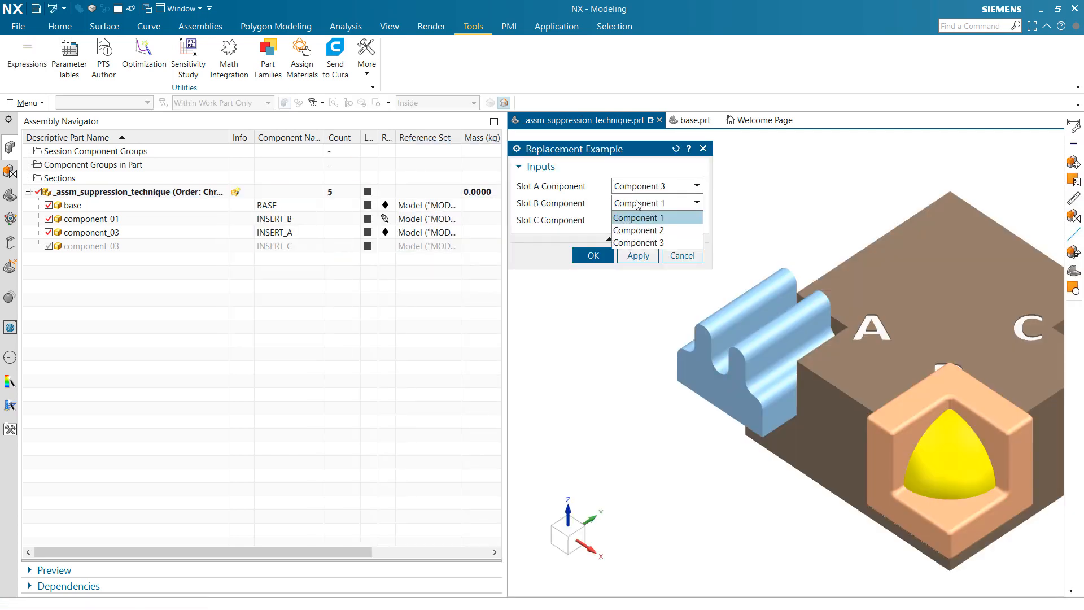
Check the part's expression values and launch PTS Author from the Tools tab
click(638, 242)
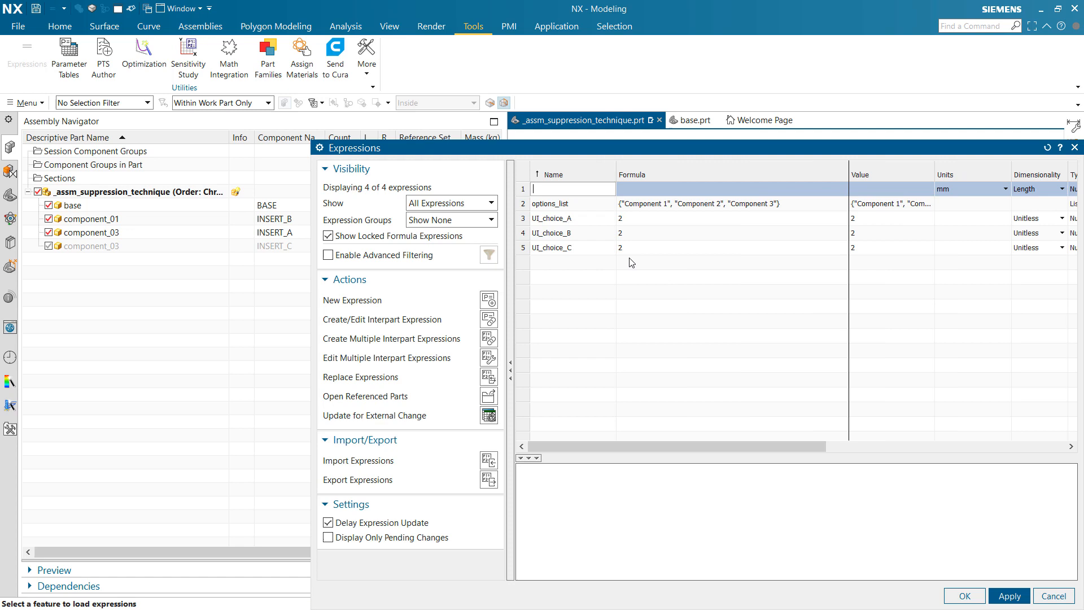
mouse_move(669, 286)
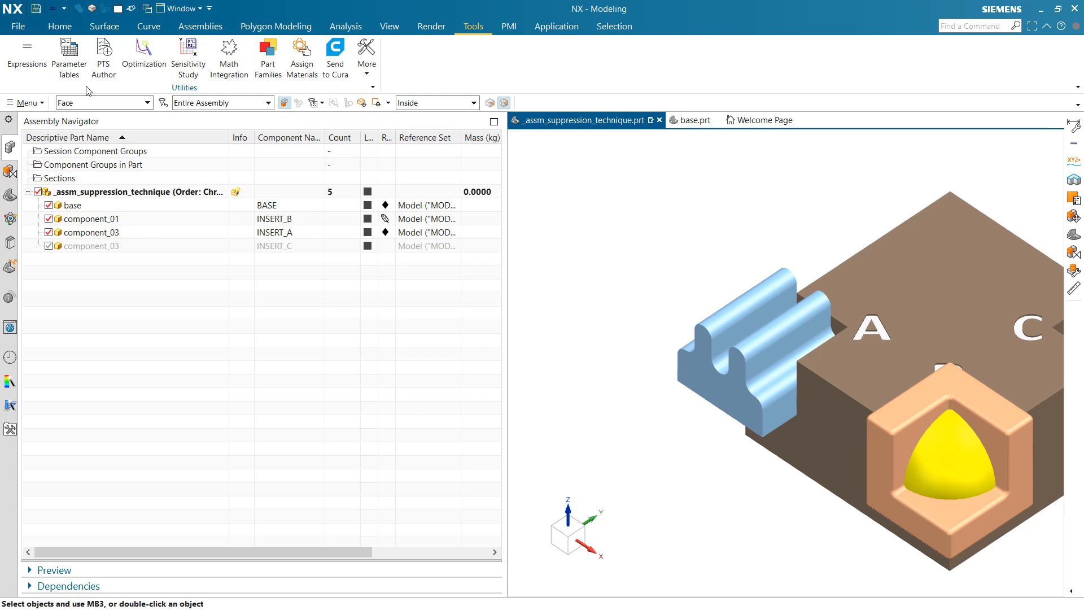
click(102, 53)
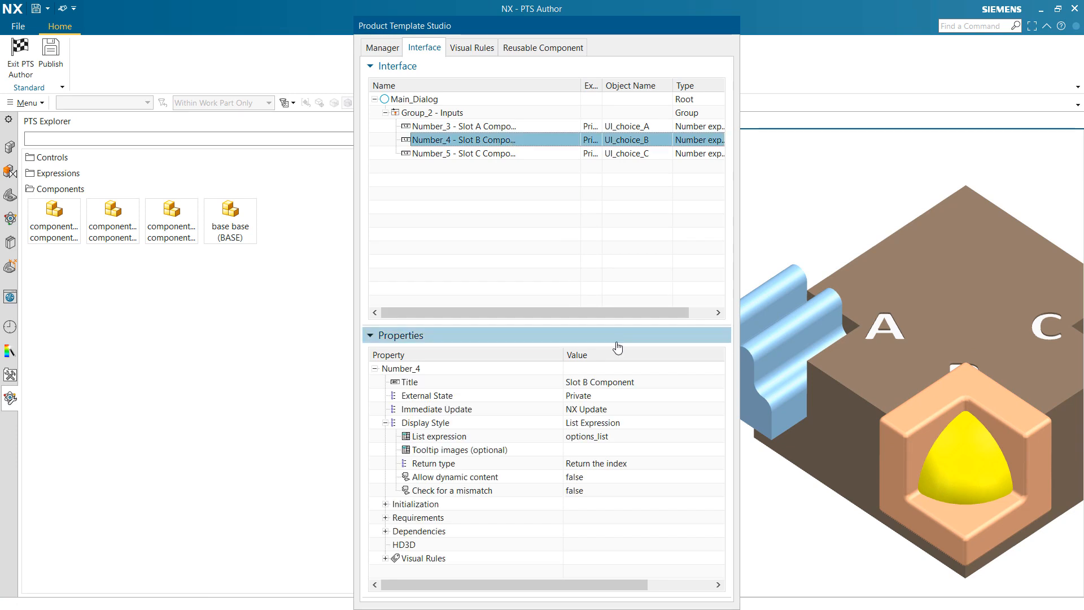
mouse_move(603, 417)
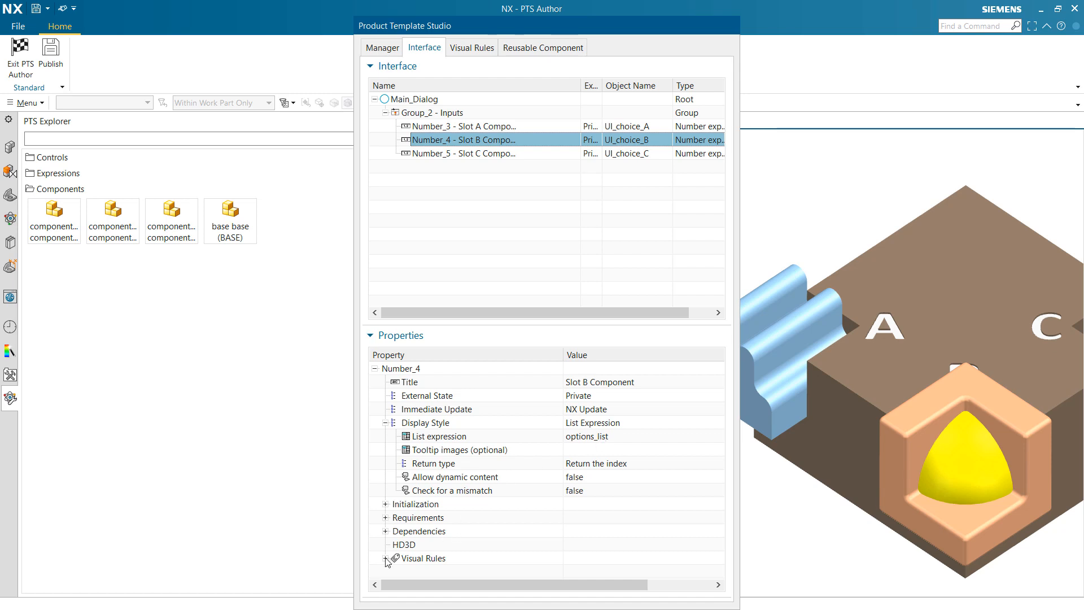
Confirm Slot B's input runs choose_B on value change and go to the Visual Rules editor
click(386, 558)
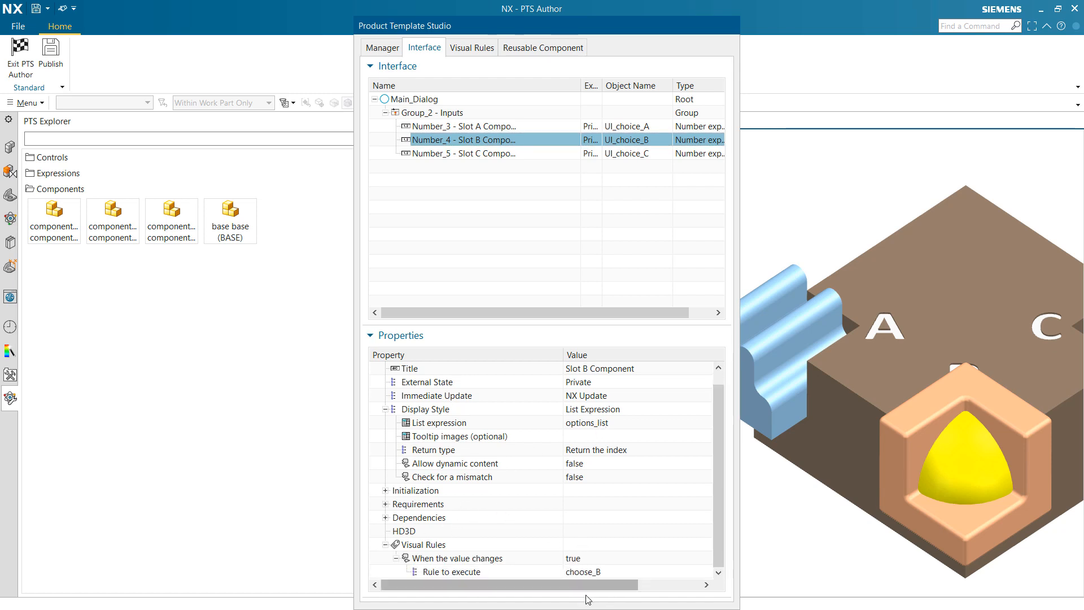
mouse_move(472, 48)
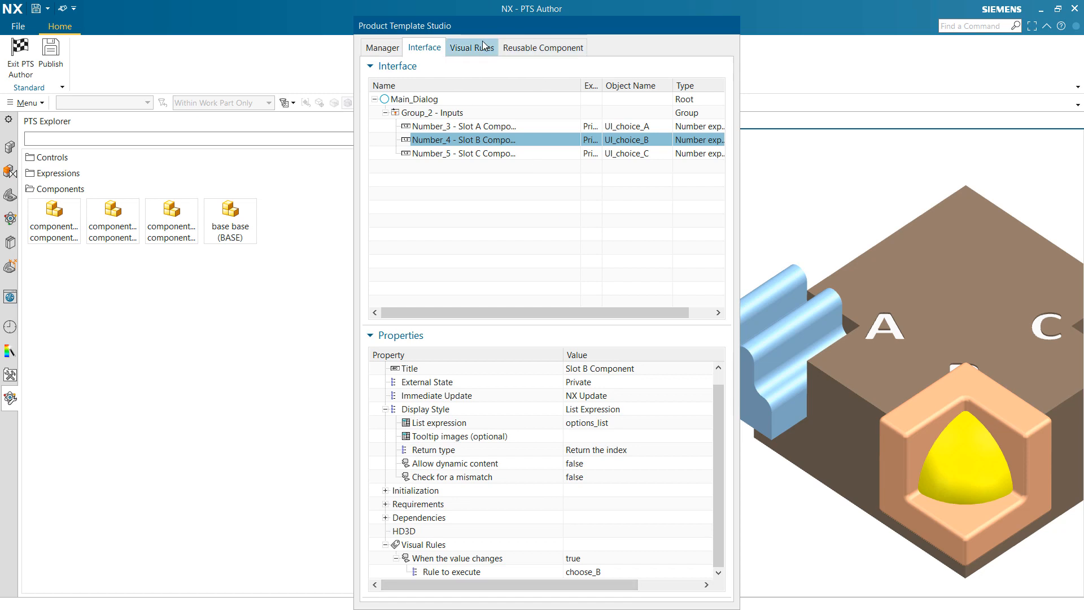
click(472, 47)
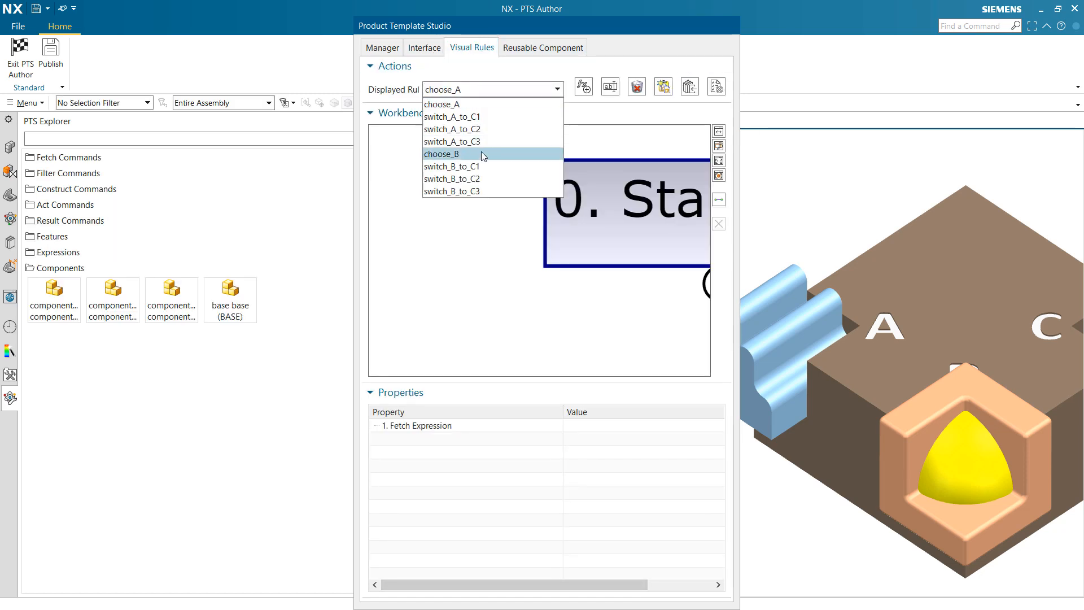
Review the choose_B Switch step's variable and the rules invoked by each case
click(440, 154)
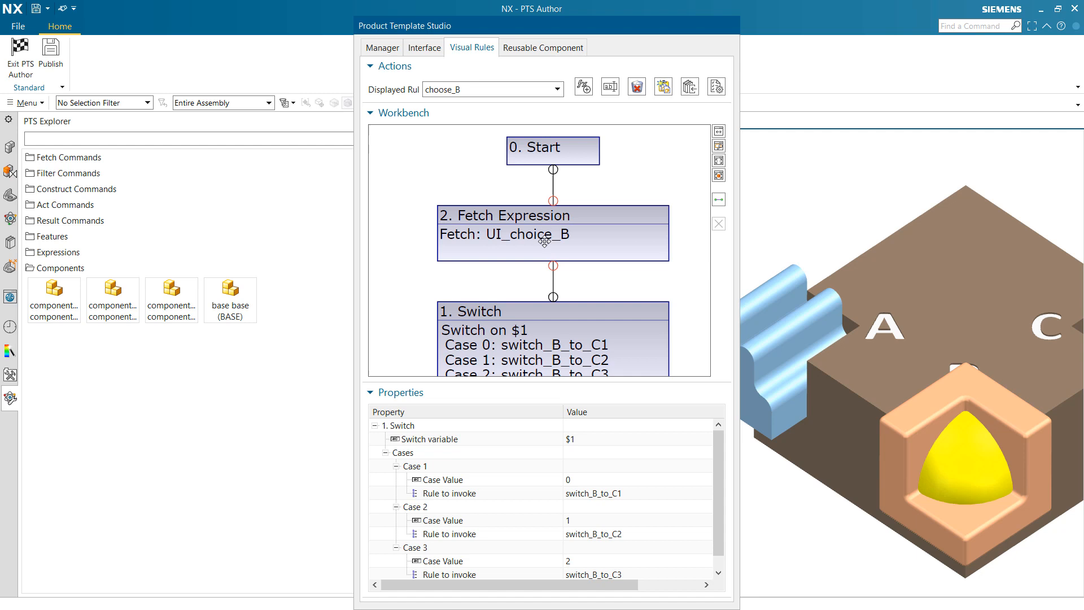
mouse_move(558, 309)
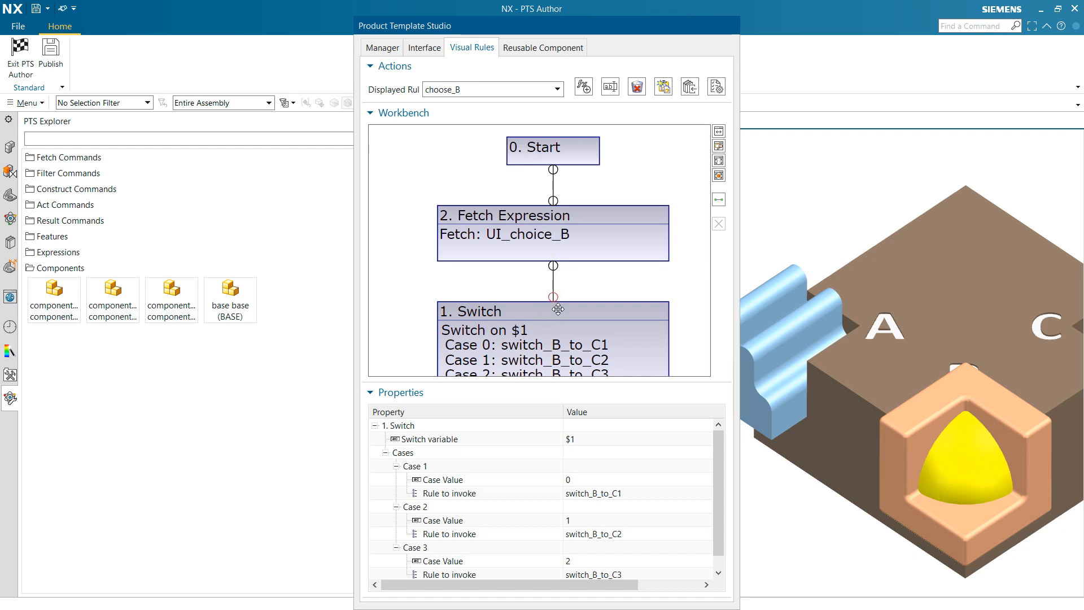
click(591, 441)
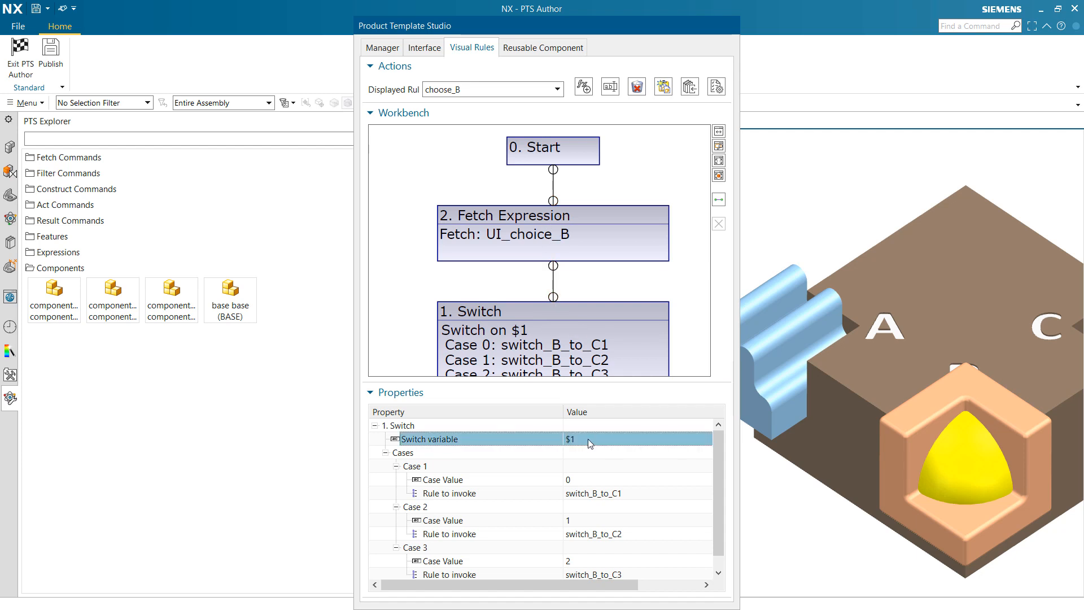
double_click(590, 439)
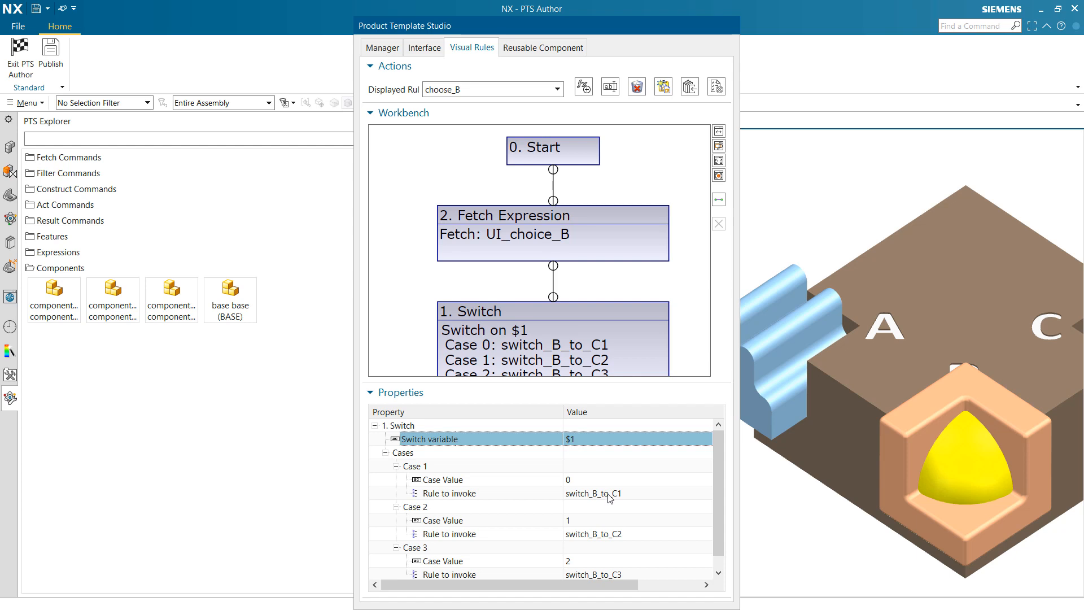
click(610, 534)
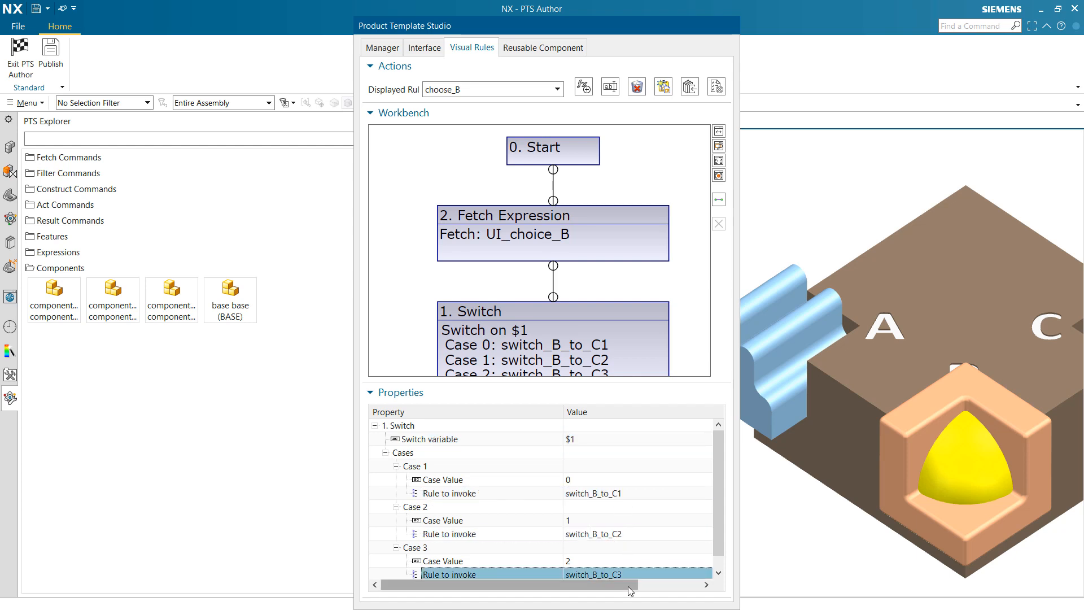
mouse_move(477, 92)
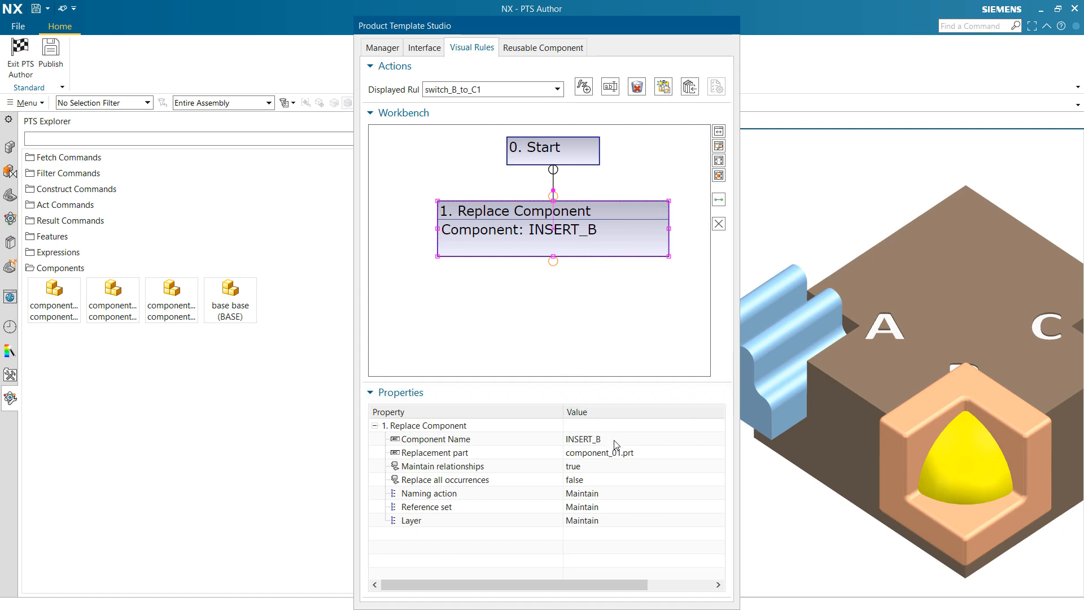
mouse_move(609, 454)
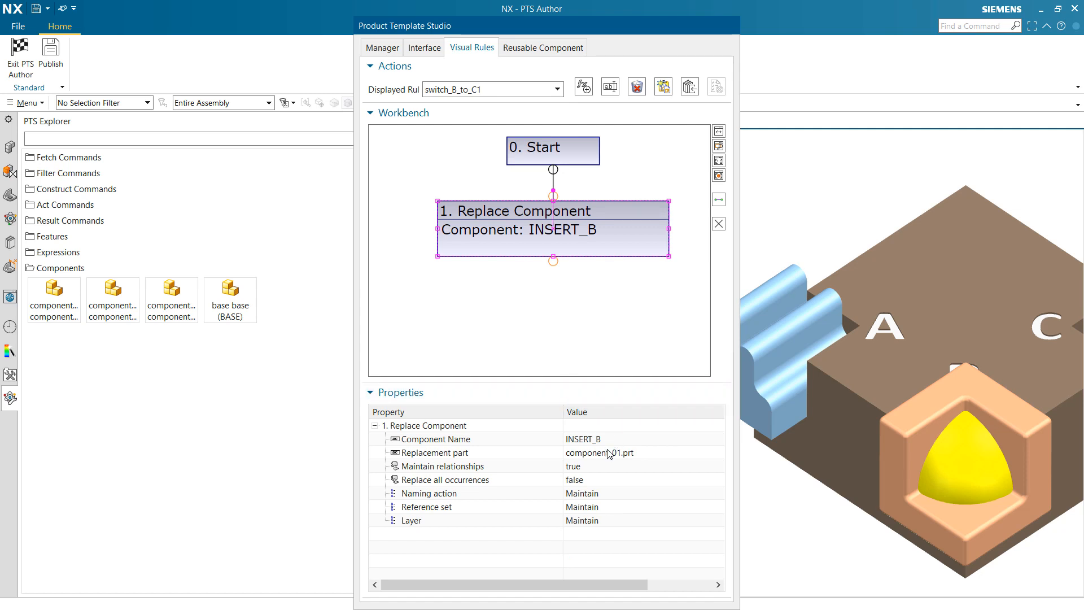
mouse_move(596, 479)
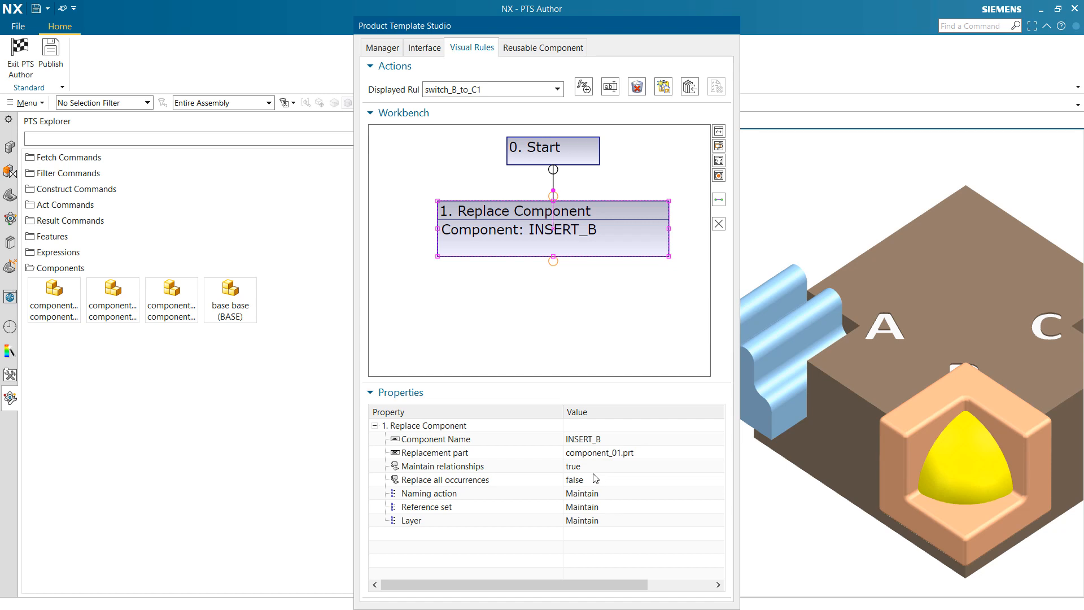
mouse_move(594, 490)
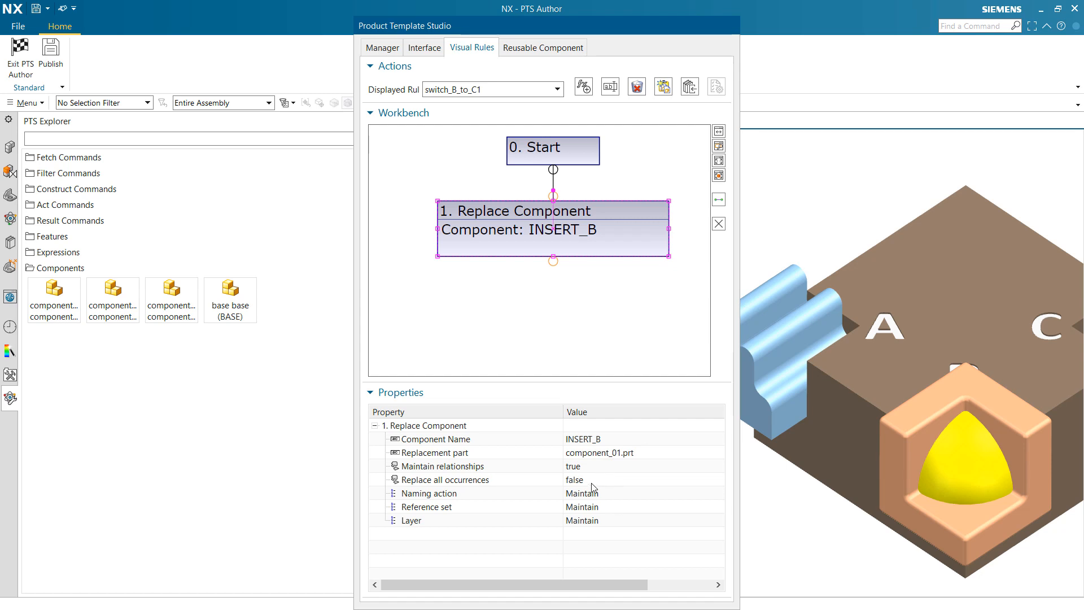
mouse_move(602, 502)
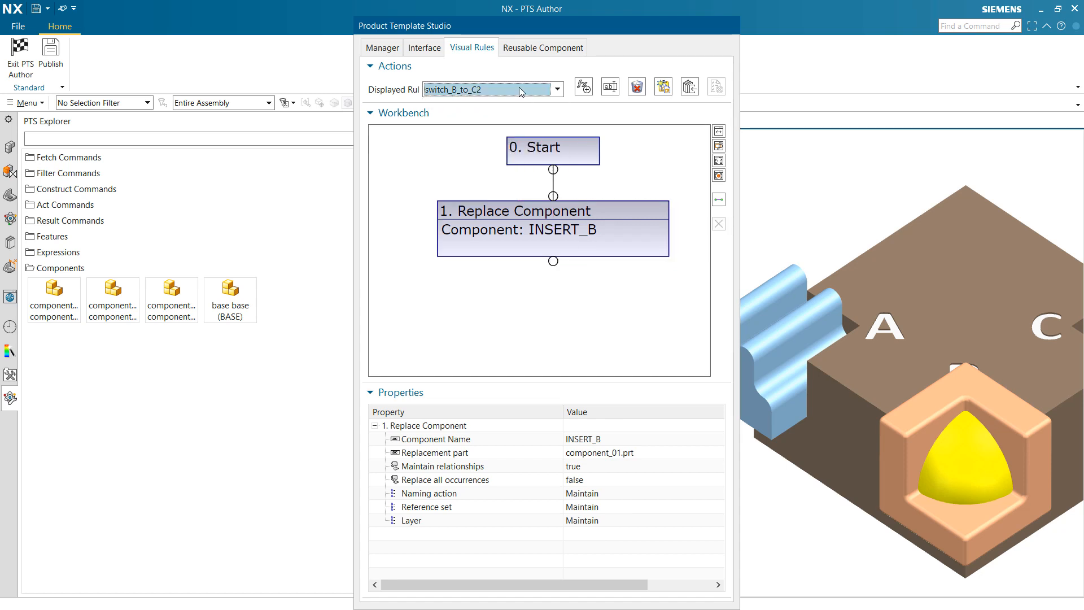
Browse the switch_B_to_C3, switch_B_to_C1 and switch_B_to_C2 replacement rules in turn
click(555, 88)
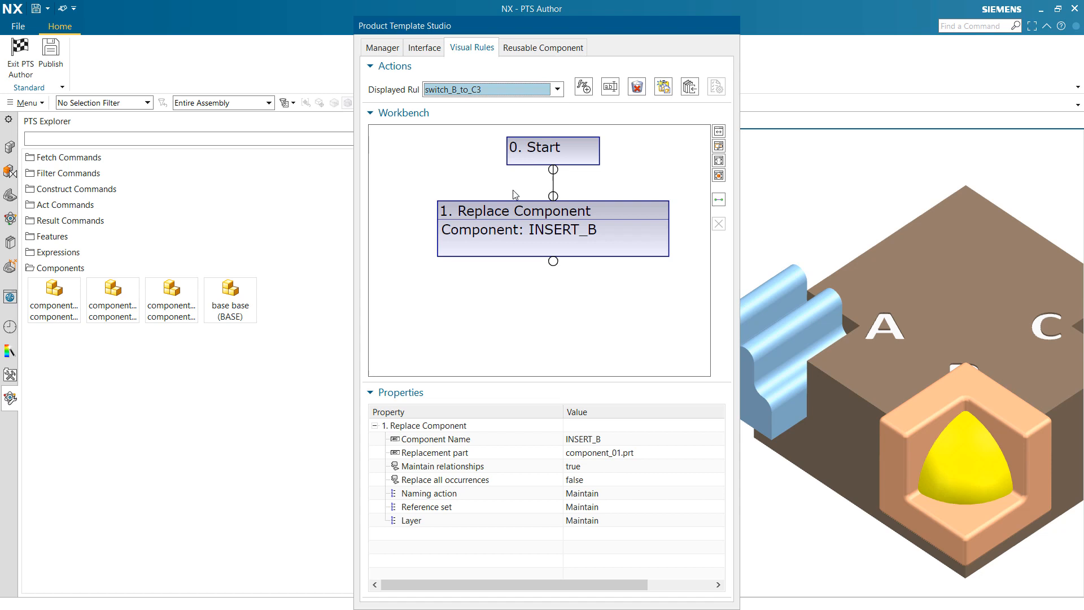
click(556, 89)
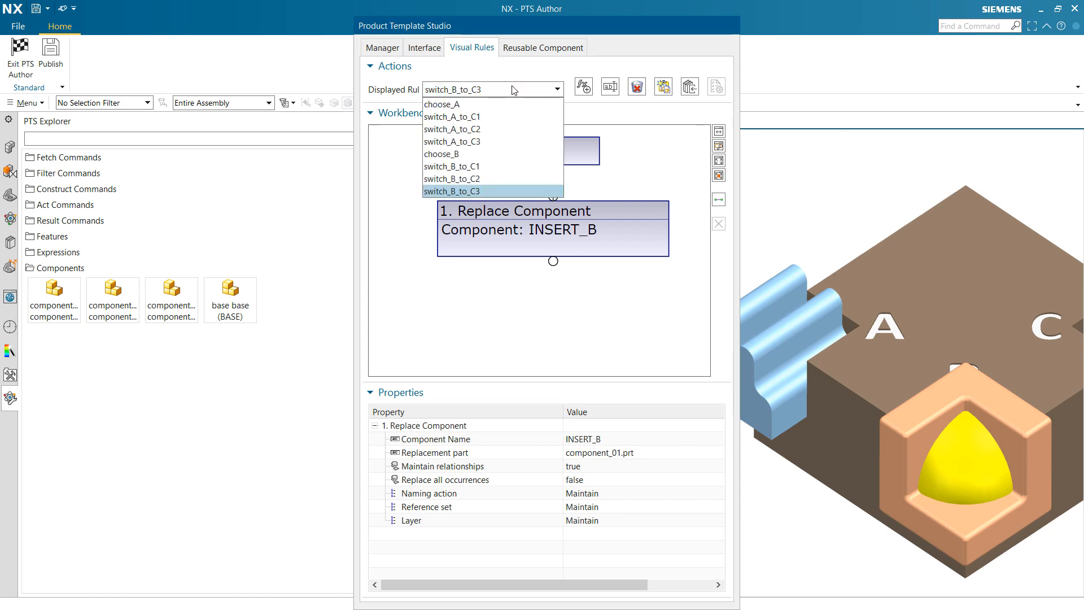
click(451, 166)
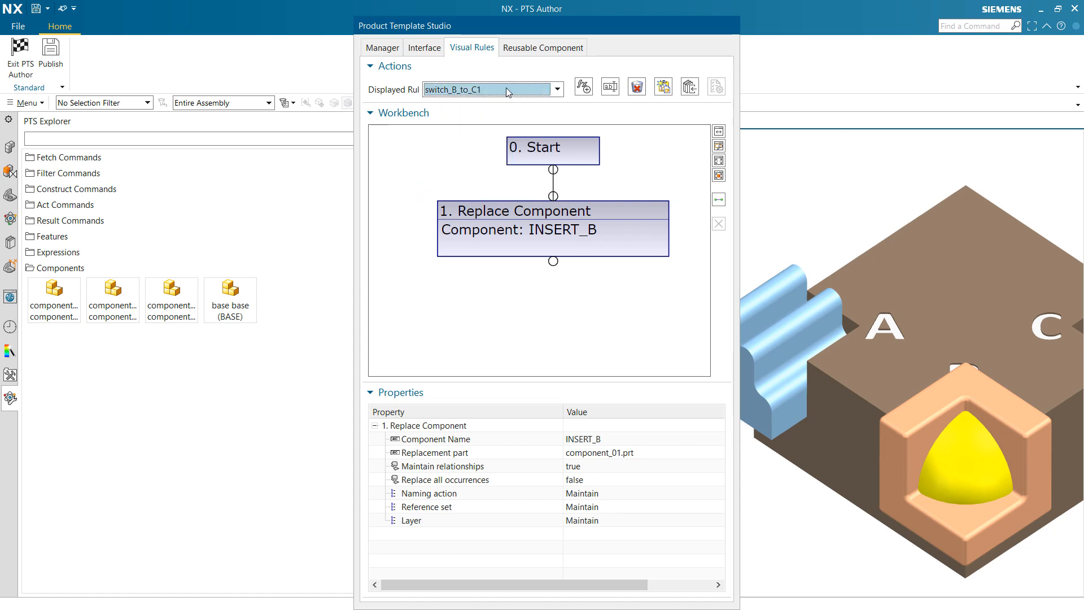
mouse_move(623, 458)
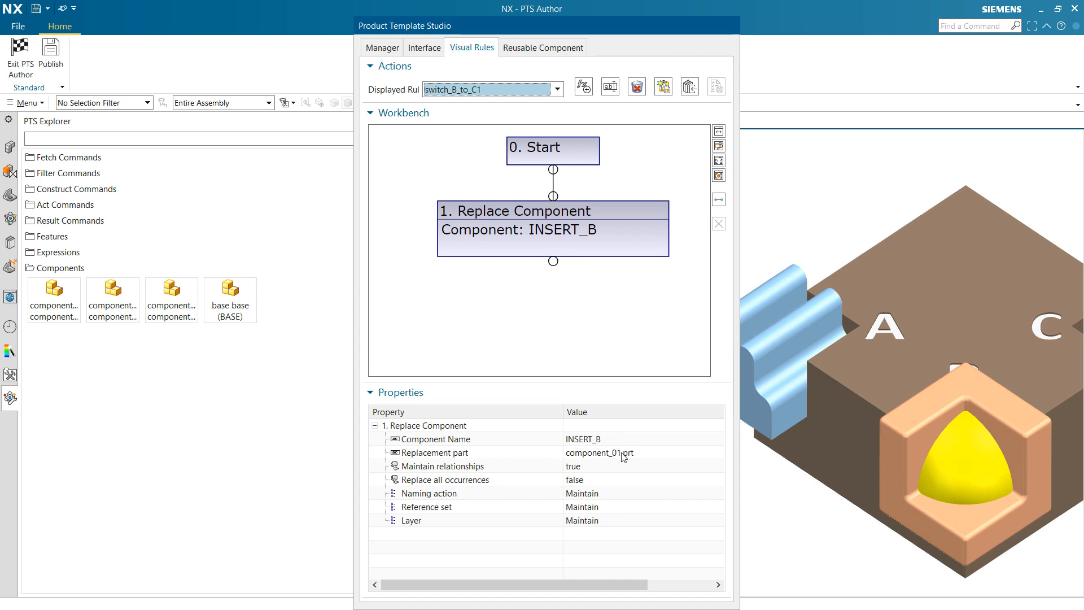
click(556, 90)
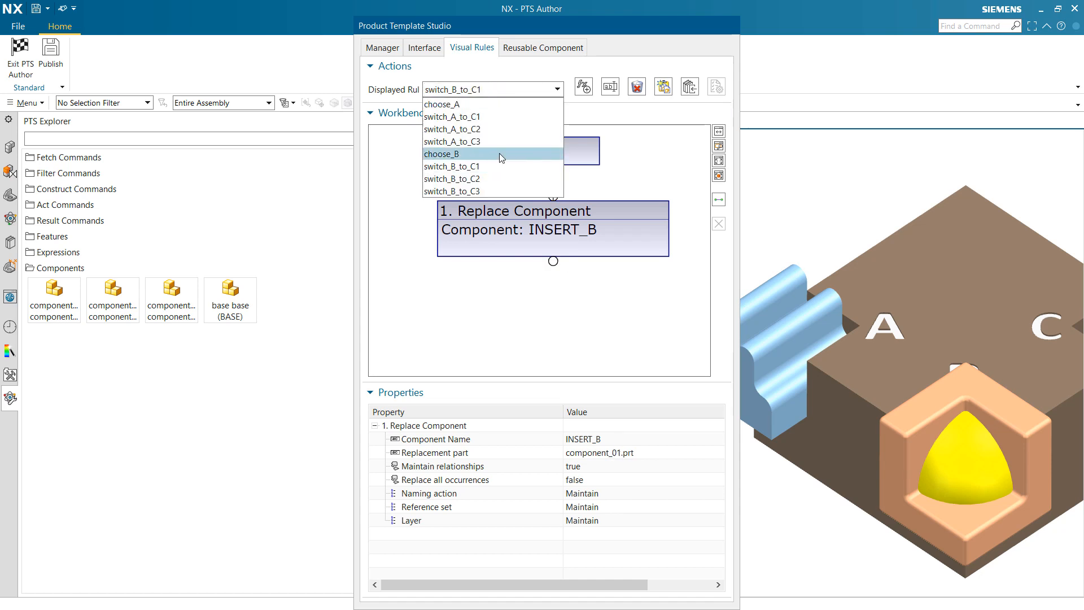
click(452, 179)
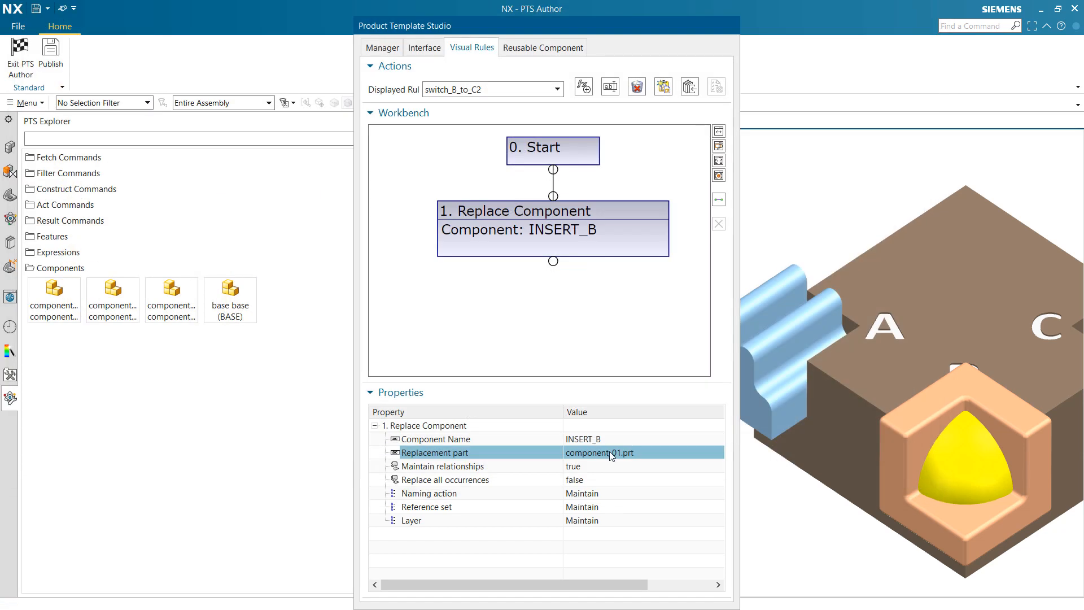
Set switch_B_to_C2's replacement part to component_02.prt and display switch_B_to_C3
double_click(599, 451)
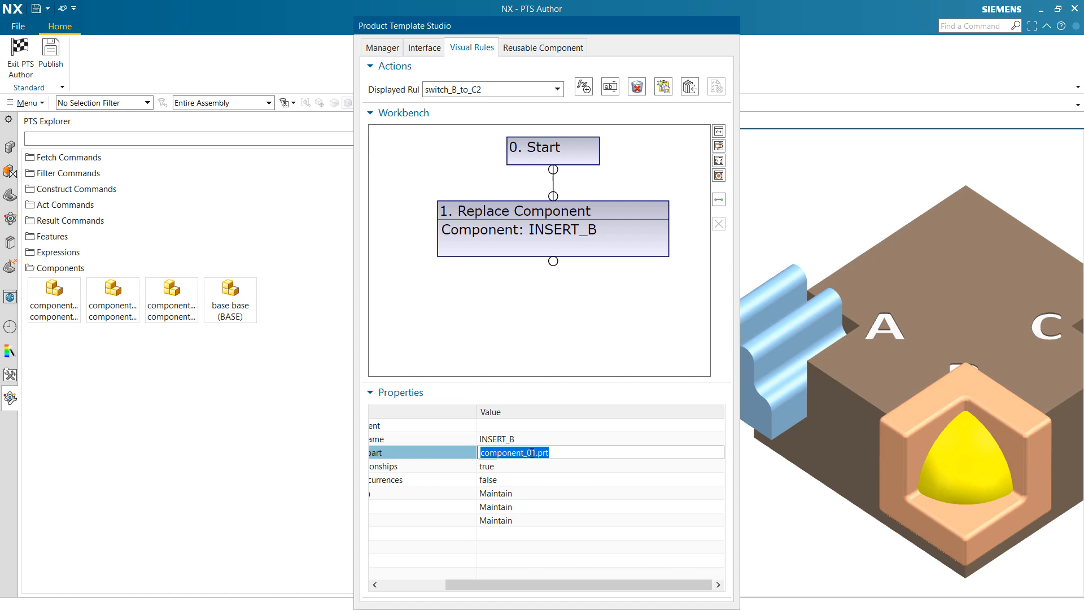
text(component_02.prt)
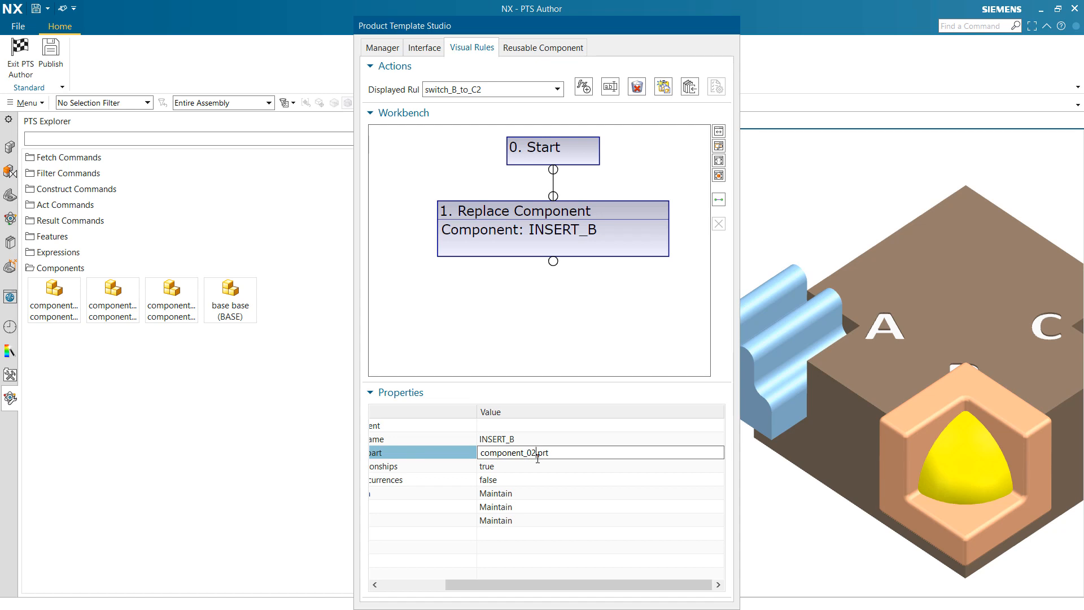
click(553, 89)
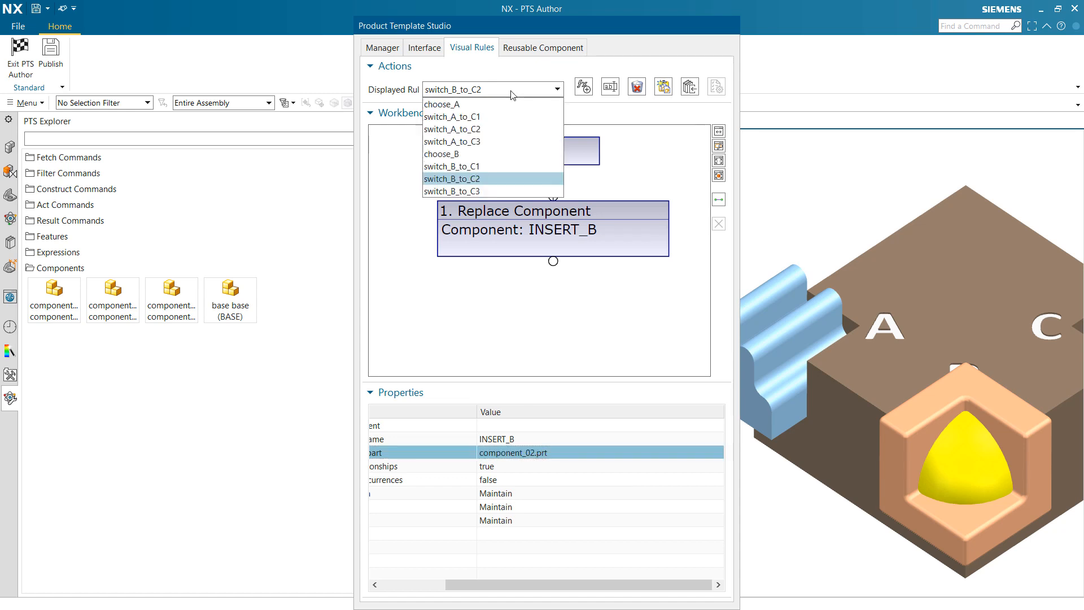
click(452, 191)
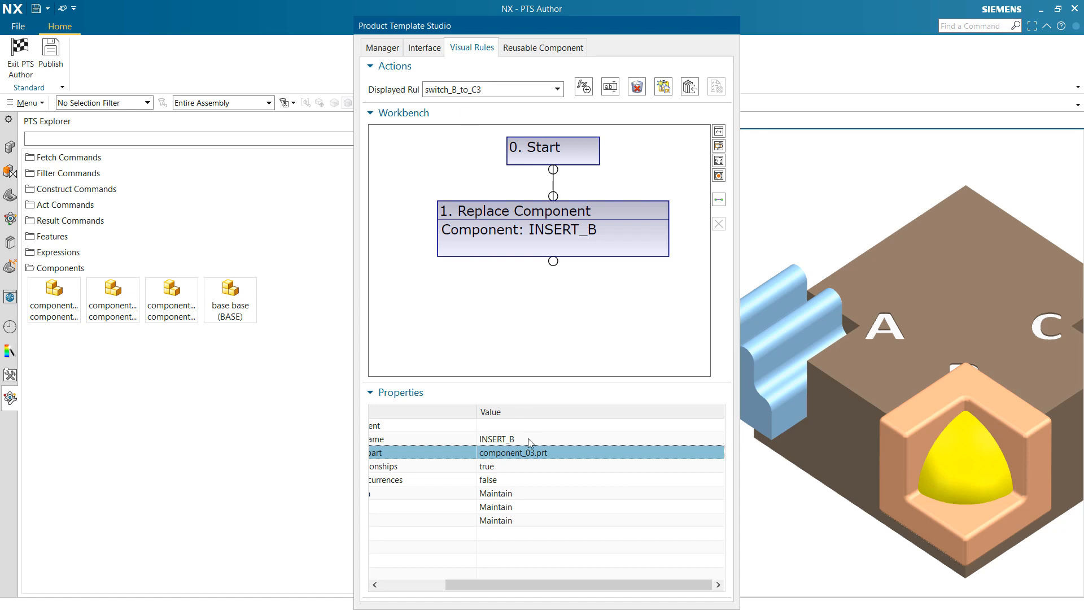
mouse_move(52, 56)
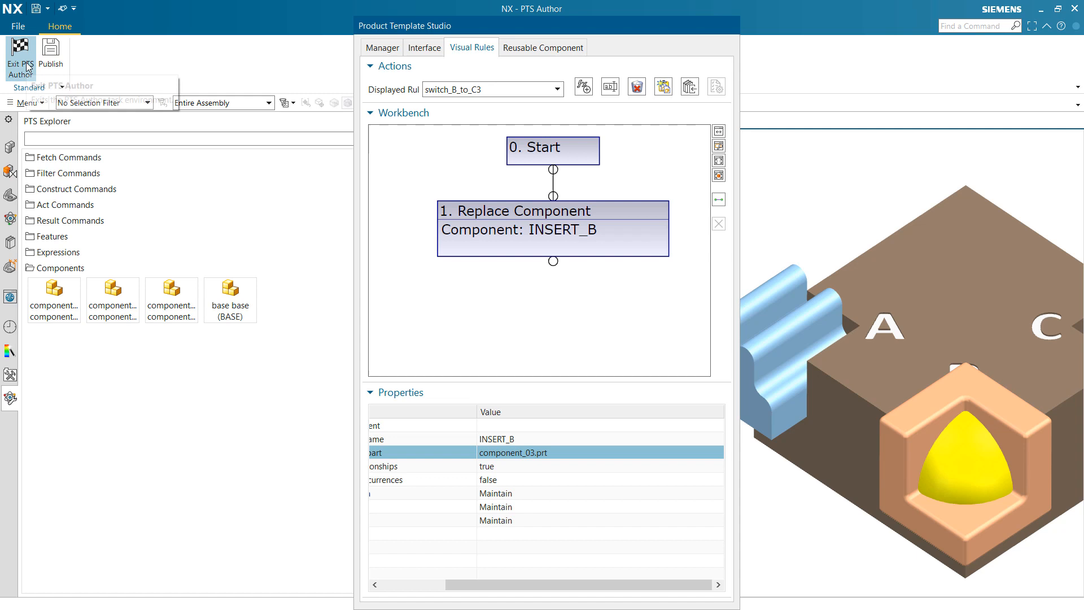
Leave template authoring and try slot choices: slot A to Component 3 then back to 1, slot B changed
click(16, 45)
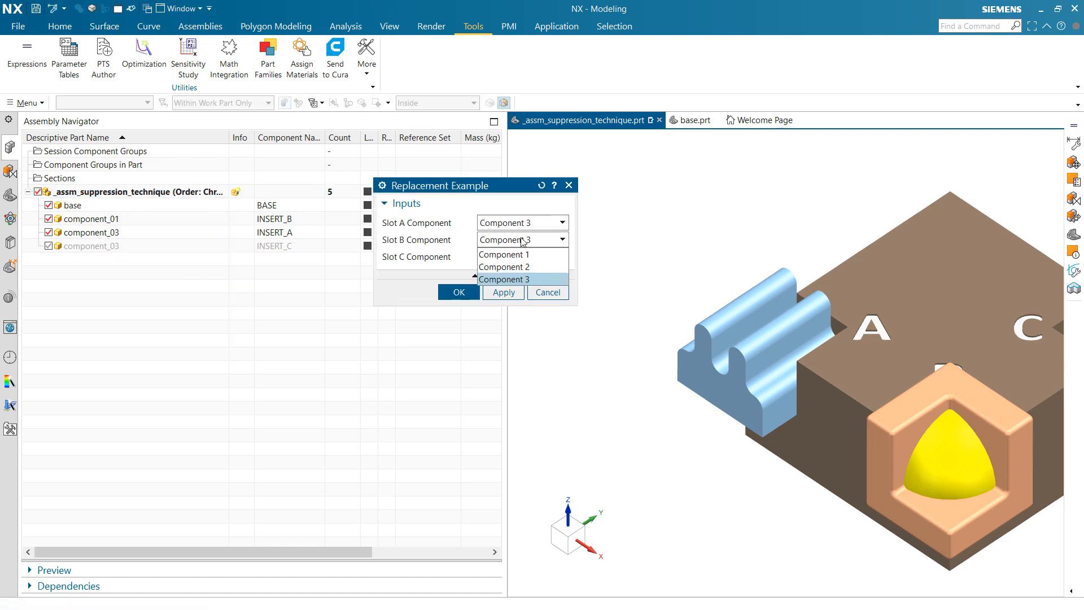
click(504, 266)
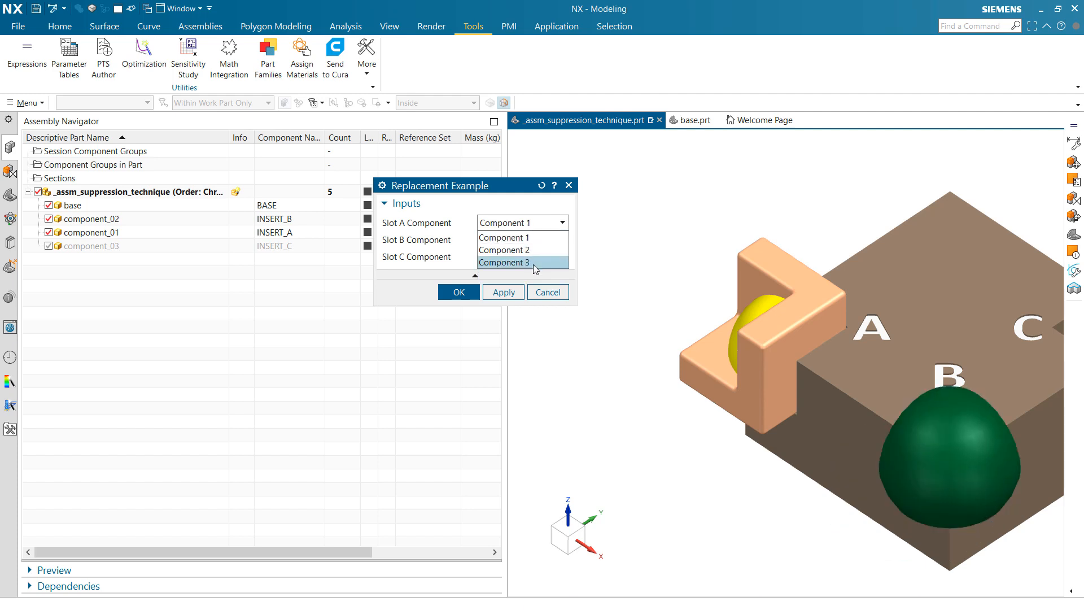
click(504, 262)
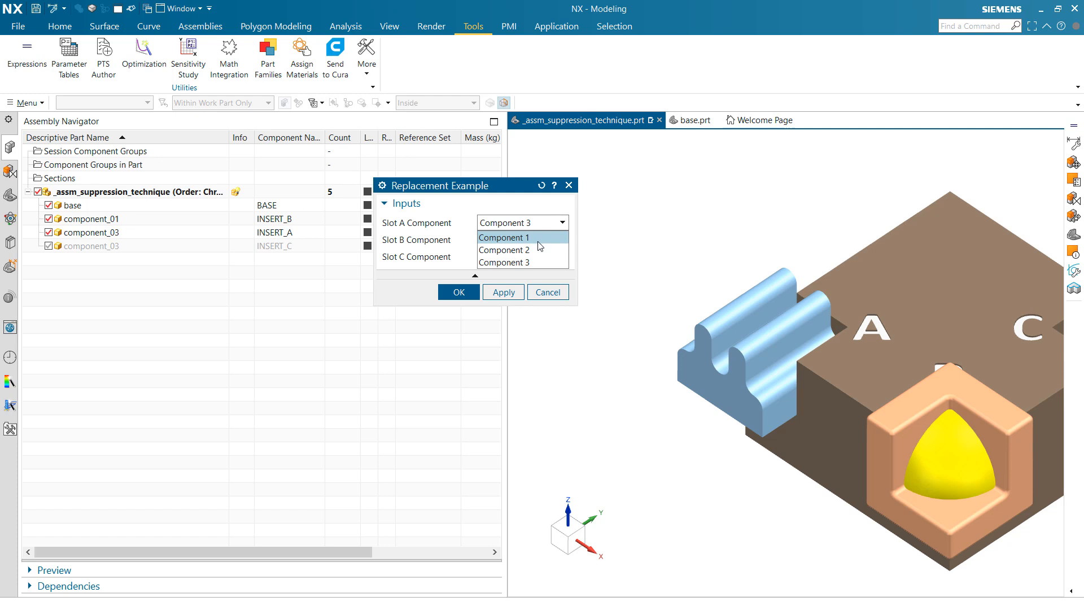
click(504, 238)
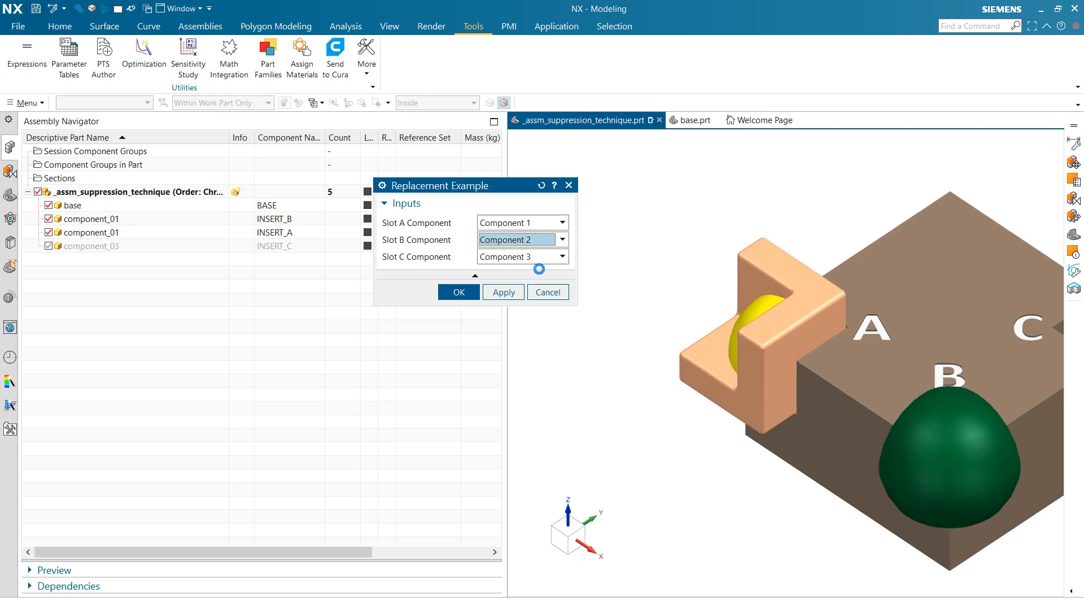
click(563, 239)
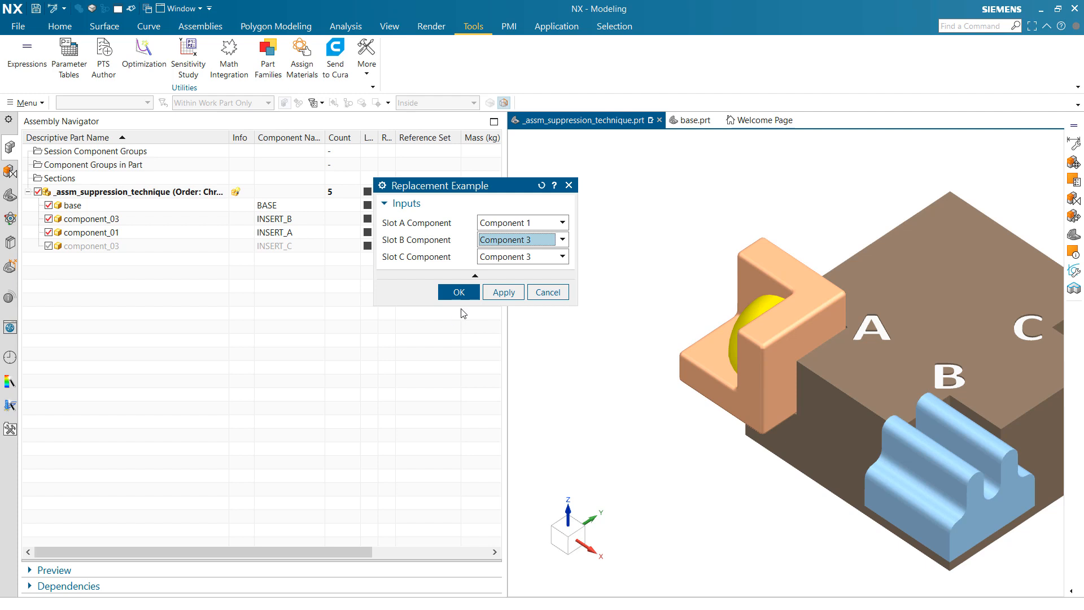
mouse_move(456, 320)
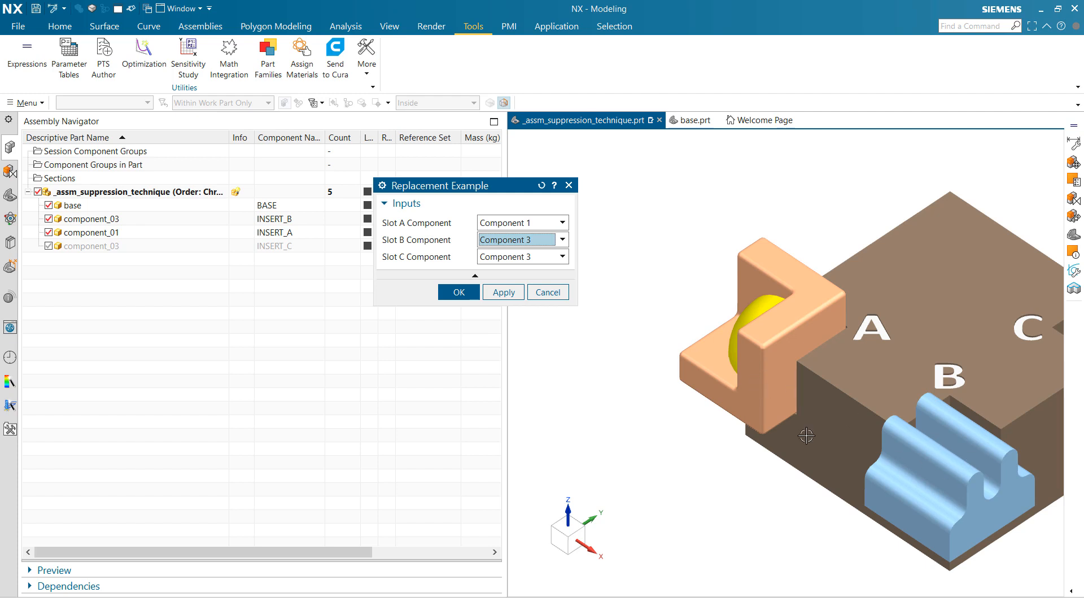
View the base's rear with socket C empty and dismiss the slot component choices
drag(806, 436, 896, 367)
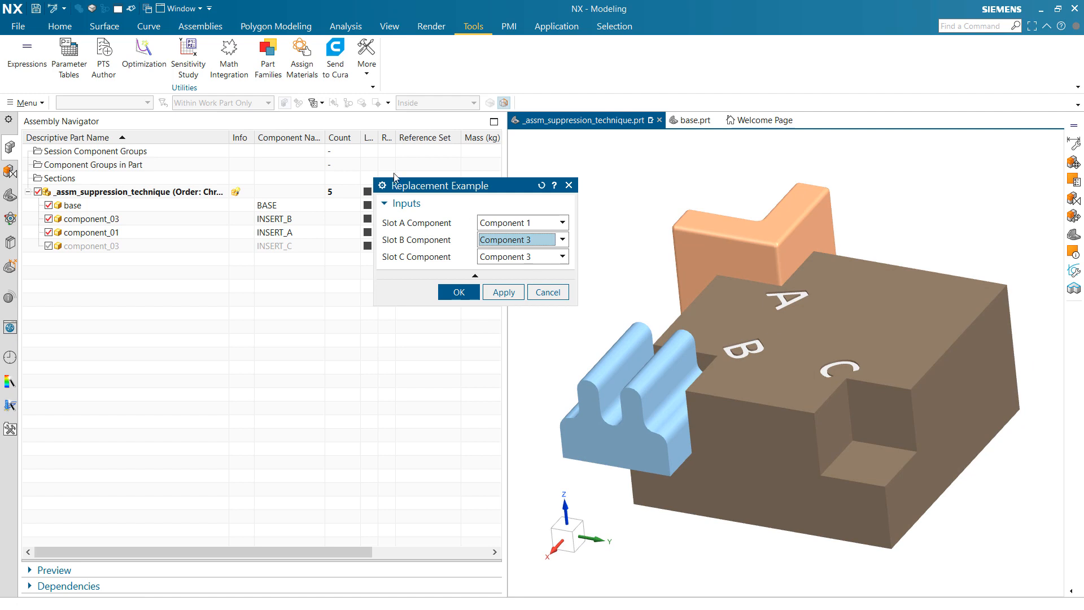
click(458, 291)
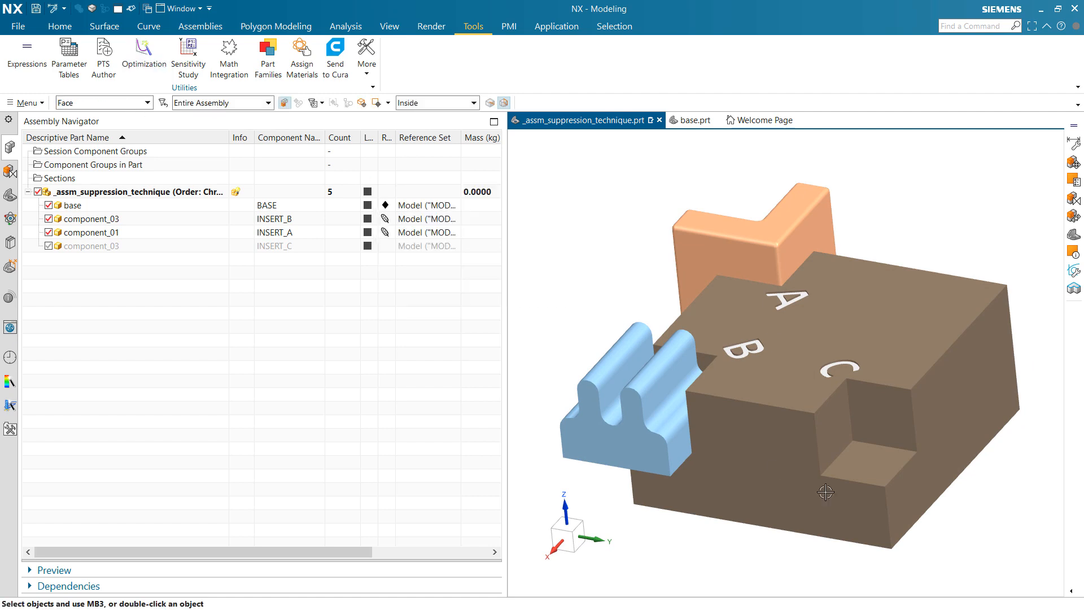
mouse_move(867, 416)
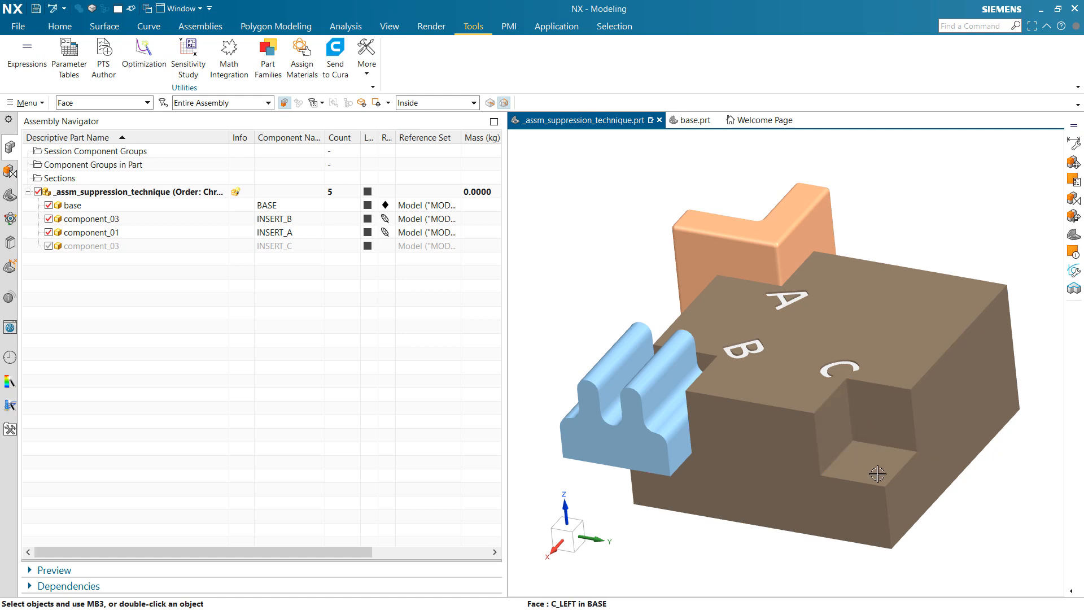
mouse_move(877, 473)
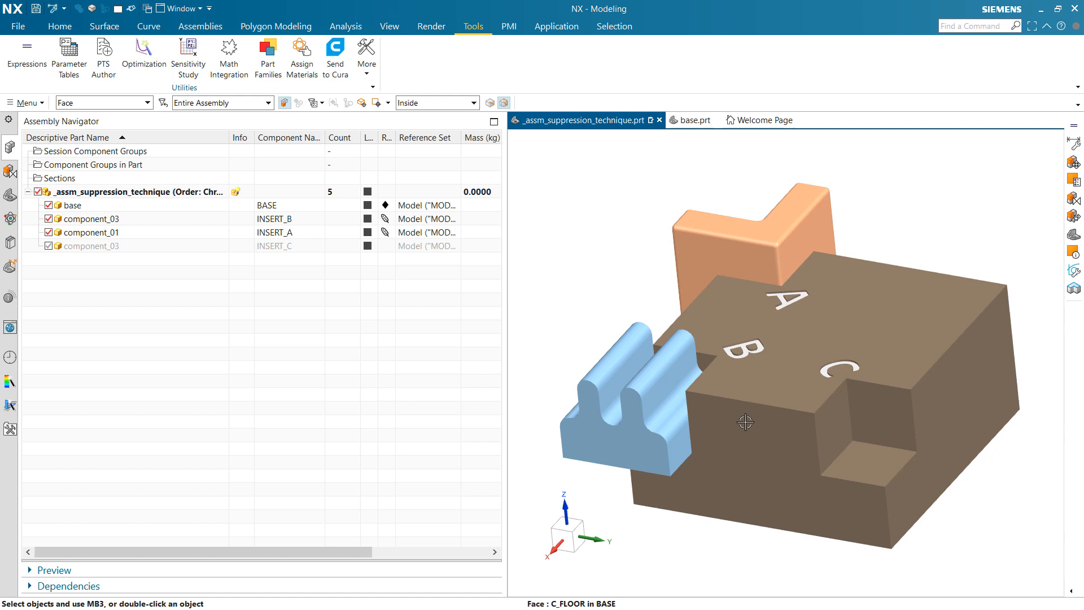
mouse_move(698, 382)
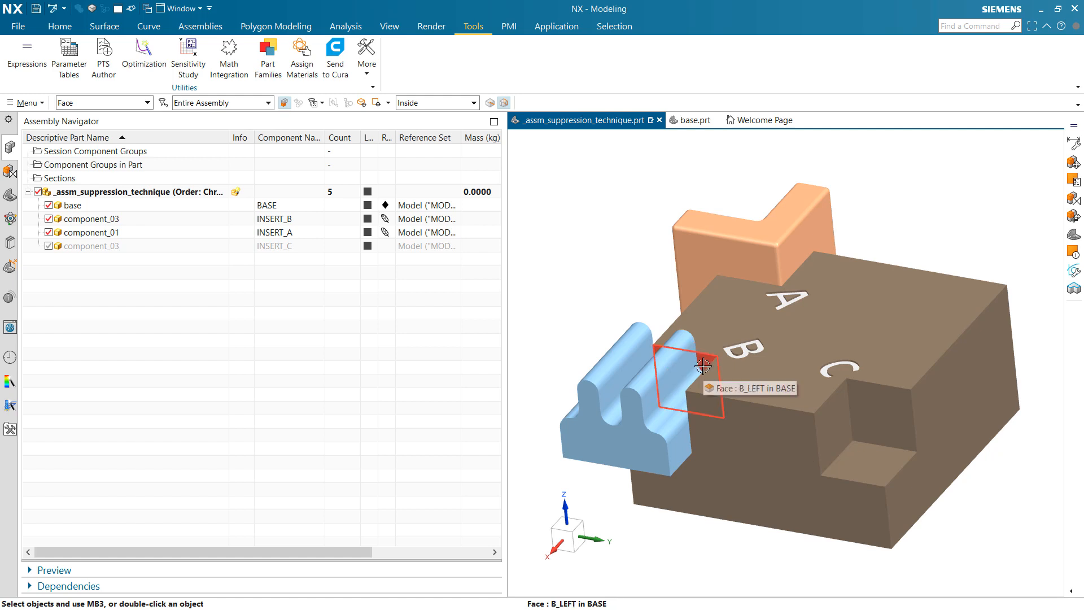
Turn the model back to face sockets A, B and C before listing the constraints
drag(704, 365, 815, 382)
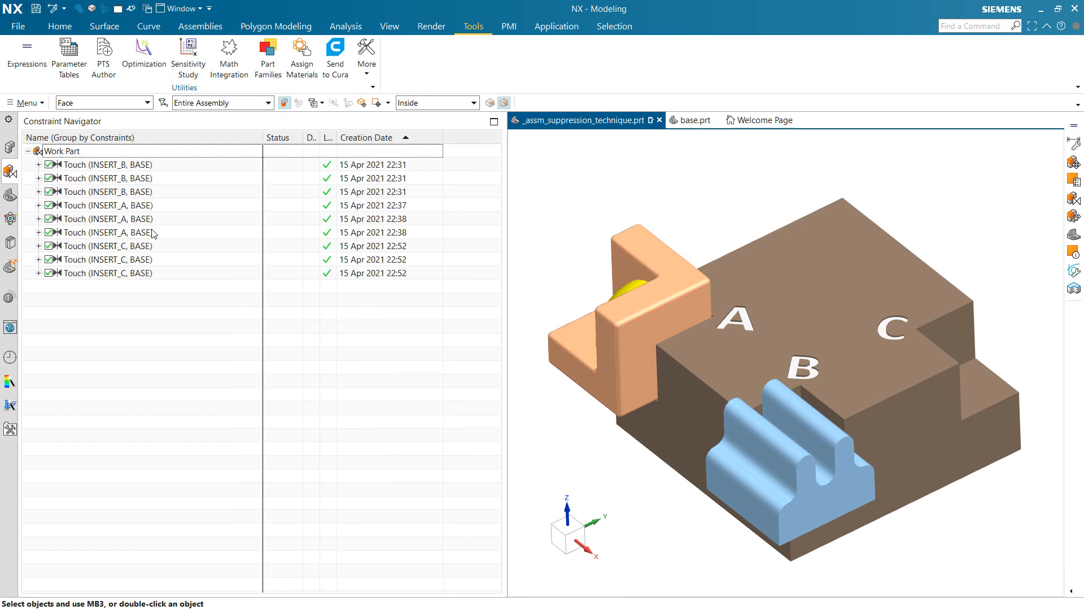
mouse_move(131, 180)
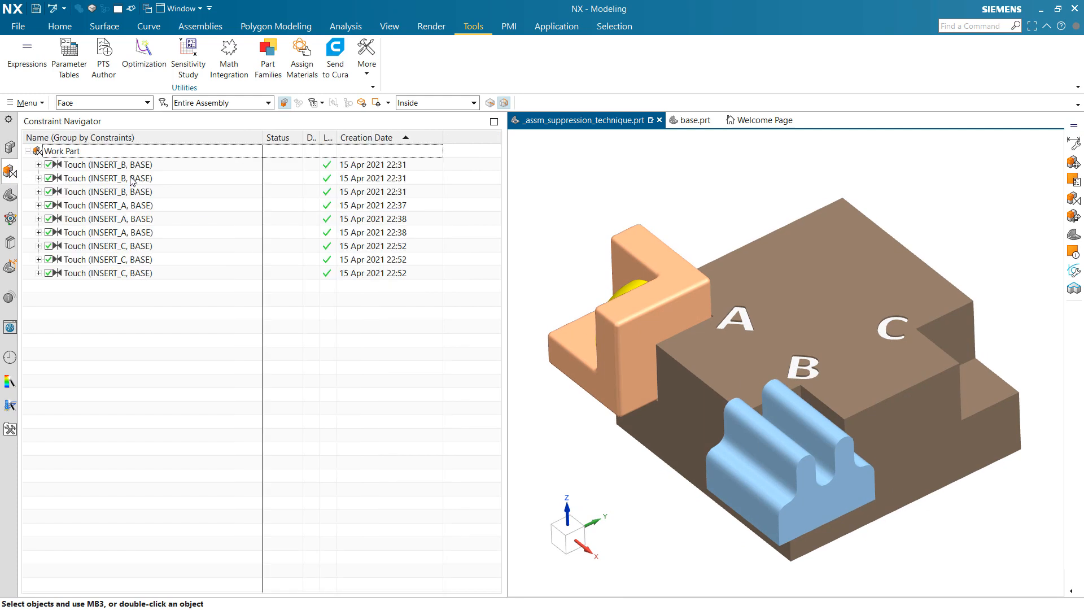
Show Information for the first Touch (INSERT_B, BASE) constraint from the Constraint Navigator
click(100, 165)
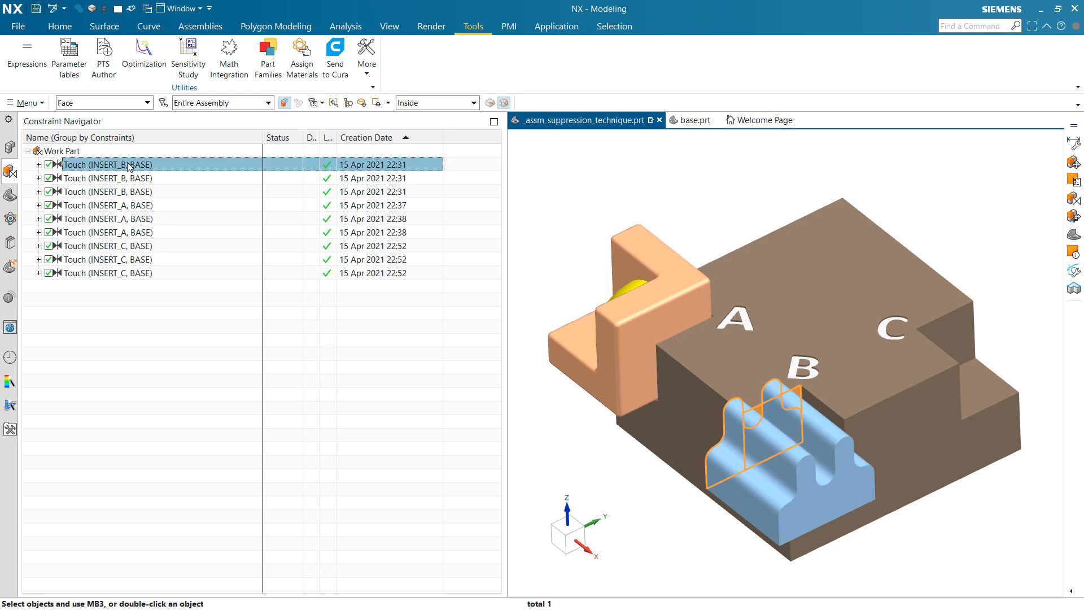
right_click(129, 165)
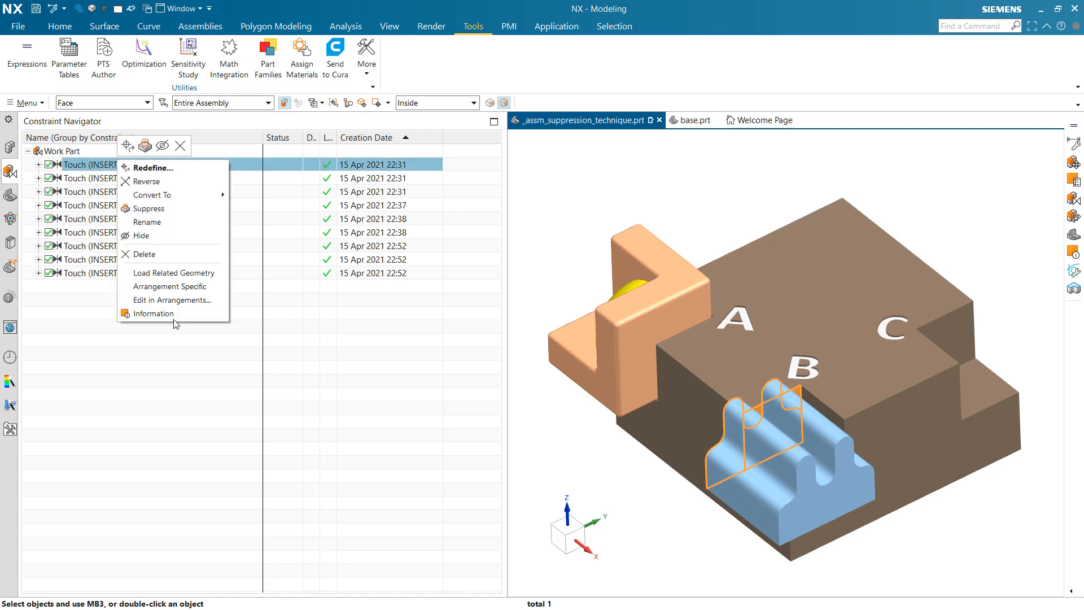
click(152, 314)
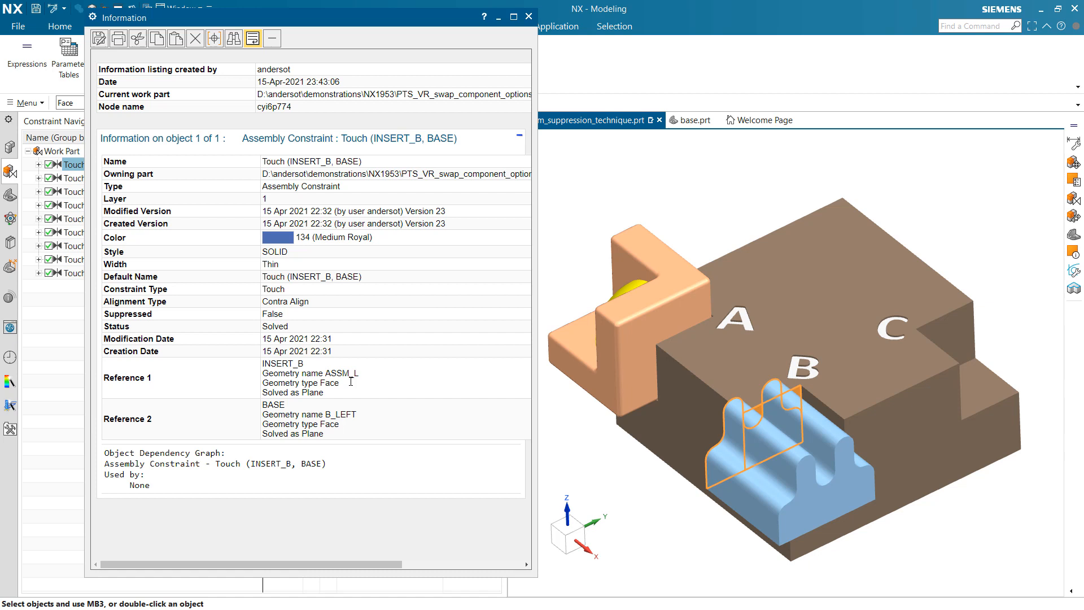
Check the referenced faces ASSM_L and B_LEFT, then close the information listing
double_click(342, 372)
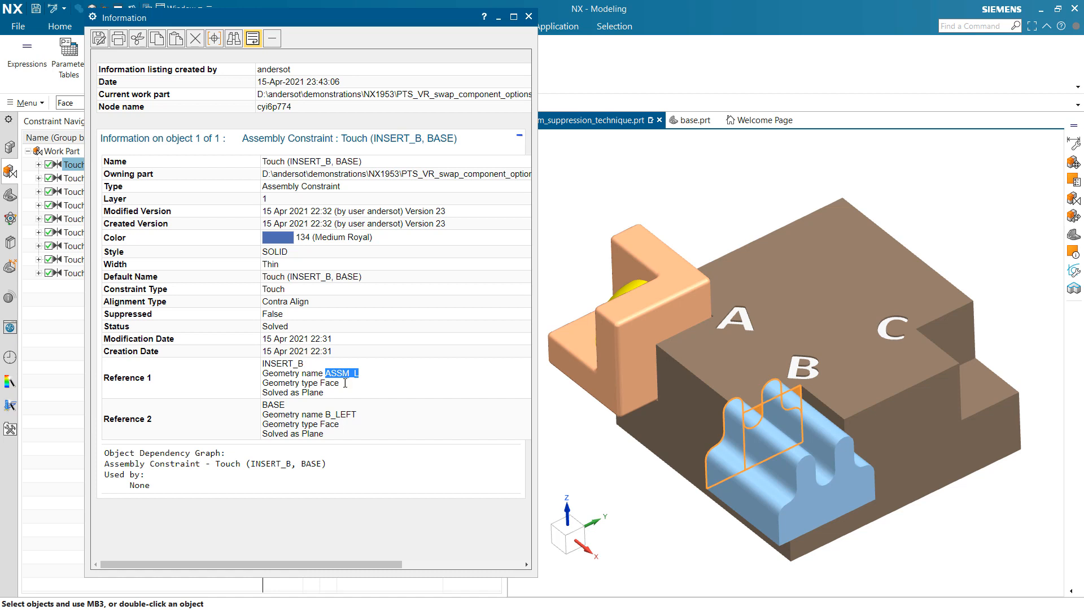
mouse_move(329, 383)
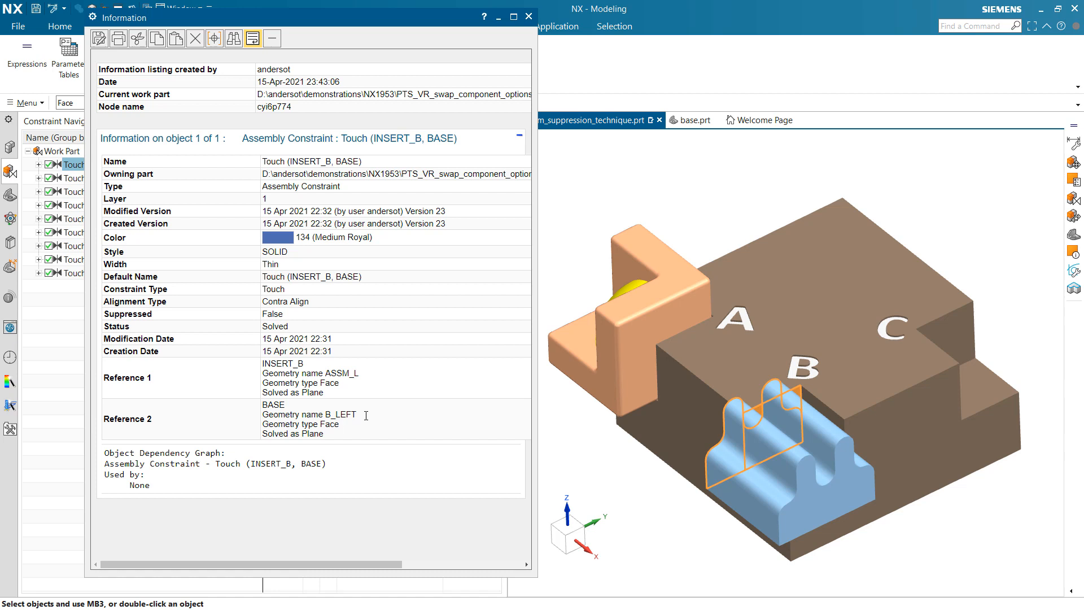
double_click(343, 413)
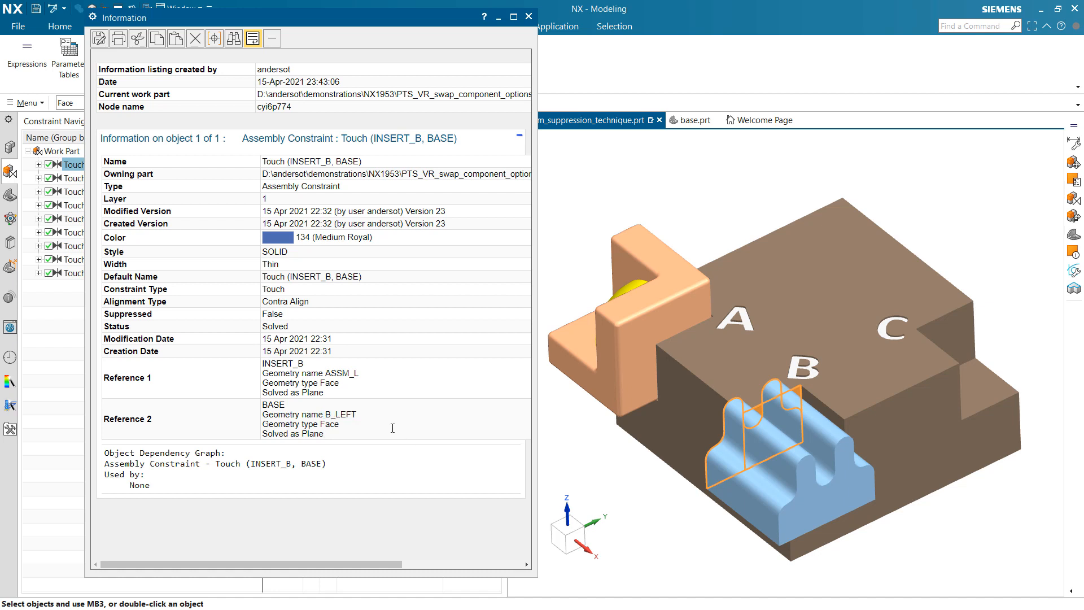
mouse_move(370, 407)
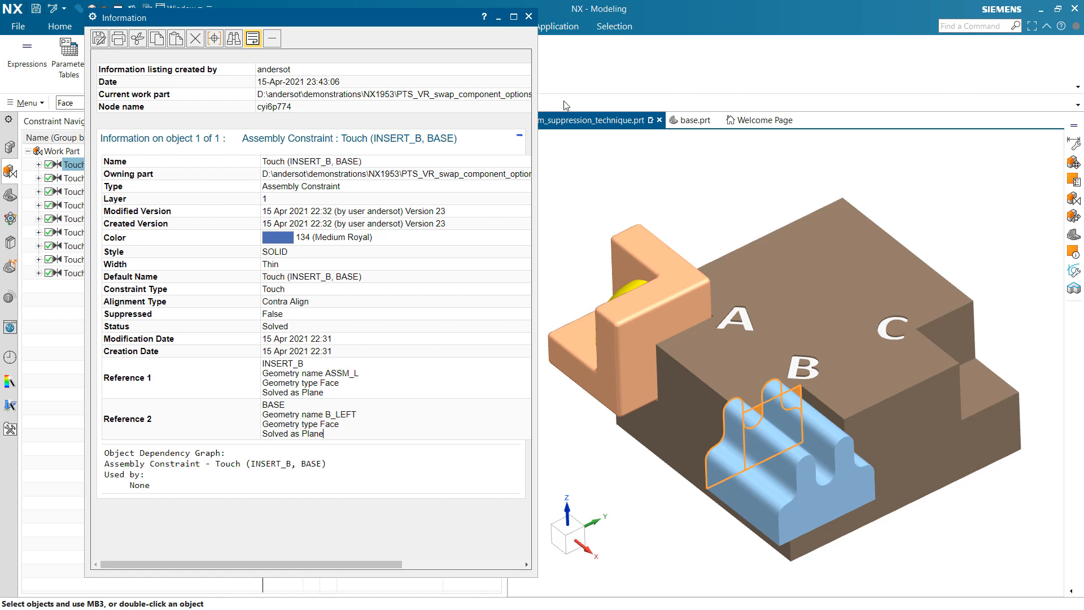
click(526, 16)
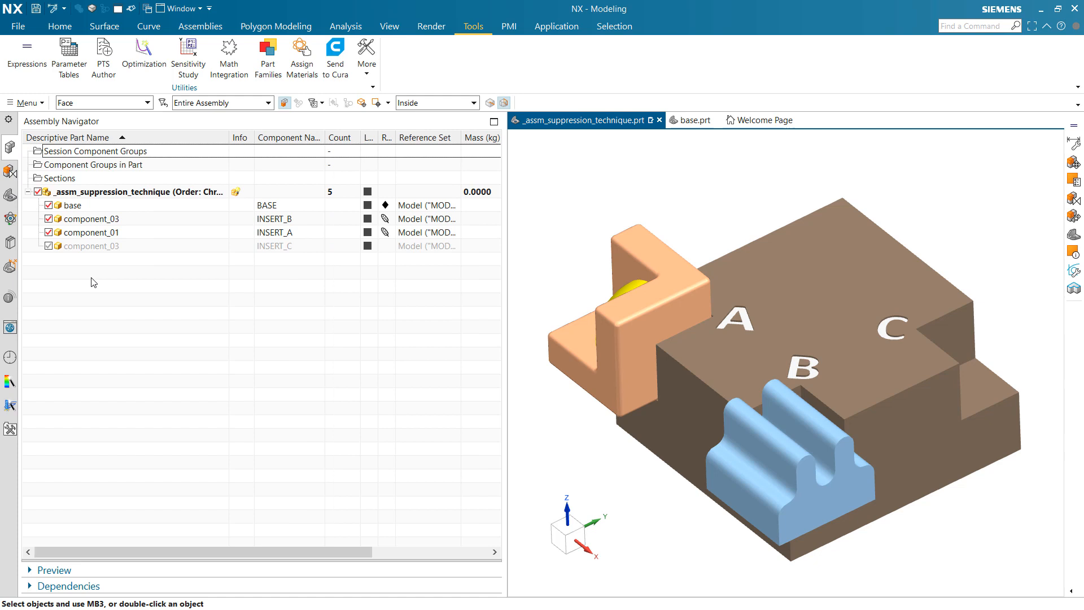
Update the assembly via Replacement Example so socket B gets component_02 and socket C component_03
click(84, 233)
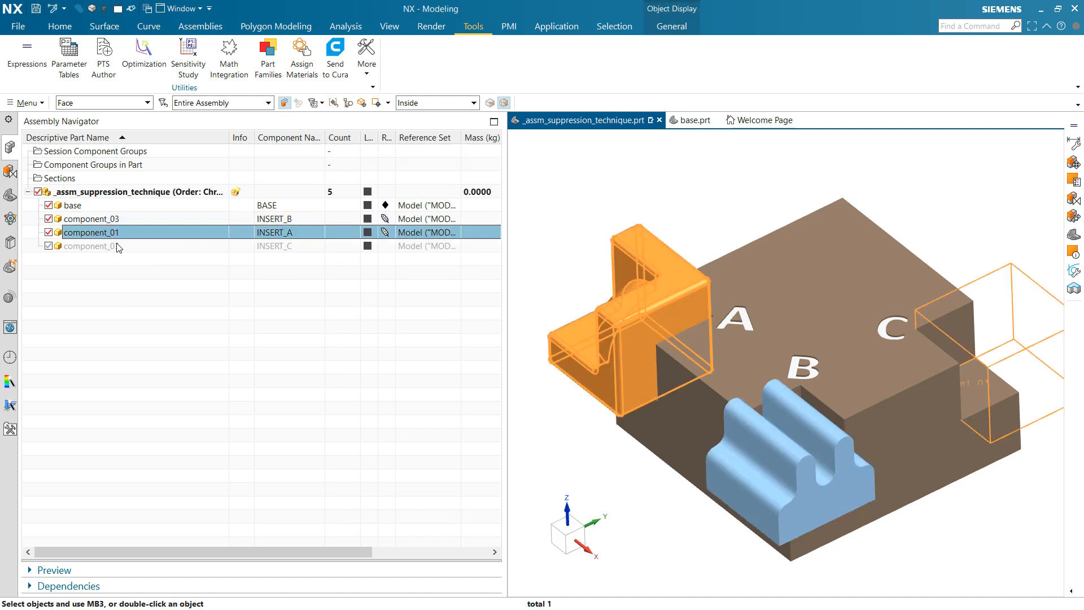
click(91, 246)
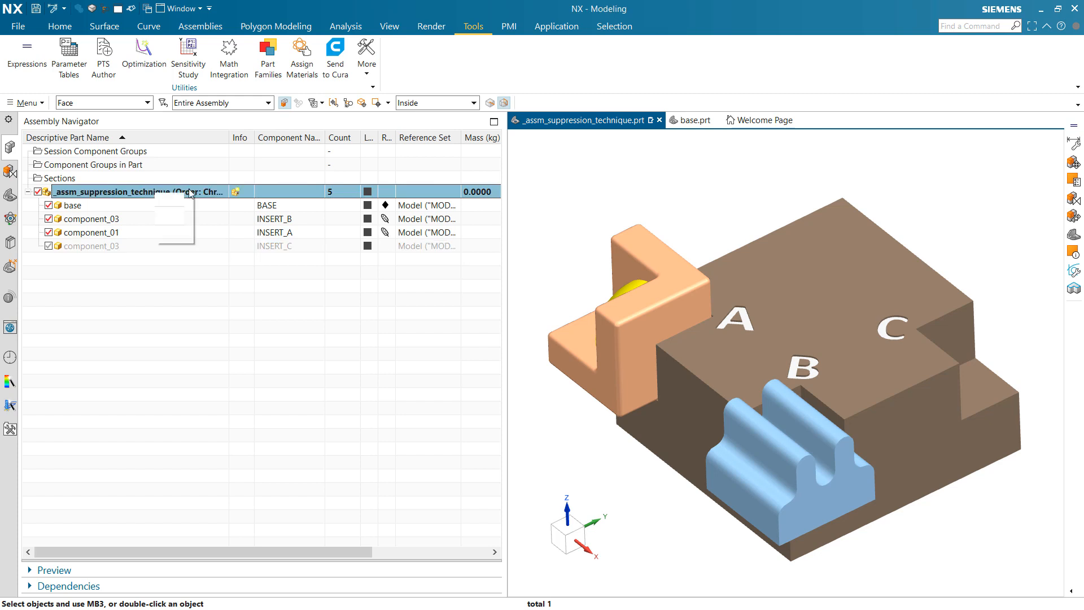
right_click(130, 190)
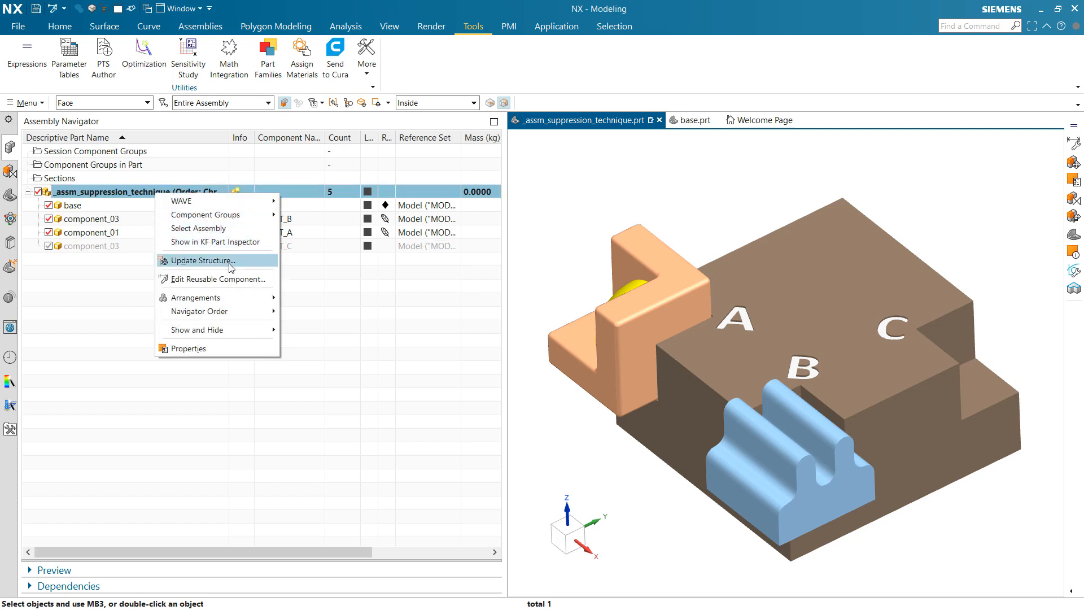
click(201, 260)
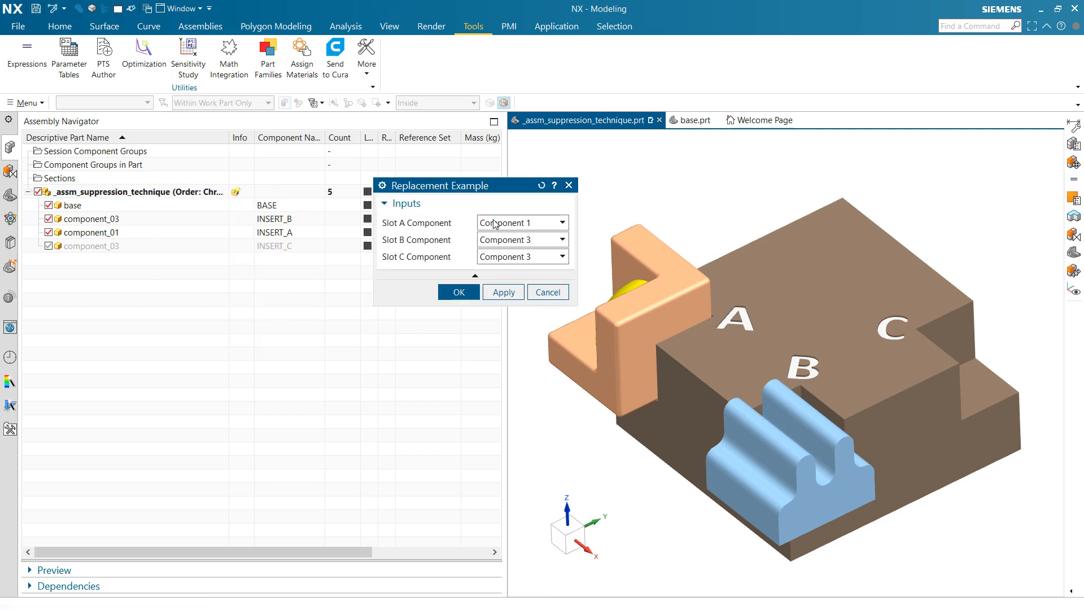
click(504, 292)
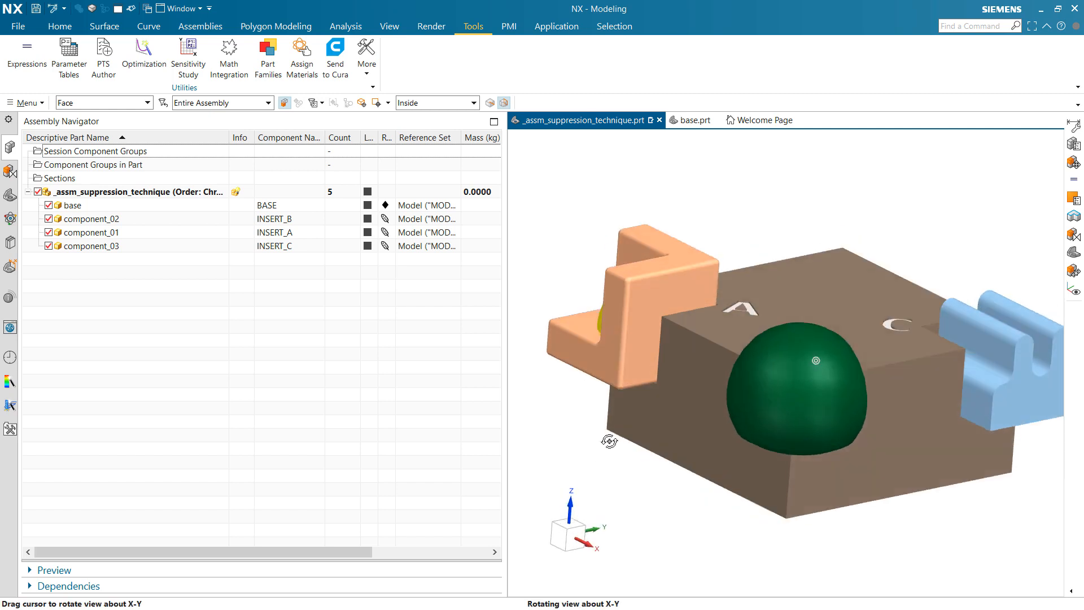
drag(611, 441, 598, 464)
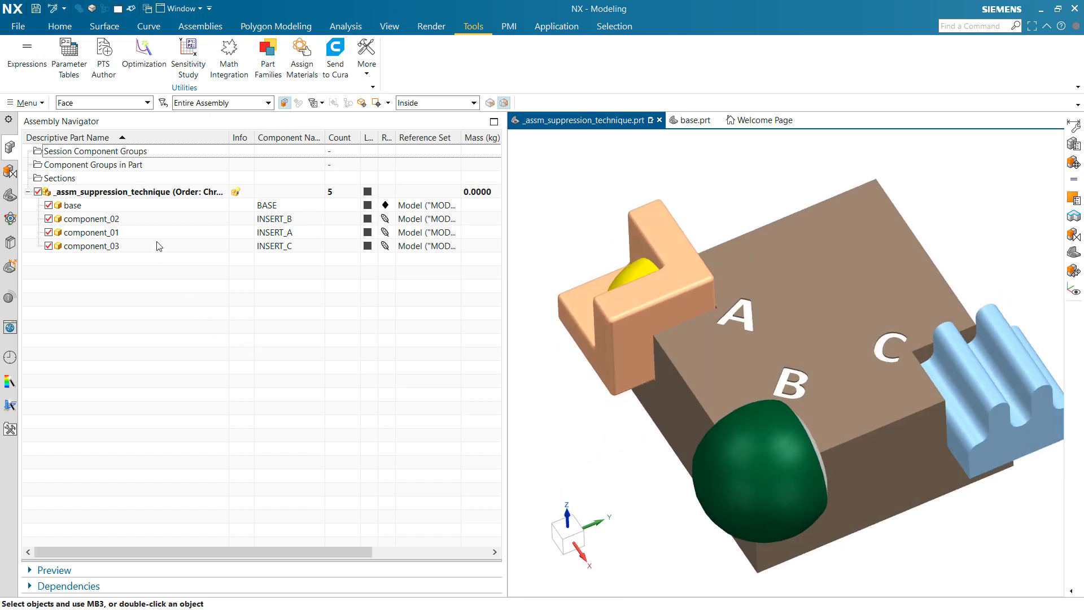
Open component_02 in its own window, inspect the dome's underside, and return to the assembly
right_click(87, 219)
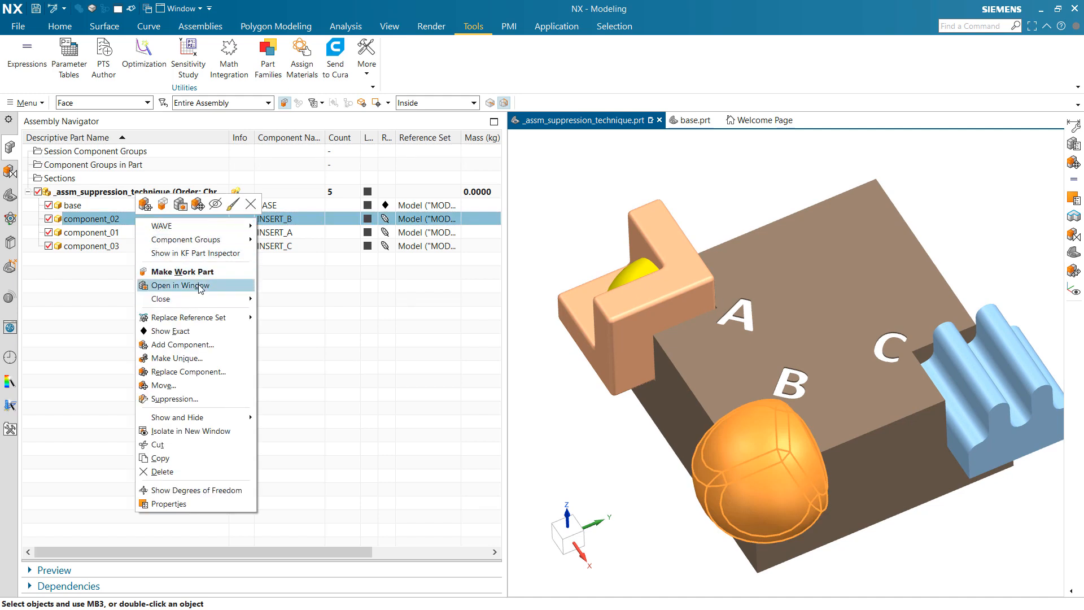
click(180, 285)
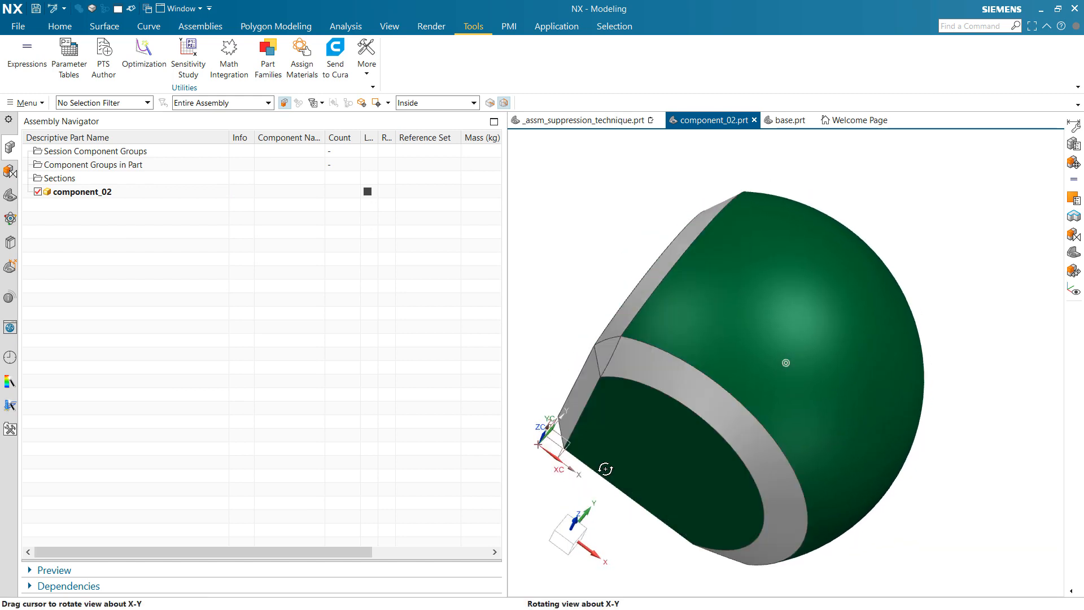
drag(605, 470, 654, 436)
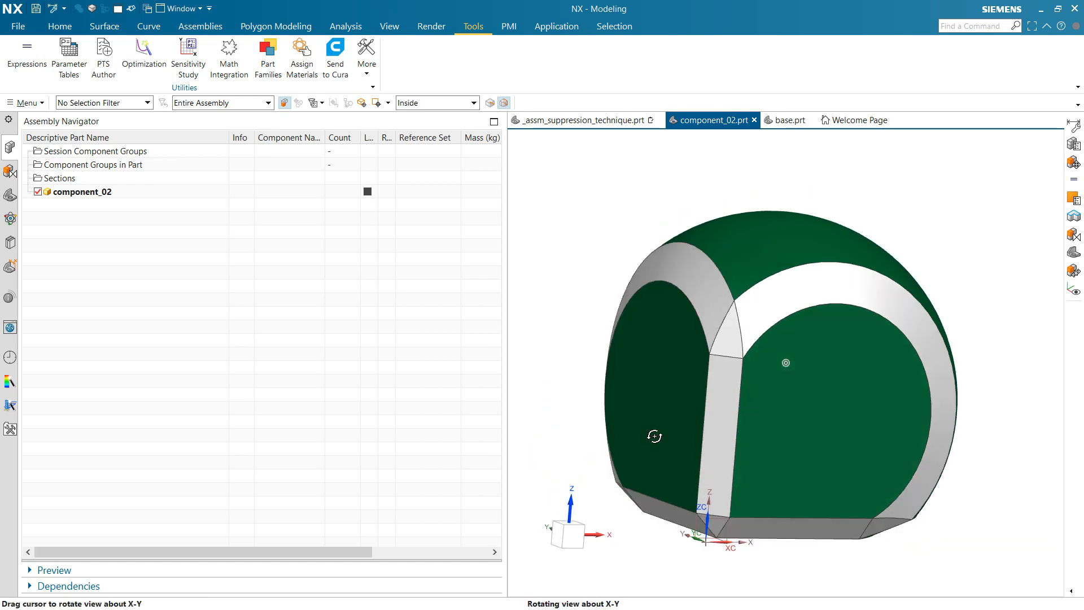
drag(655, 436, 655, 272)
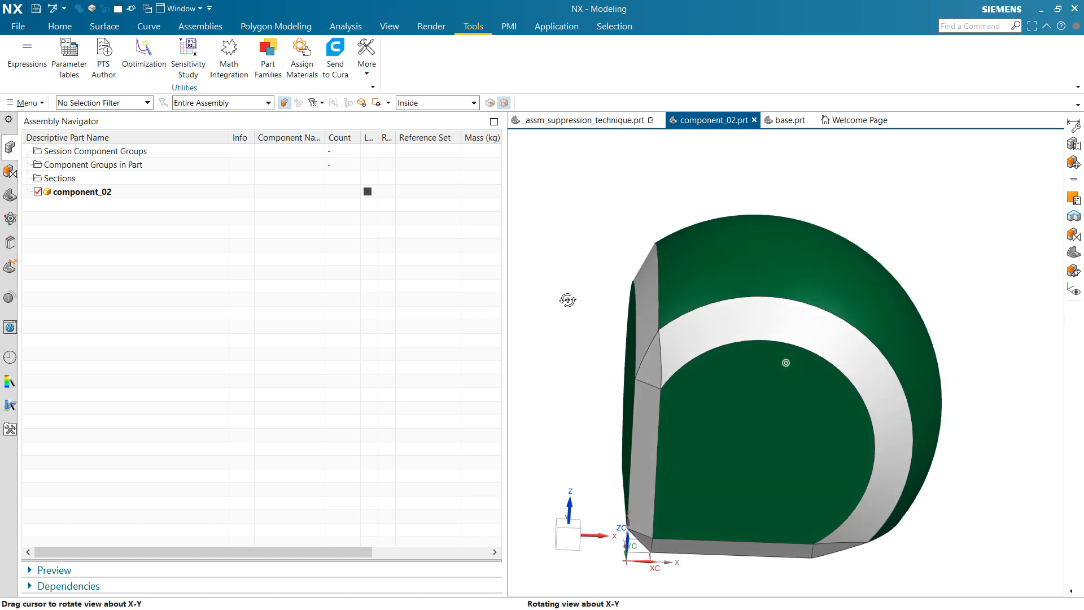
click(581, 120)
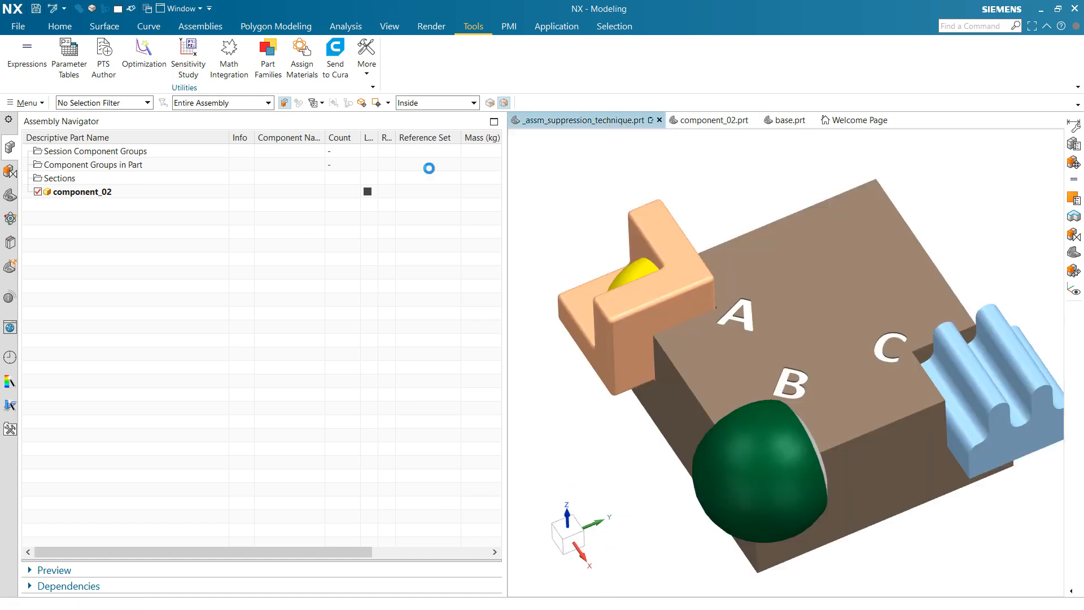
Open component_01 in its own window and orbit it to inspect its back and pocket
right_click(90, 232)
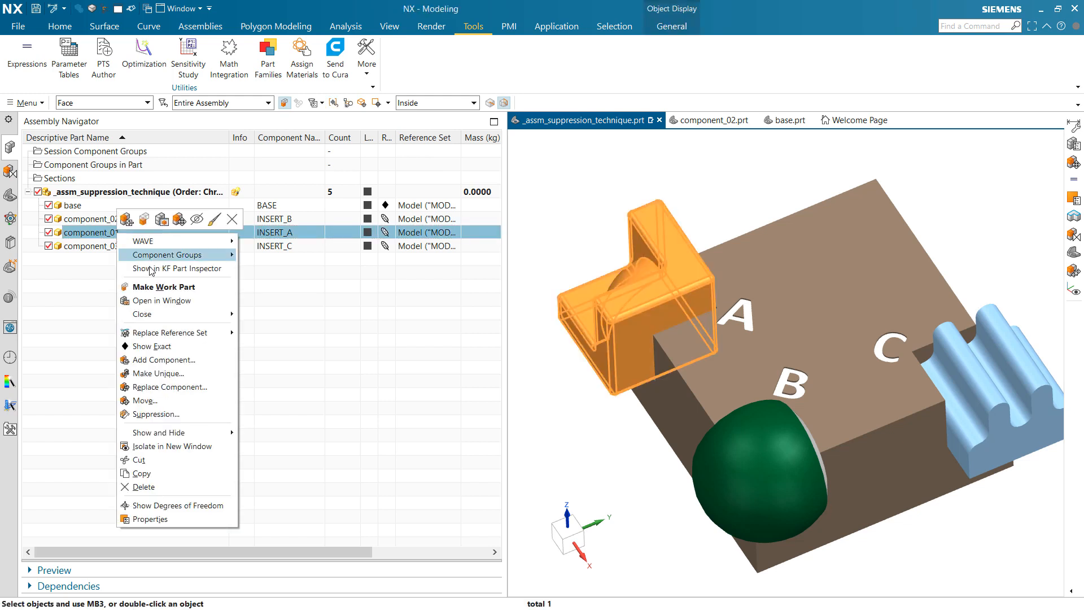
mouse_move(161, 301)
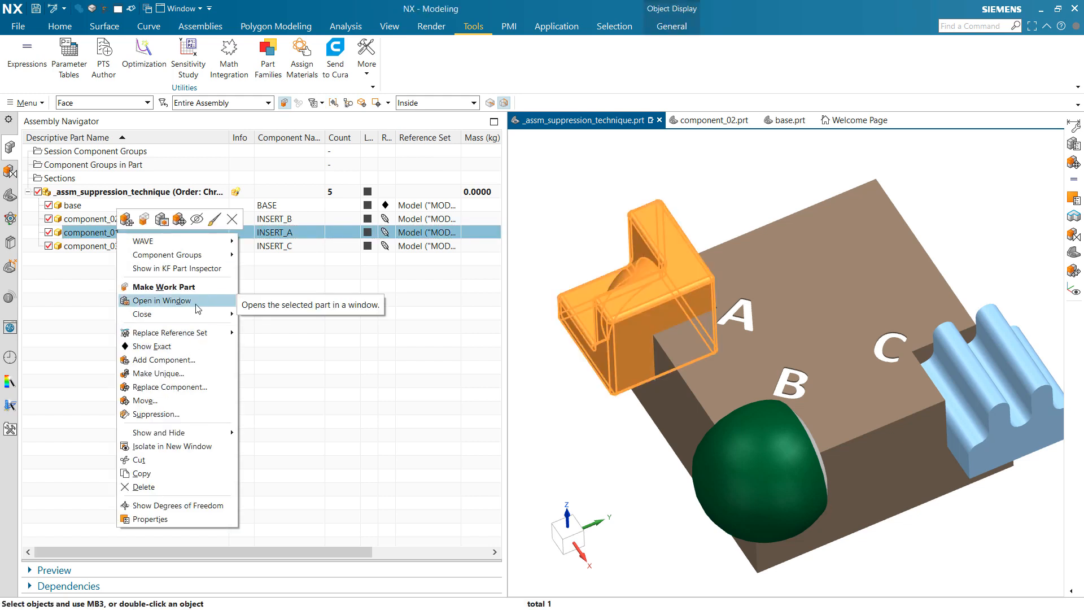
click(161, 300)
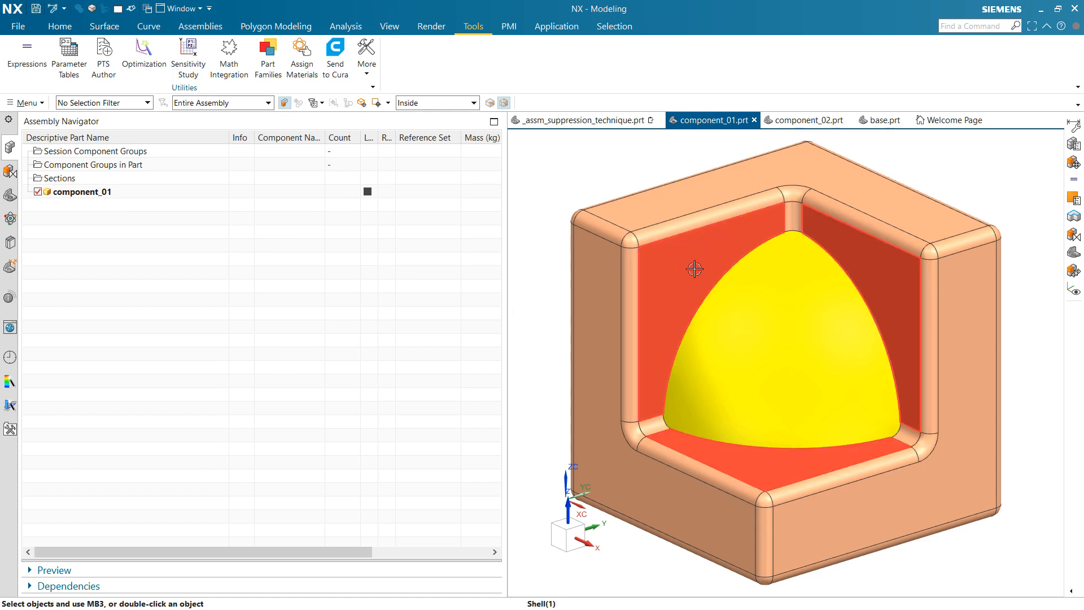
mouse_move(666, 291)
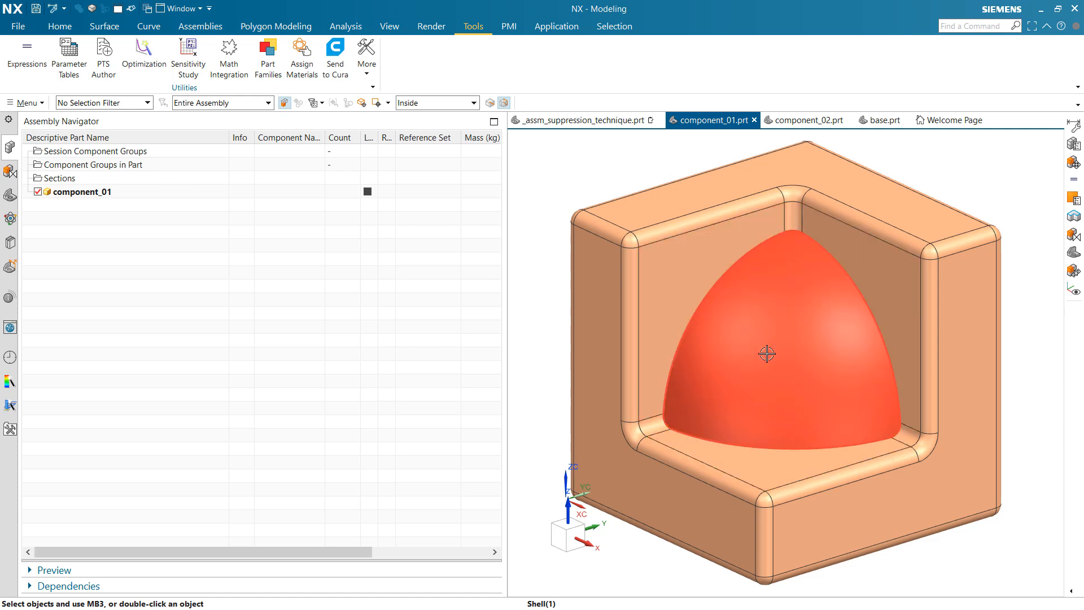
drag(766, 353, 700, 322)
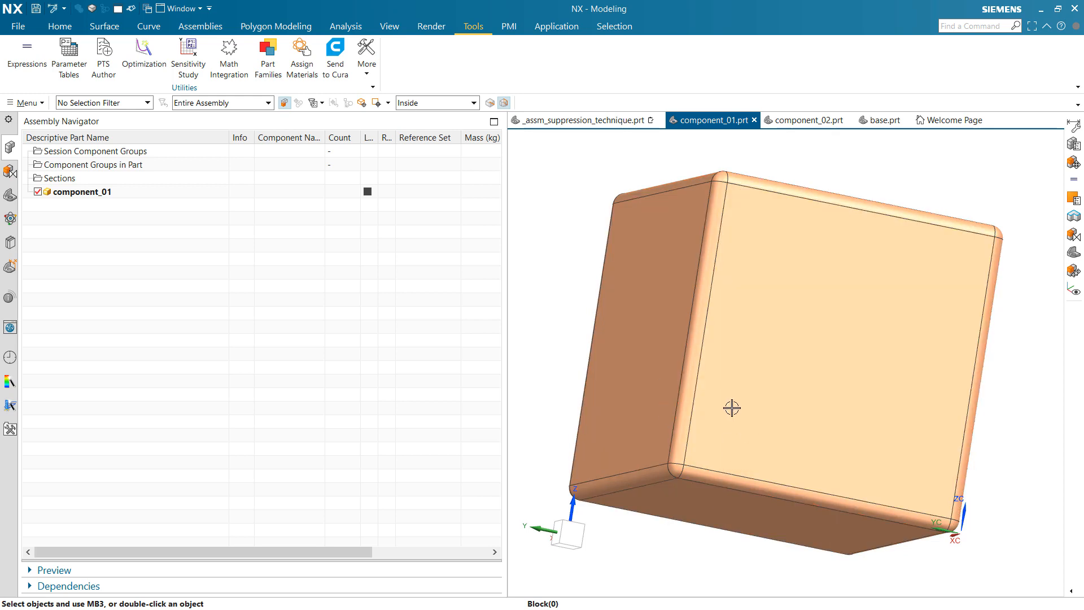
drag(732, 408, 752, 364)
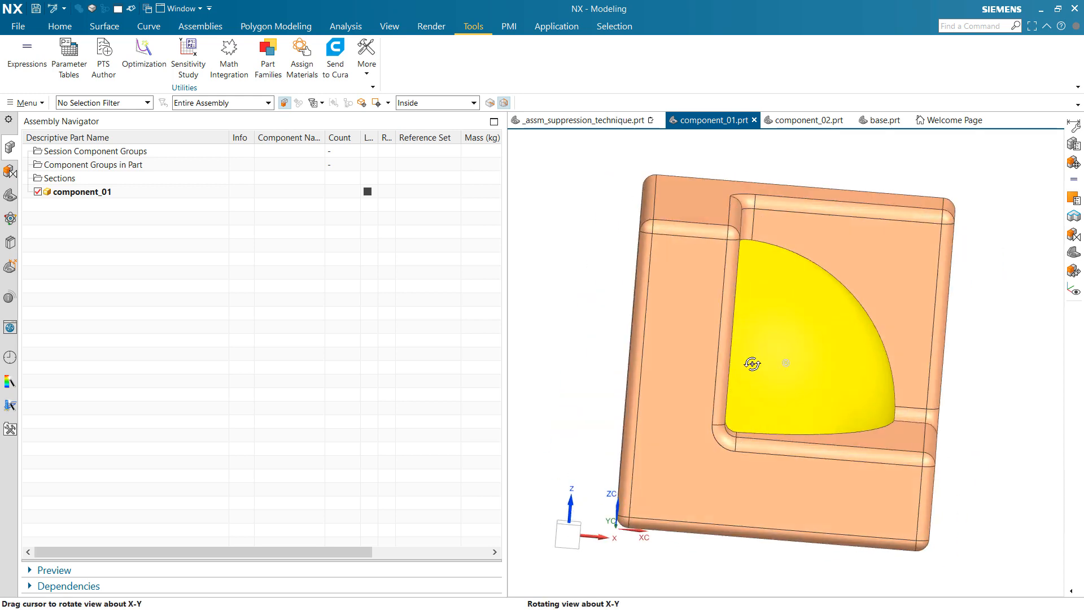
drag(752, 363, 781, 277)
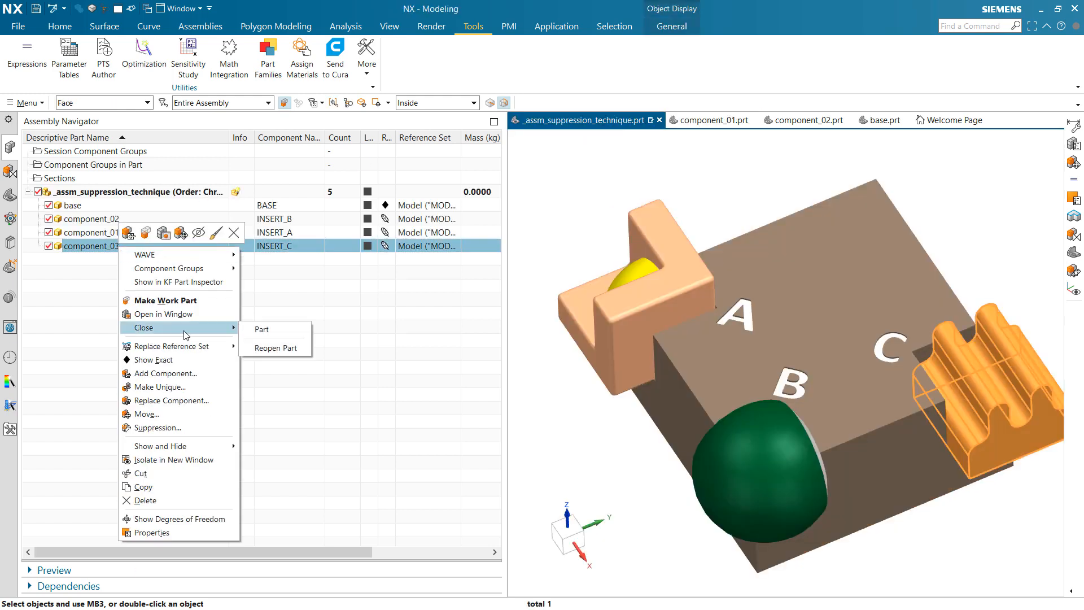
mouse_move(194, 314)
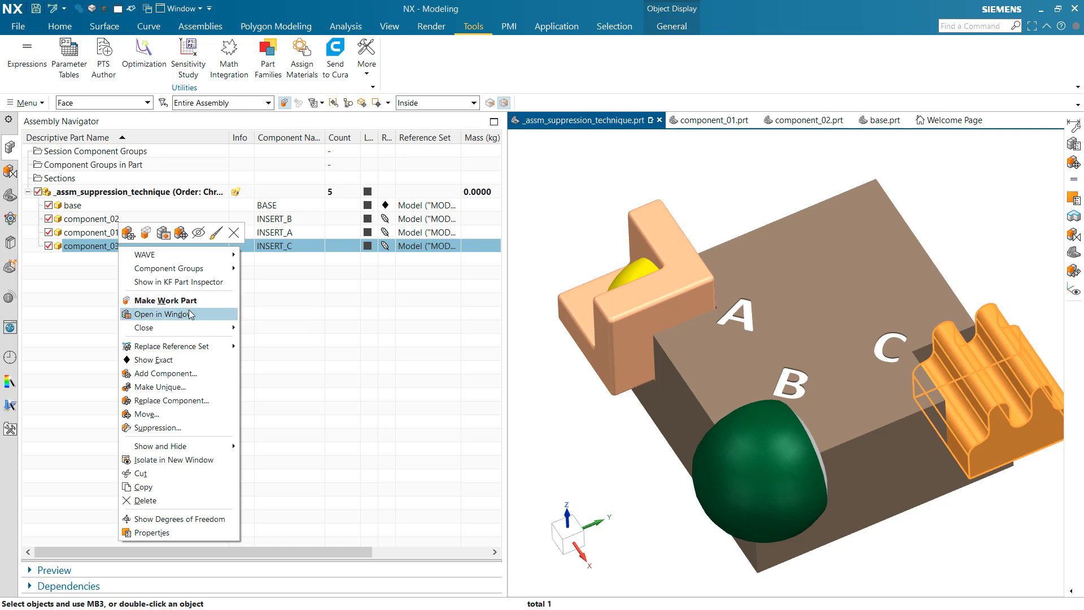
Open component_03 in its own window, view its feature history, and return to the assembly
click(163, 314)
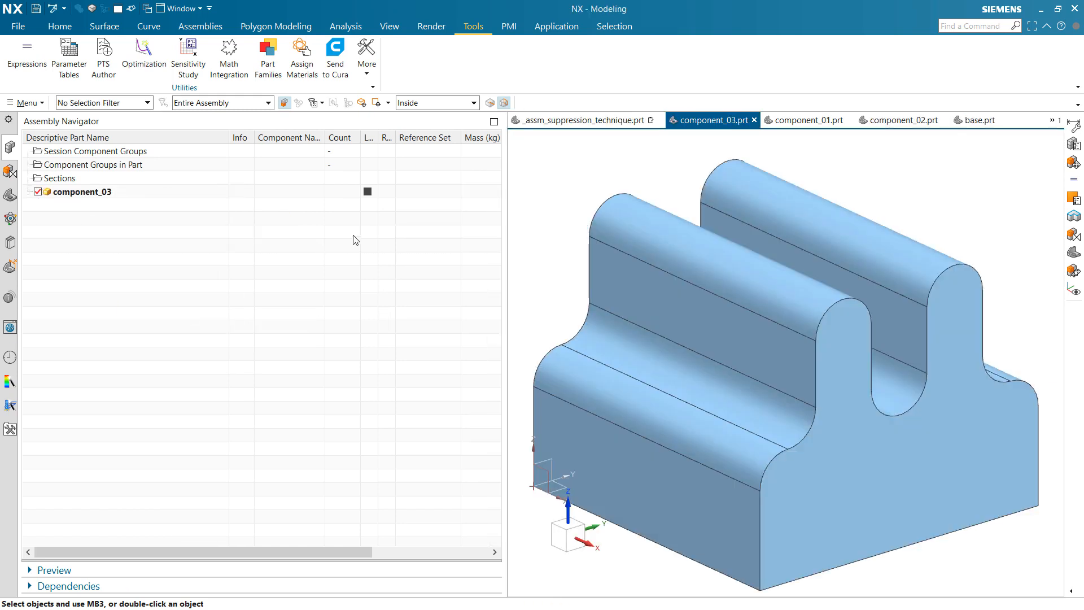
click(9, 166)
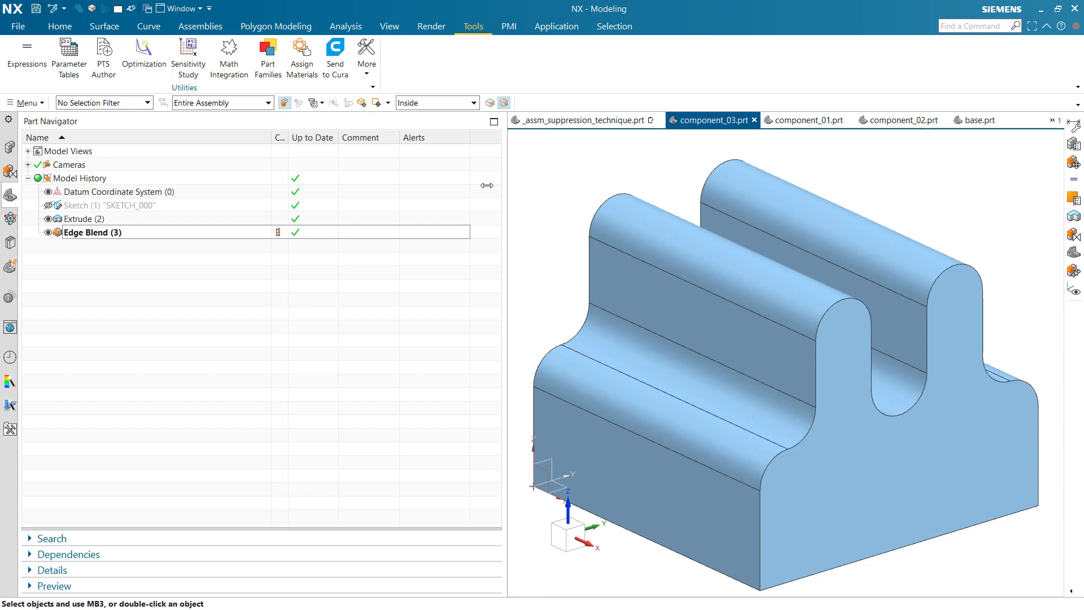
mouse_move(797, 139)
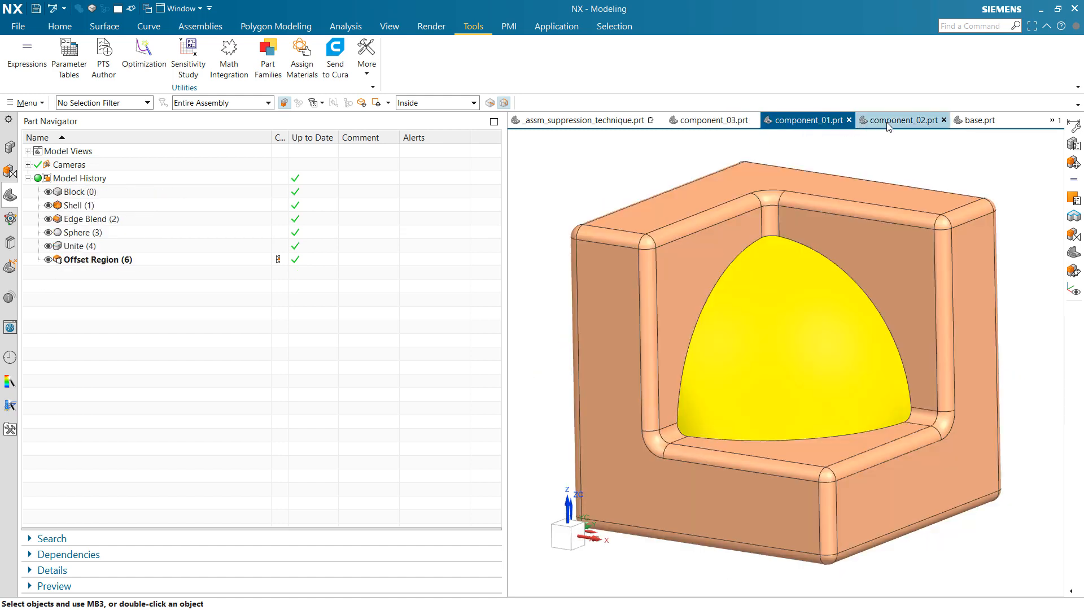
click(578, 120)
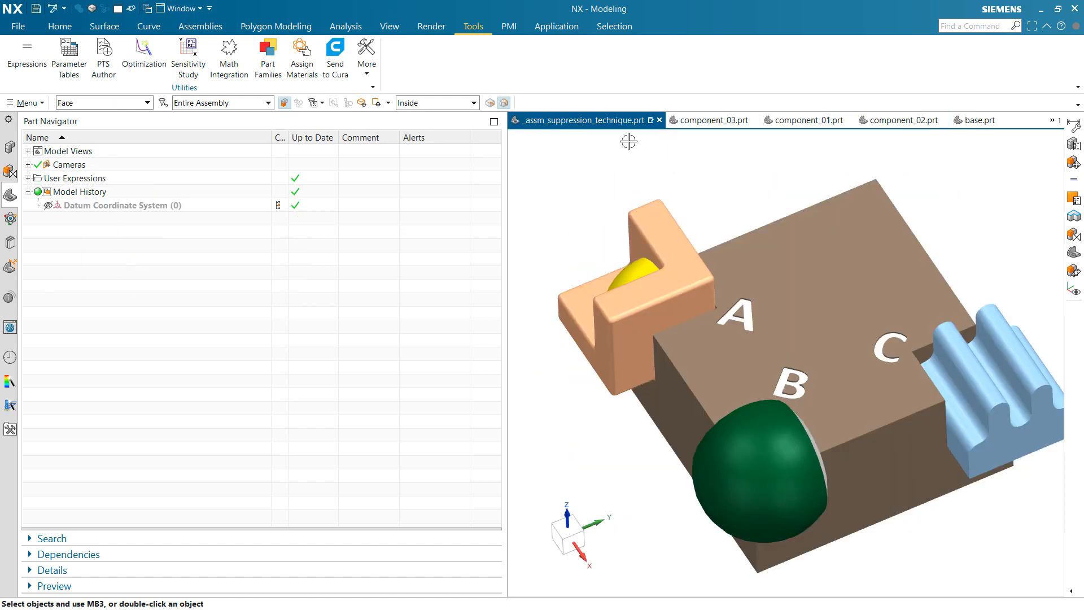
mouse_move(565, 235)
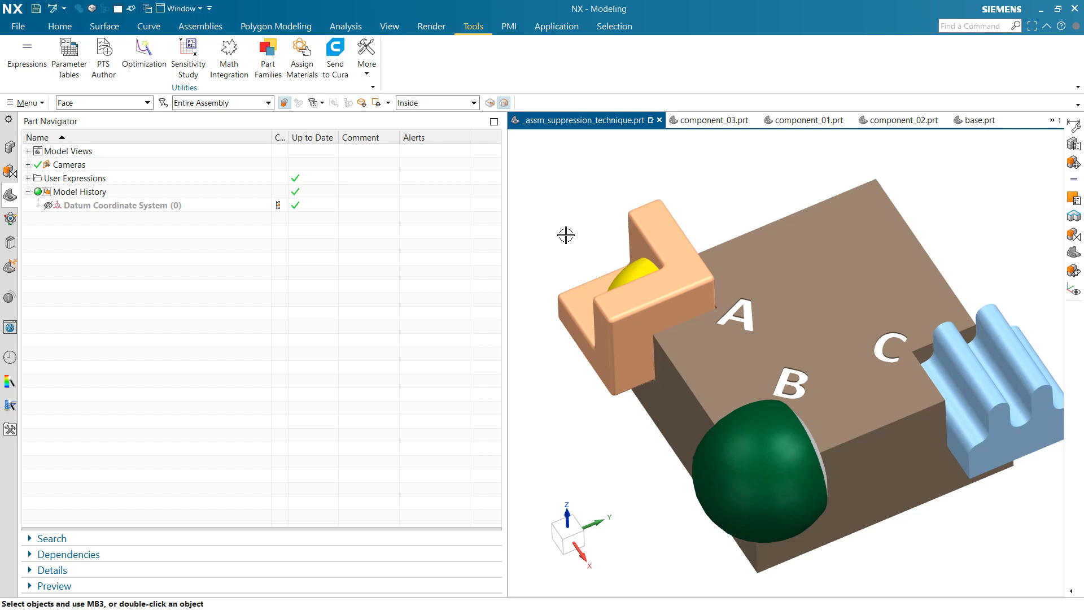
mouse_move(538, 269)
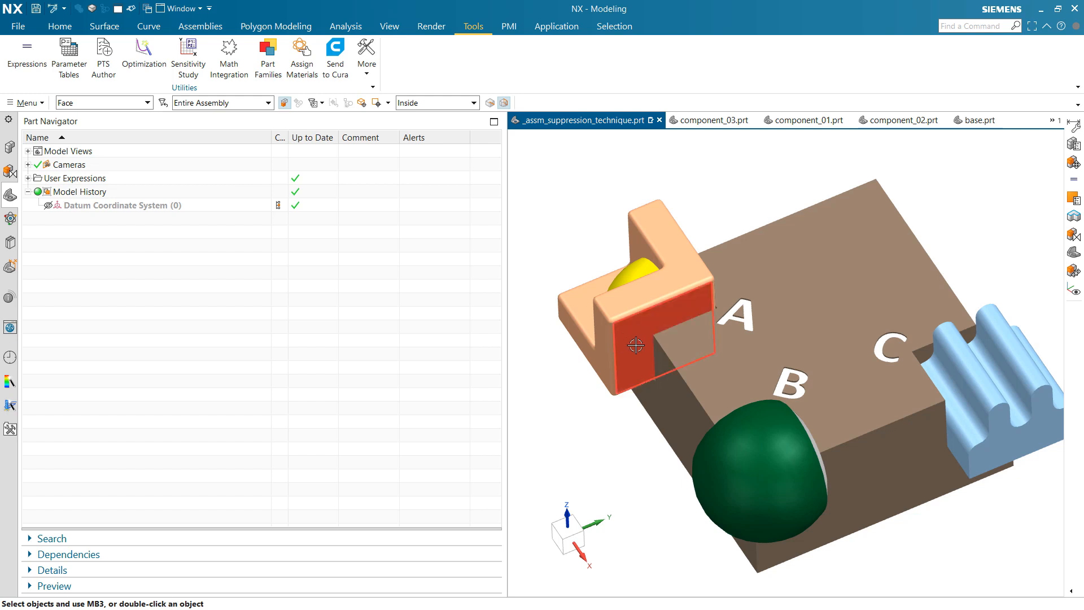
mouse_move(636, 344)
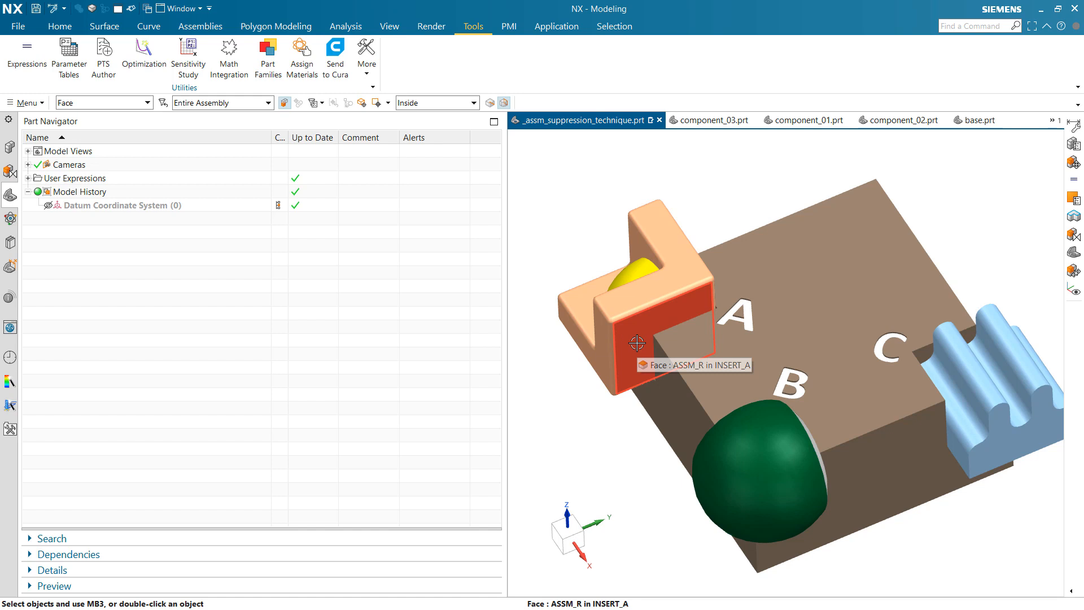
mouse_move(630, 347)
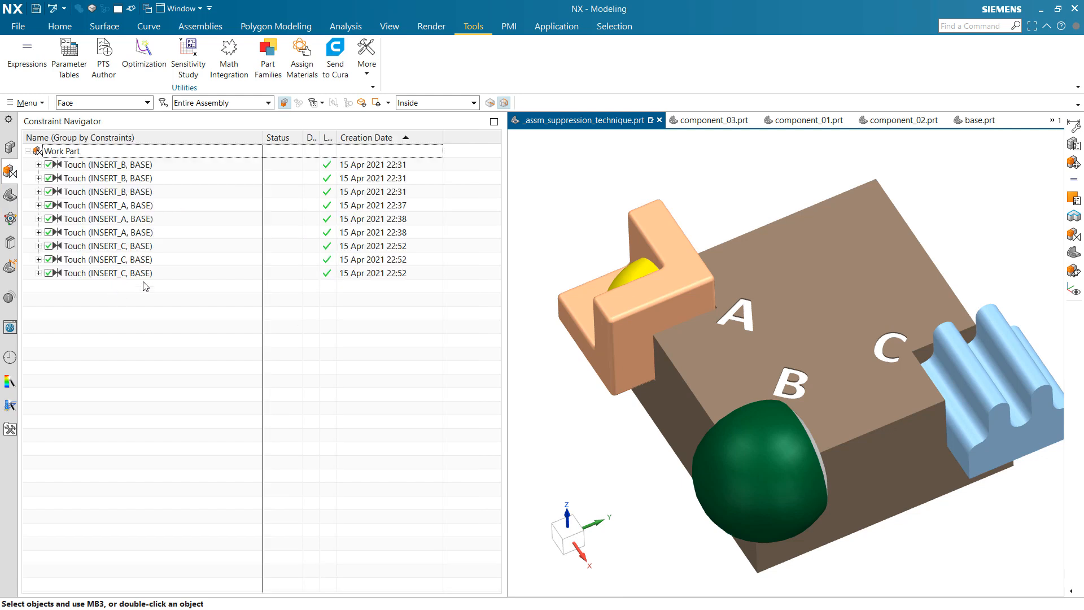
mouse_move(85, 192)
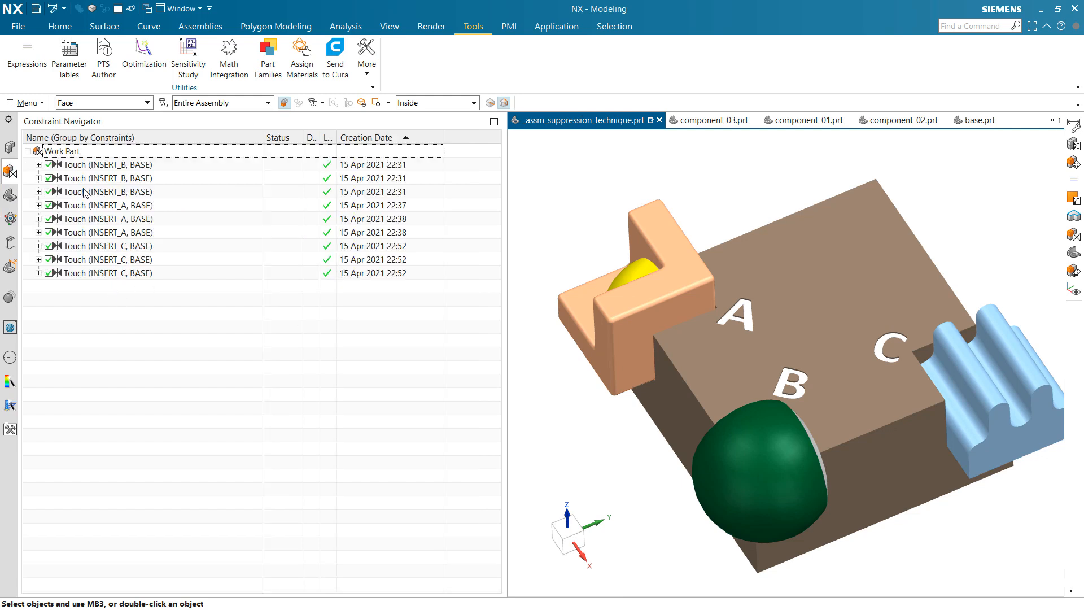
mouse_move(93, 311)
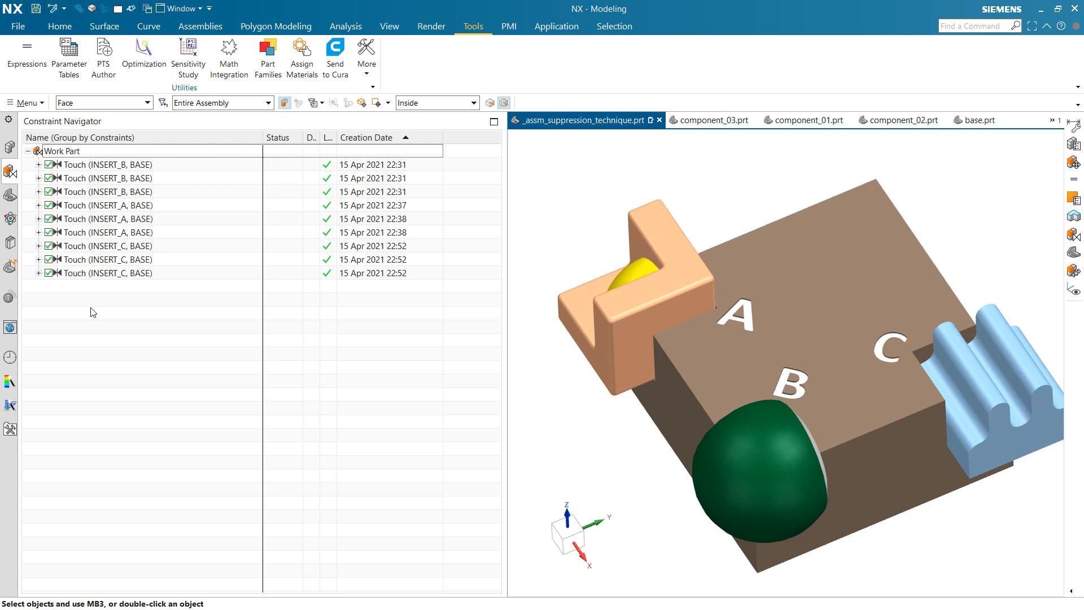
mouse_move(68, 314)
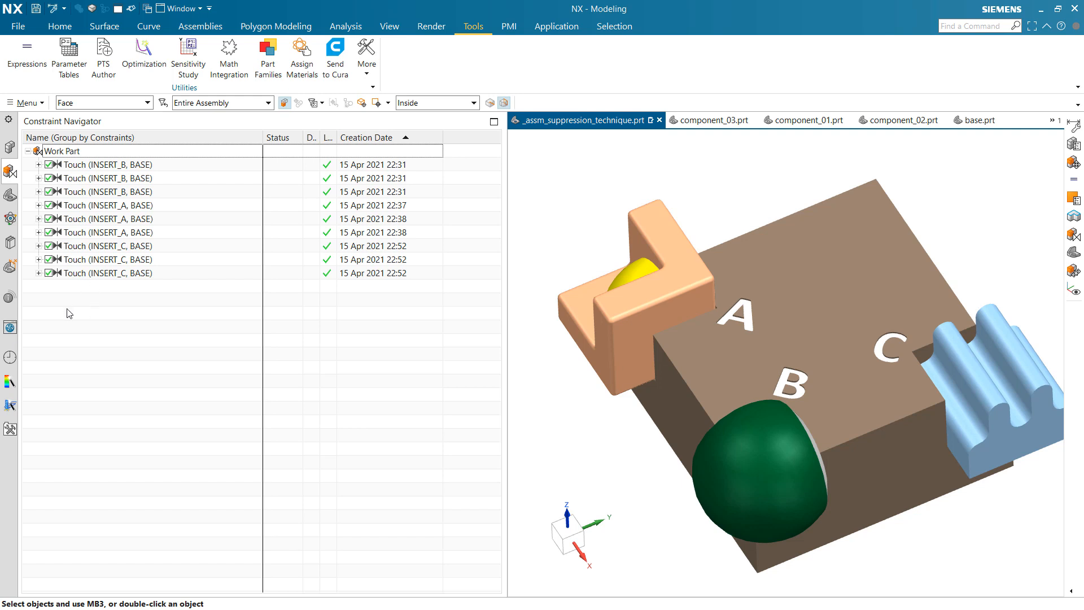
click(23, 28)
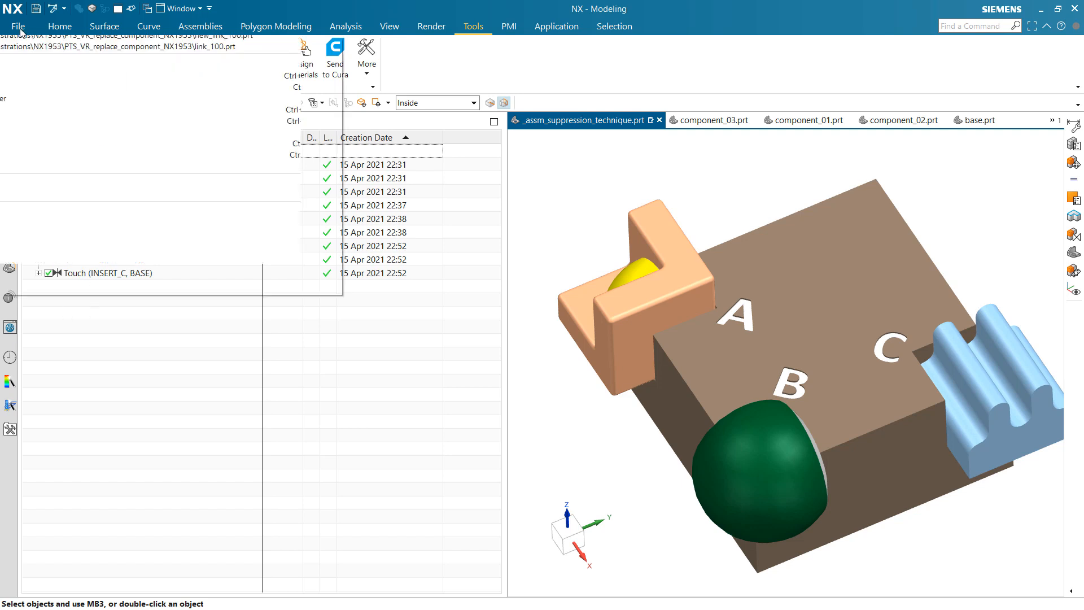
click(22, 26)
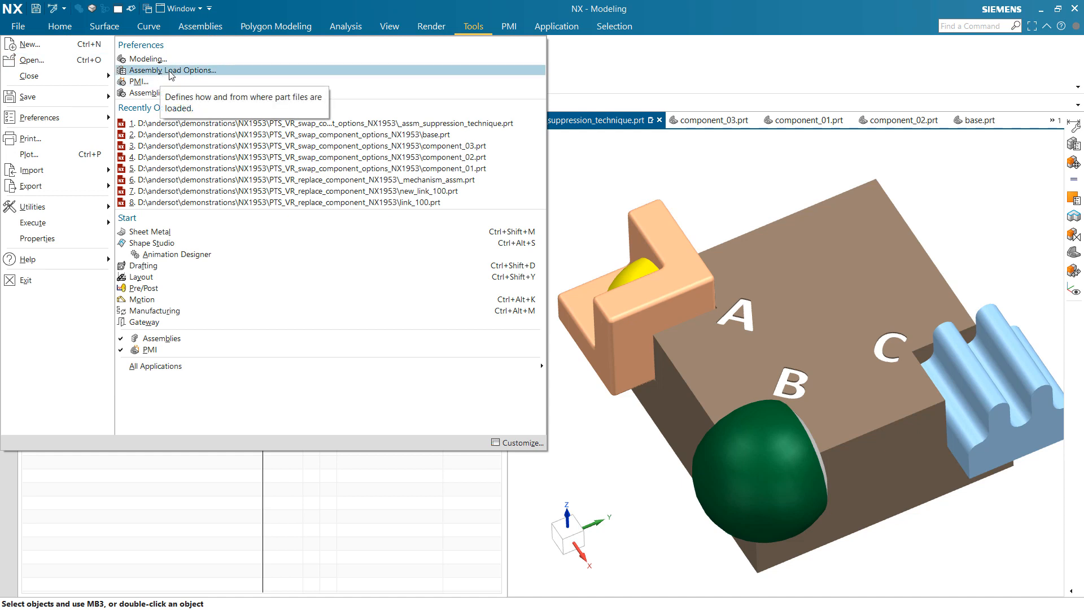
click(173, 70)
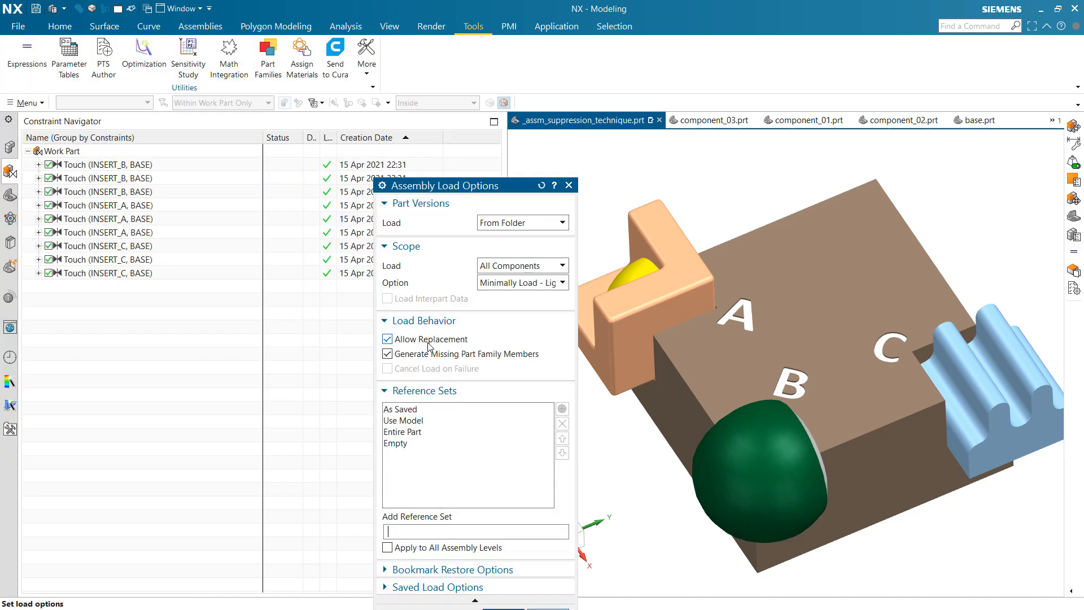
mouse_move(420, 349)
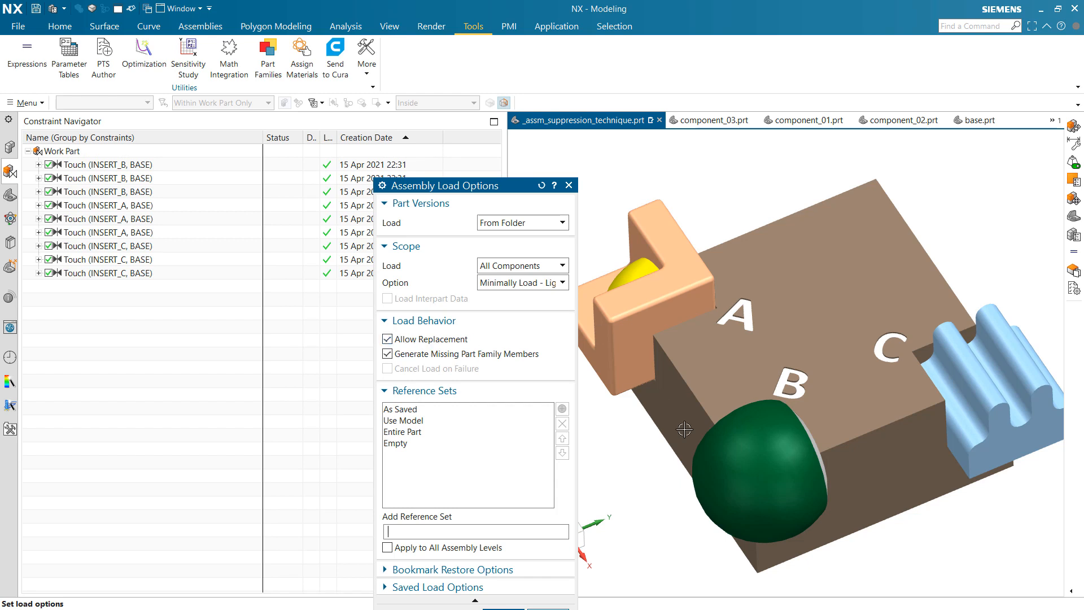
mouse_move(1013, 444)
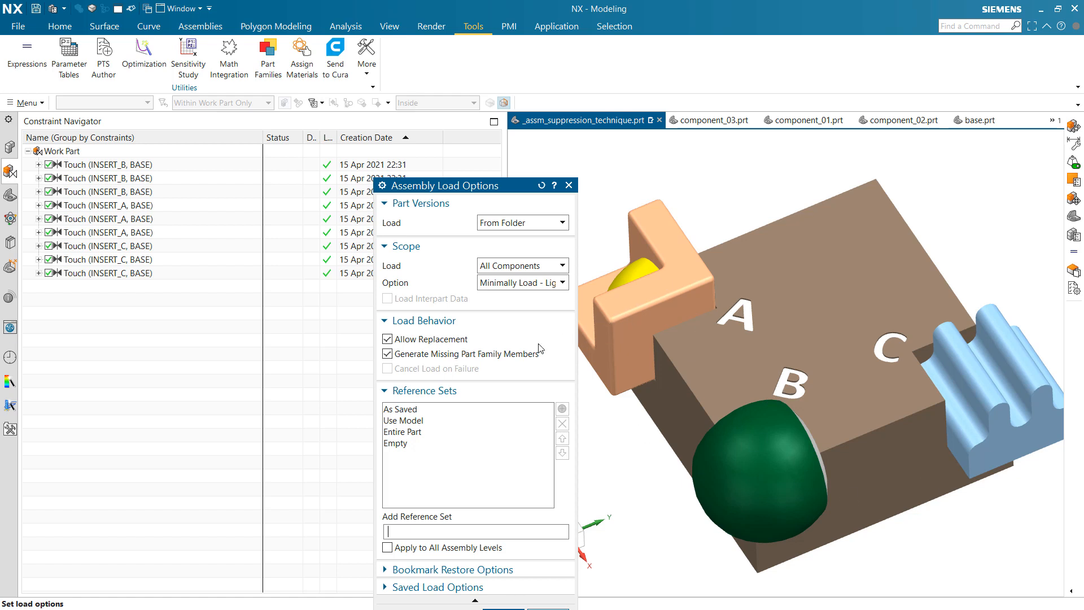
mouse_move(633, 338)
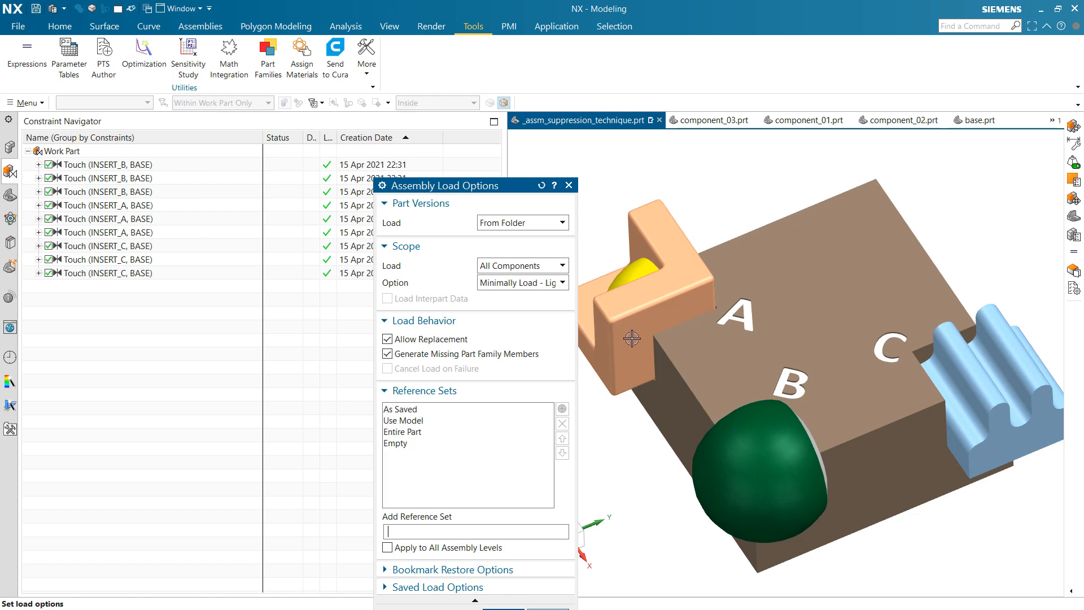
mouse_move(508, 186)
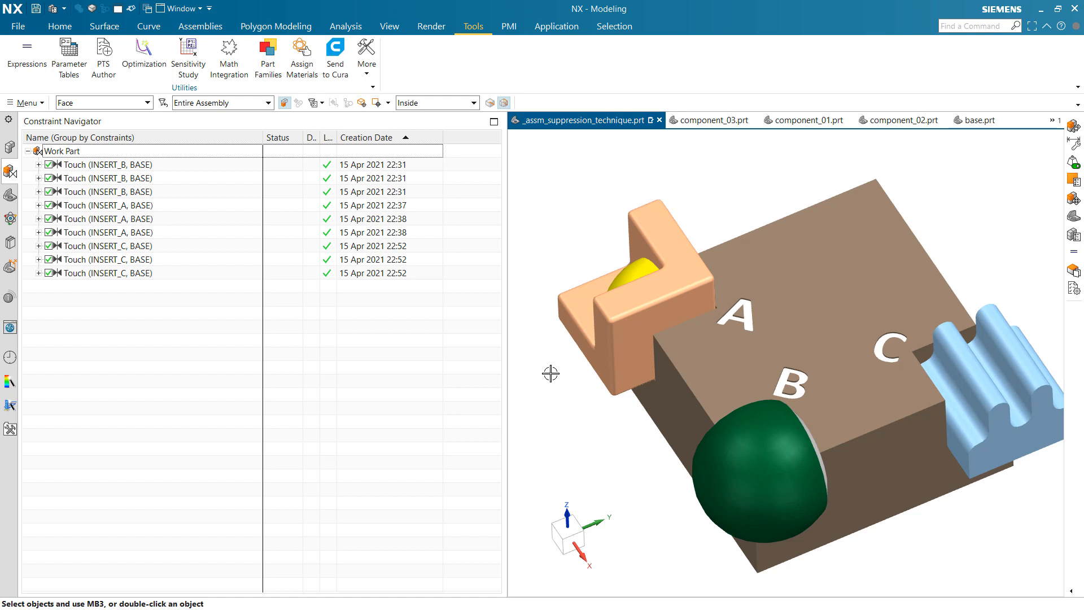
mouse_move(531, 426)
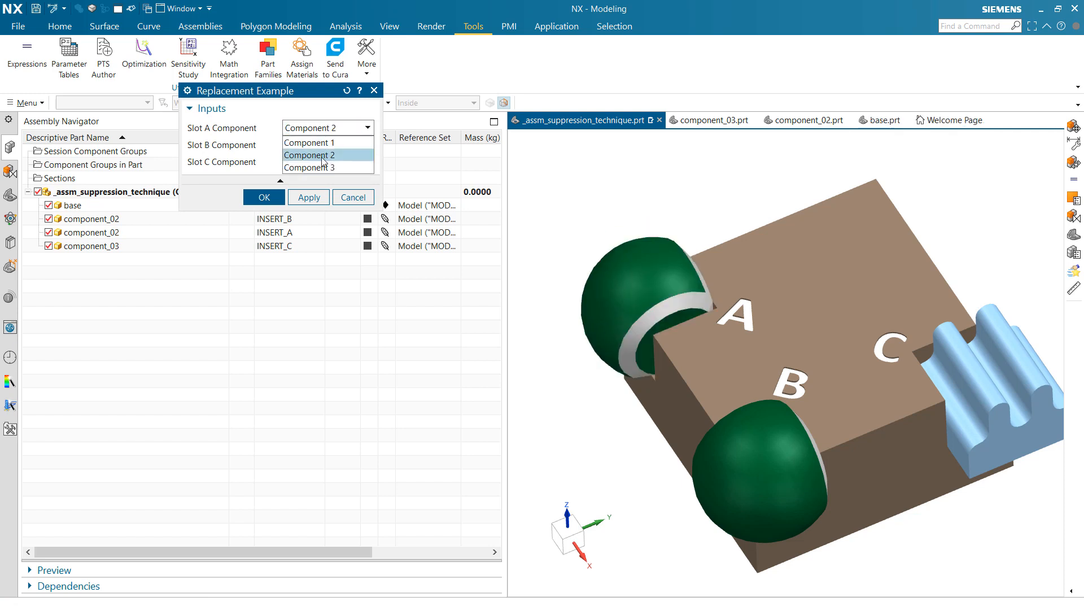
Set slot A to Component 3 then back to Component 1, and launch PTS Author
click(328, 167)
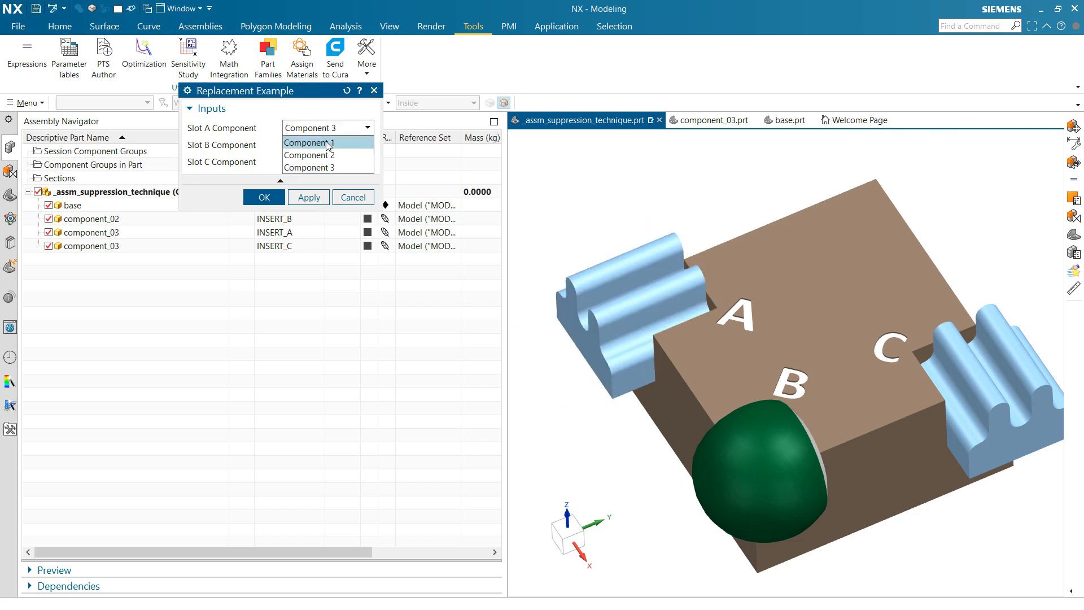
click(309, 143)
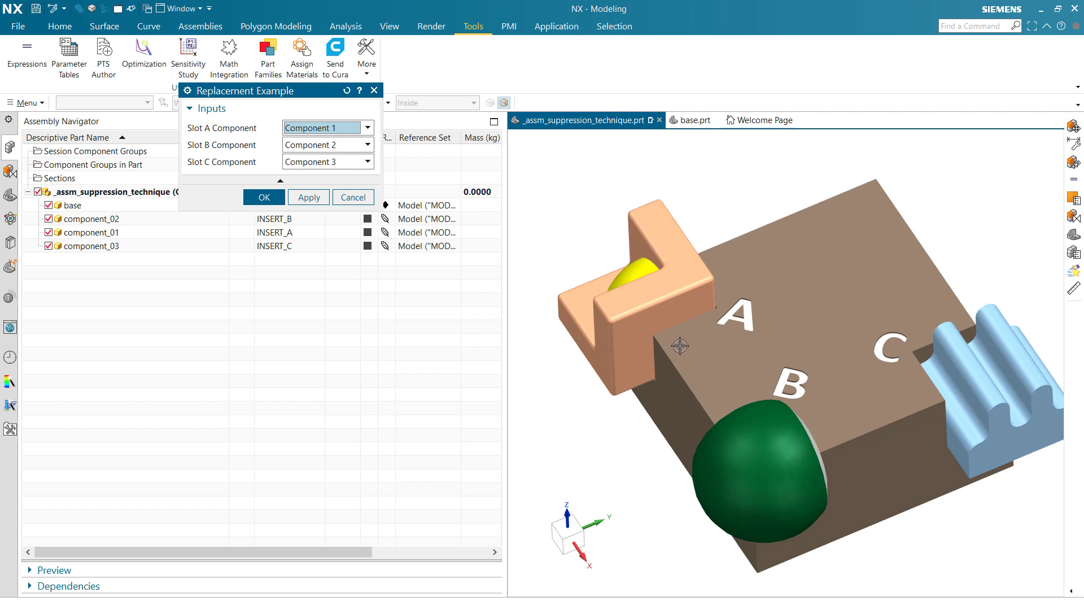
mouse_move(382, 368)
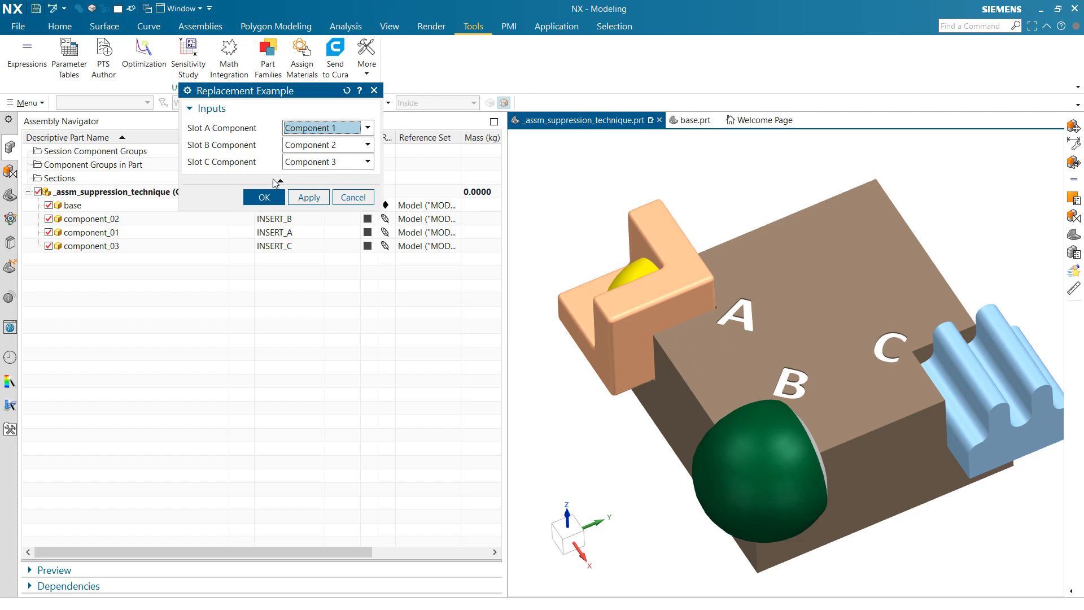
click(265, 197)
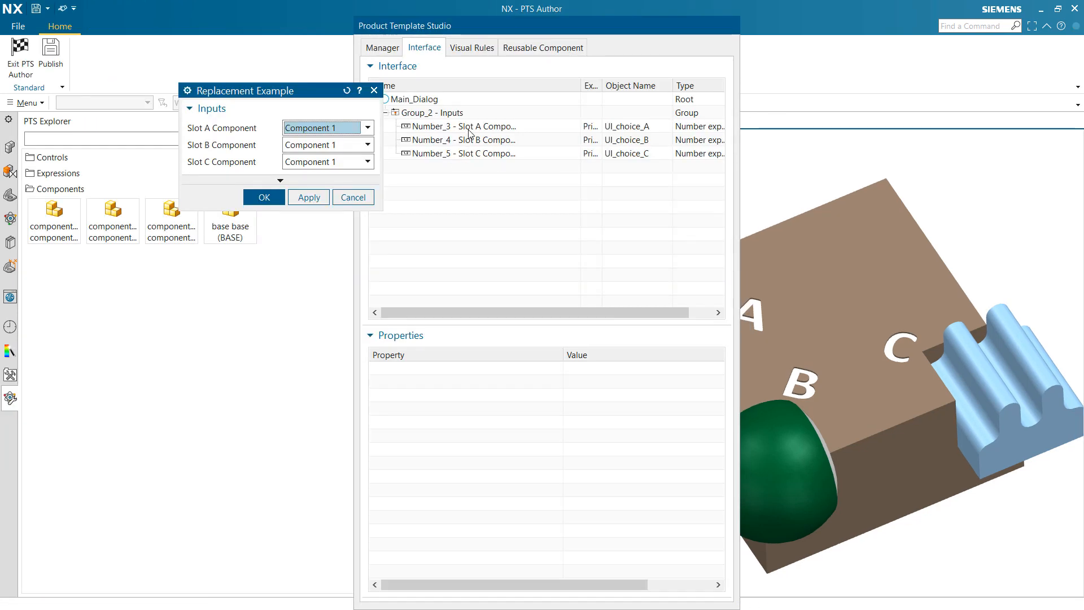
Select the Slot A Component input and display the switch_A_to_C2 visual rule replacing INSERT_A with component_02.prt
click(458, 126)
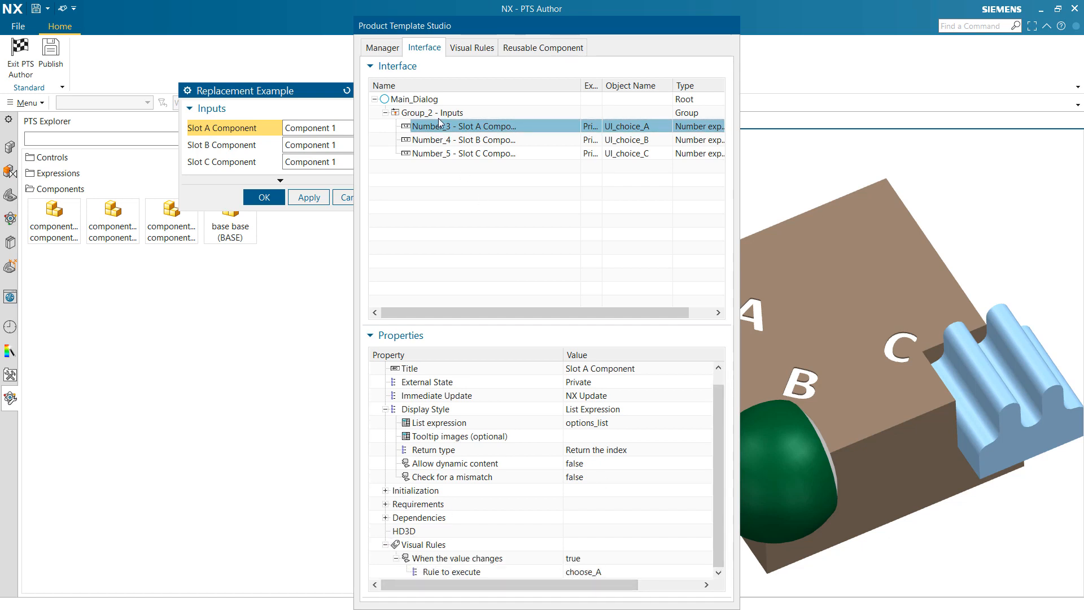
click(472, 47)
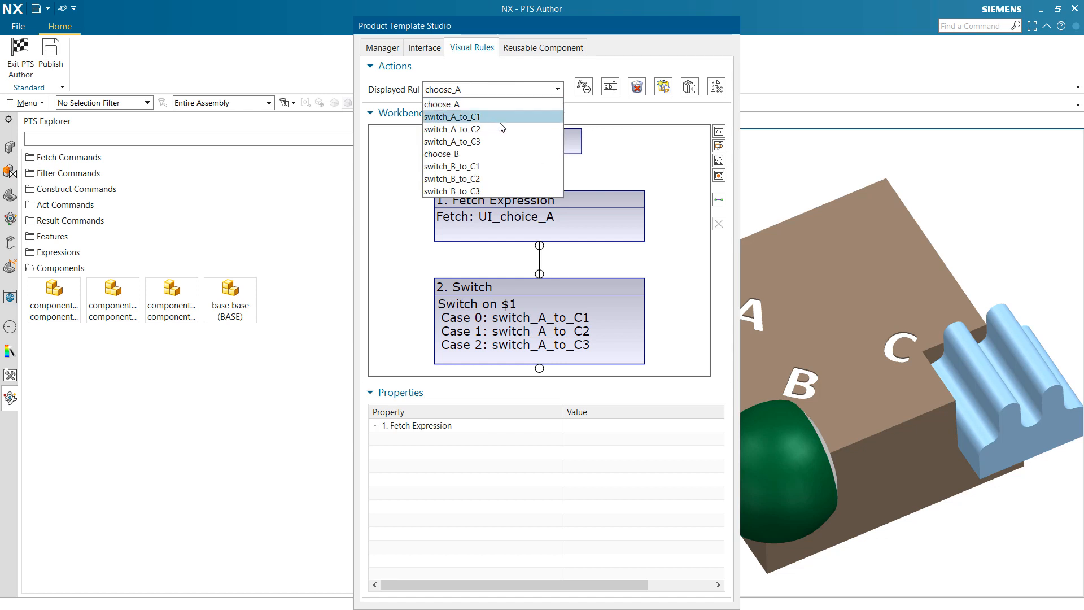
click(452, 129)
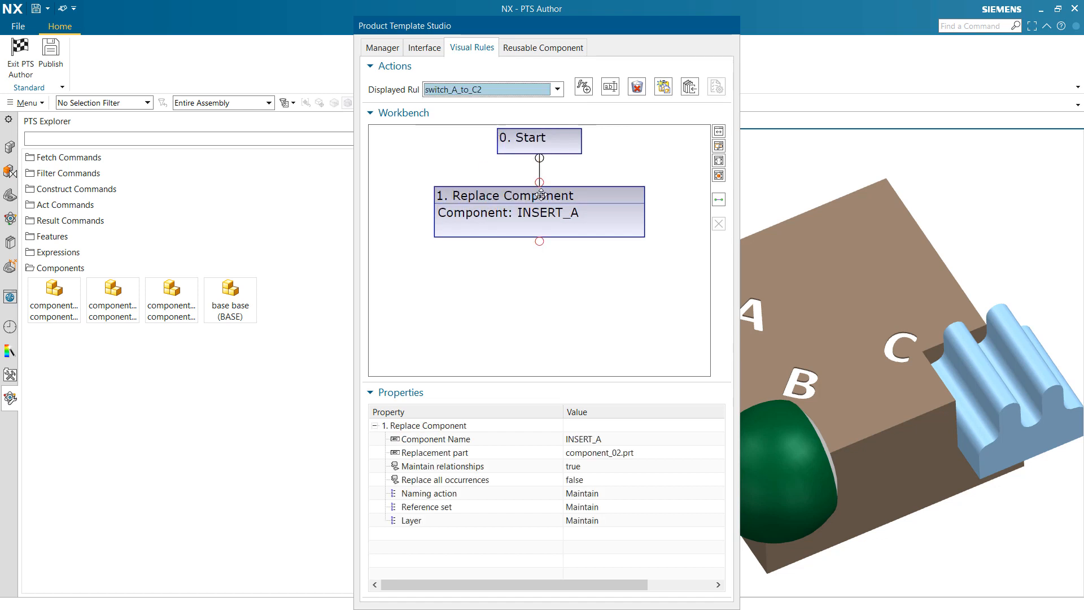